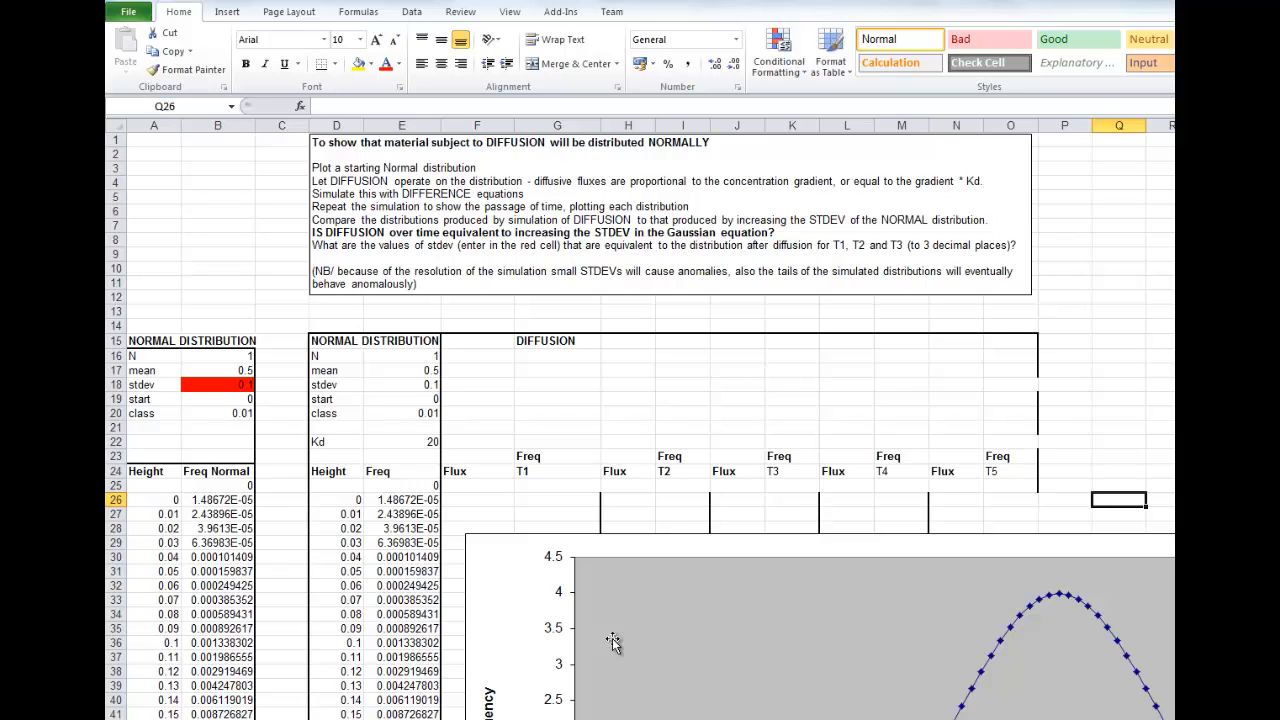
mouse_move(665, 390)
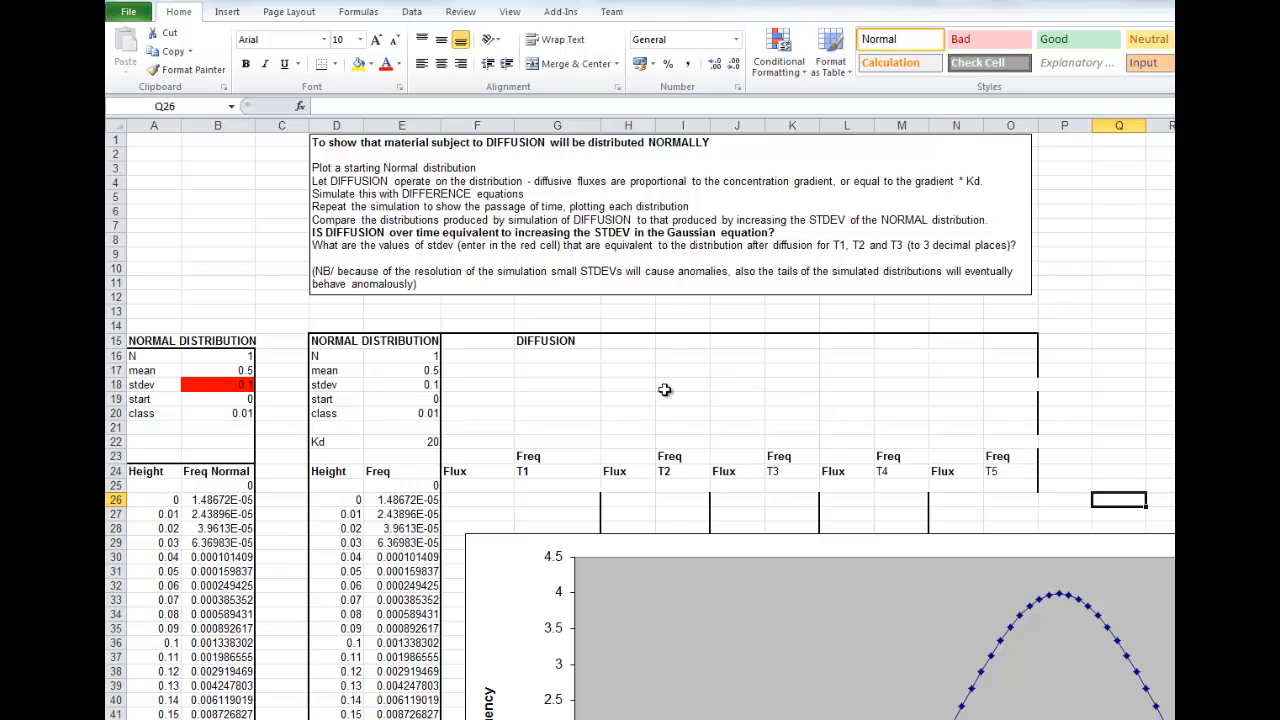
mouse_move(1096, 391)
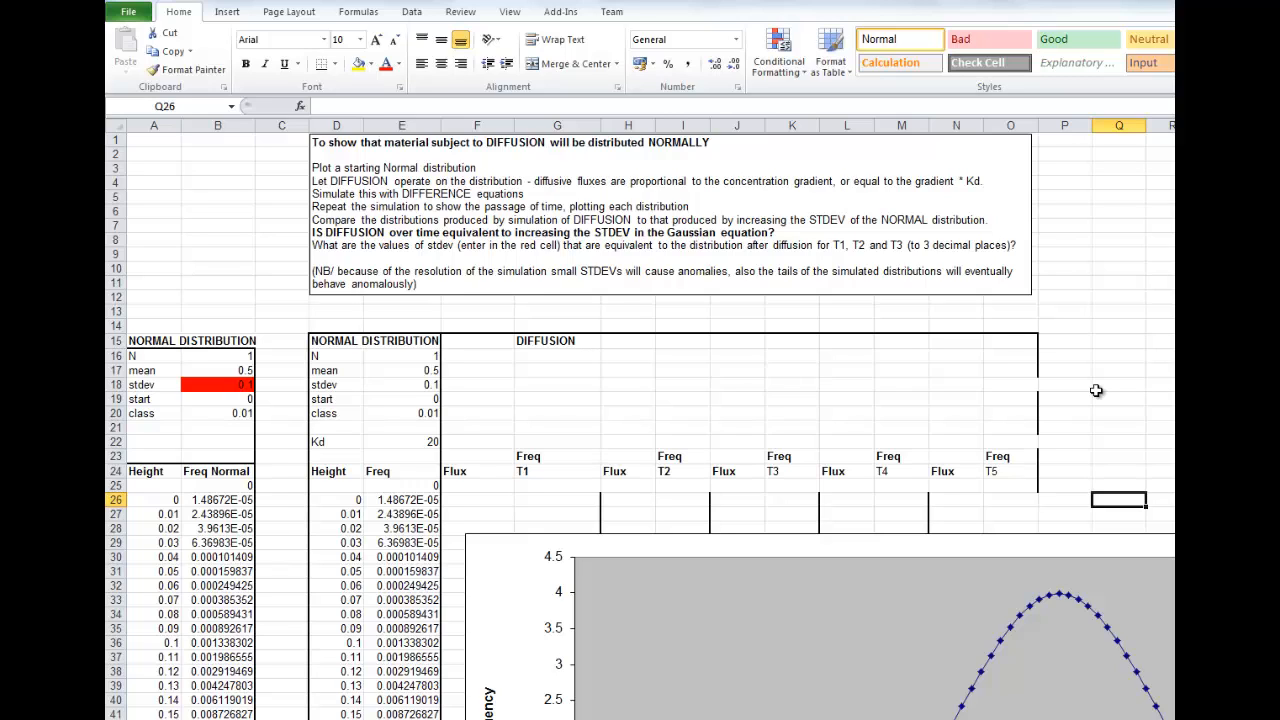
mouse_move(941, 392)
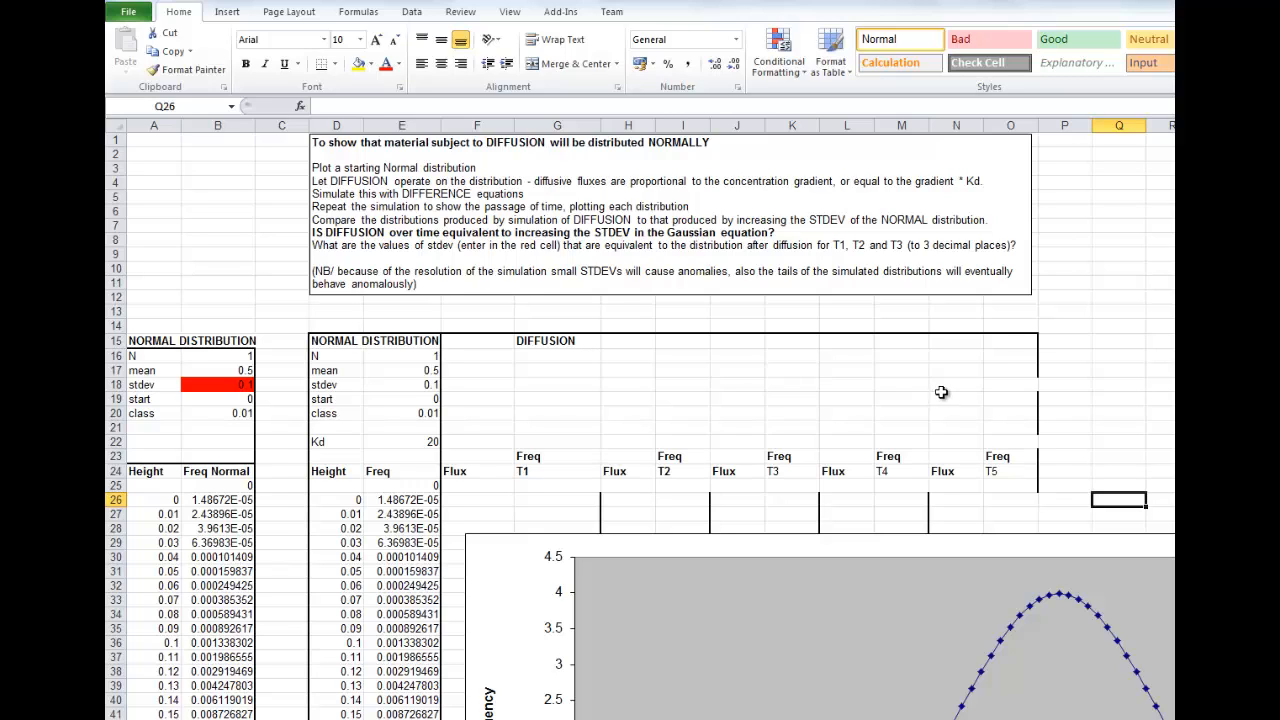
mouse_move(1044, 613)
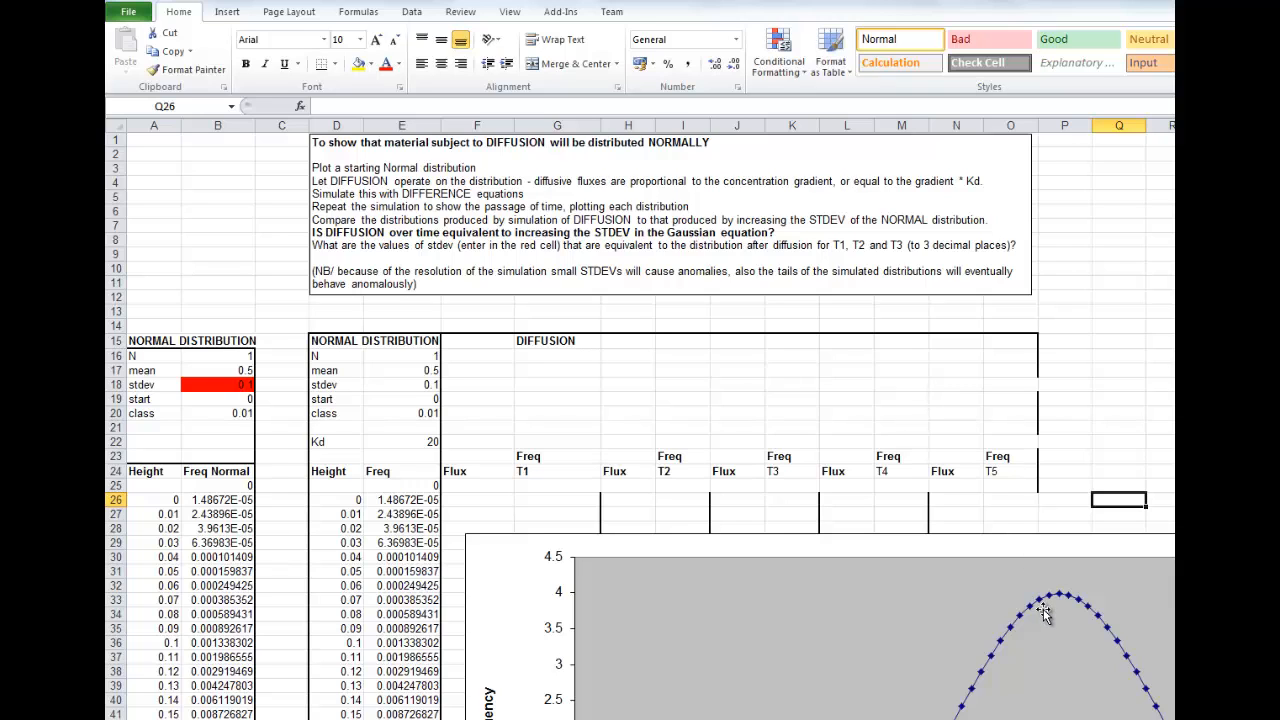
mouse_move(203, 528)
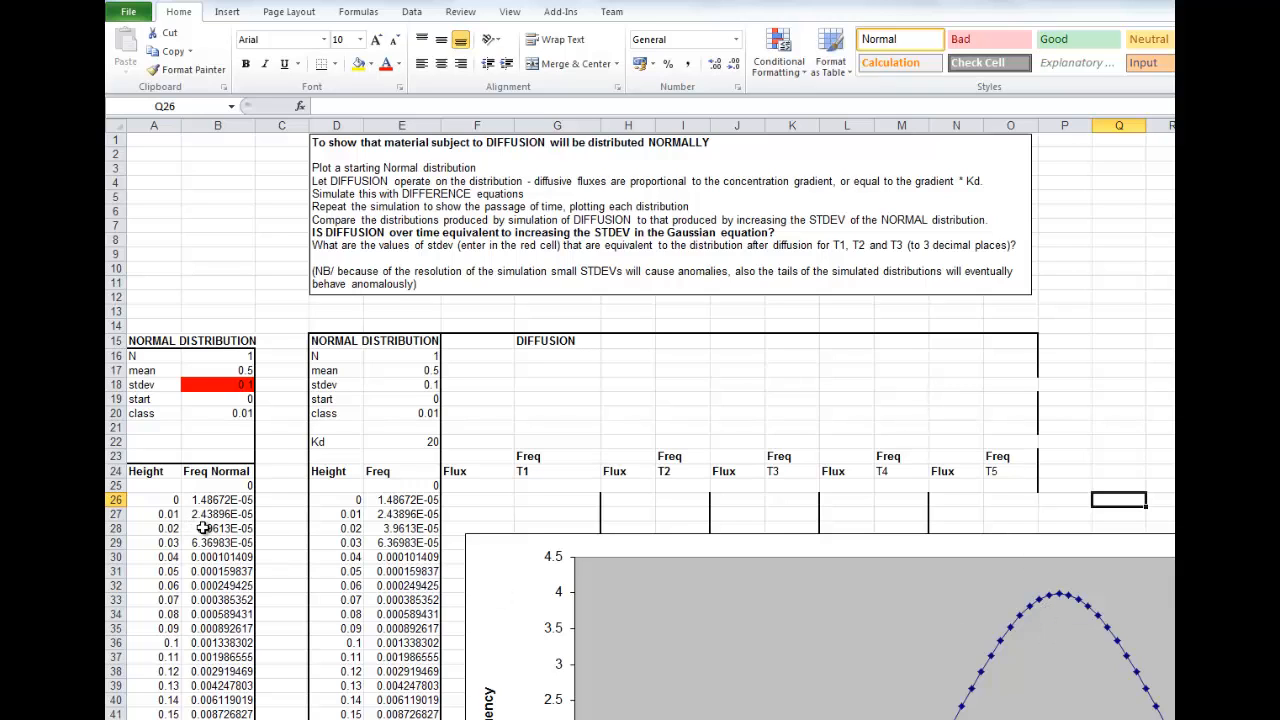
Inspect the chart's data series and the formulas behind the Height and Freq Normal columns.
scroll("down", 3)
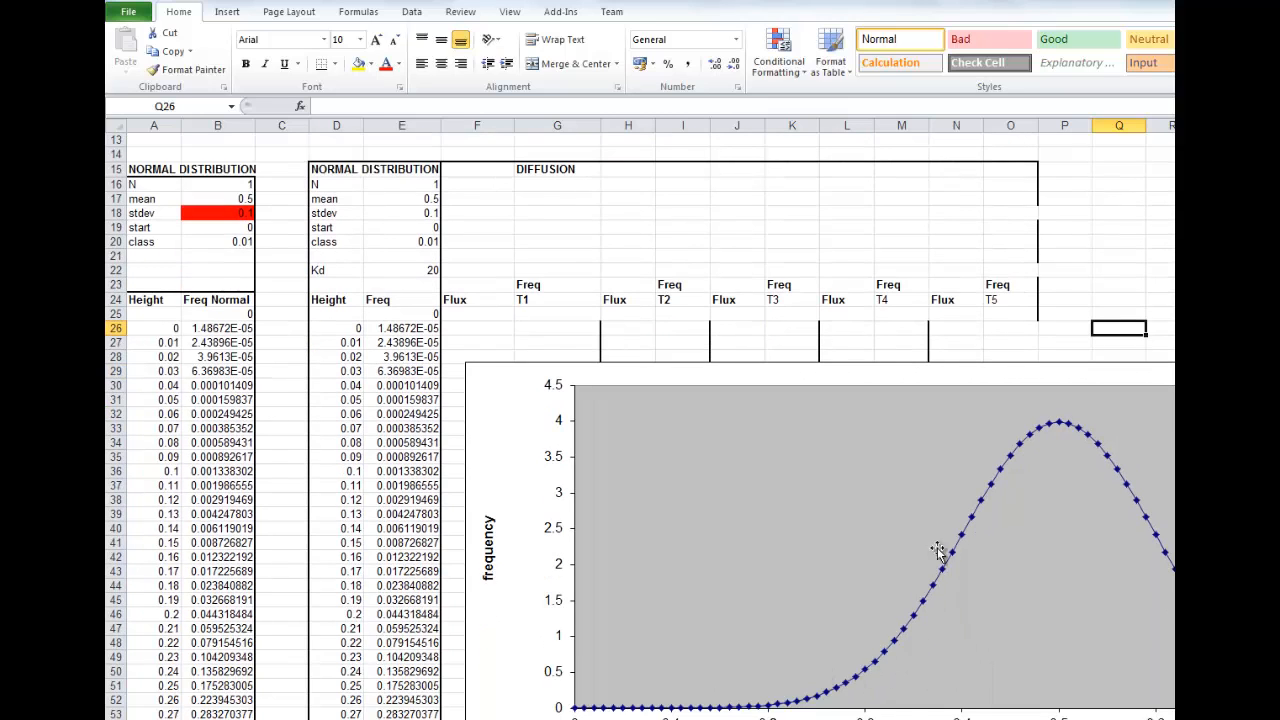
mouse_move(938, 589)
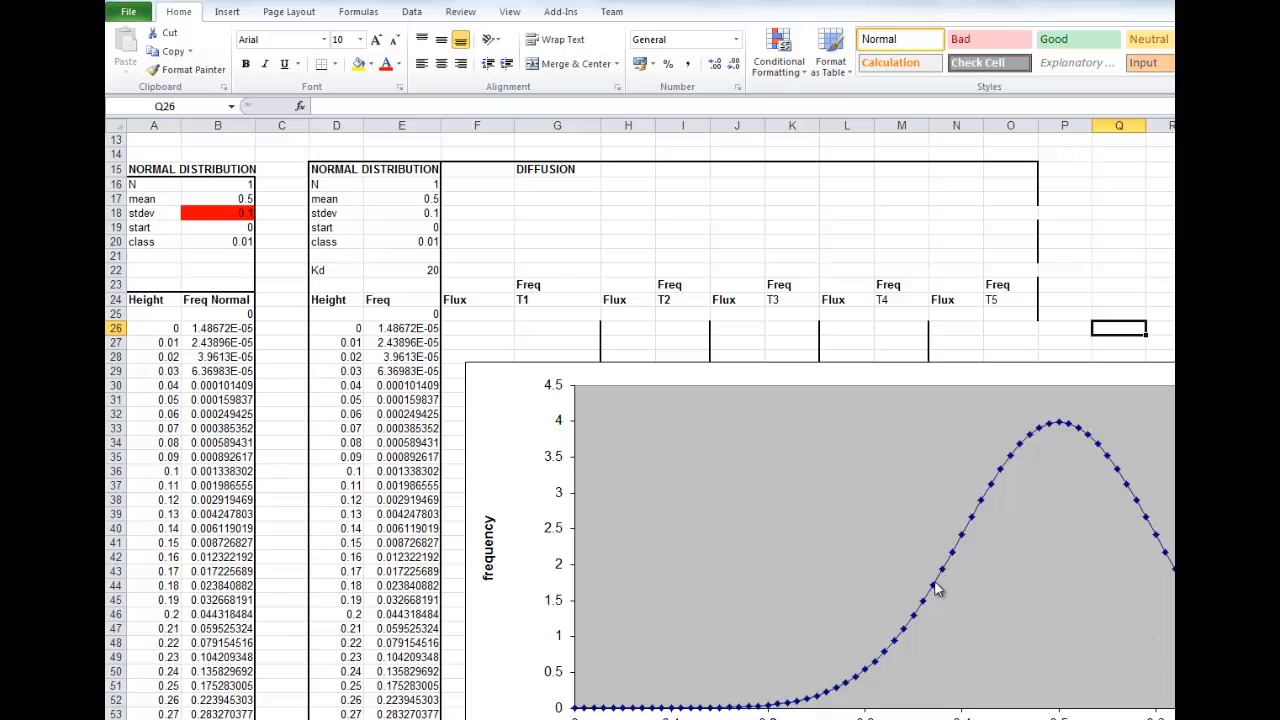
left_click(935, 588)
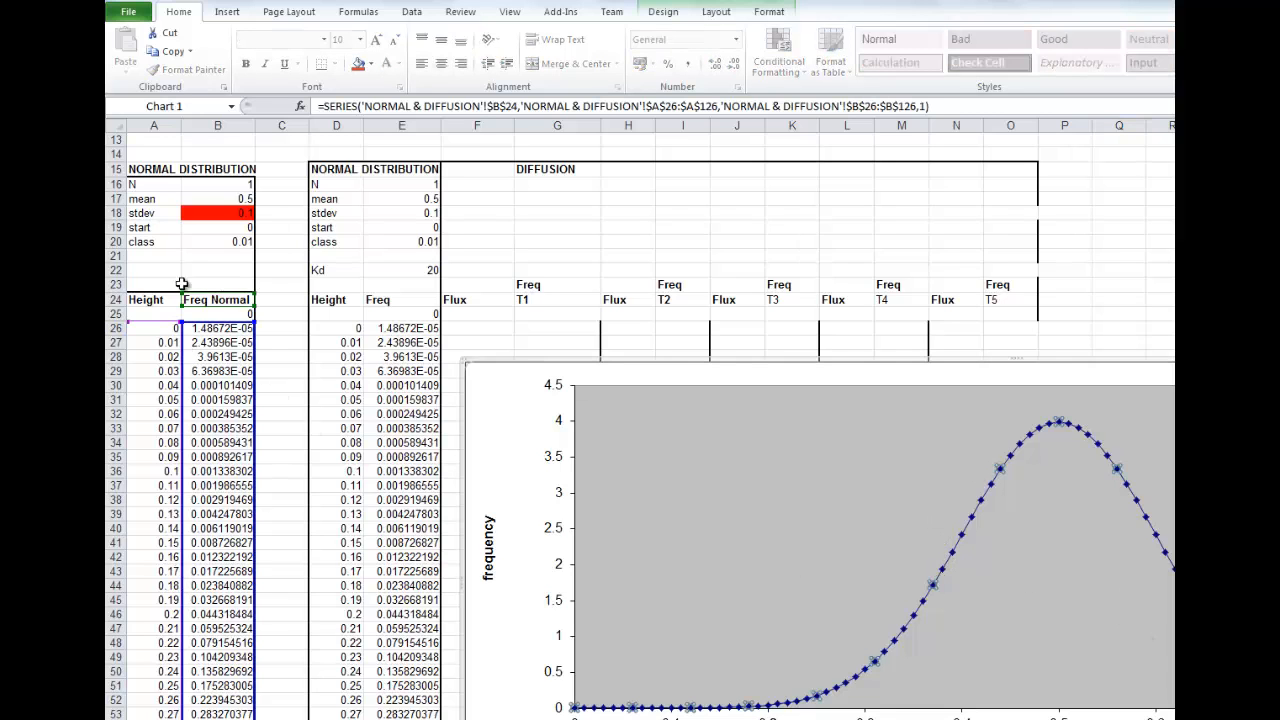
mouse_move(213, 353)
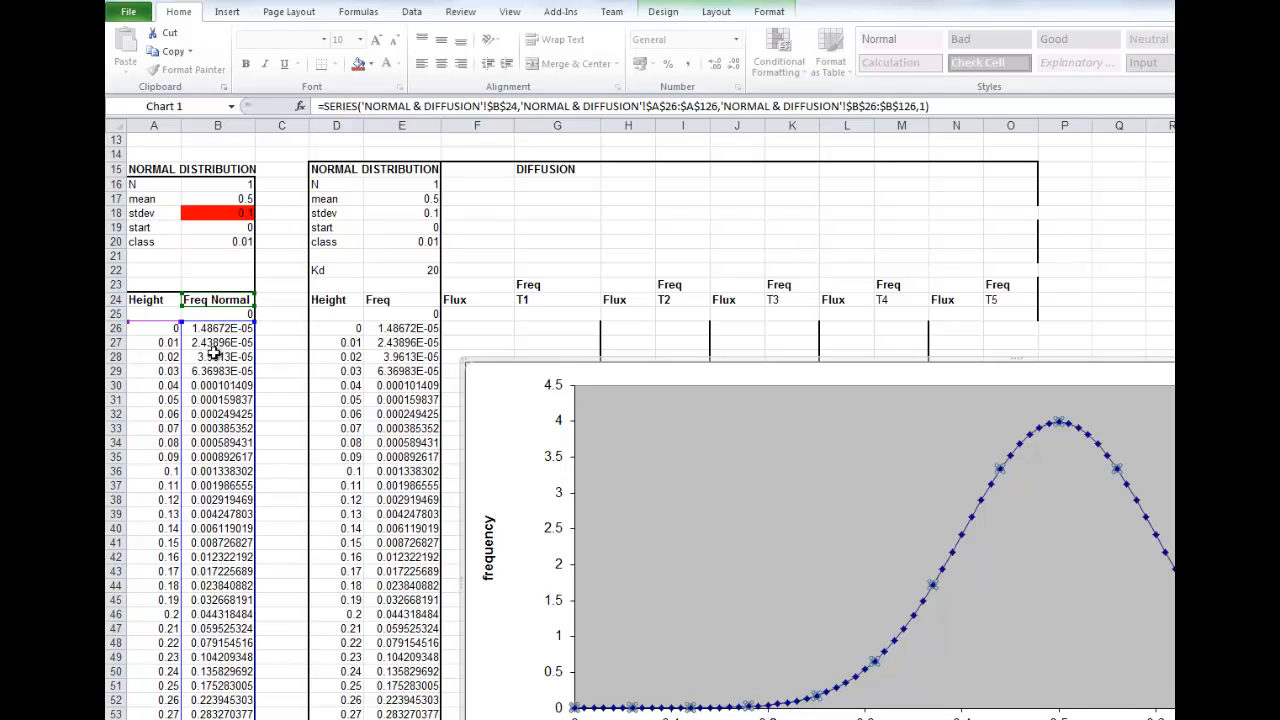
left_click(217, 357)
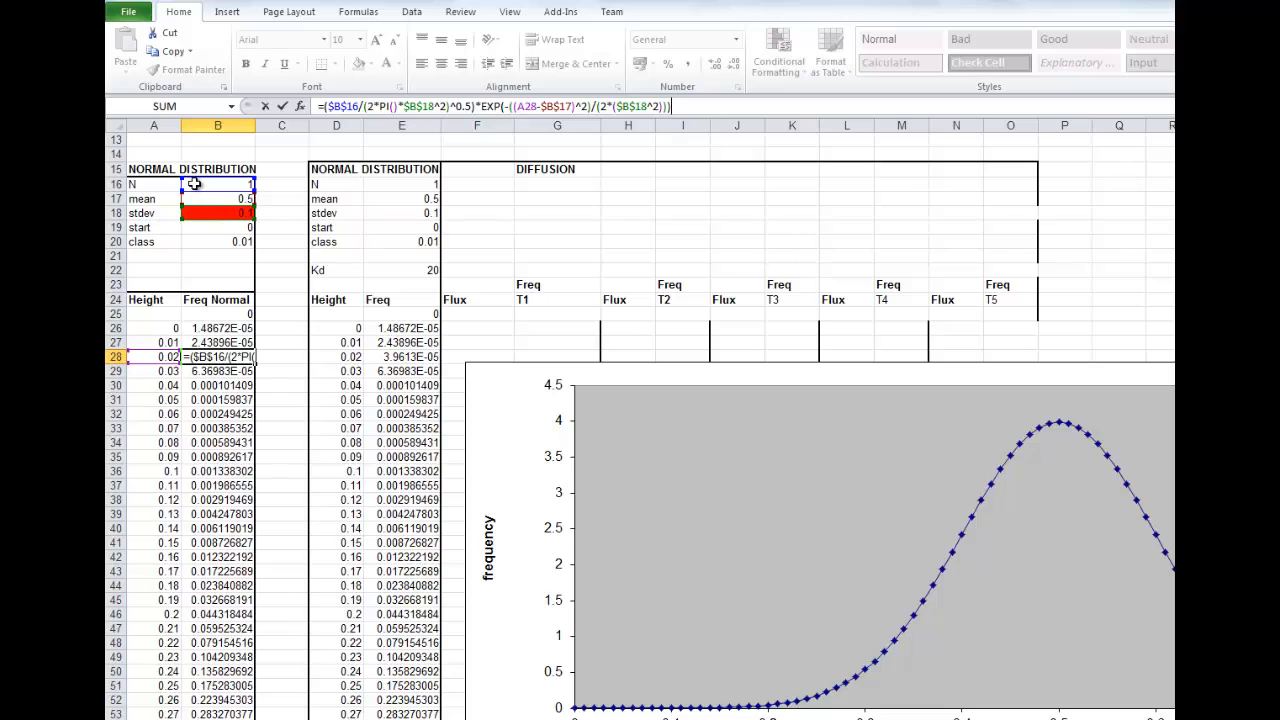
mouse_move(200, 187)
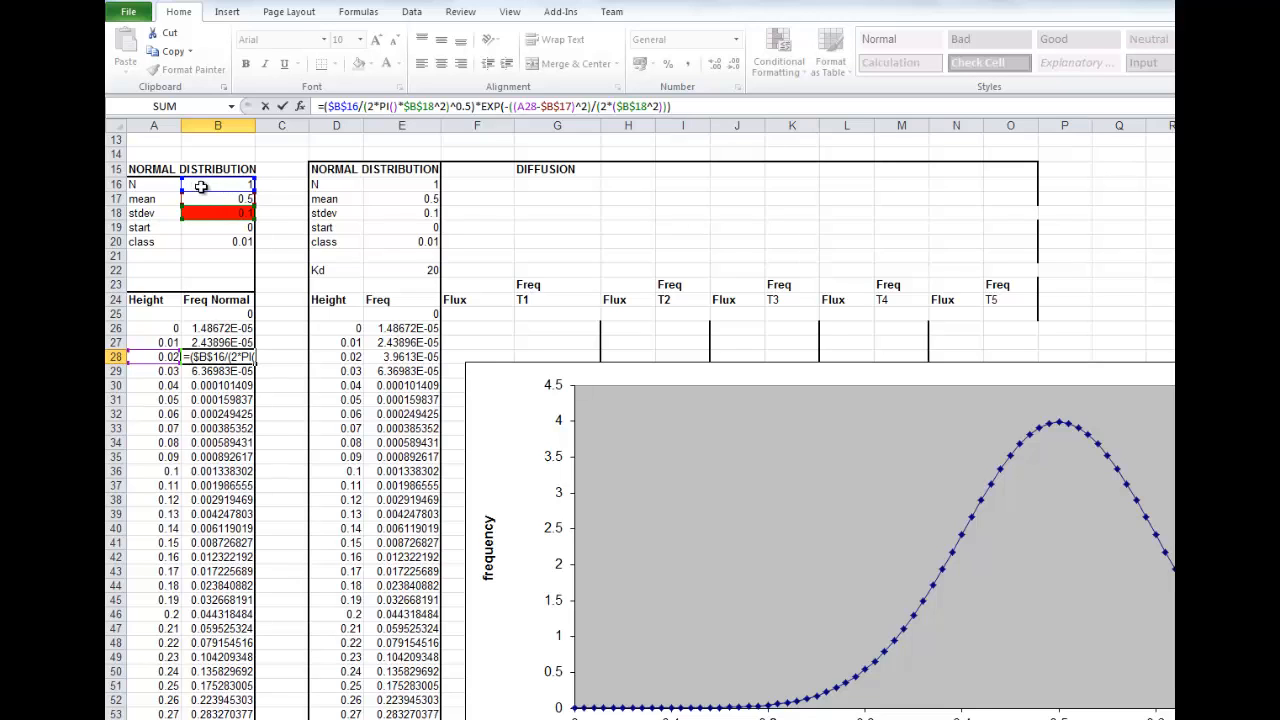
mouse_move(229, 188)
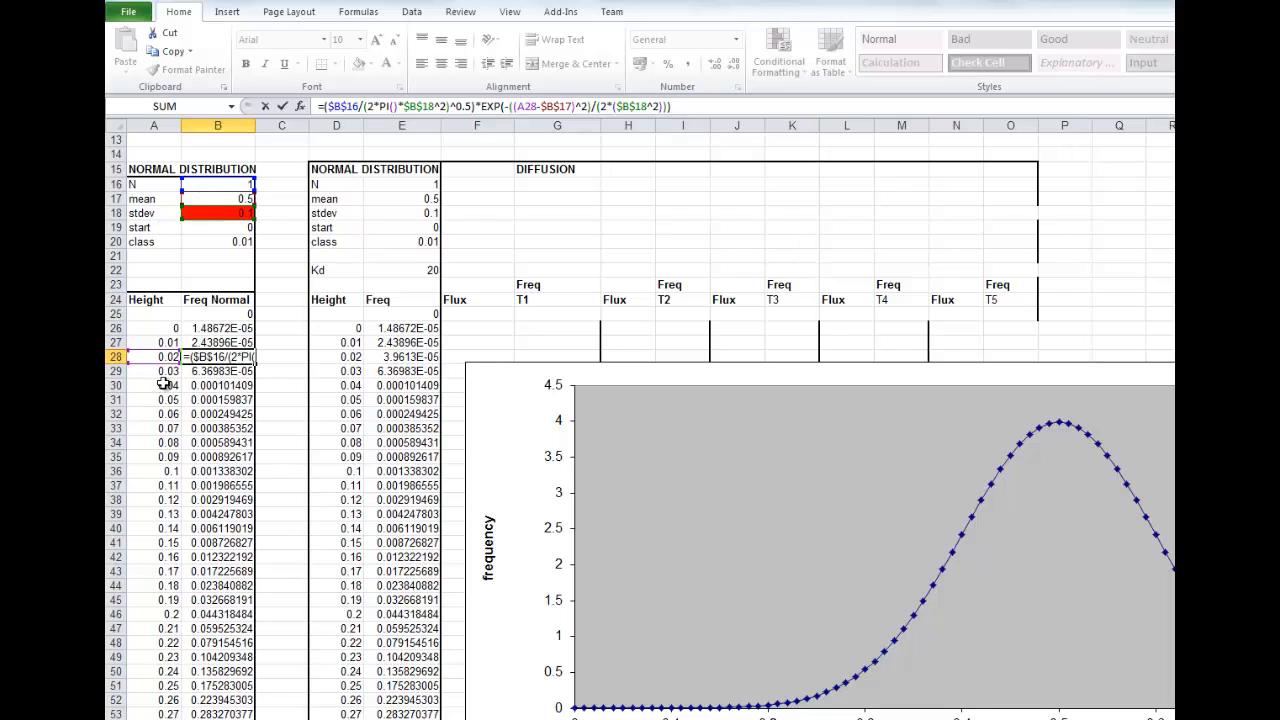
left_click(153, 385)
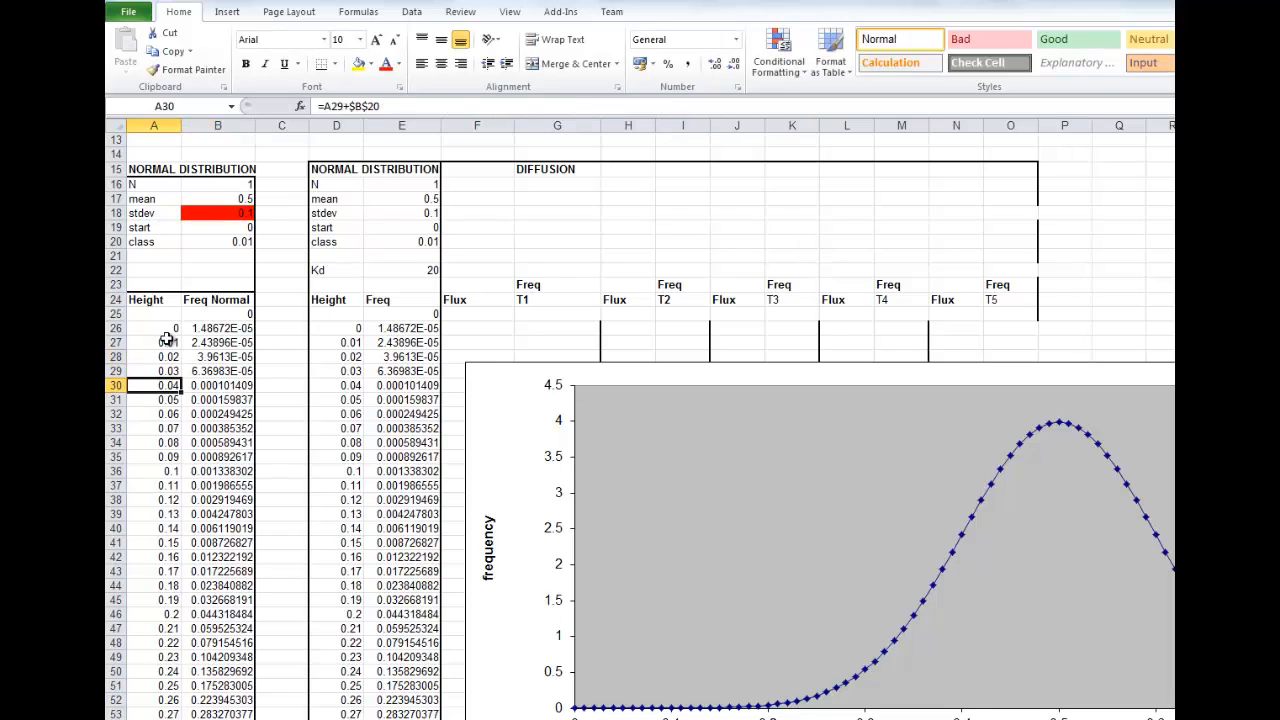
left_click(155, 328)
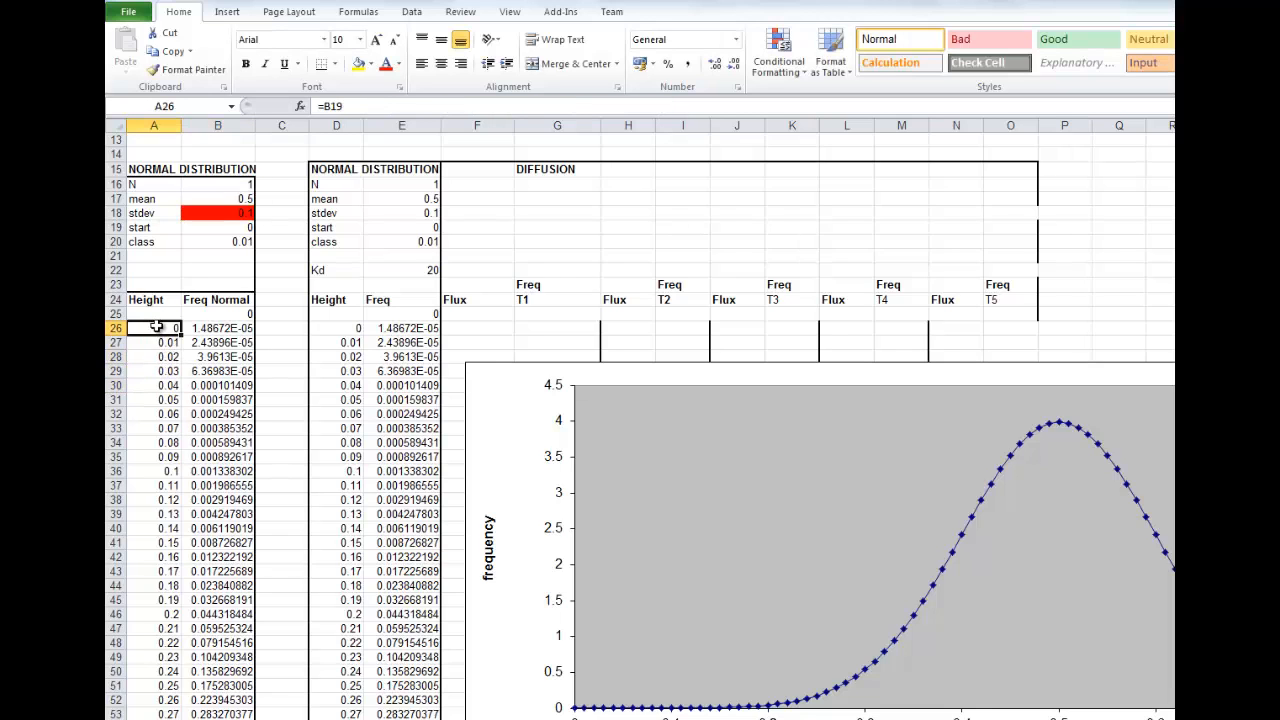
mouse_move(147, 302)
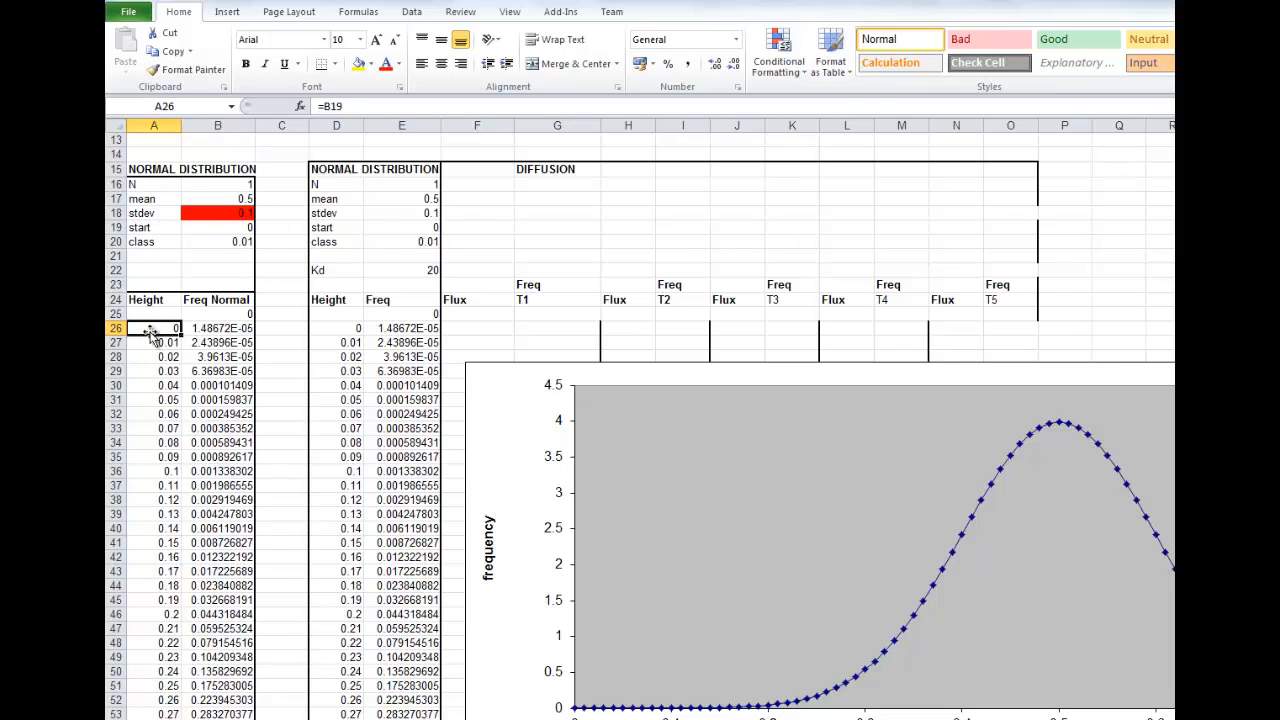
mouse_move(155, 348)
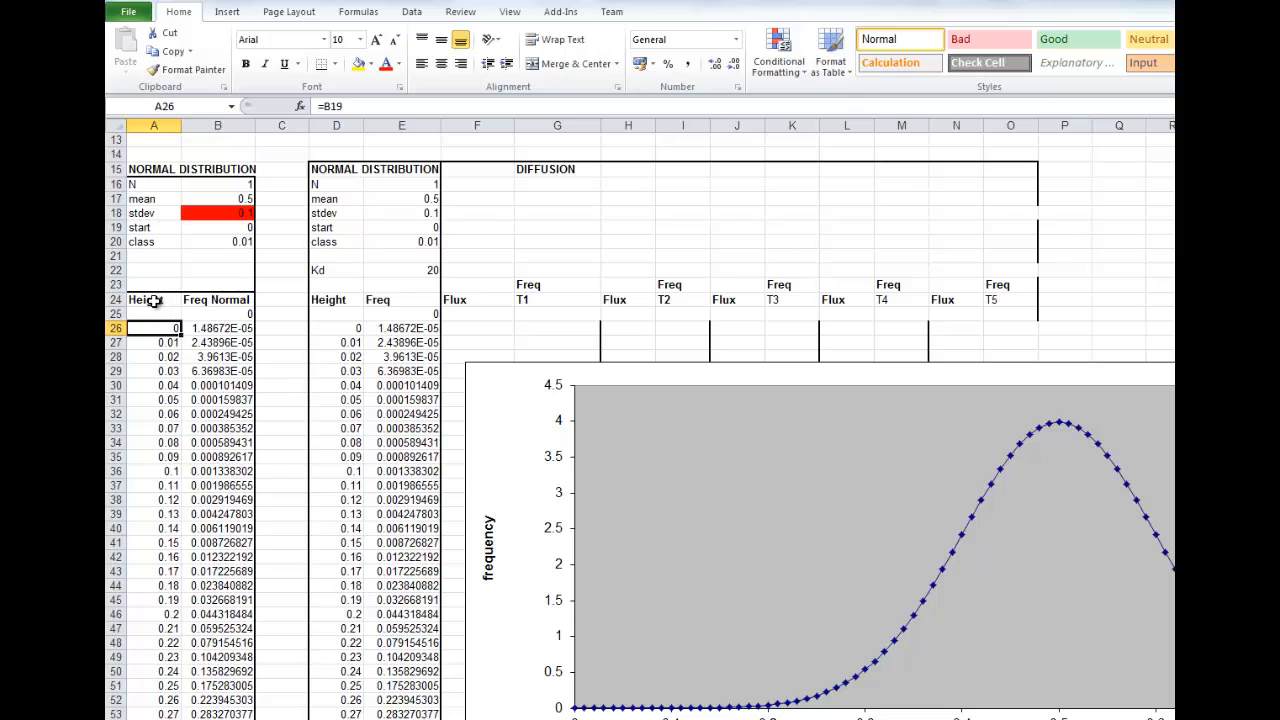
Rename the first table's headings to 'distance' and 'Concentration'.
left_click(153, 300)
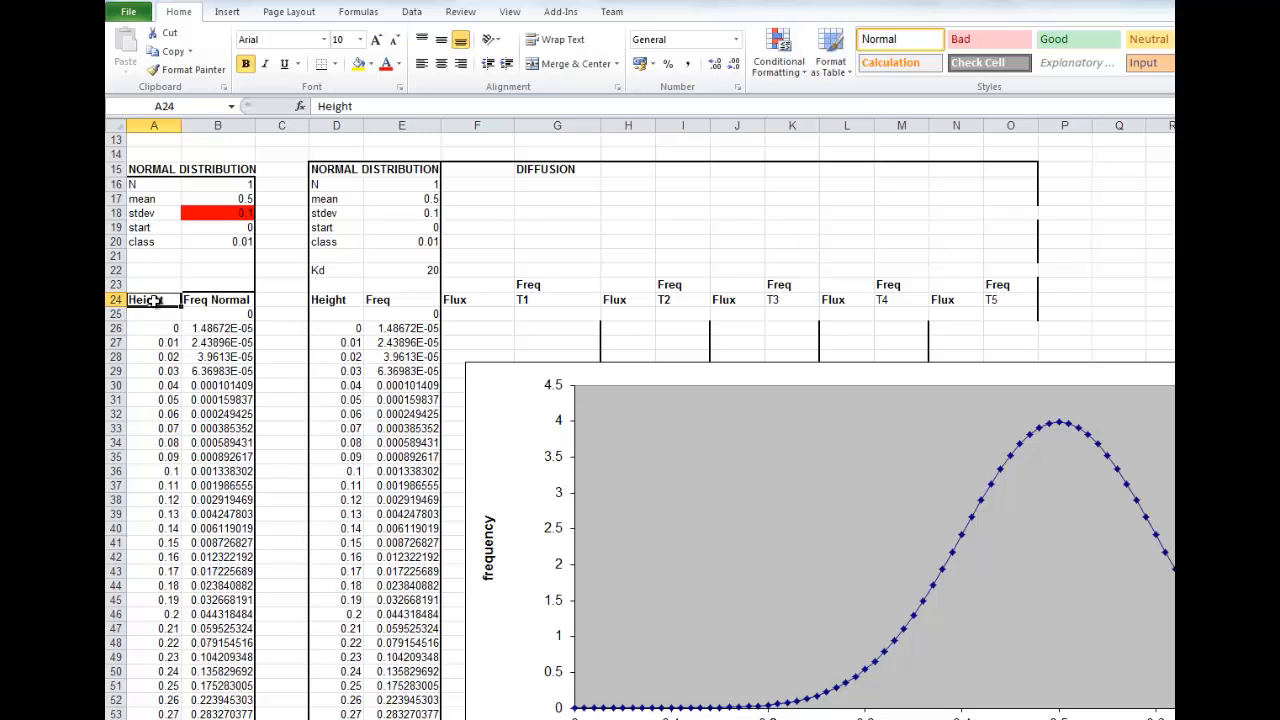
type("ditance")
left_click(218, 300)
type("Concentration")
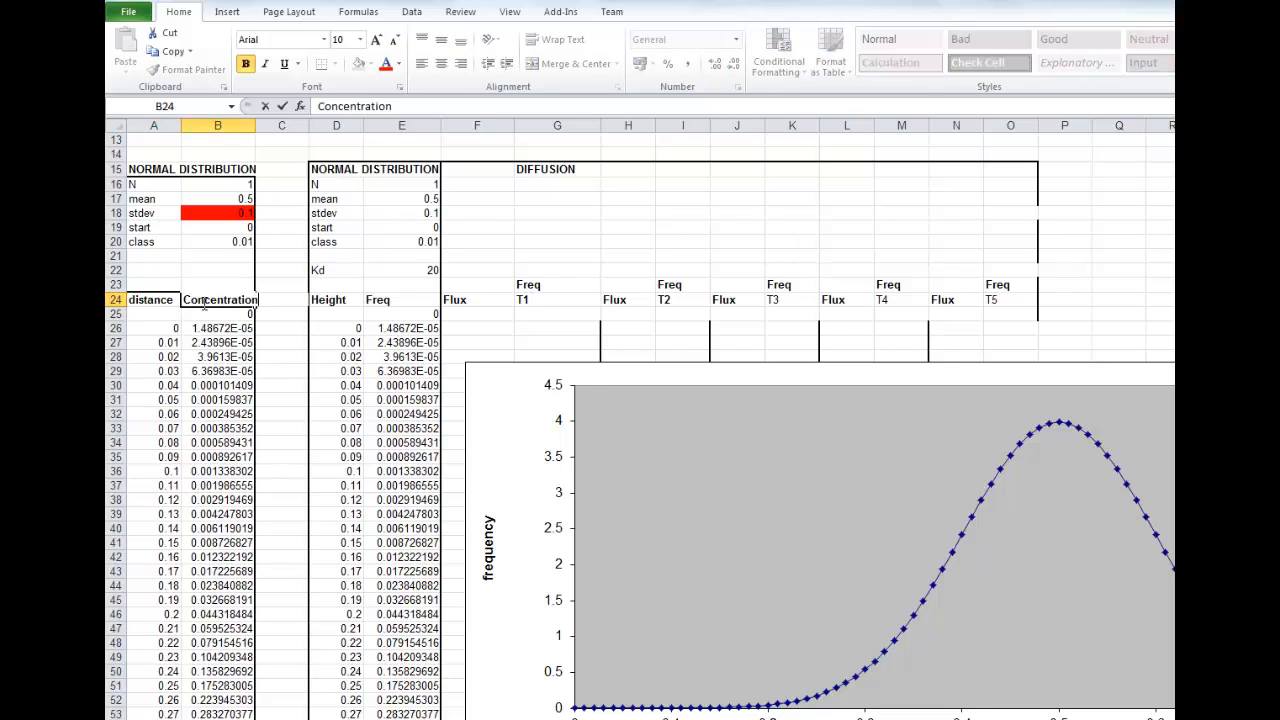
mouse_move(201, 281)
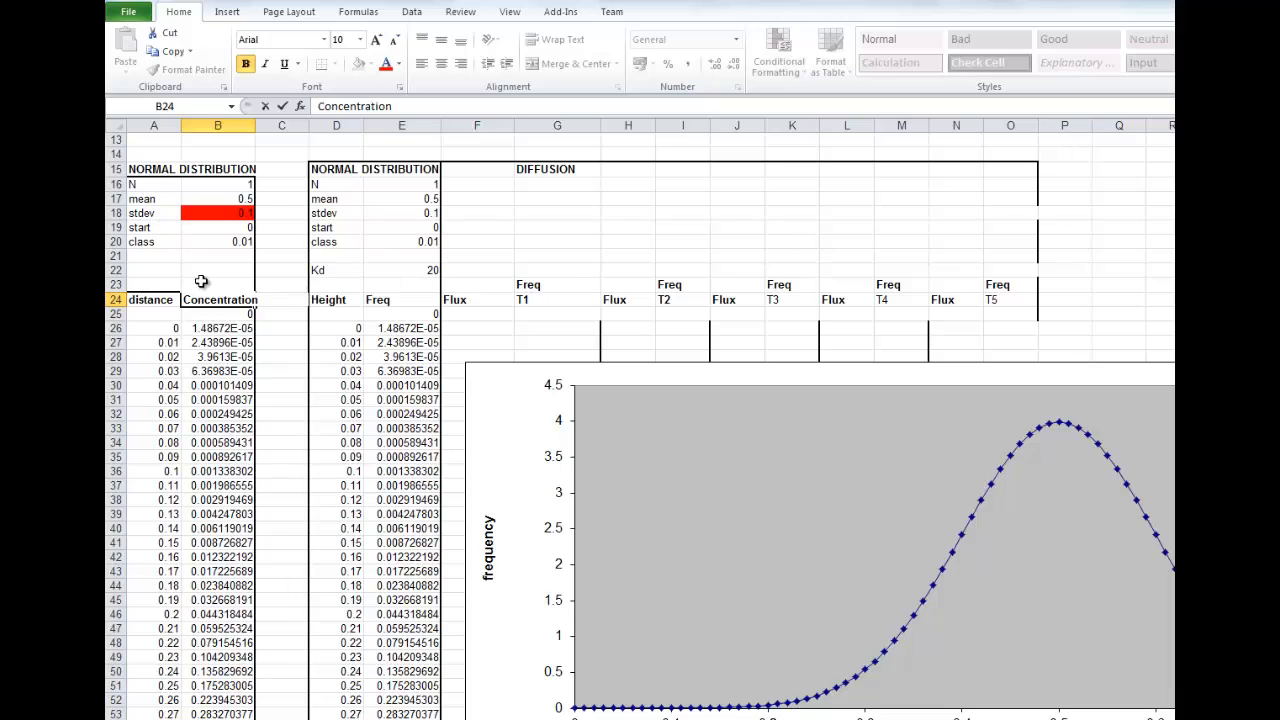
left_click(217, 284)
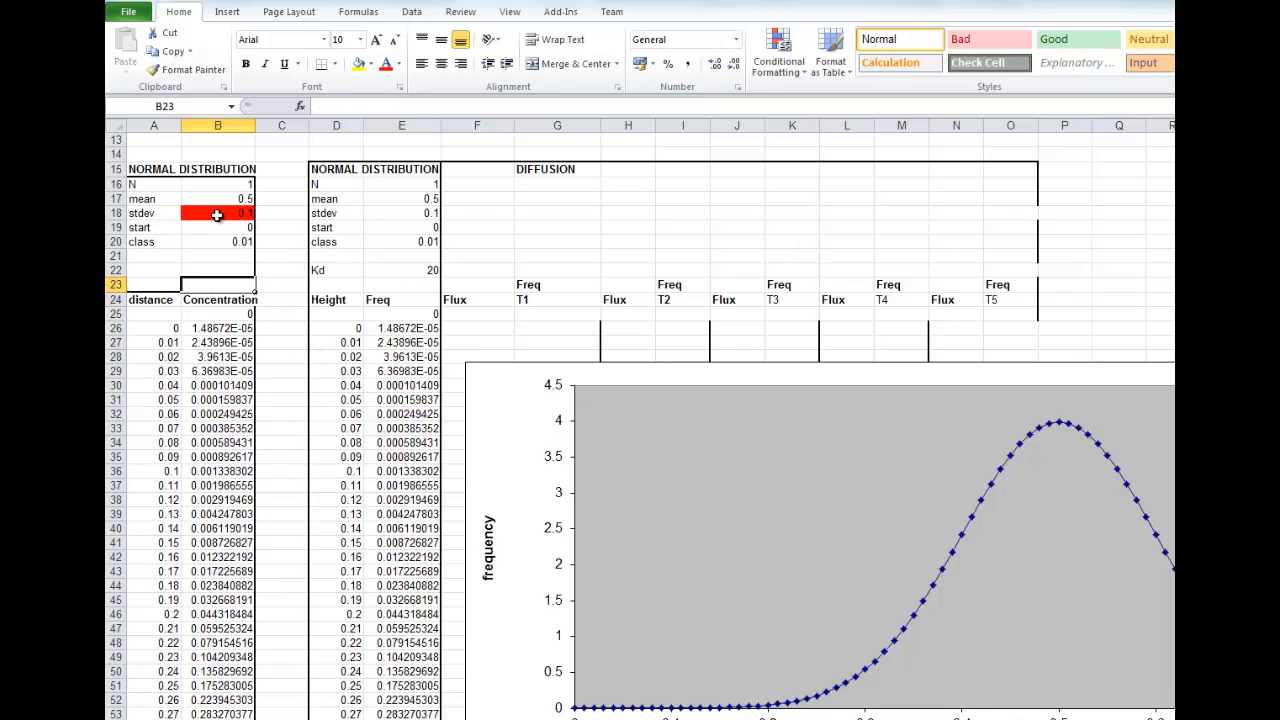
left_click(217, 213)
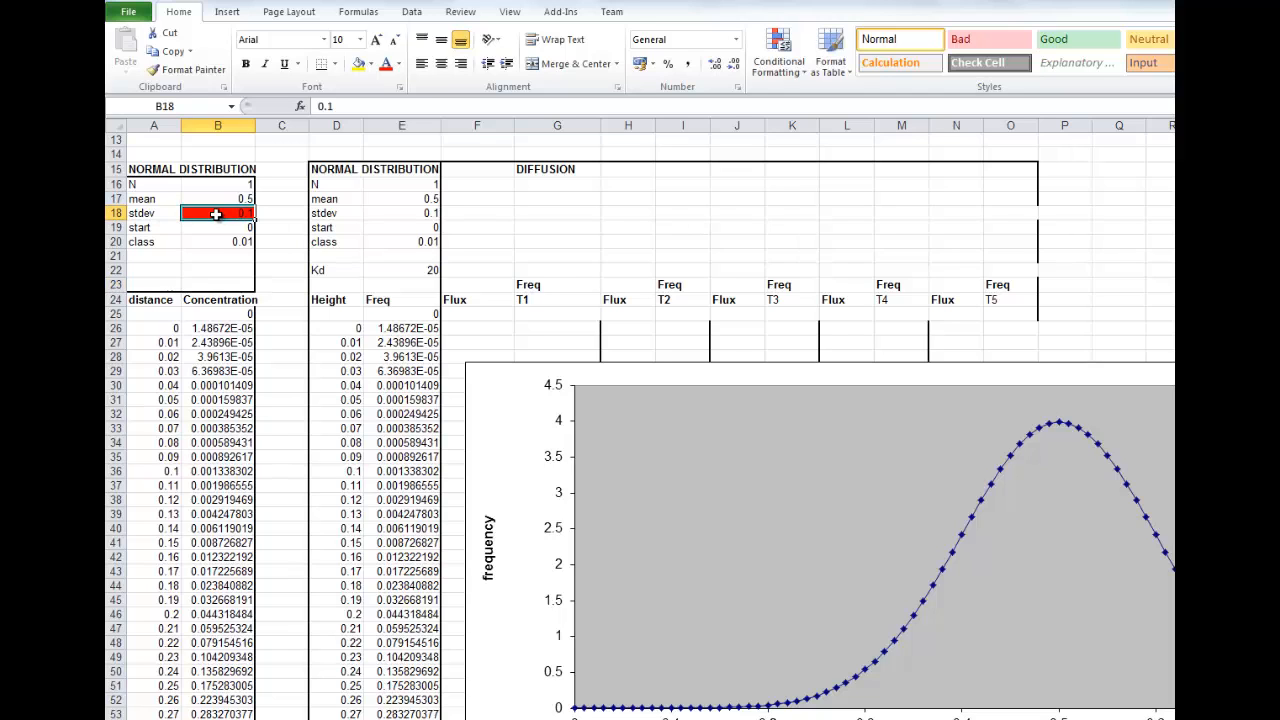
type("0.2")
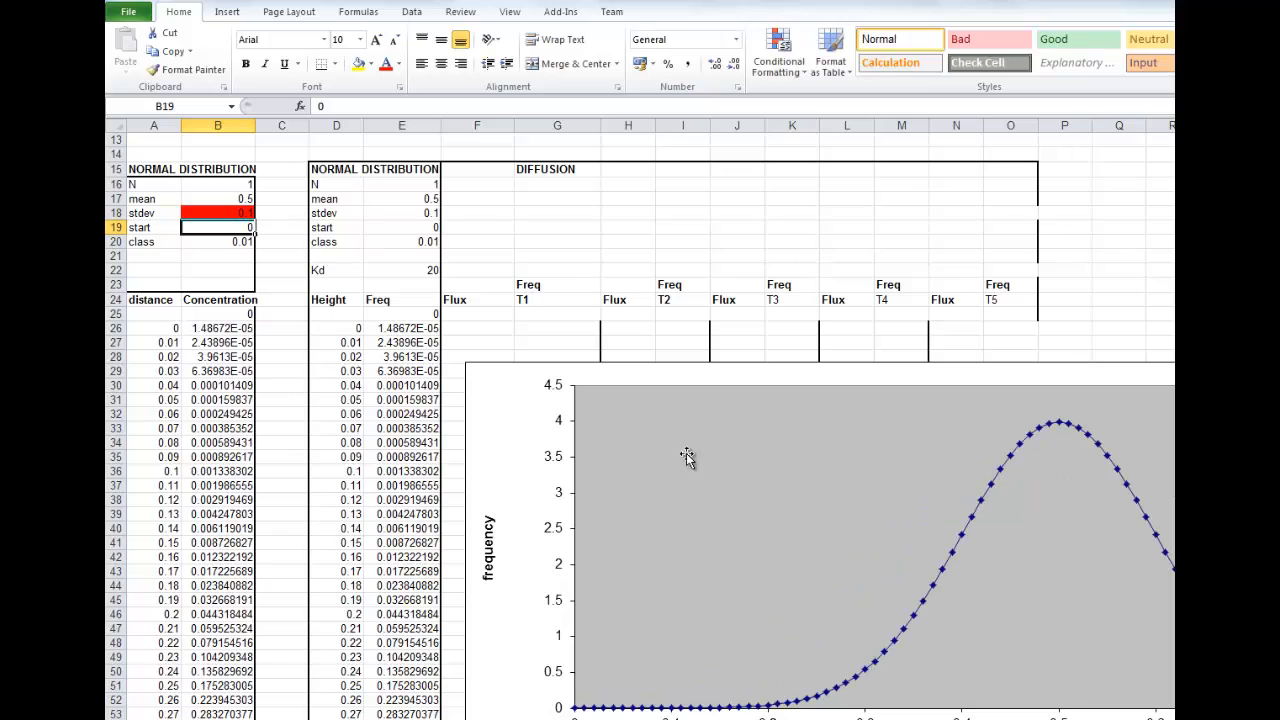
mouse_move(855, 693)
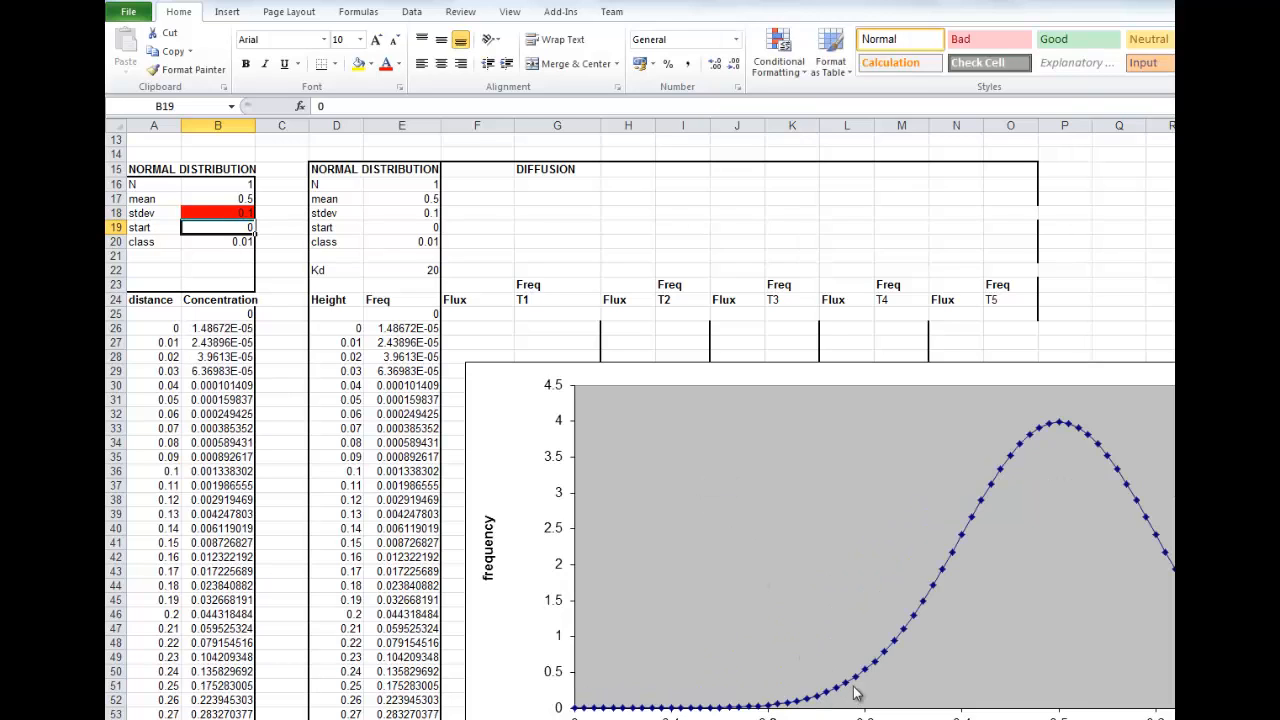
mouse_move(1013, 463)
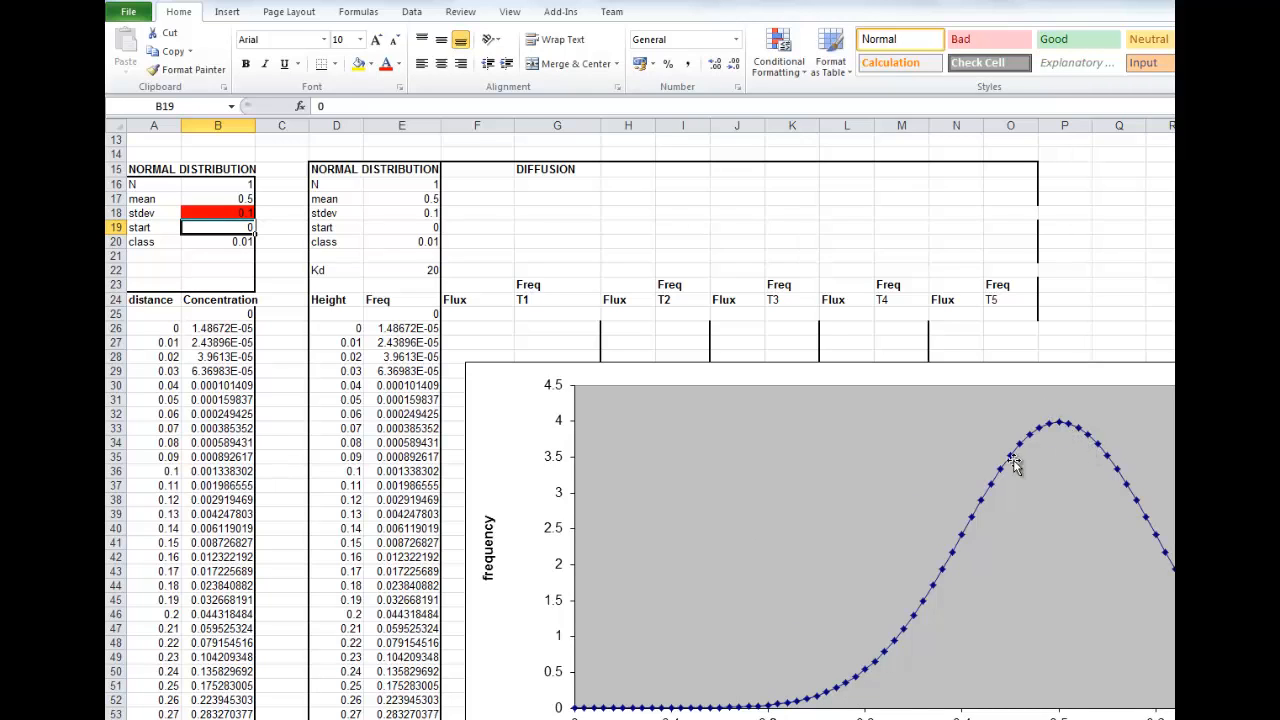
mouse_move(1078, 470)
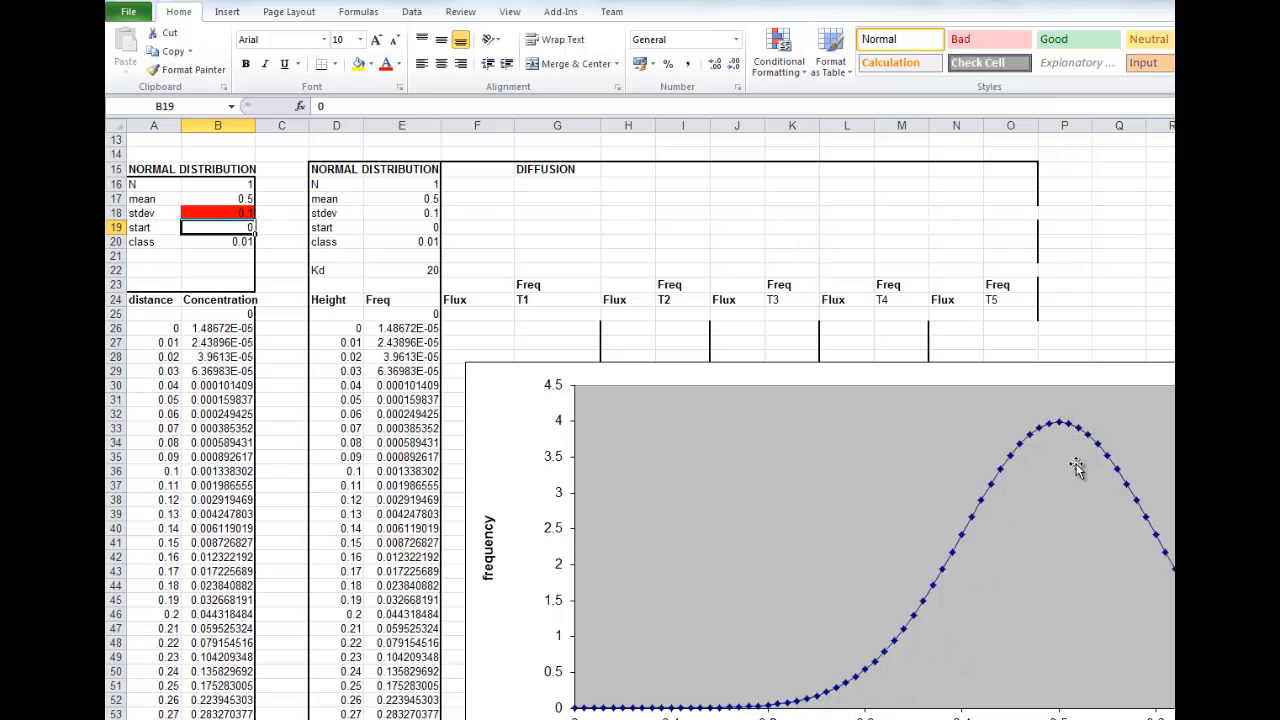
mouse_move(1030, 465)
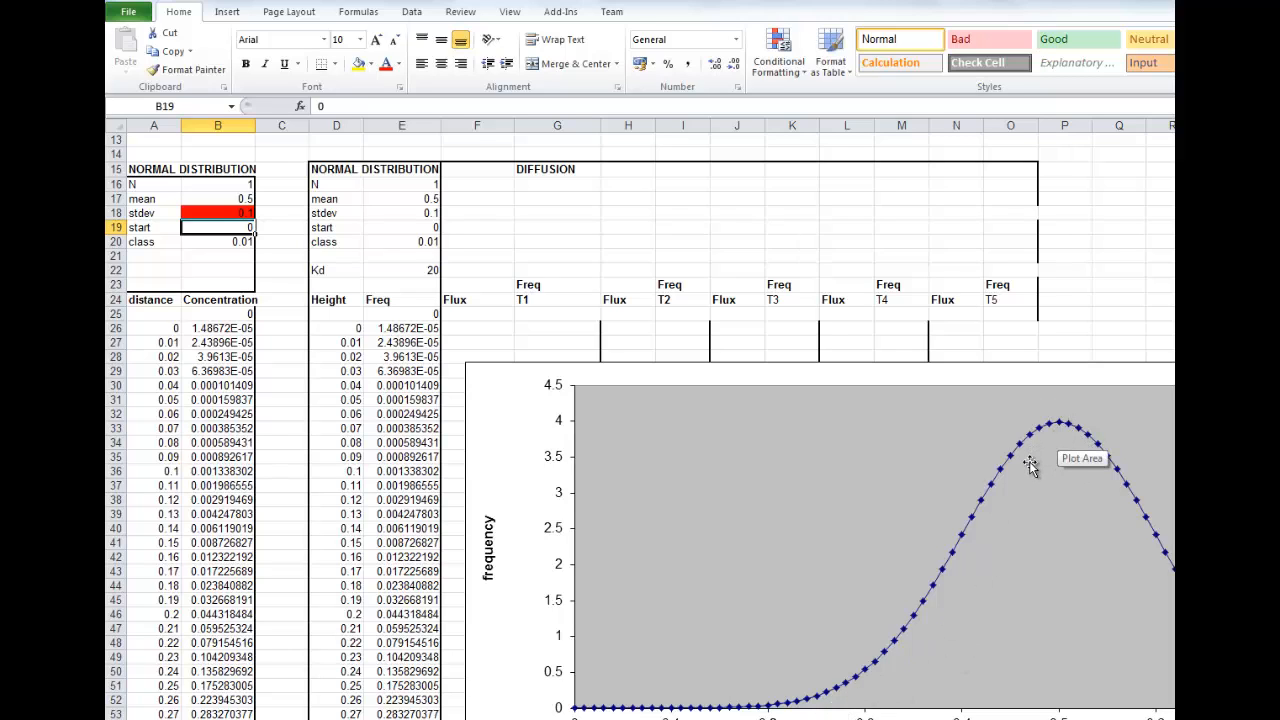
mouse_move(1037, 463)
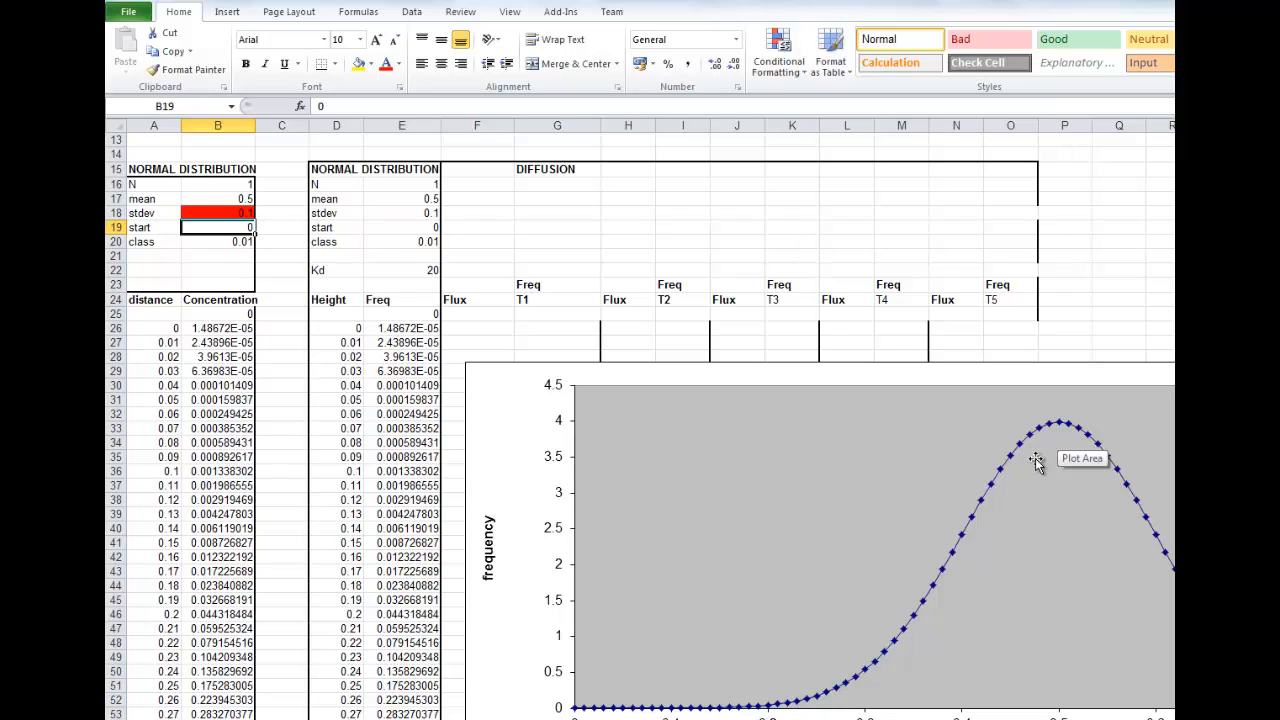
mouse_move(1113, 473)
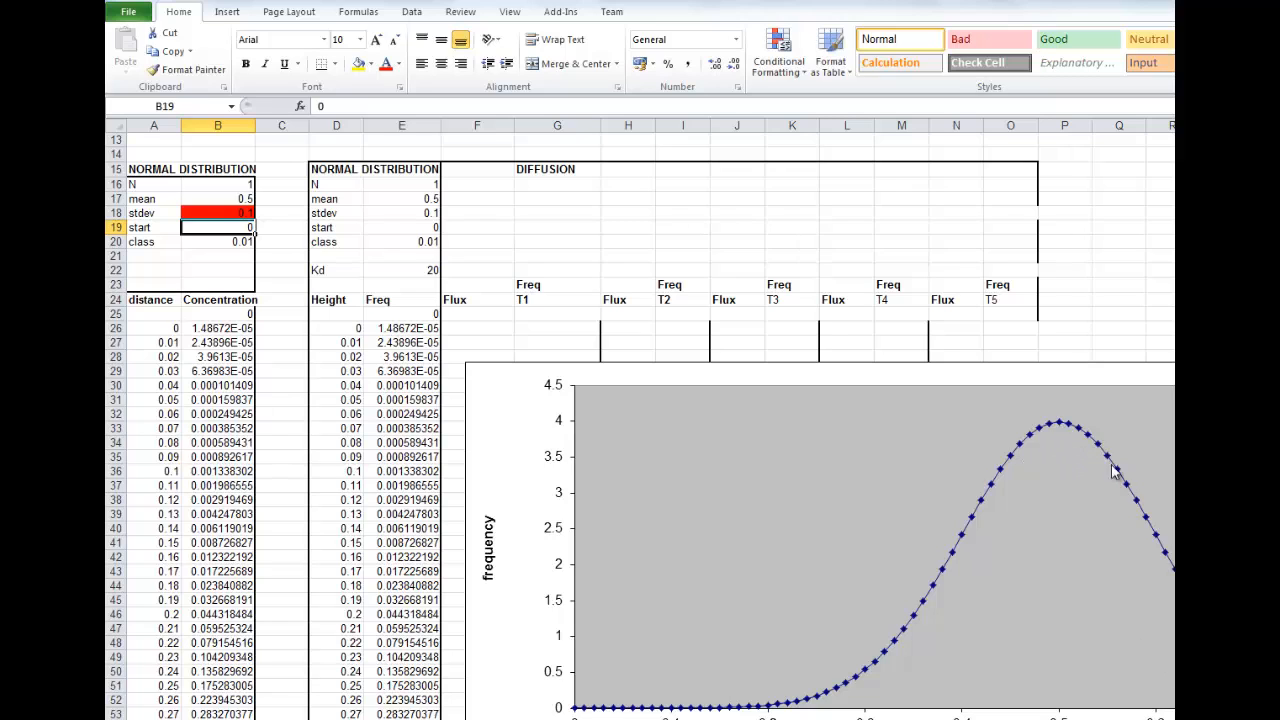
mouse_move(915, 715)
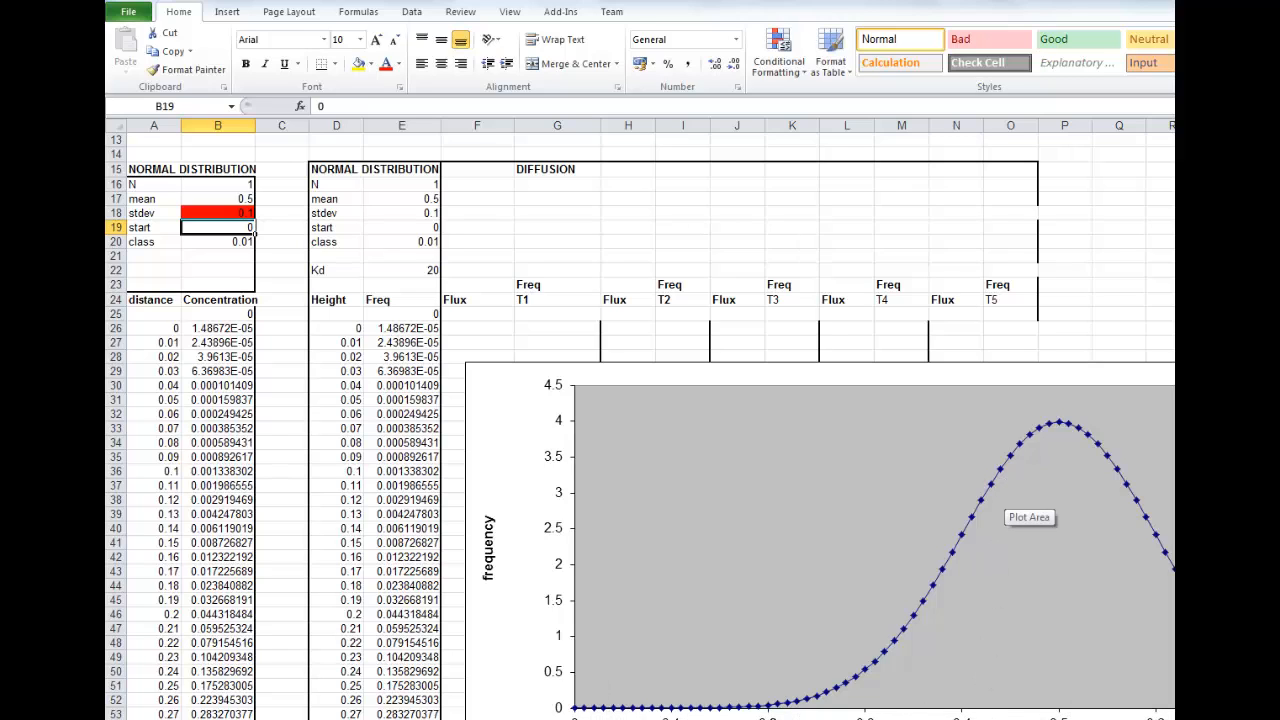
mouse_move(785, 705)
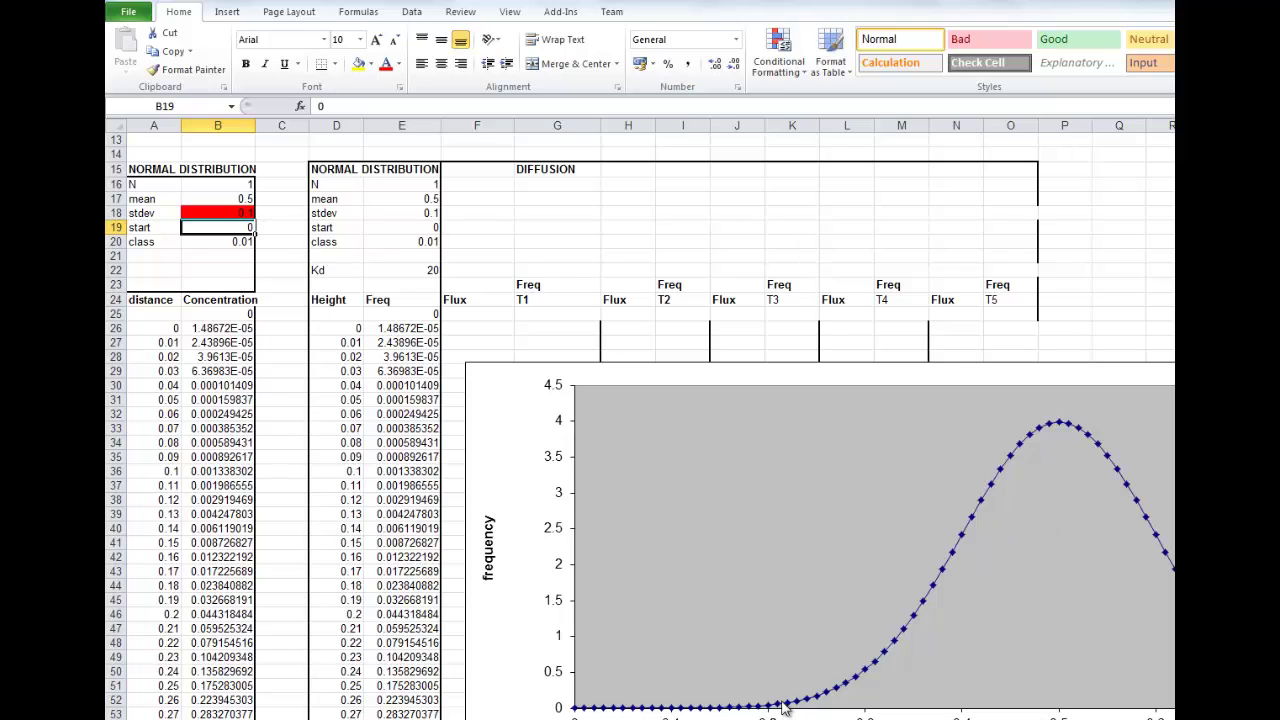
mouse_move(618, 577)
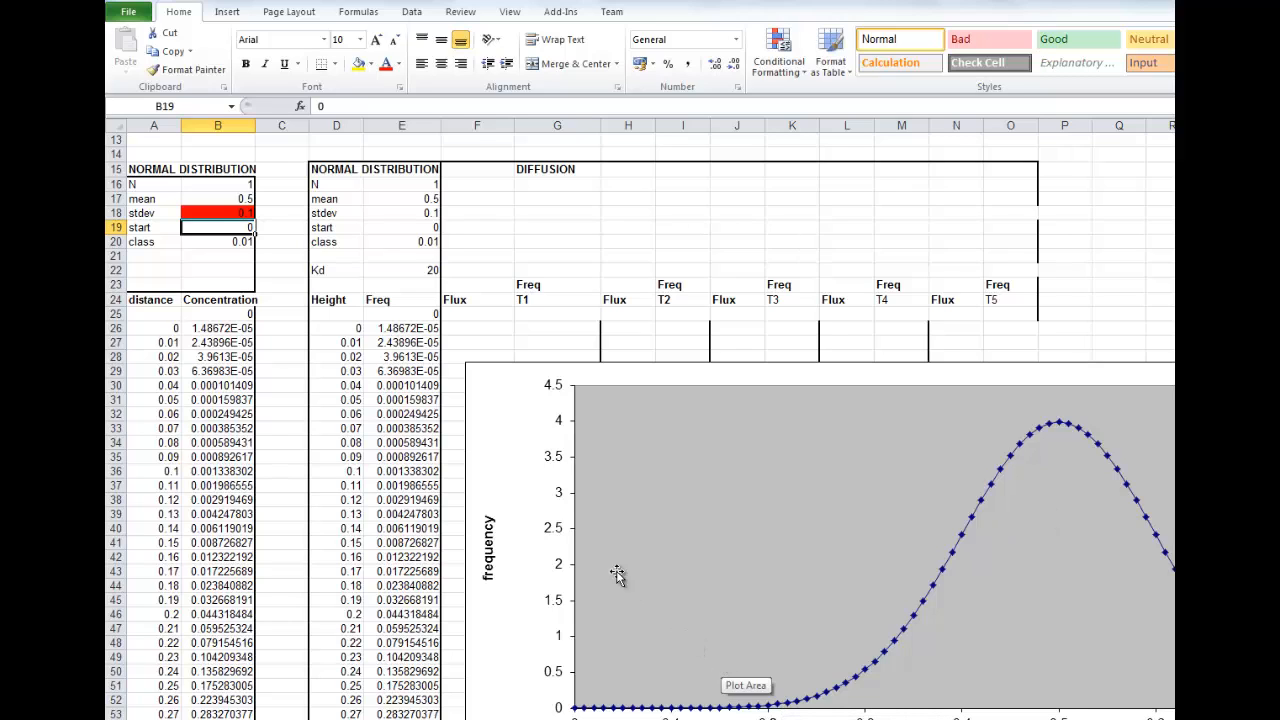
mouse_move(470, 334)
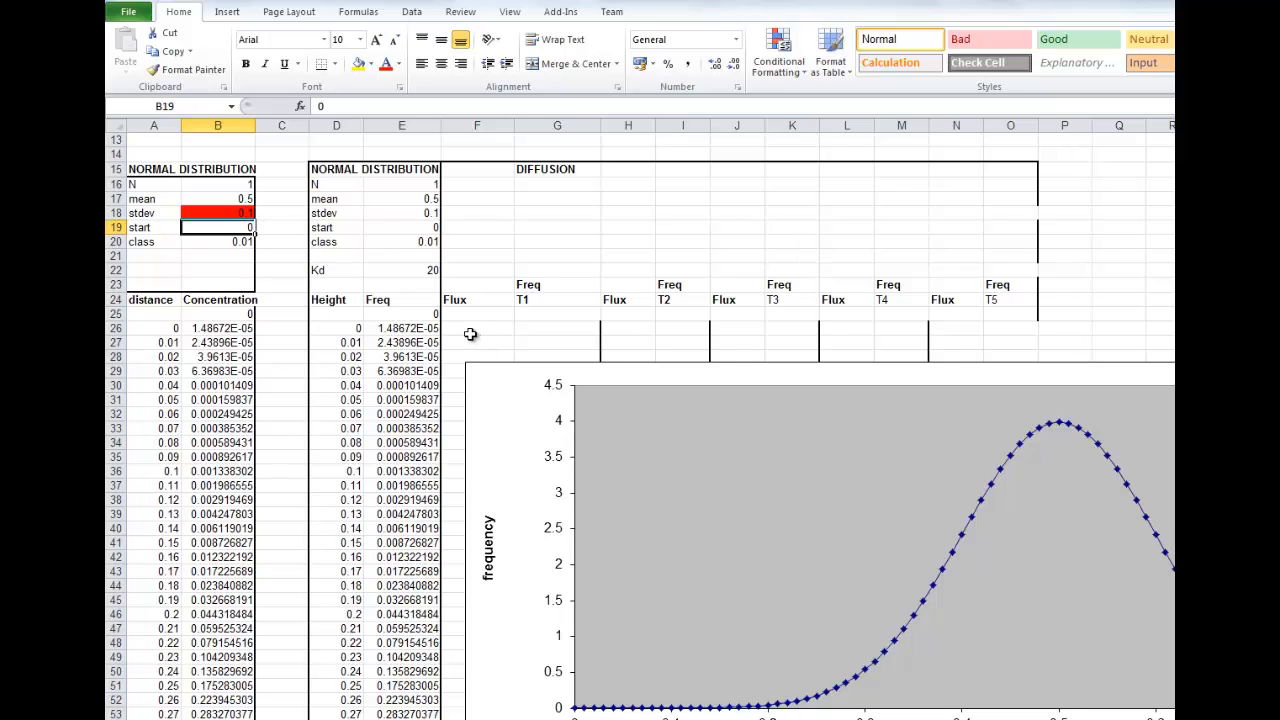
mouse_move(465, 331)
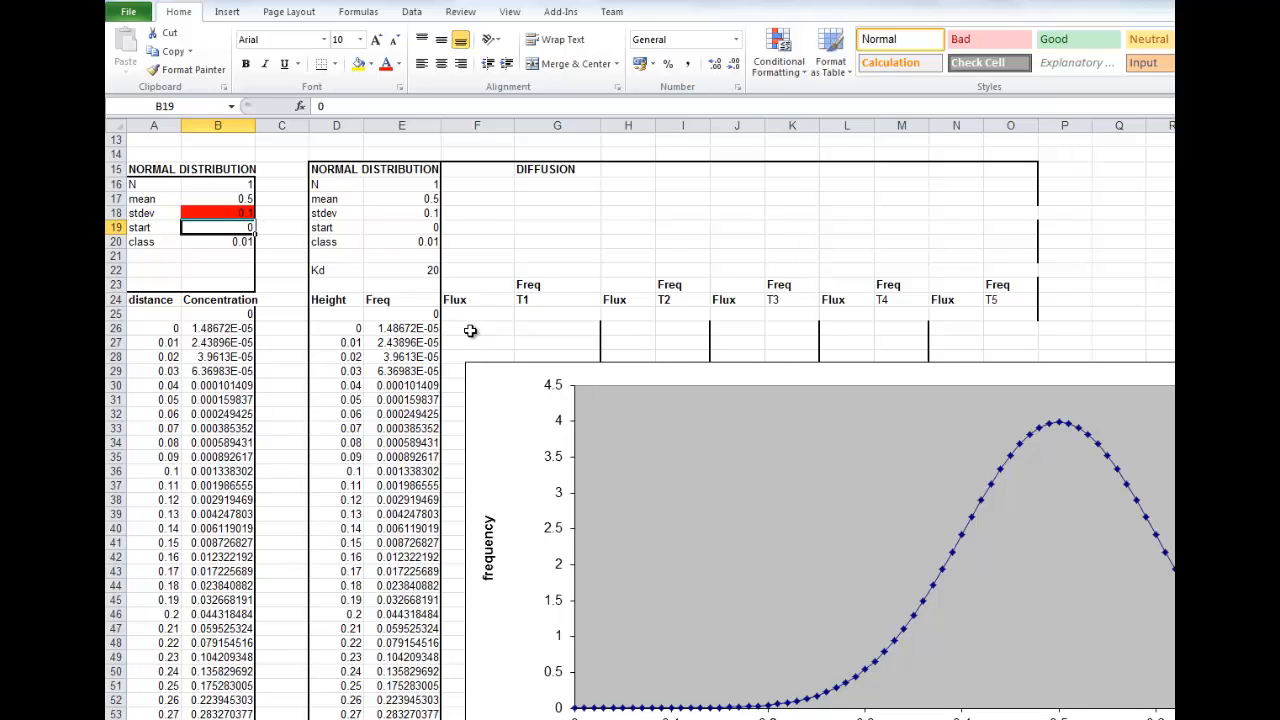
Label the second table 'distance' and 'conc', and relabel the Freq headings above T1–T5 as 'conc'.
left_click(476, 328)
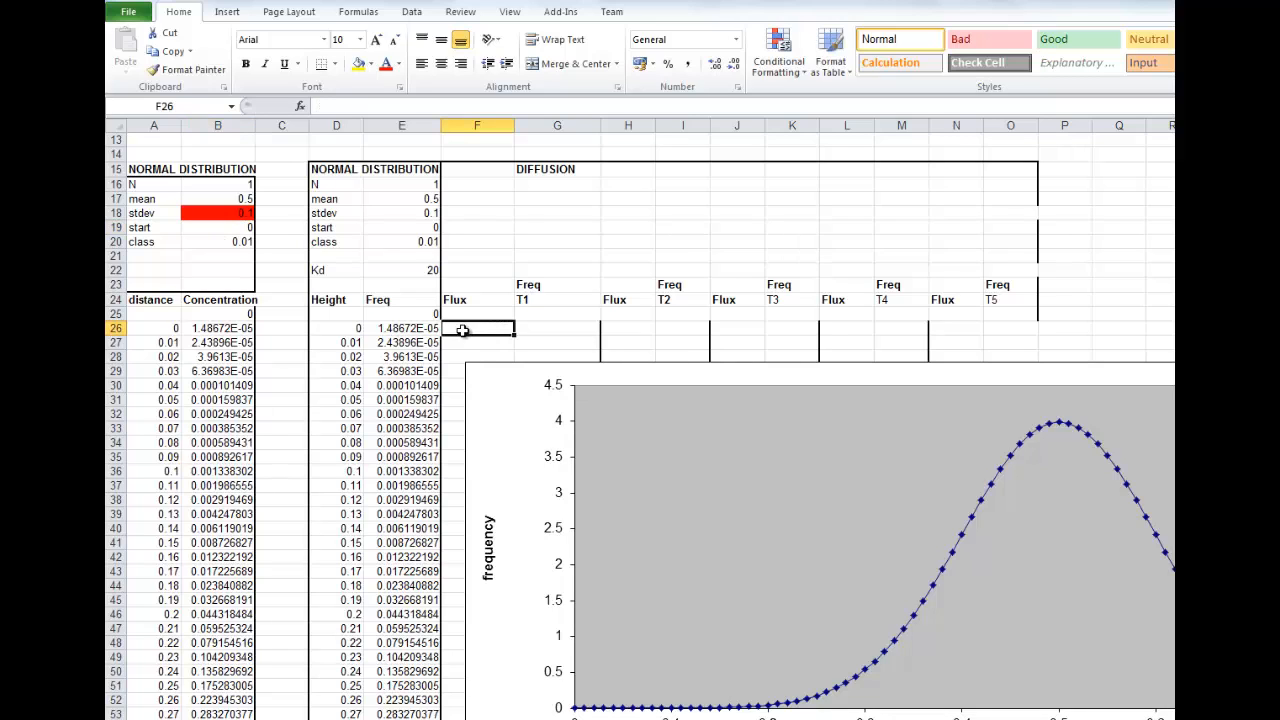
mouse_move(470, 301)
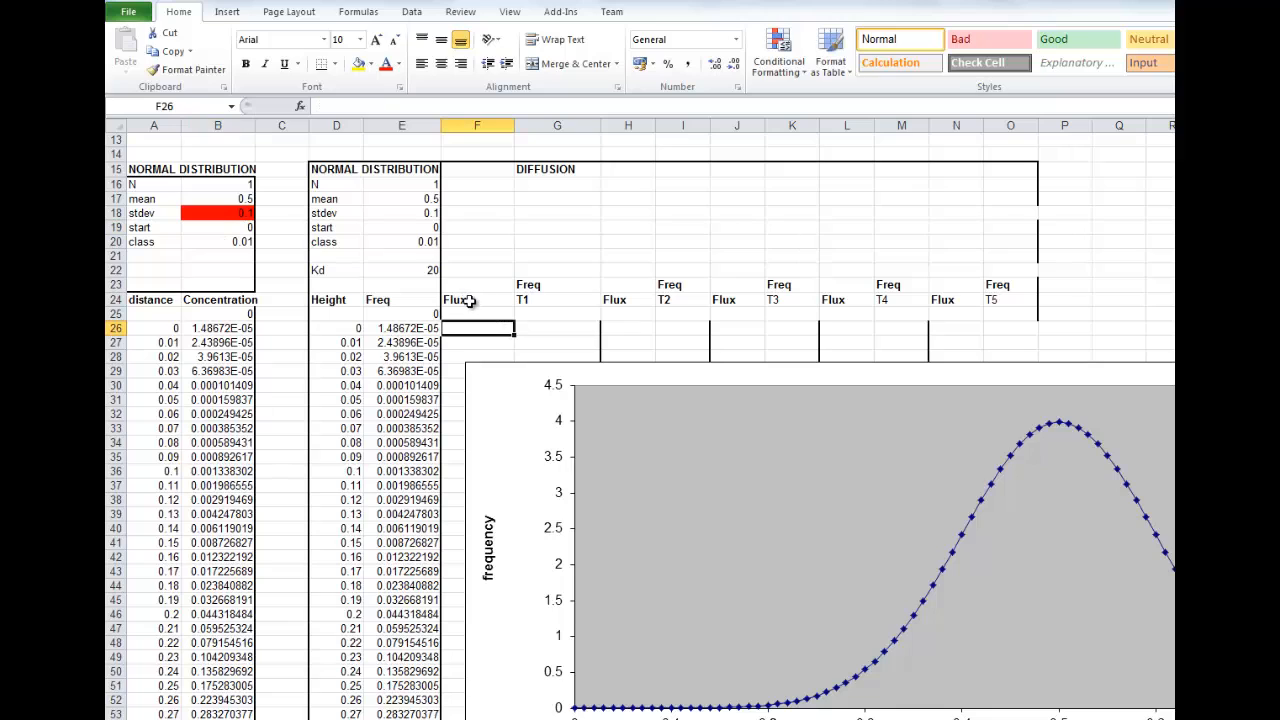
mouse_move(531, 312)
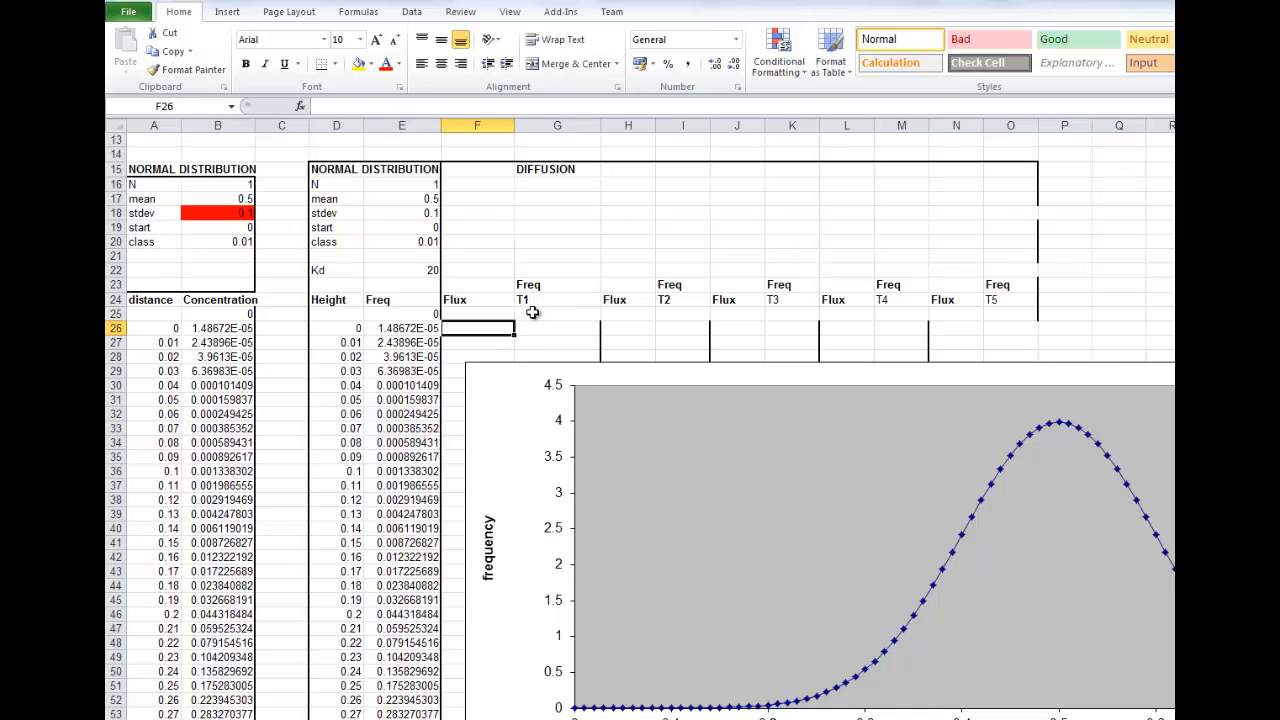
left_click(557, 328)
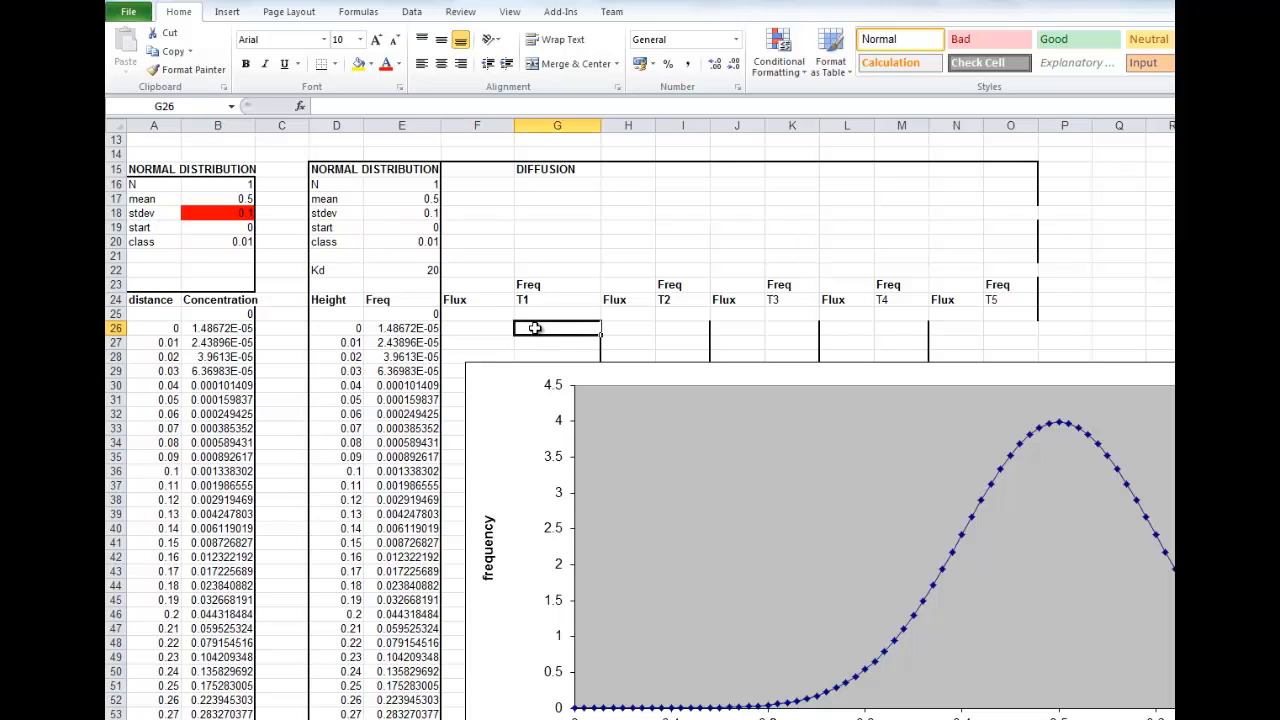
mouse_move(332, 300)
type("co")
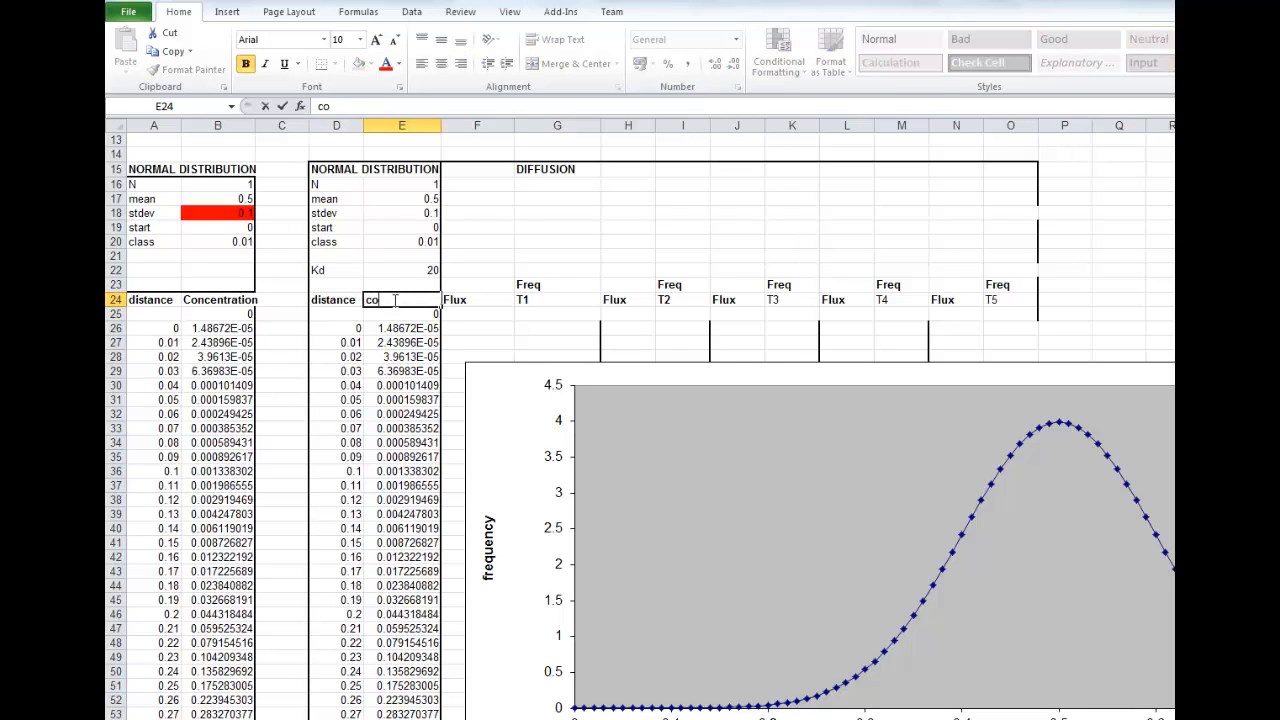
type("nc")
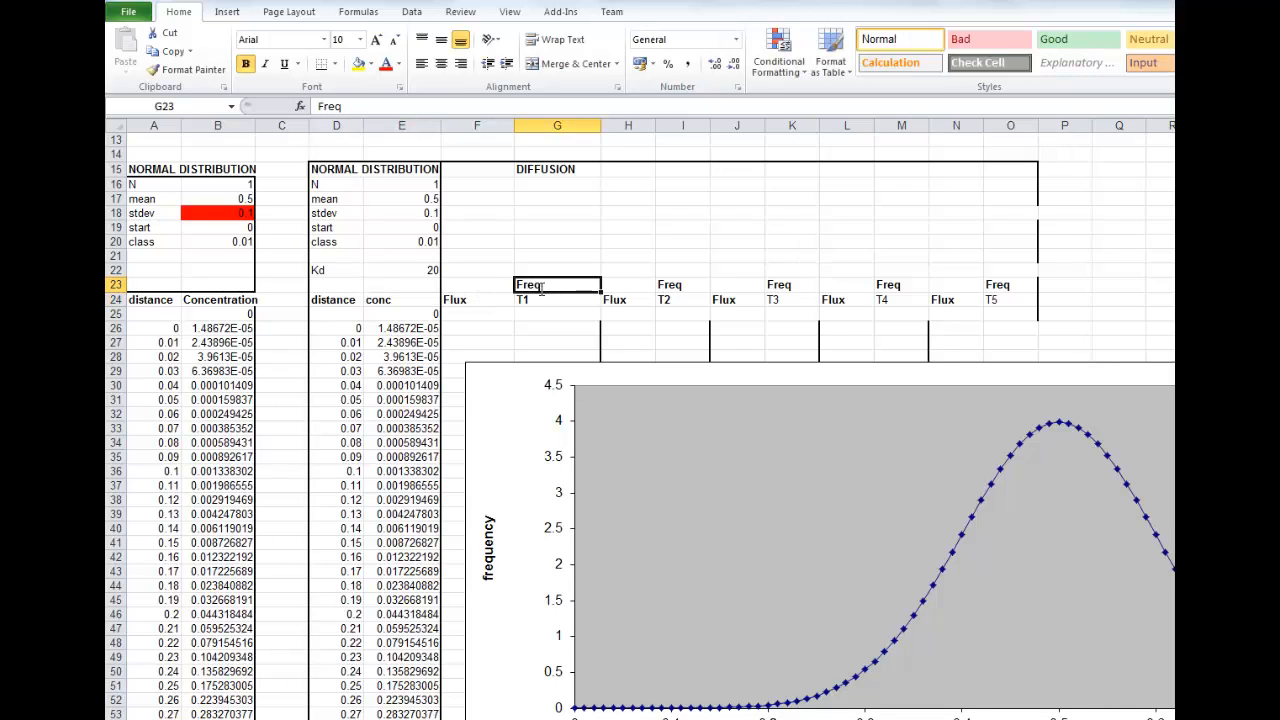
type("conc")
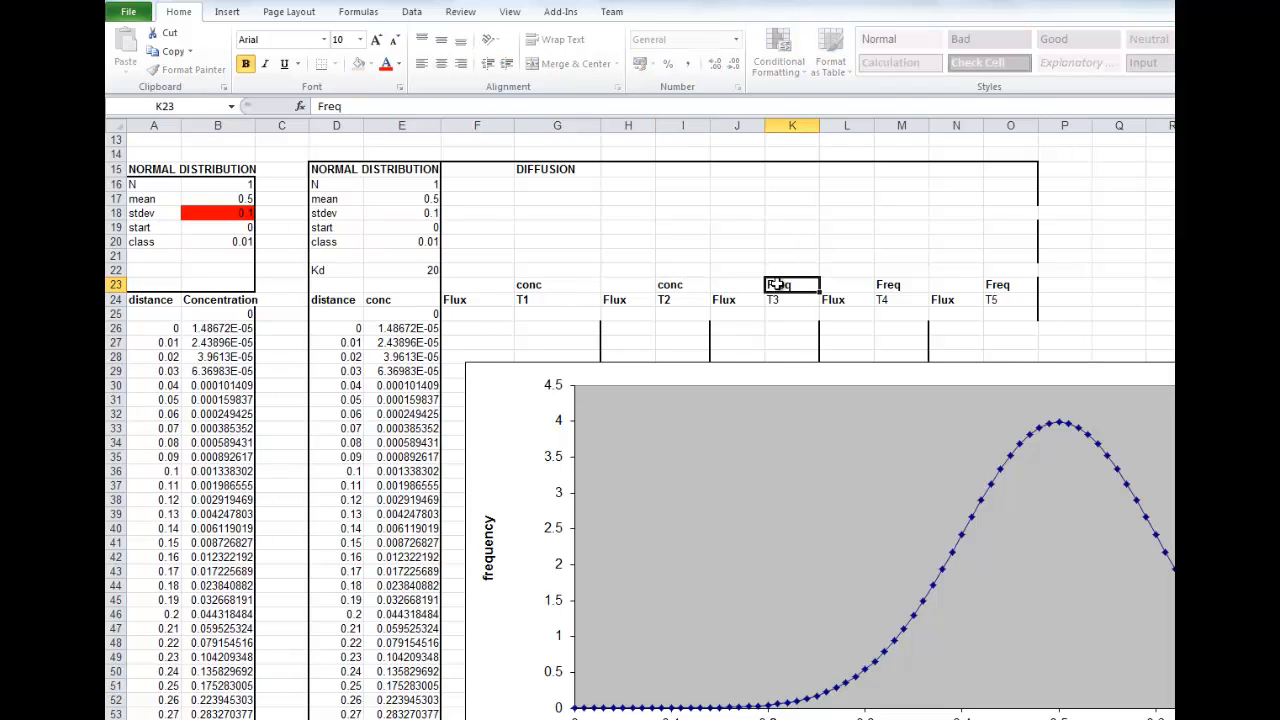
type("conc")
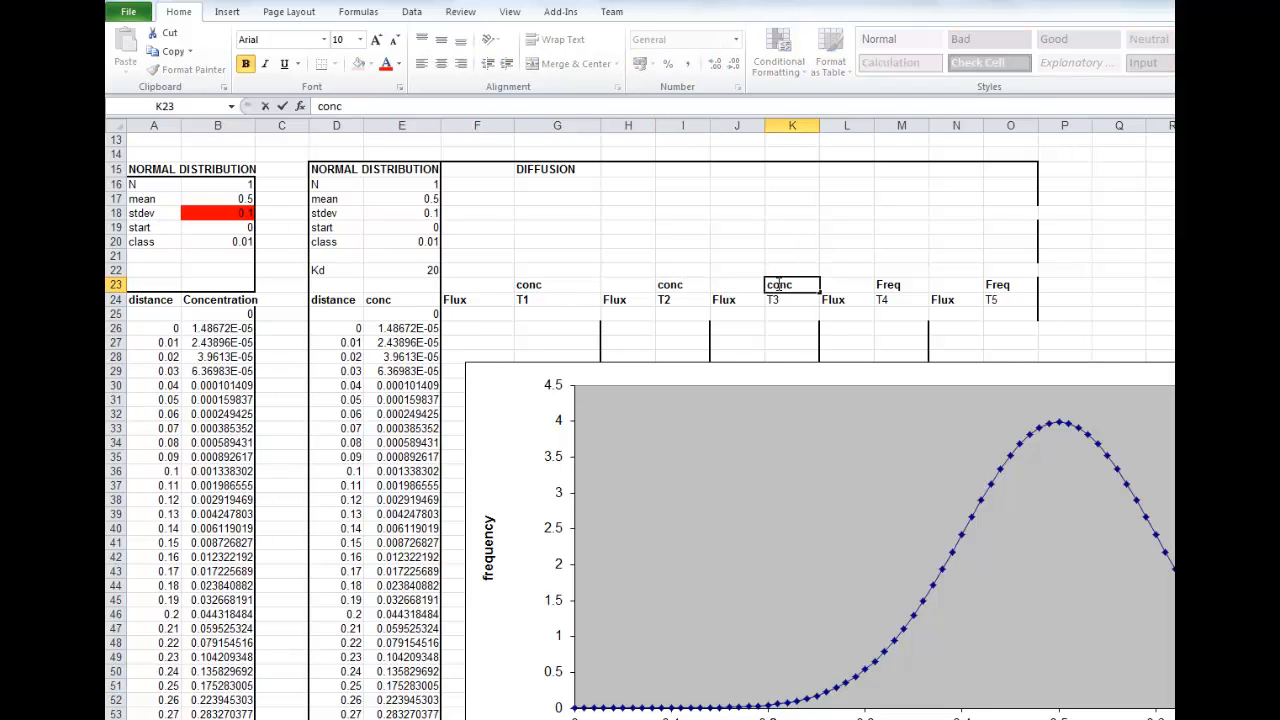
left_click(901, 284)
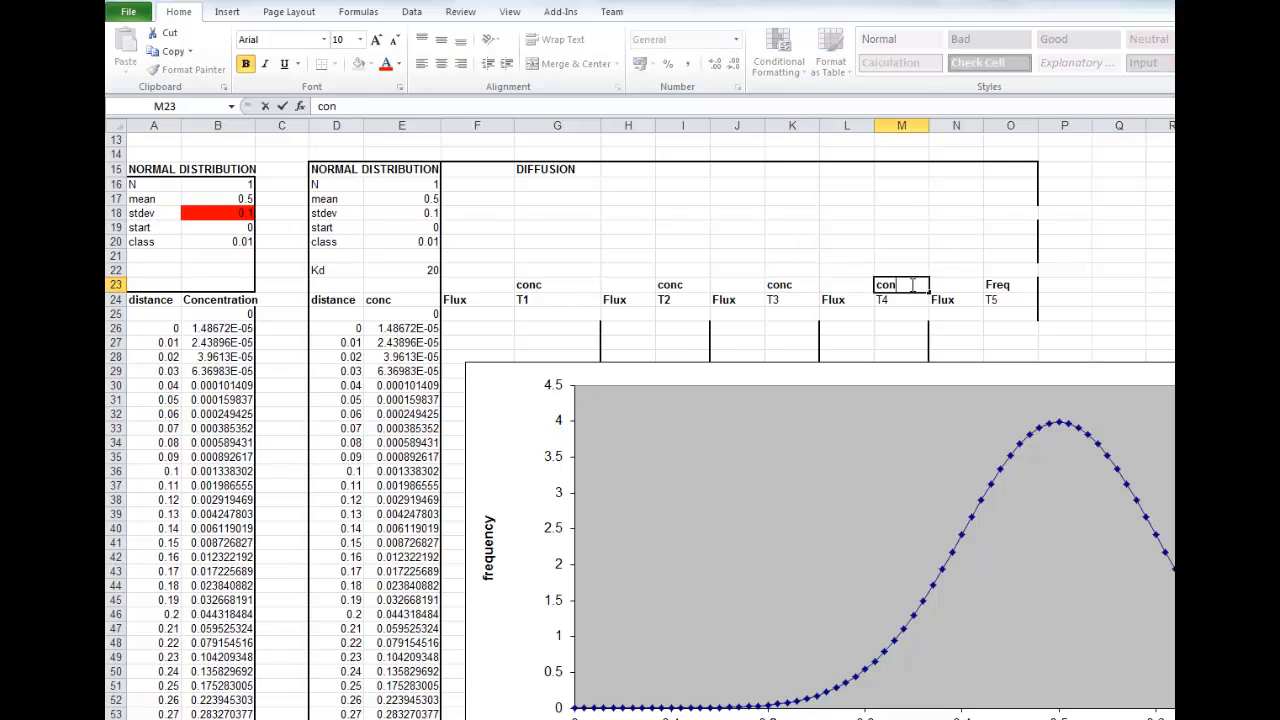
left_click(1010, 284)
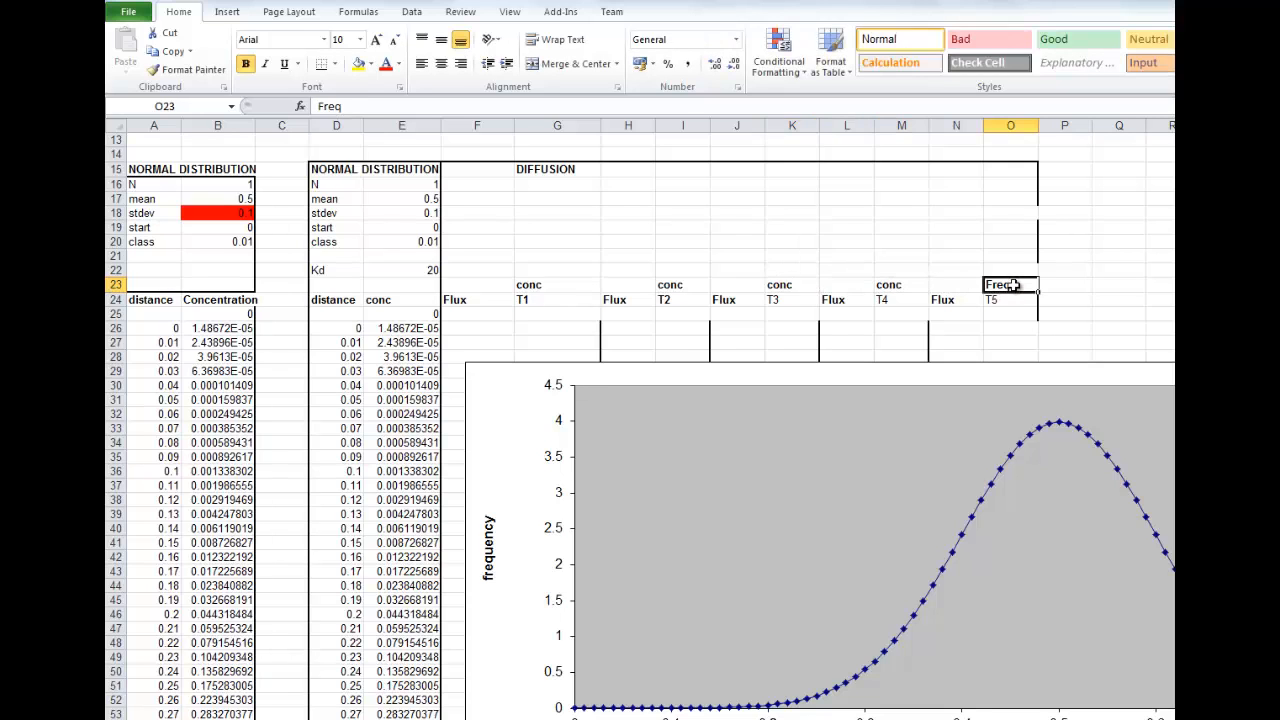
type("conc")
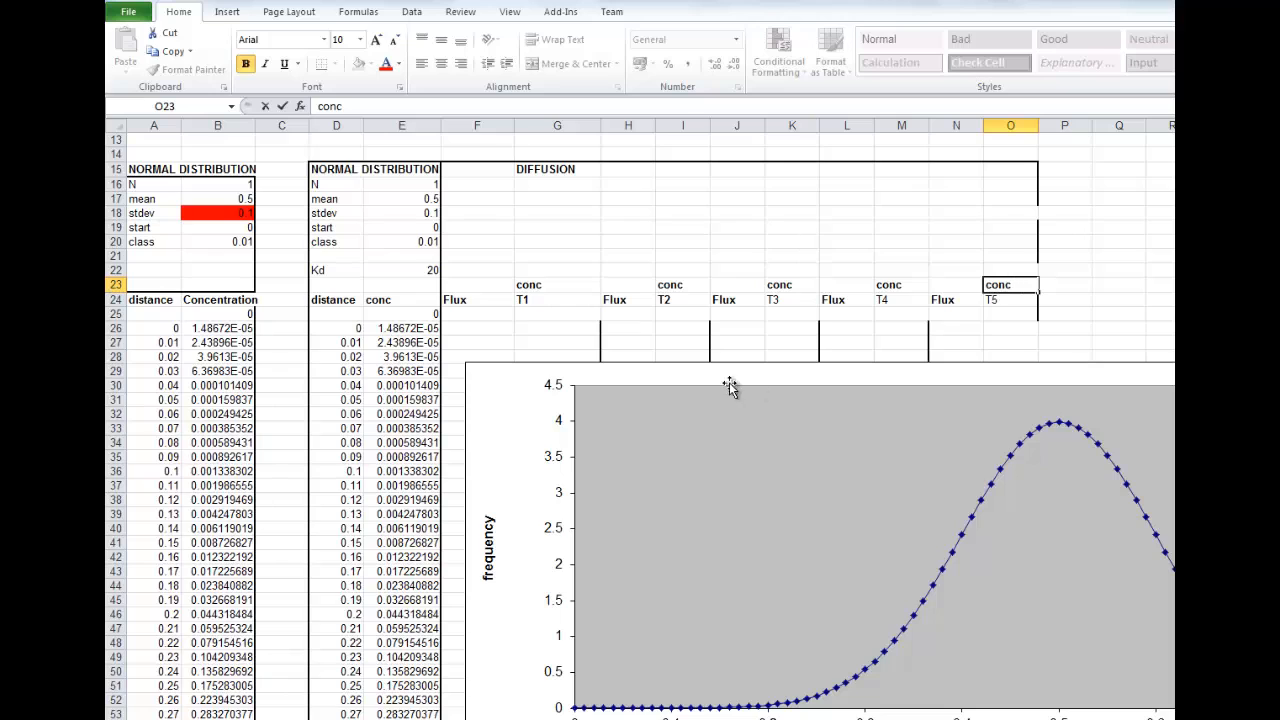
left_click(477, 328)
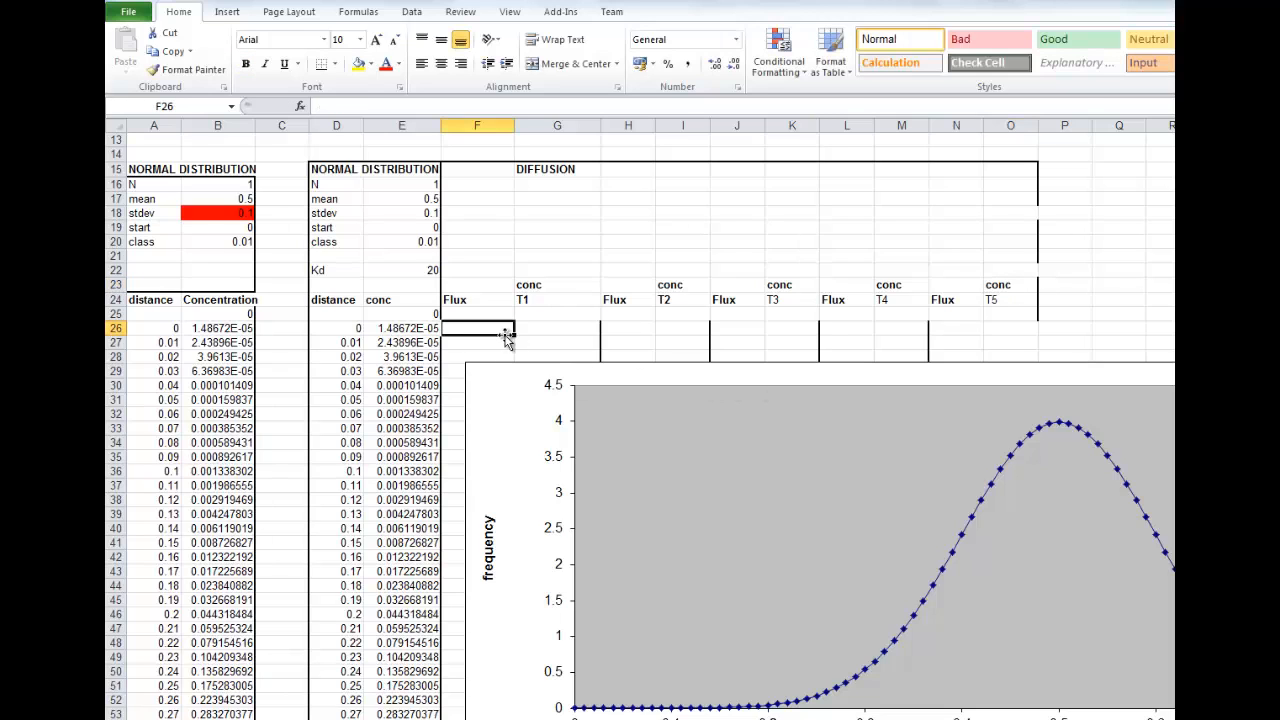
mouse_move(550, 300)
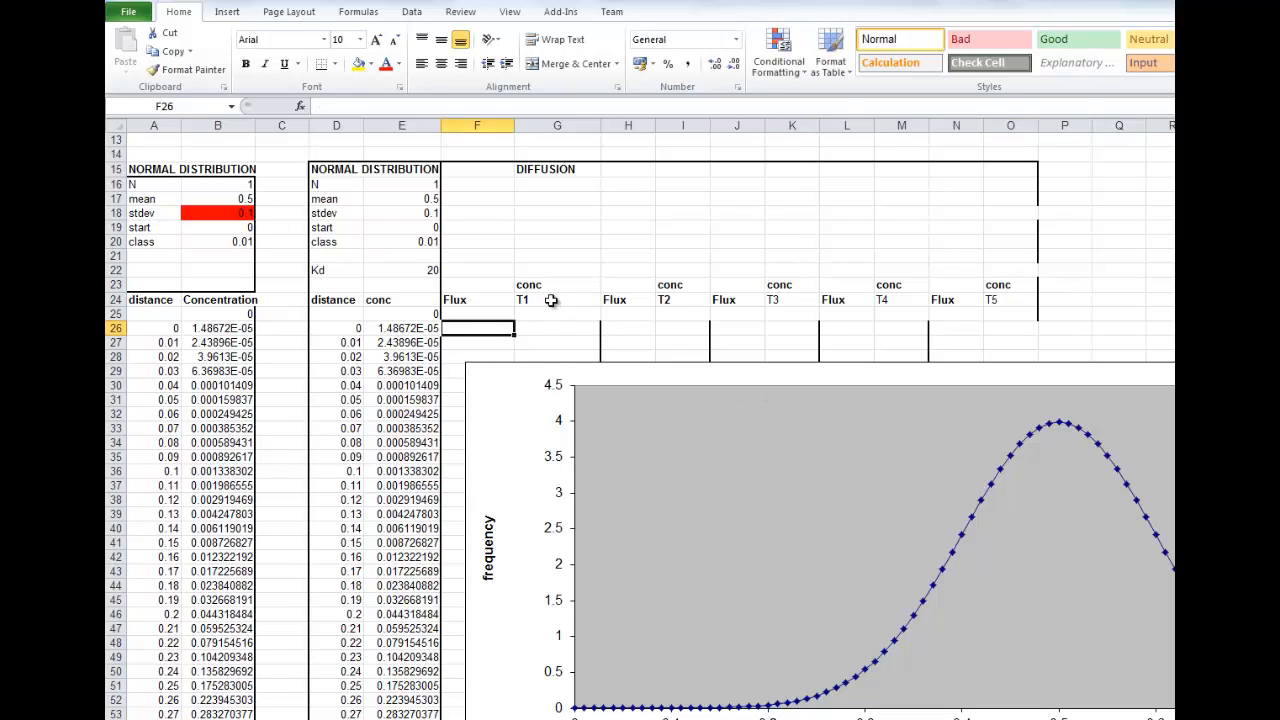
mouse_move(618, 331)
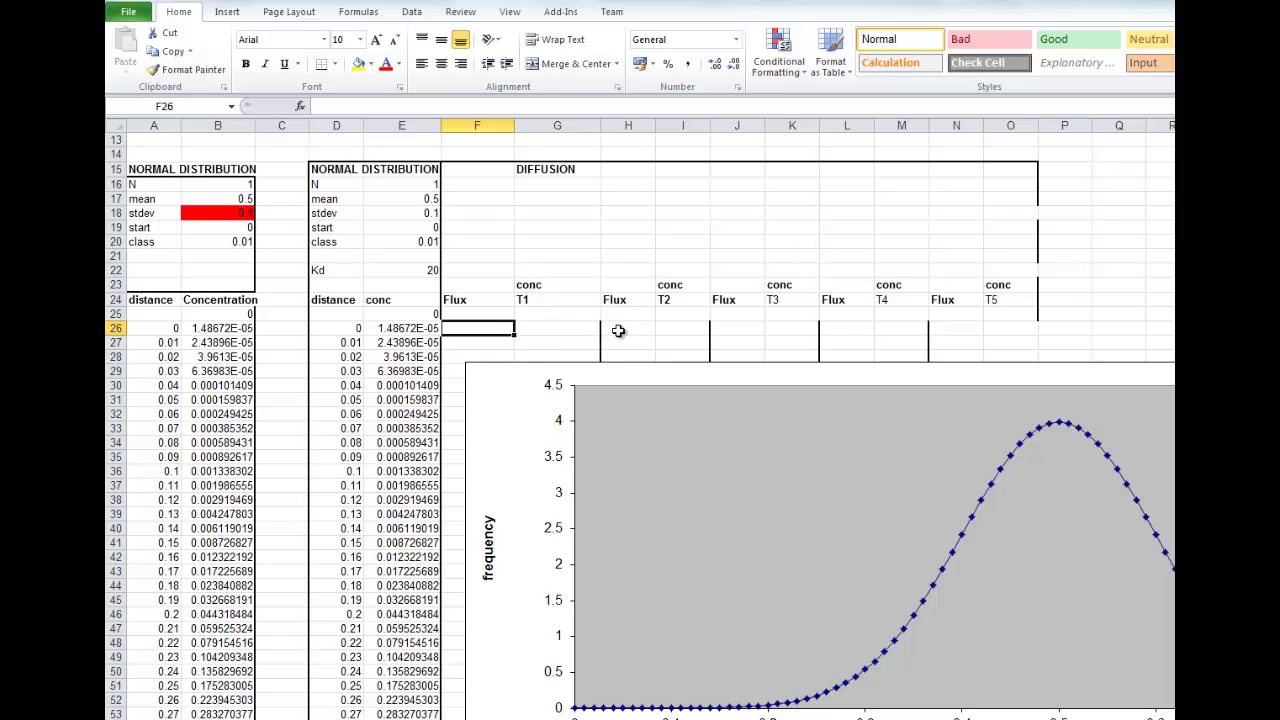
mouse_move(677, 330)
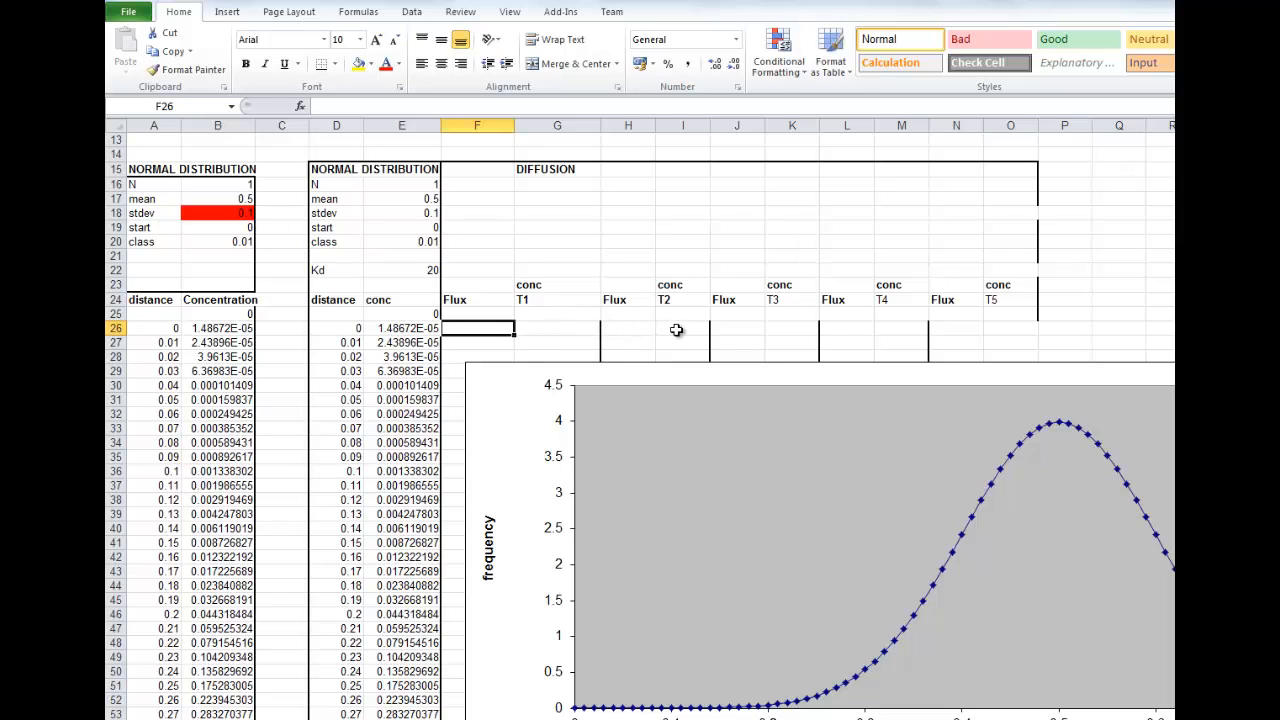
mouse_move(741, 331)
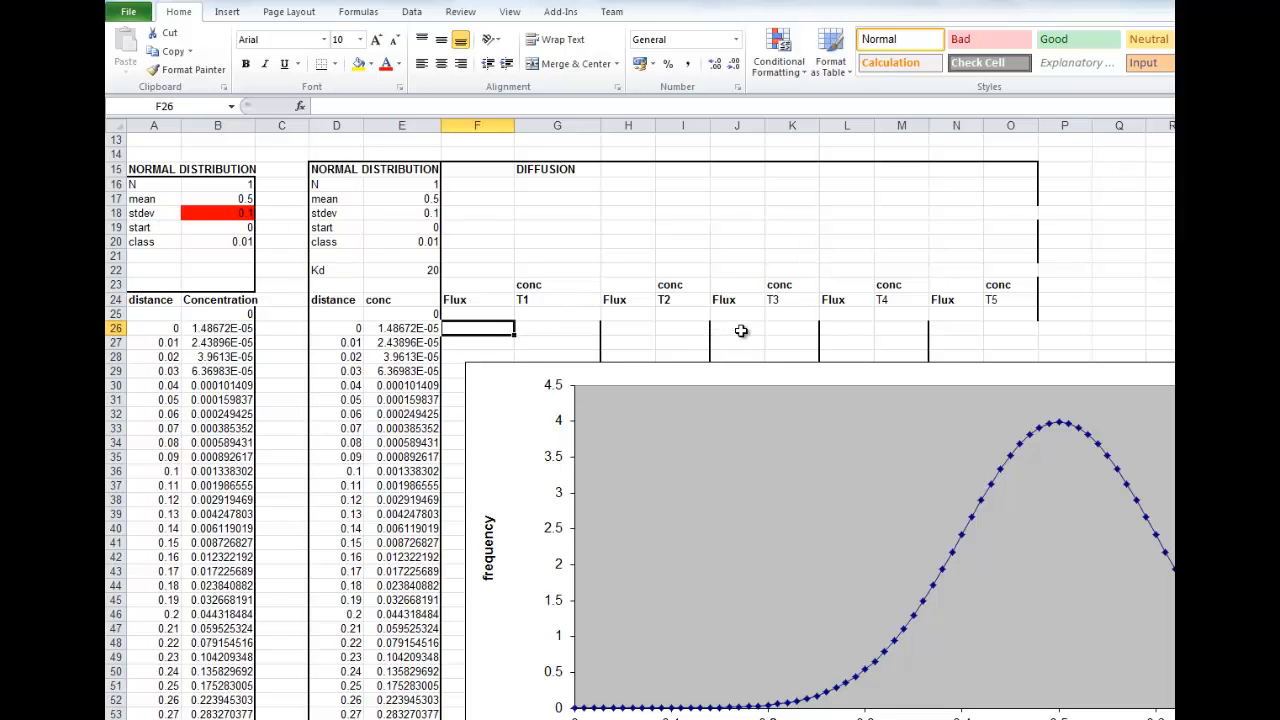
mouse_move(498, 224)
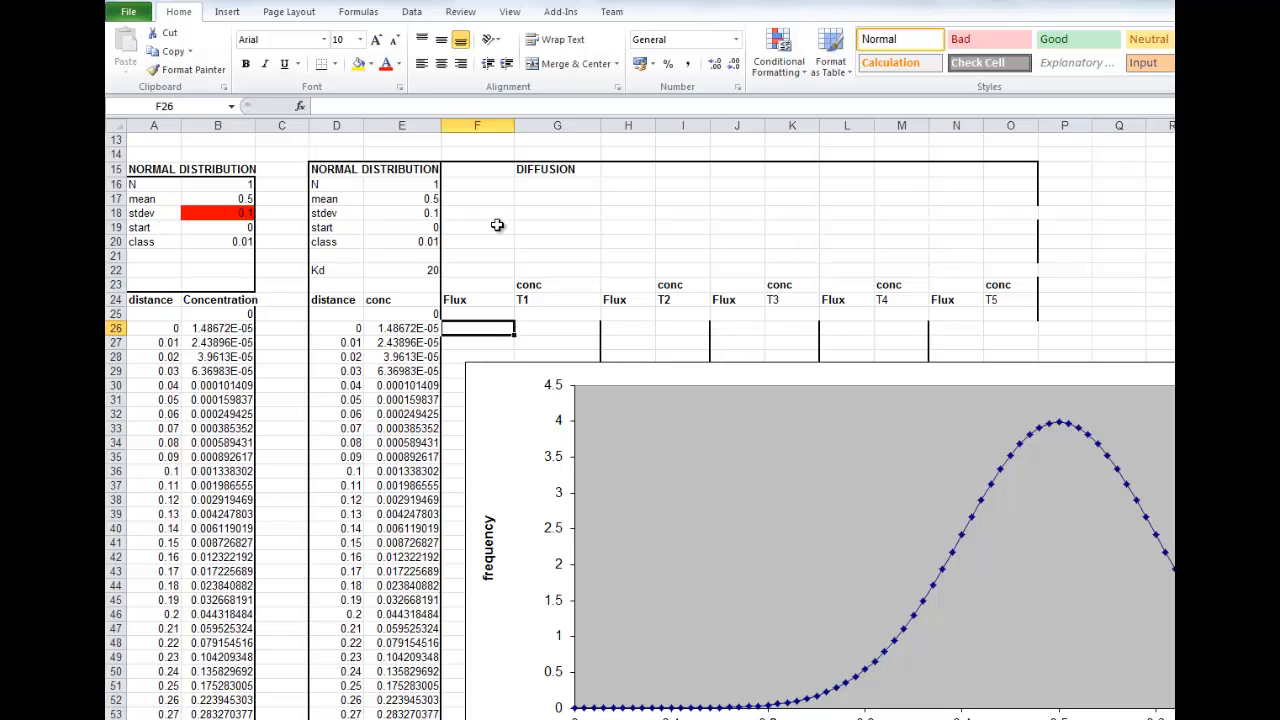
mouse_move(453, 178)
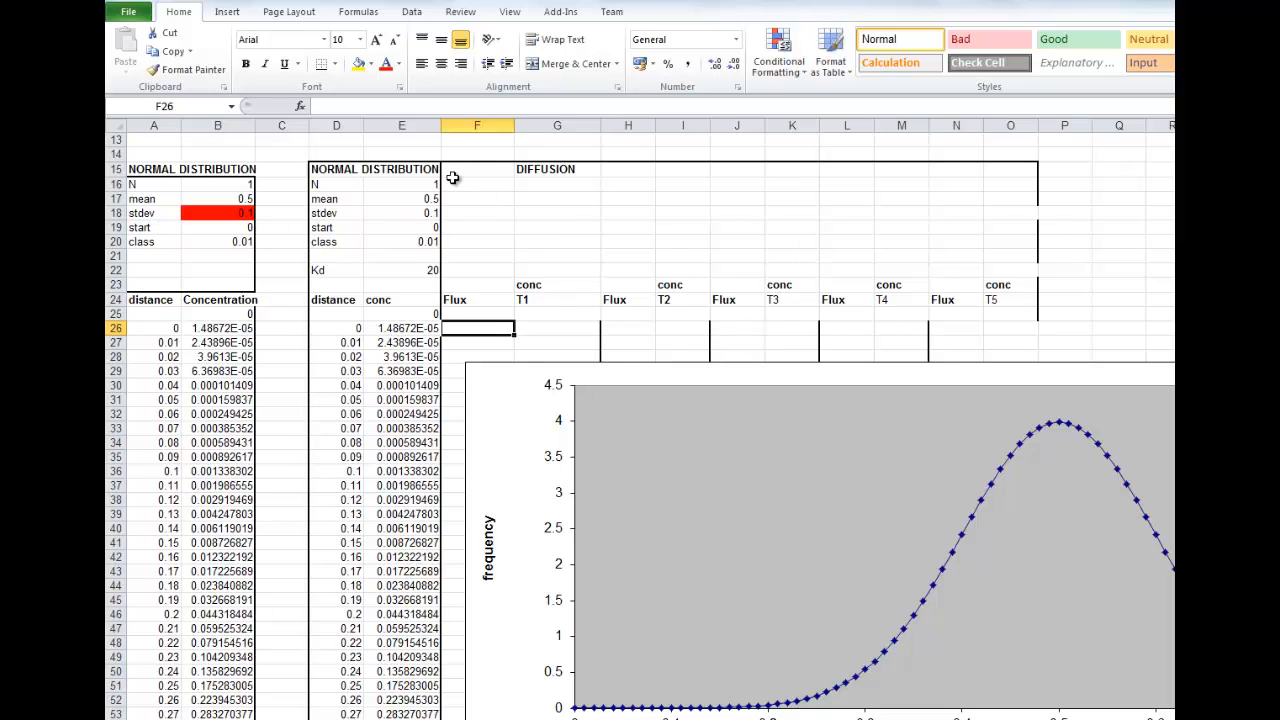
mouse_move(463, 183)
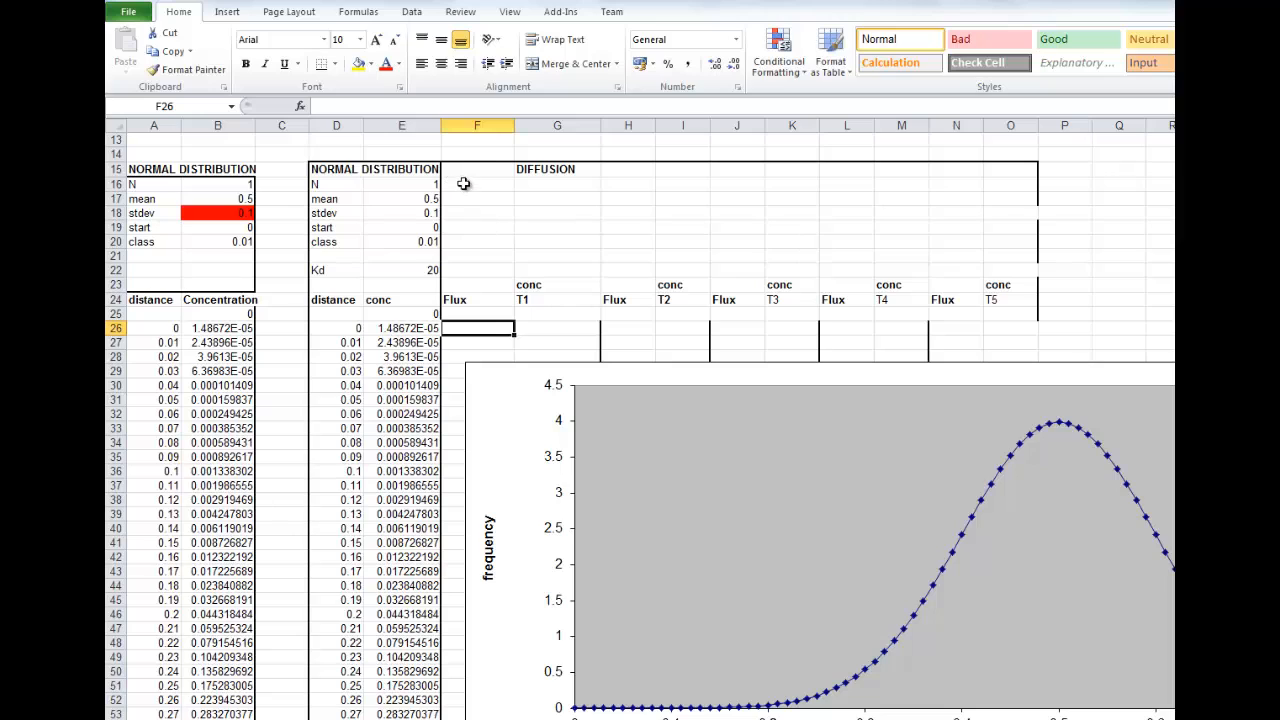
mouse_move(566, 275)
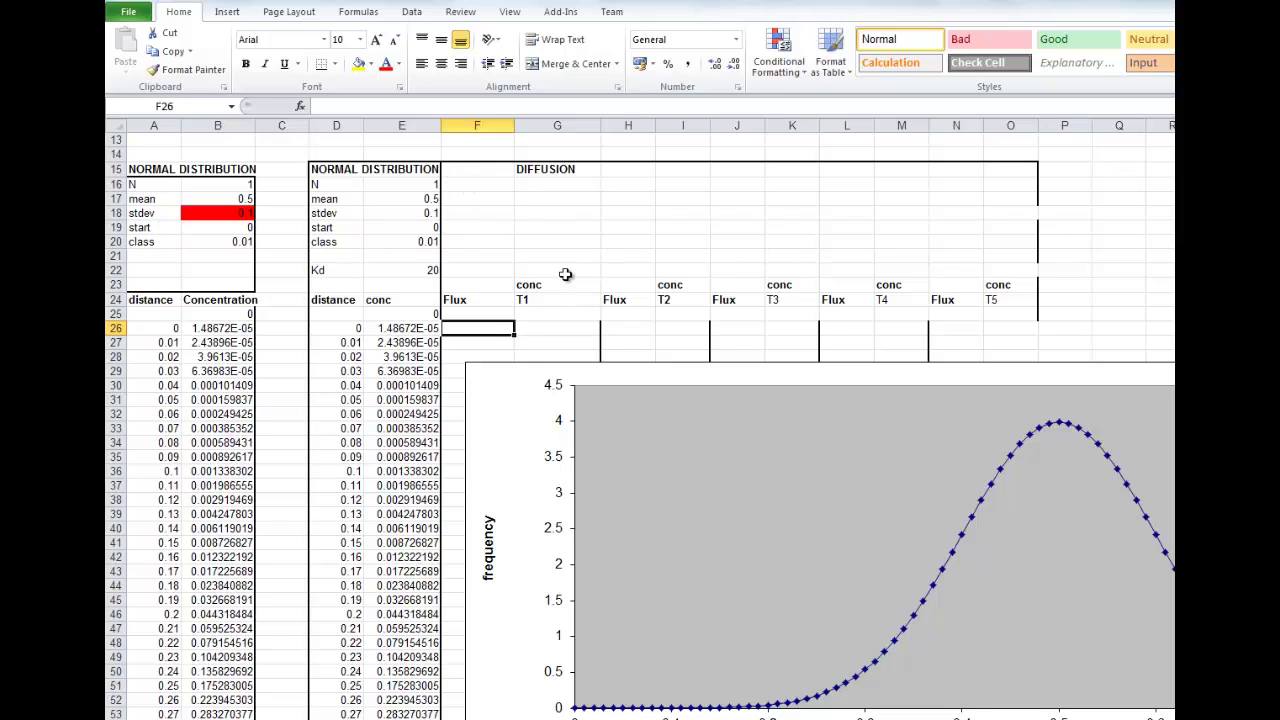
mouse_move(591, 234)
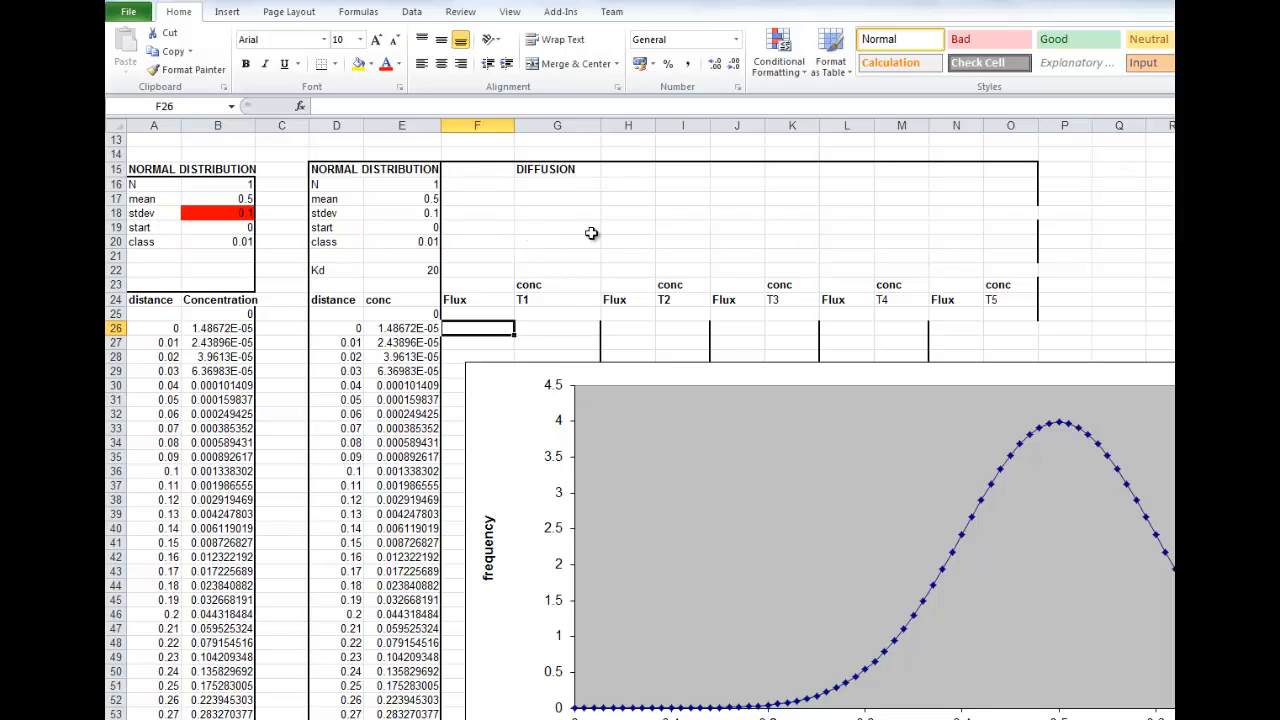
mouse_move(494, 175)
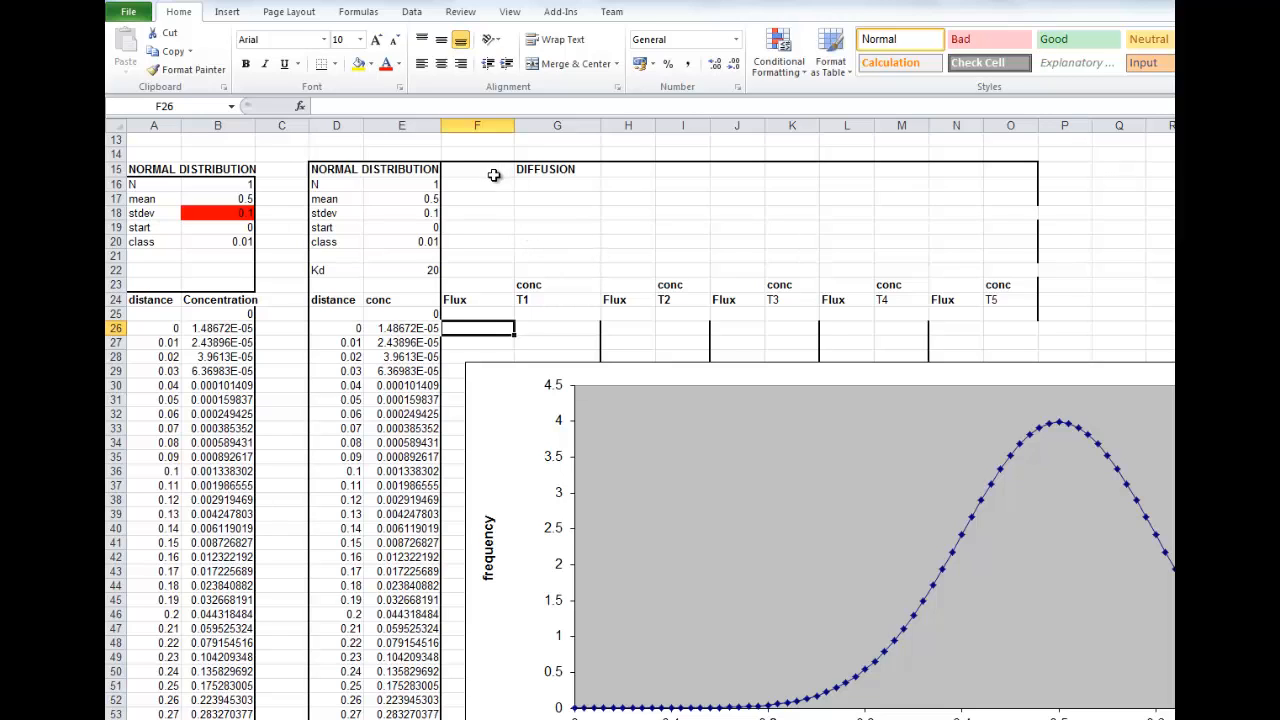
mouse_move(541, 218)
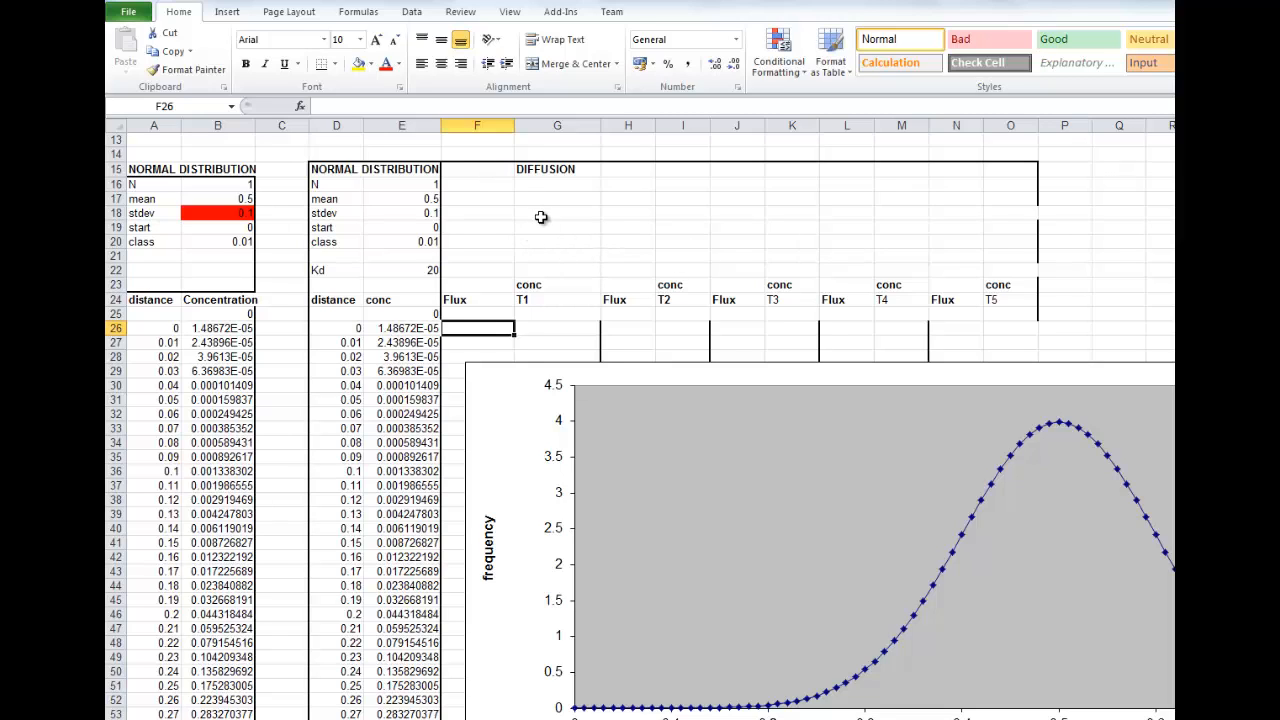
mouse_move(546, 246)
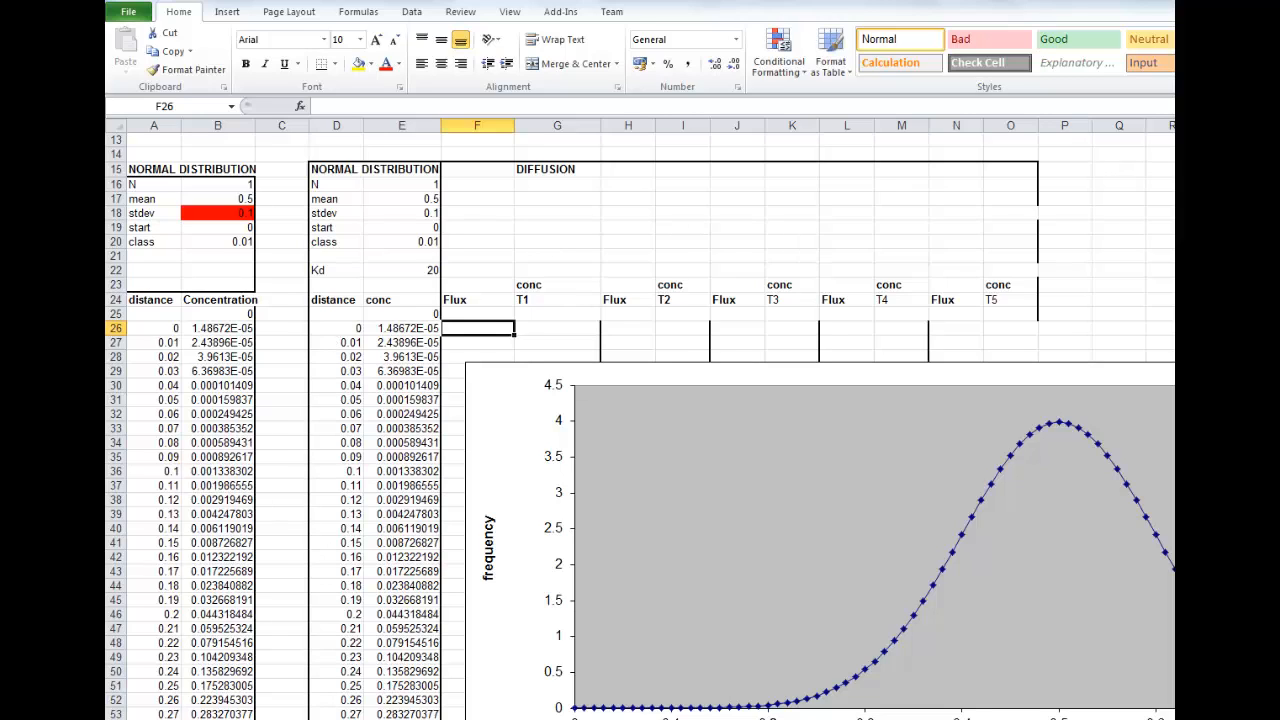
mouse_move(345, 413)
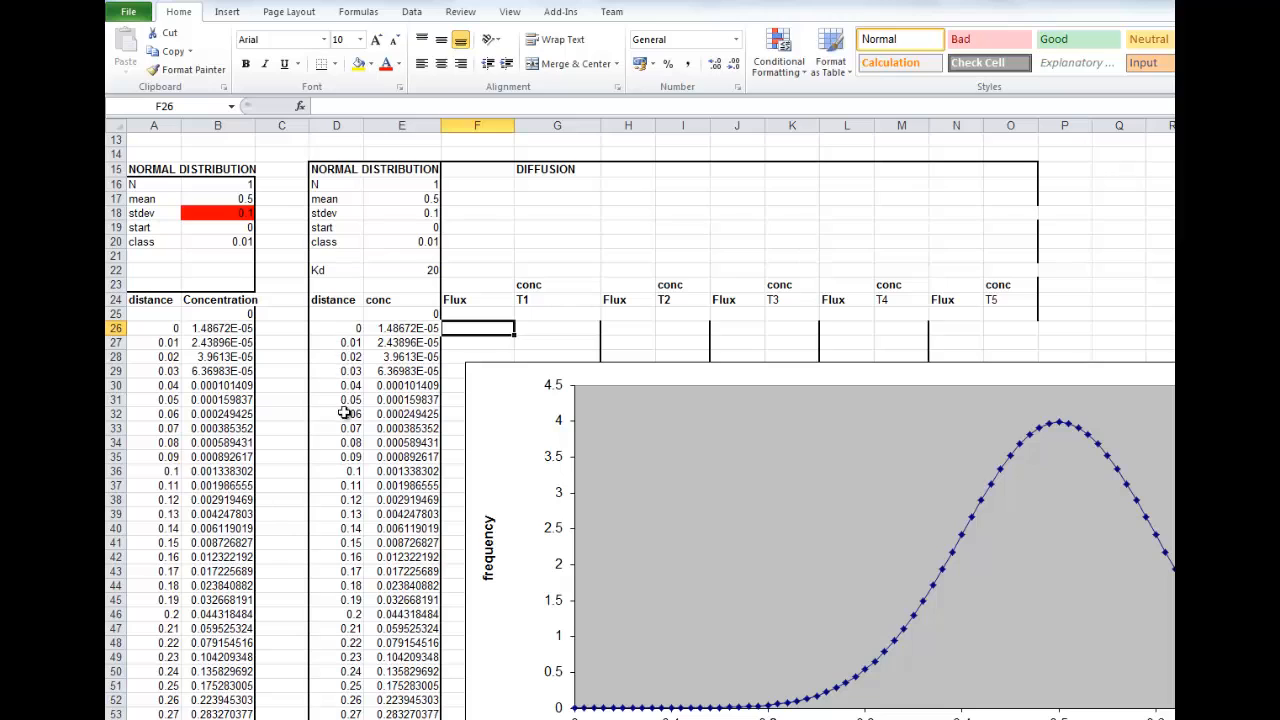
mouse_move(348, 330)
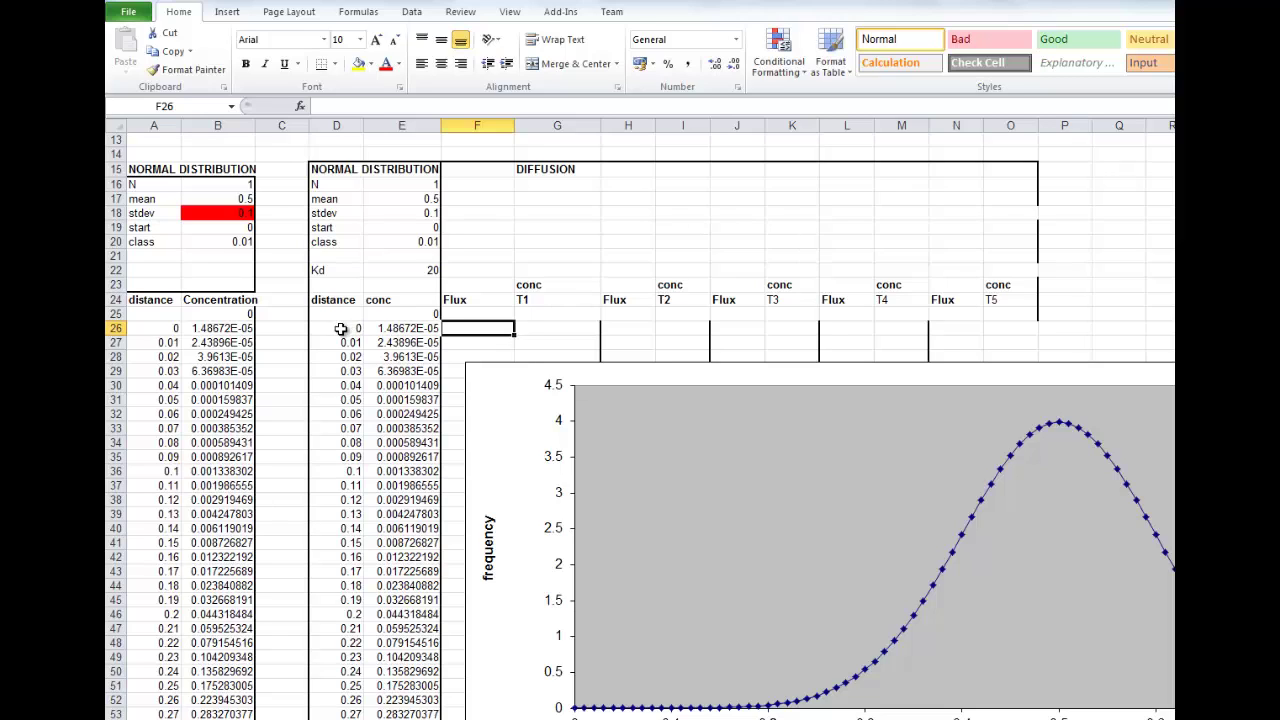
mouse_move(1003, 316)
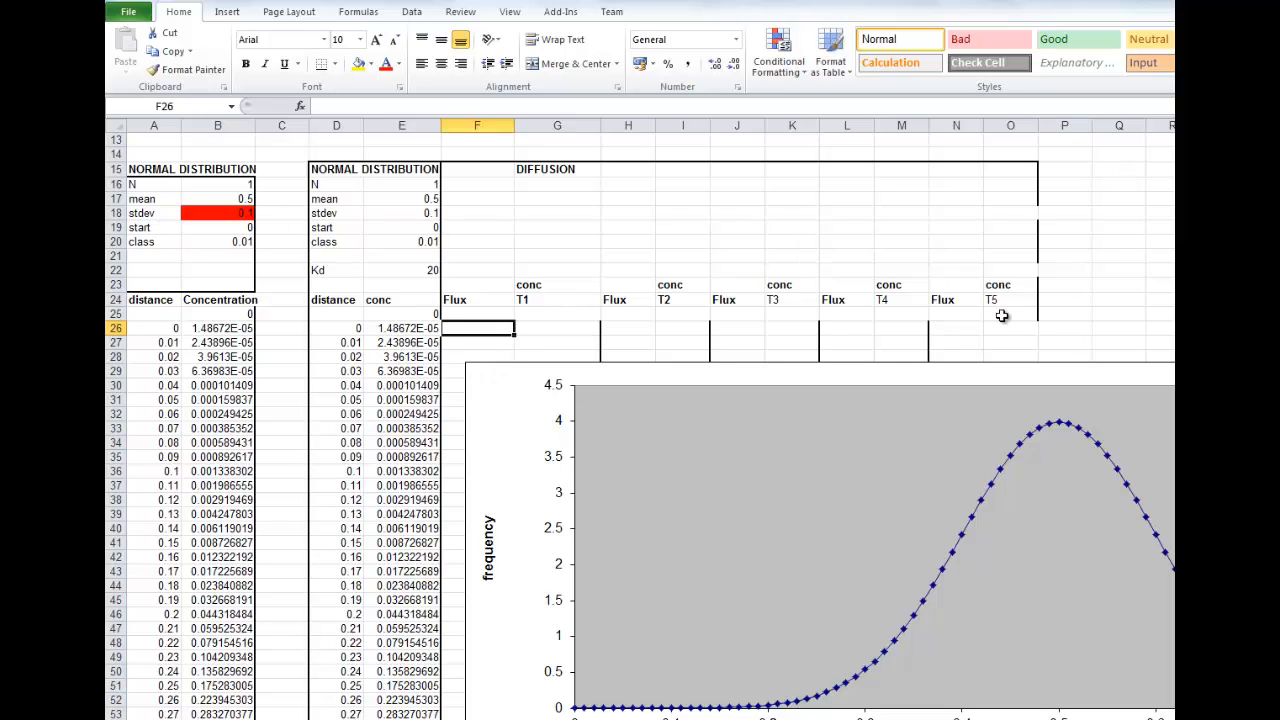
mouse_move(558, 308)
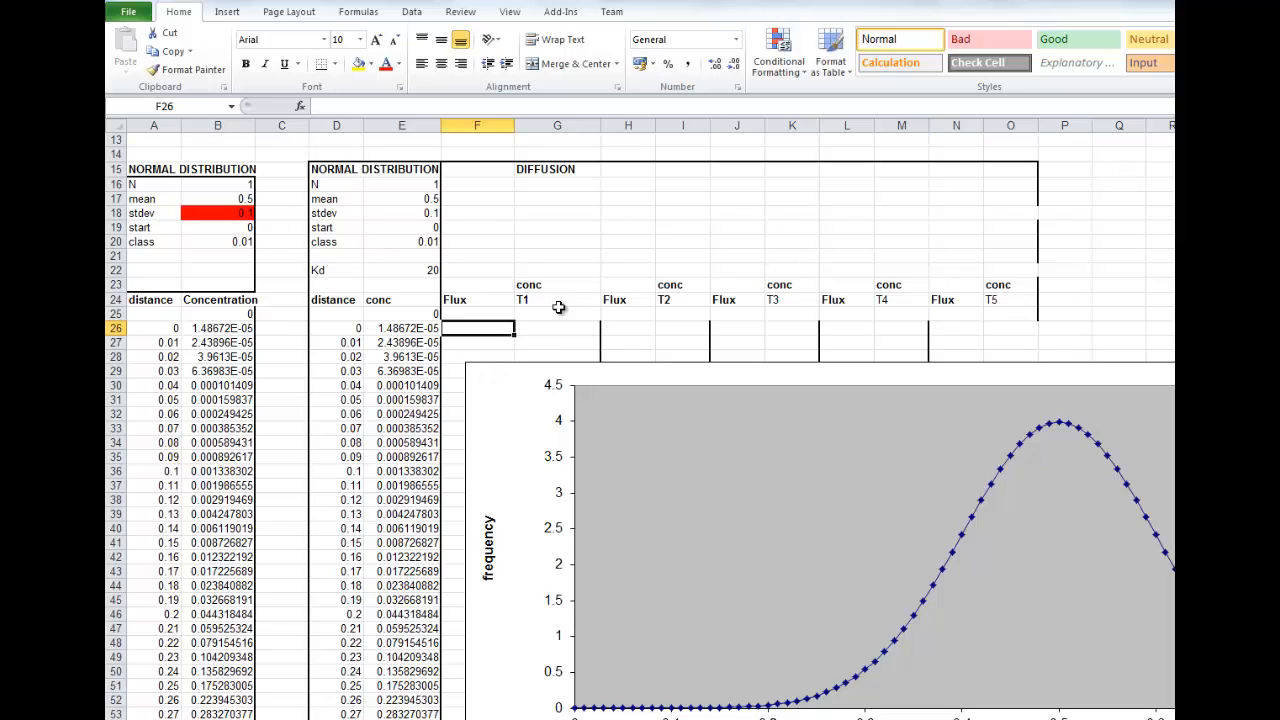
mouse_move(567, 308)
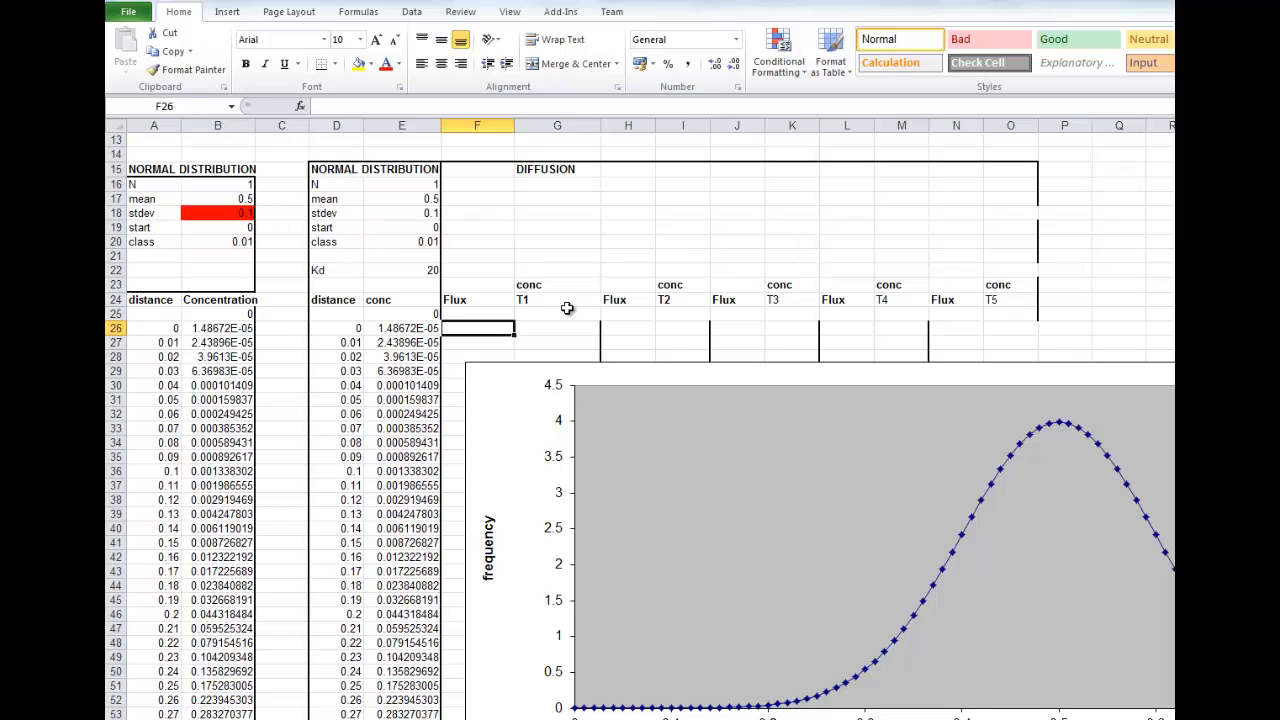
mouse_move(569, 305)
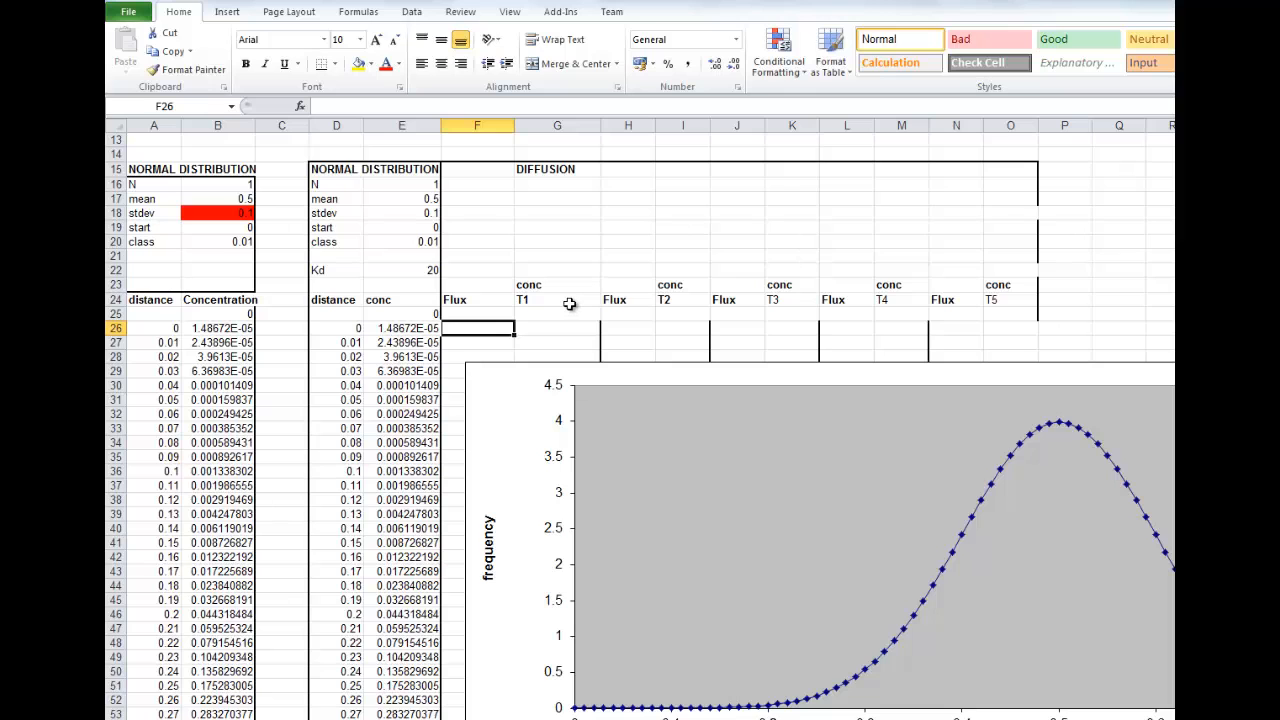
Scroll up to read the diffusion exercise instructions in rows 1–11, then scroll back down.
scroll("up", 3)
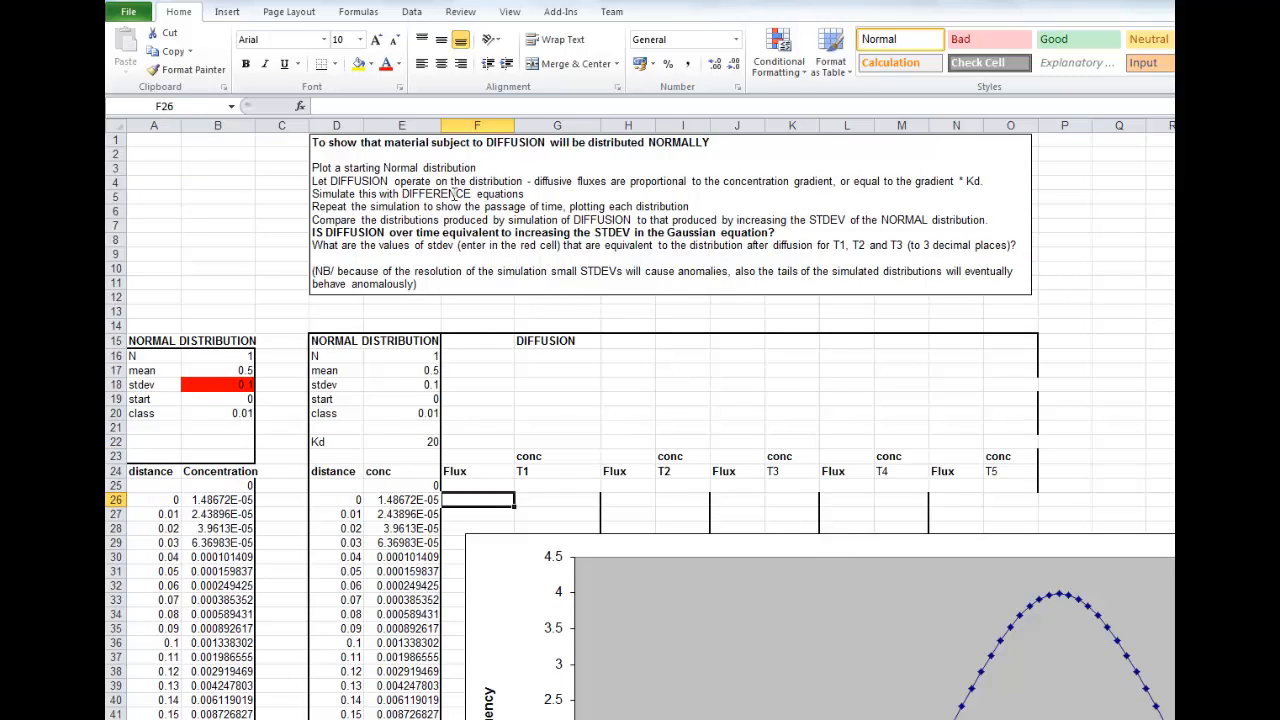
mouse_move(471, 318)
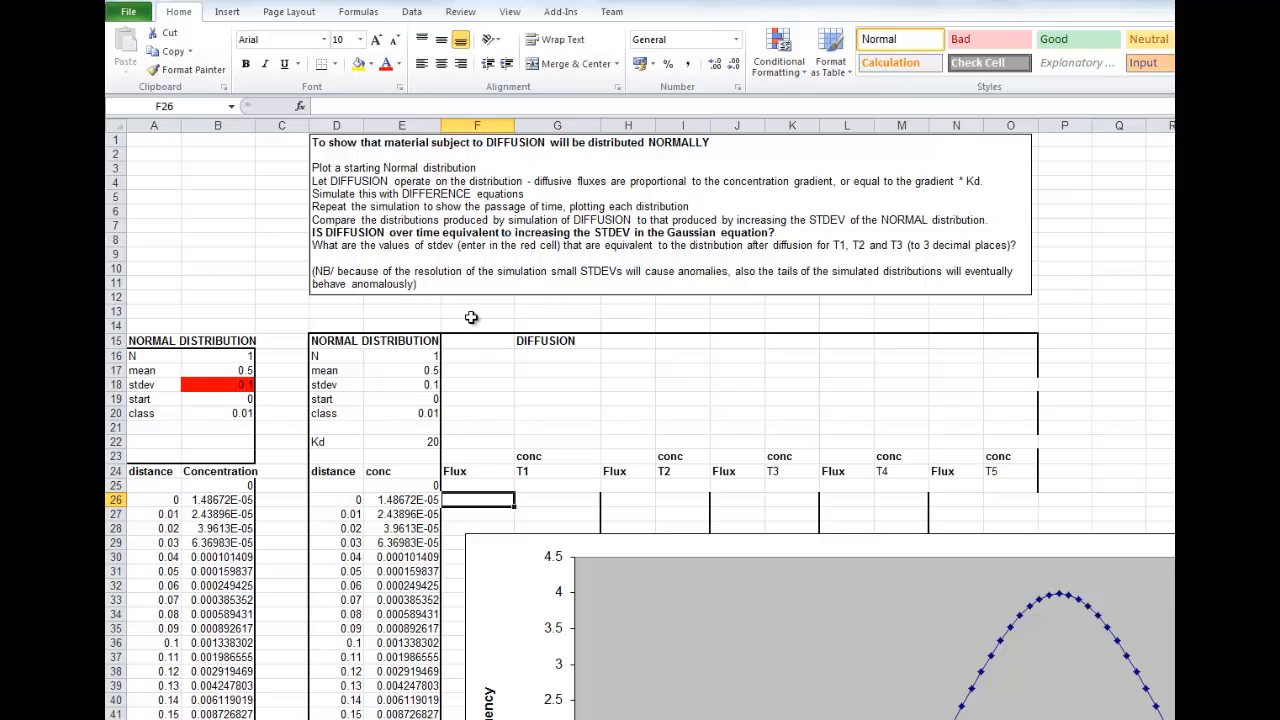
mouse_move(485, 382)
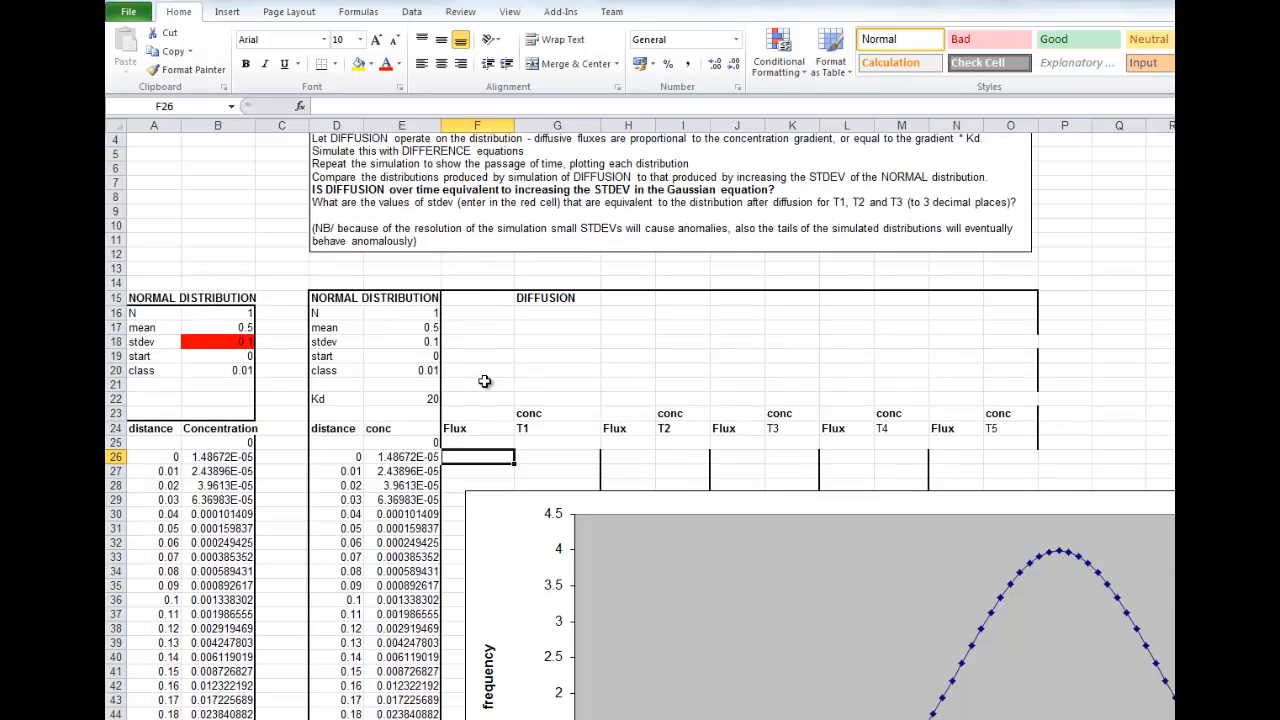
scroll("up", 3)
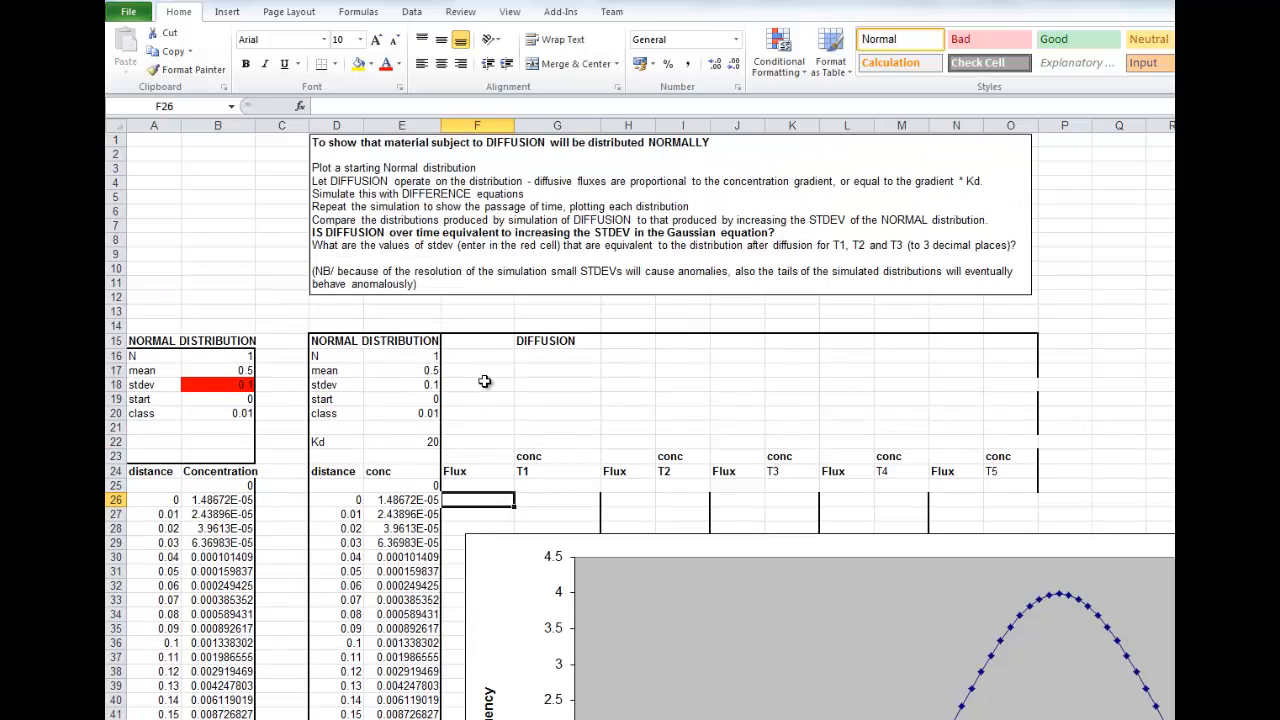
mouse_move(474, 343)
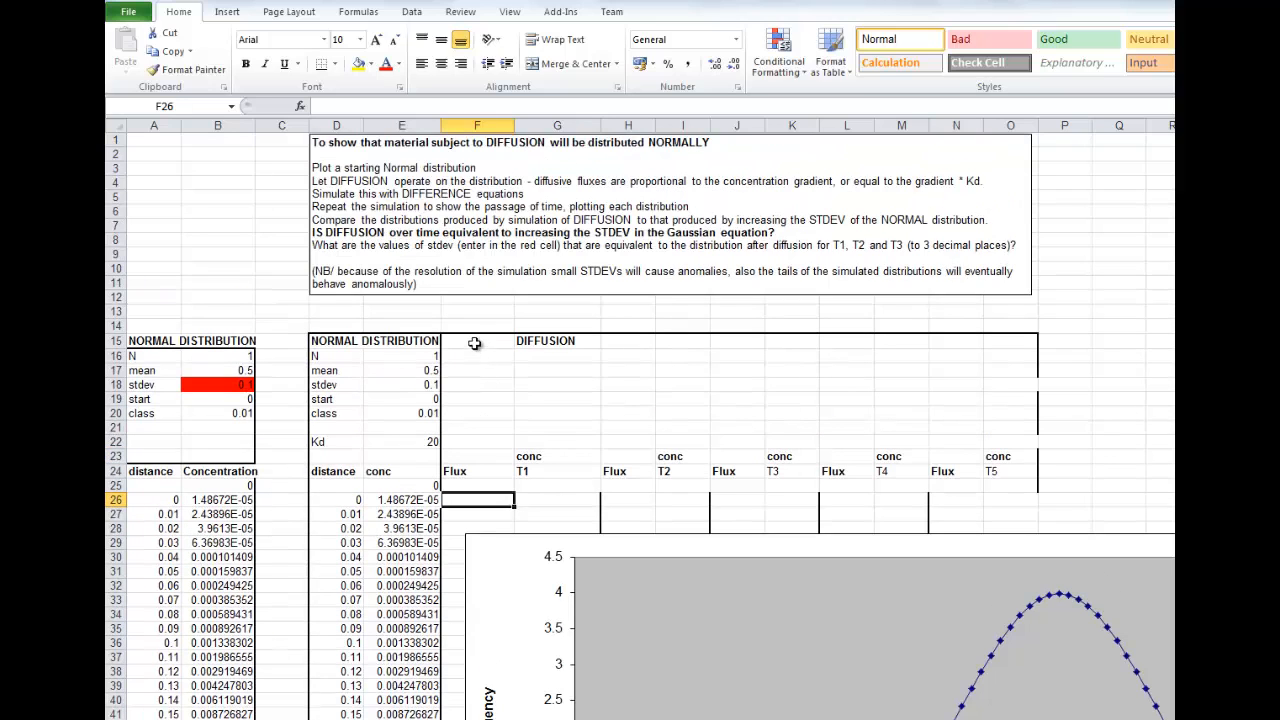
mouse_move(467, 321)
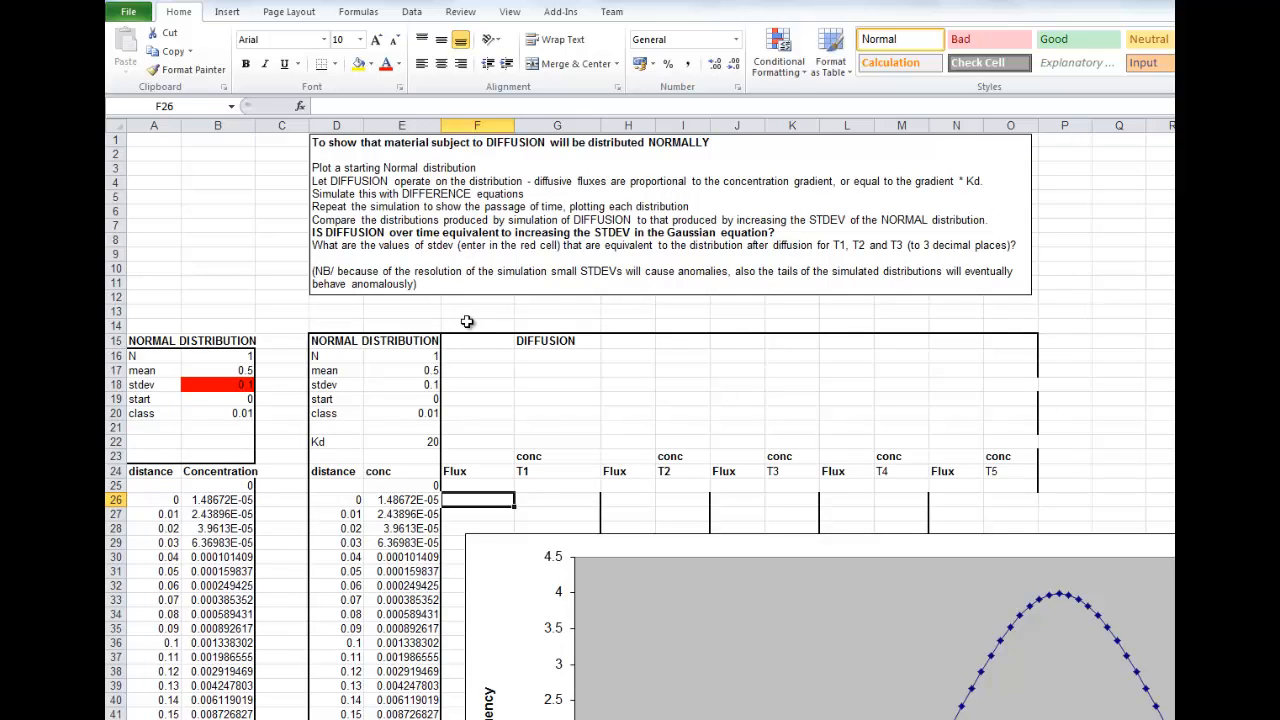
mouse_move(261, 298)
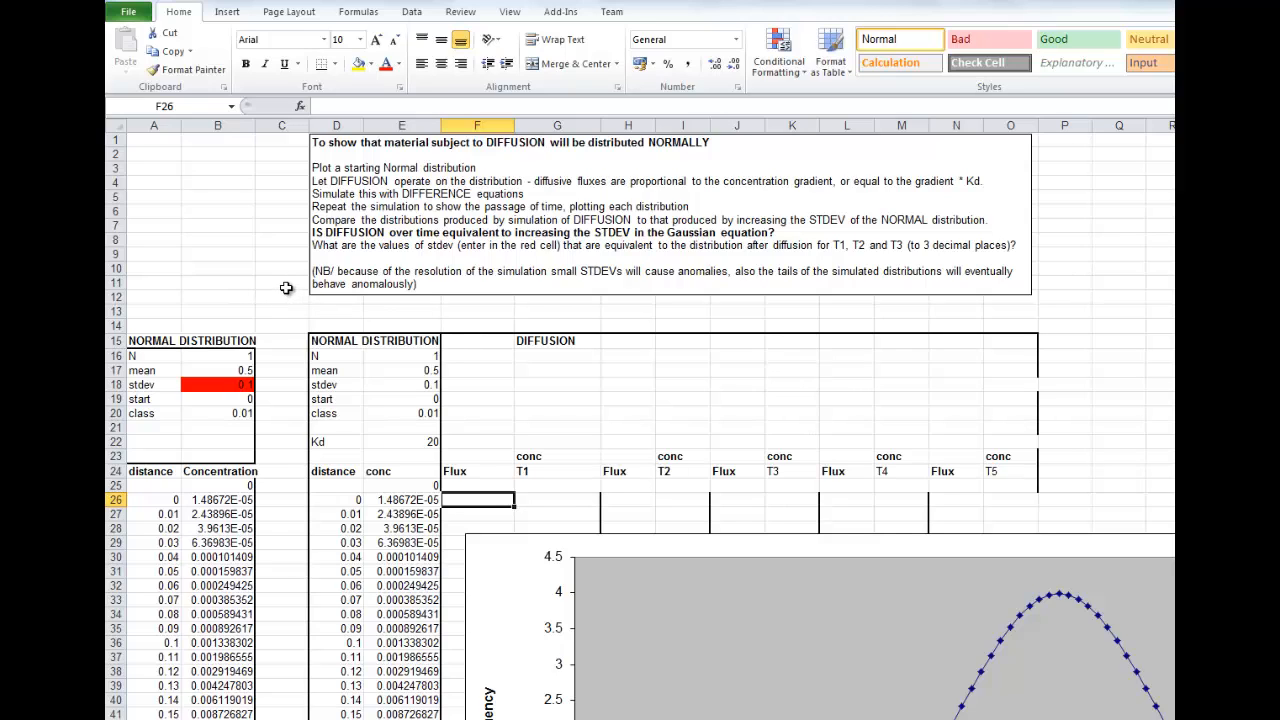
mouse_move(378, 631)
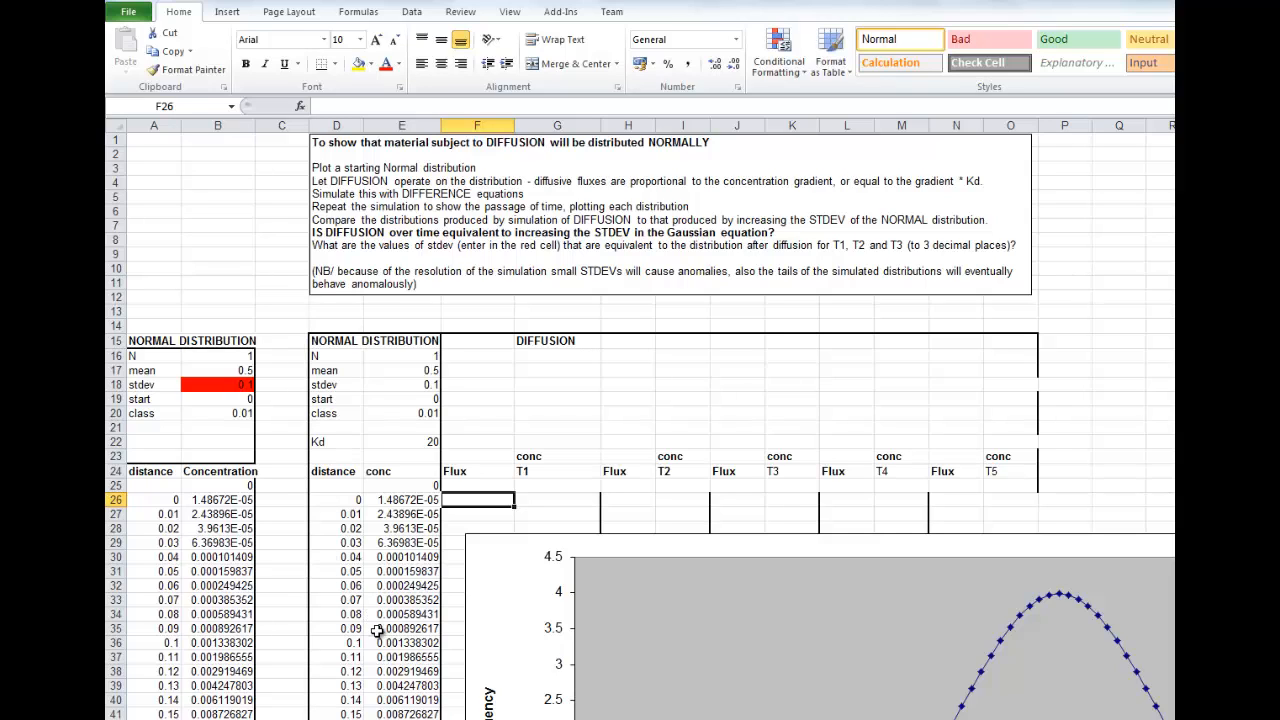
mouse_move(370, 623)
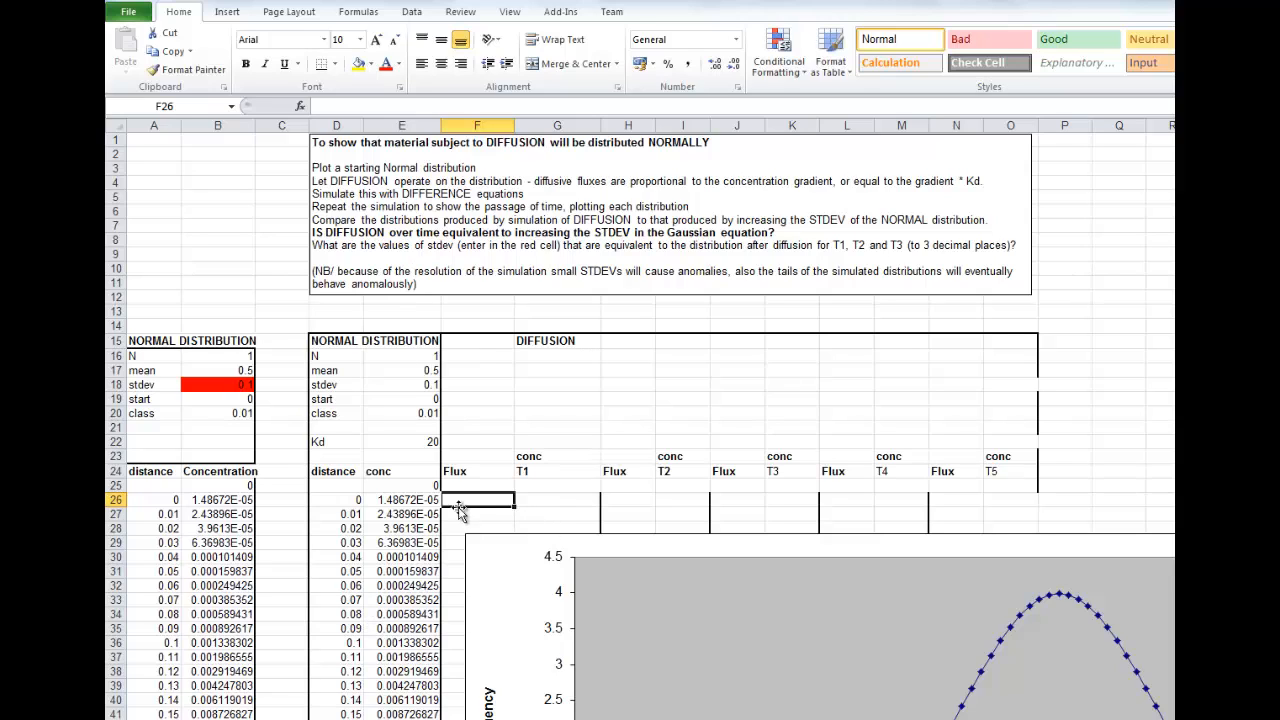
mouse_move(463, 517)
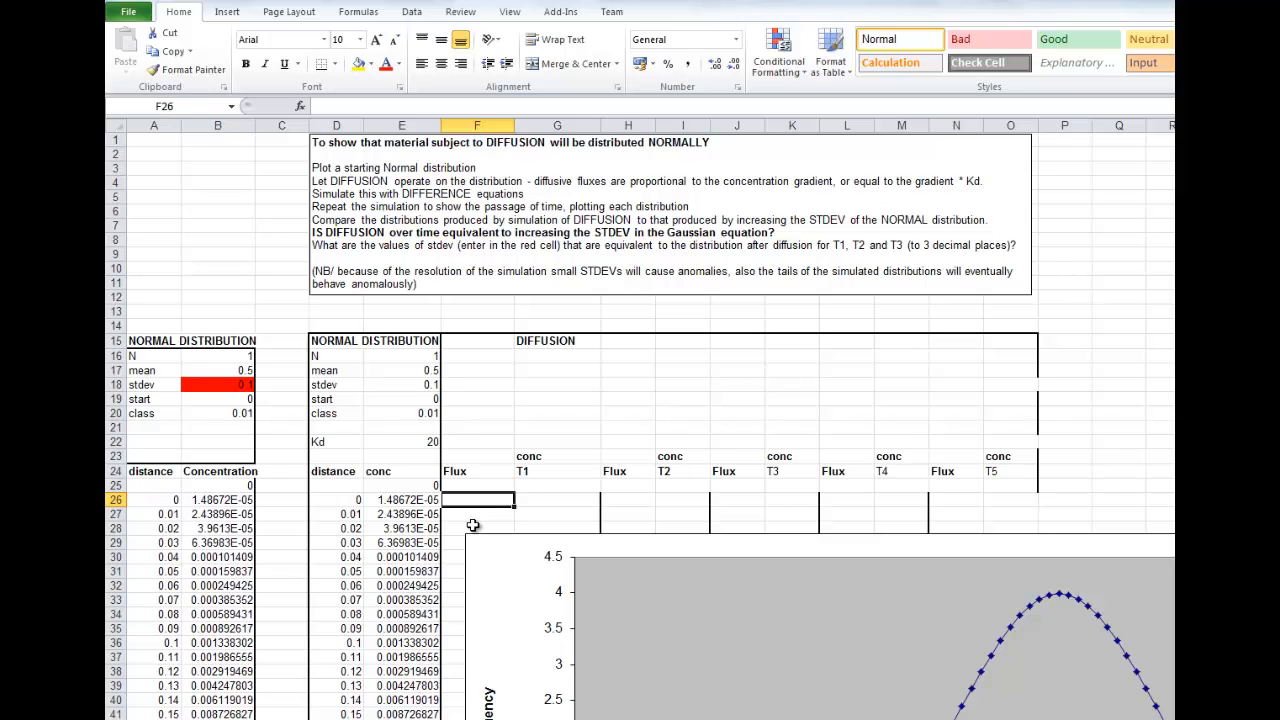
scroll("down", 3)
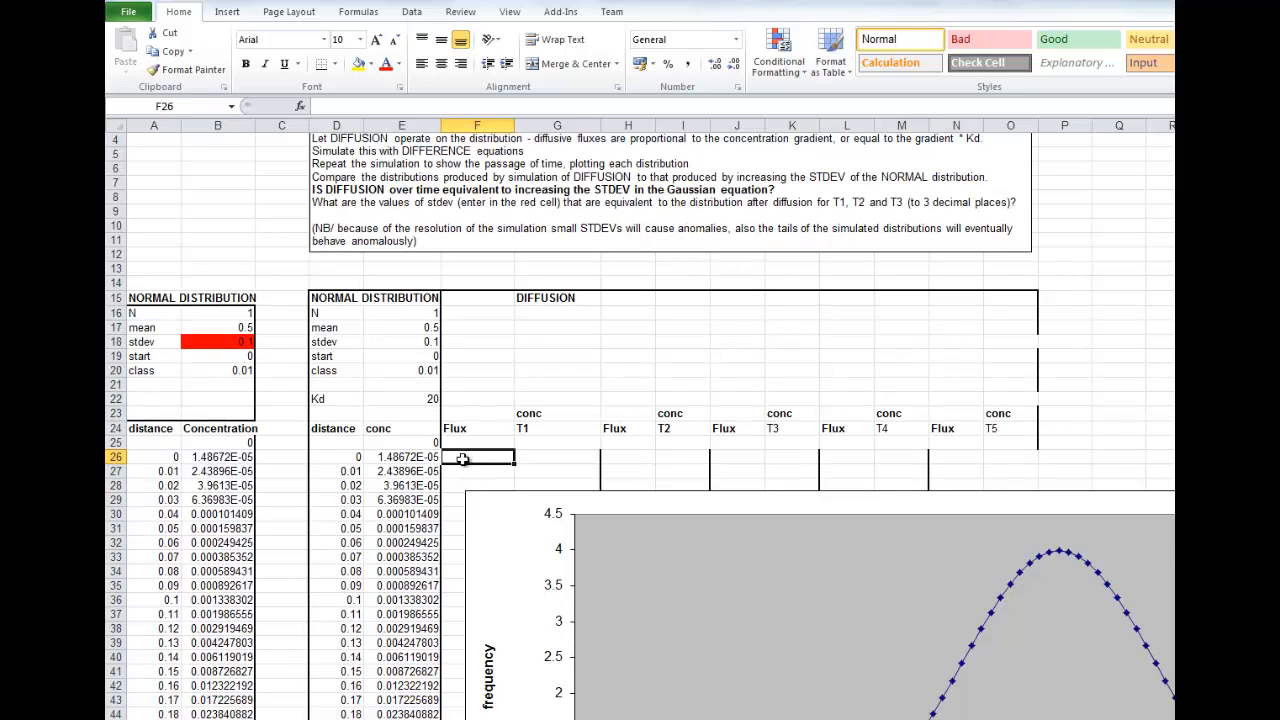
Scroll down to bring the distribution tables and bell-shaped chart into view.
scroll("down", 3)
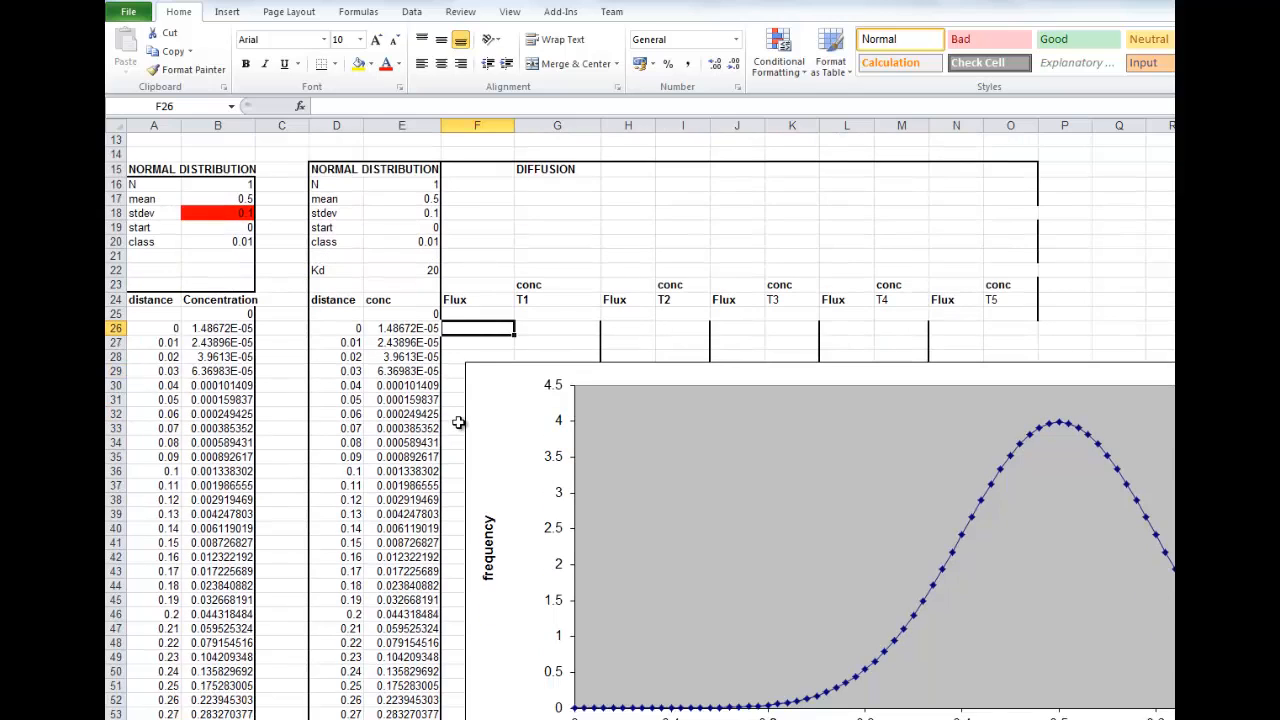
mouse_move(790, 657)
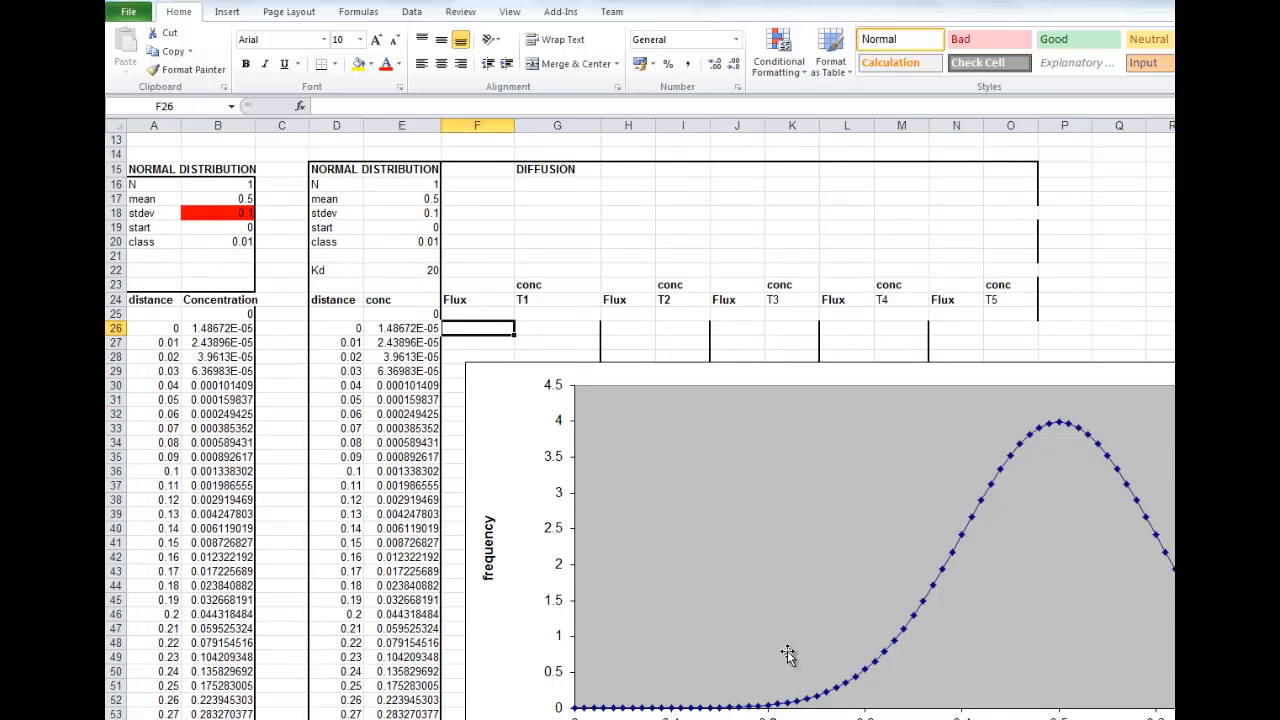
mouse_move(845, 693)
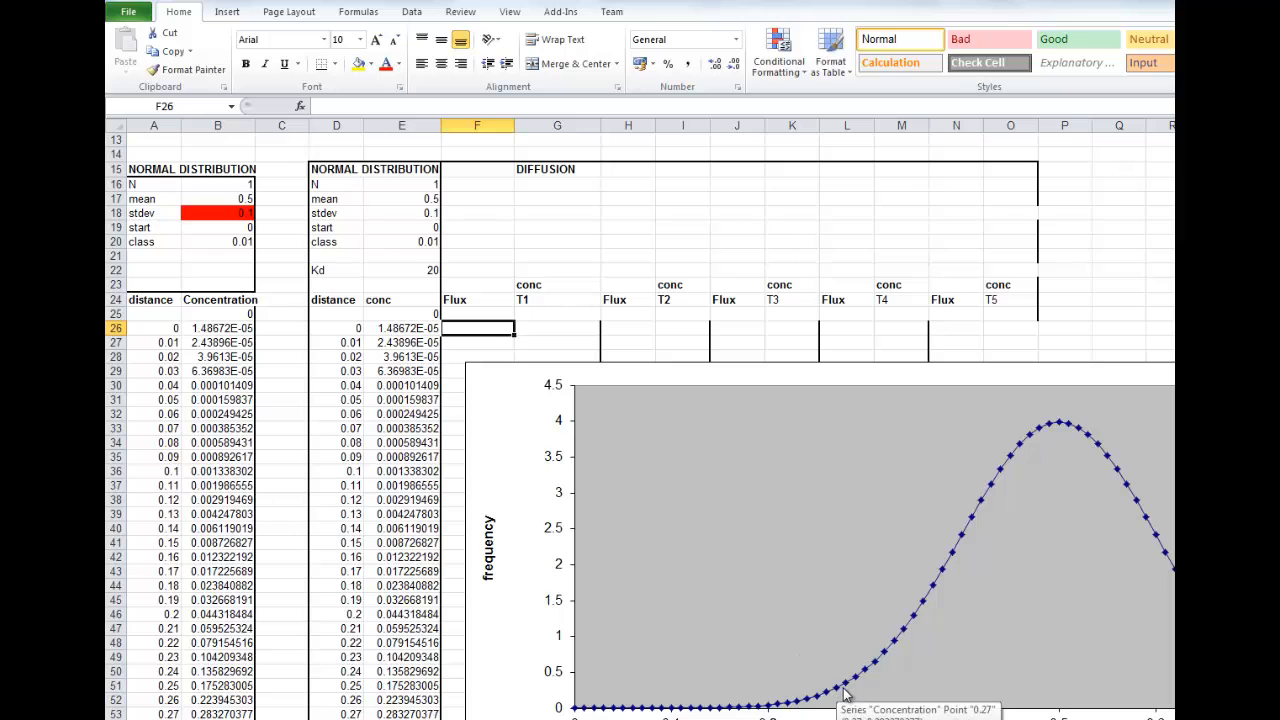
mouse_move(845, 693)
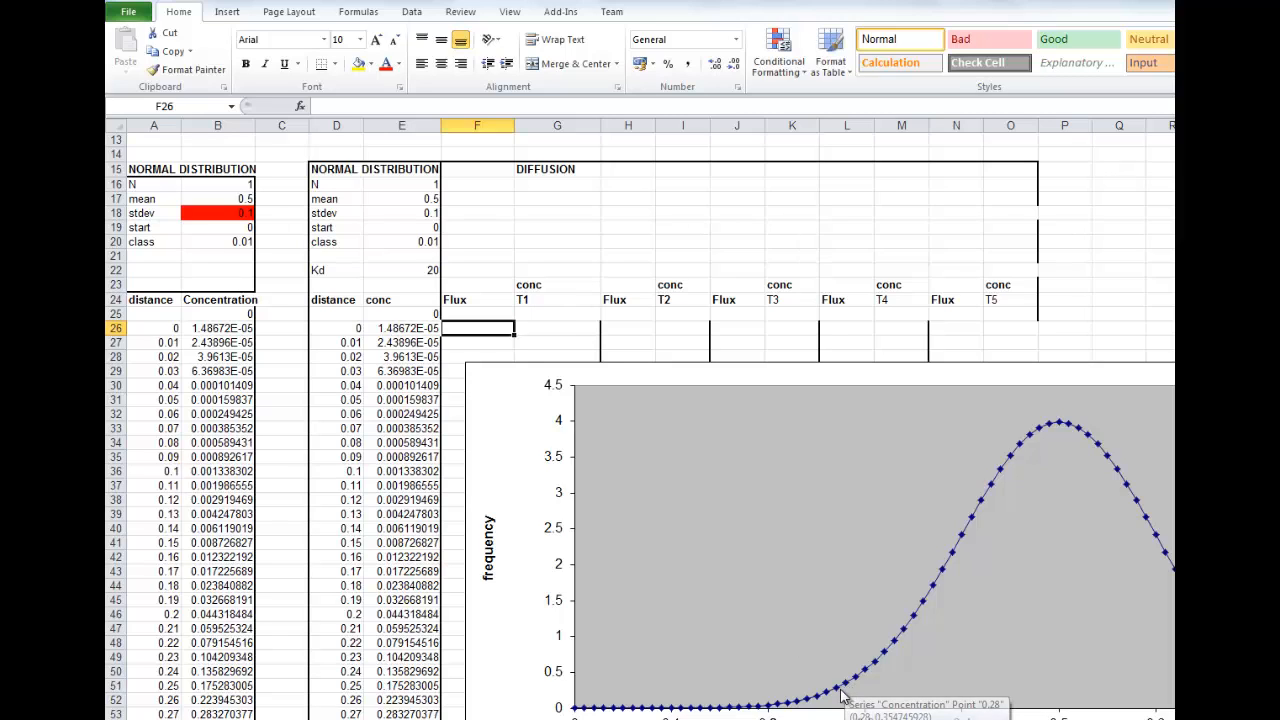
mouse_move(840, 697)
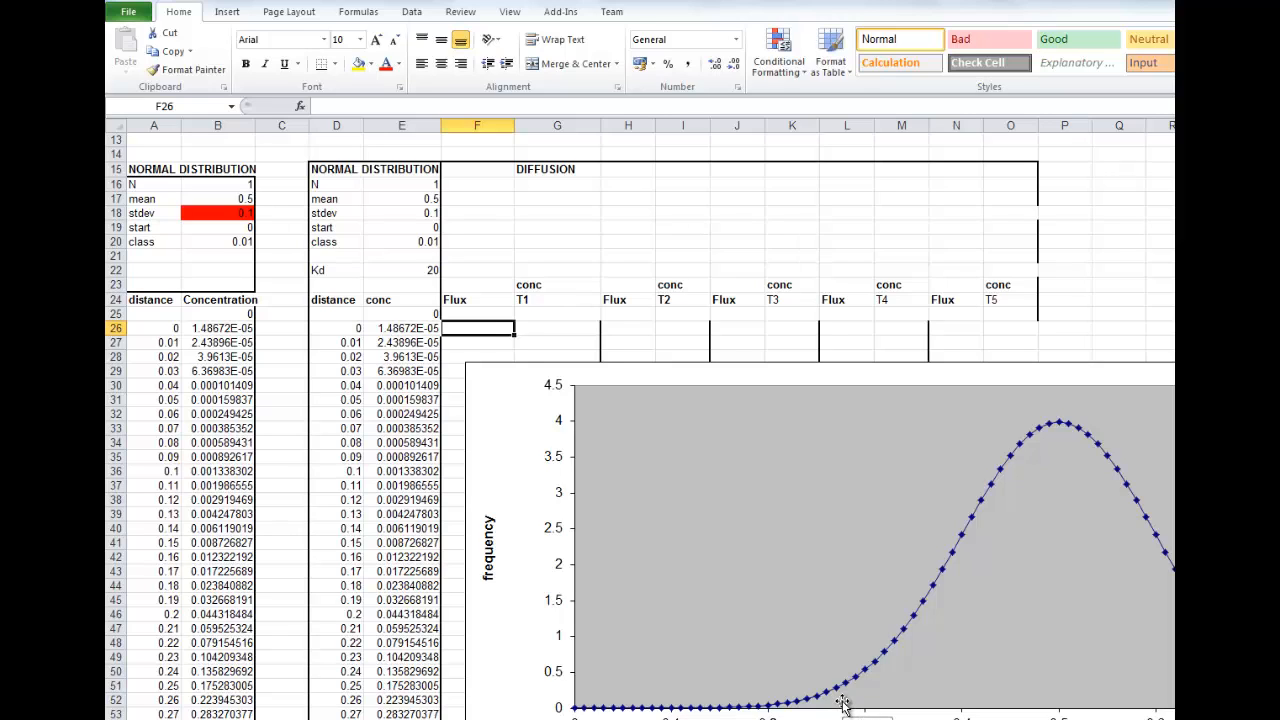
mouse_move(815, 707)
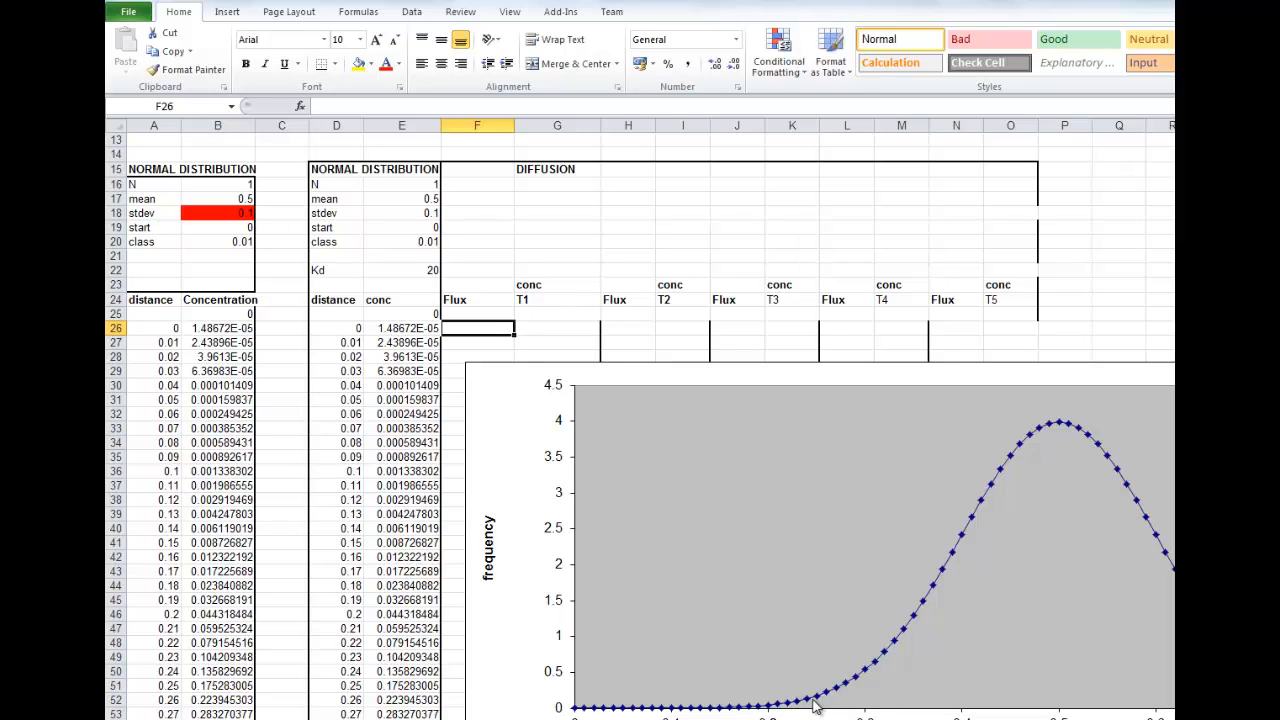
mouse_move(793, 695)
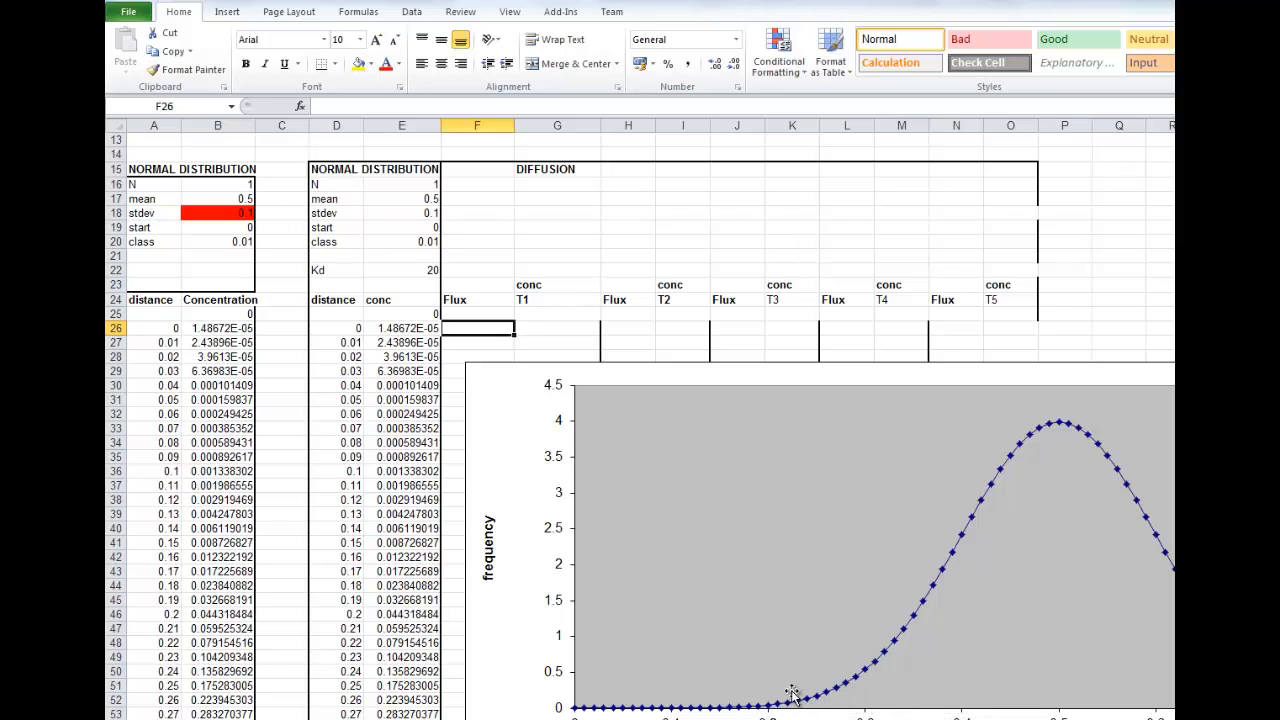
mouse_move(879, 665)
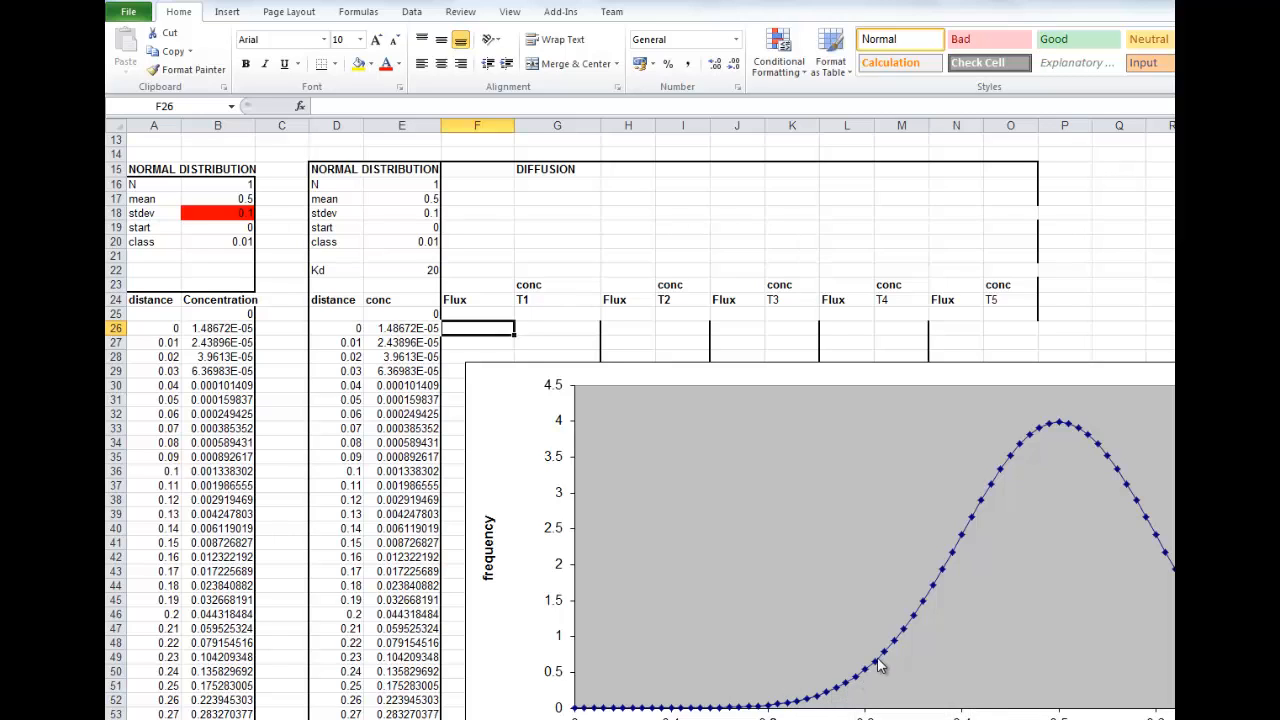
mouse_move(838, 690)
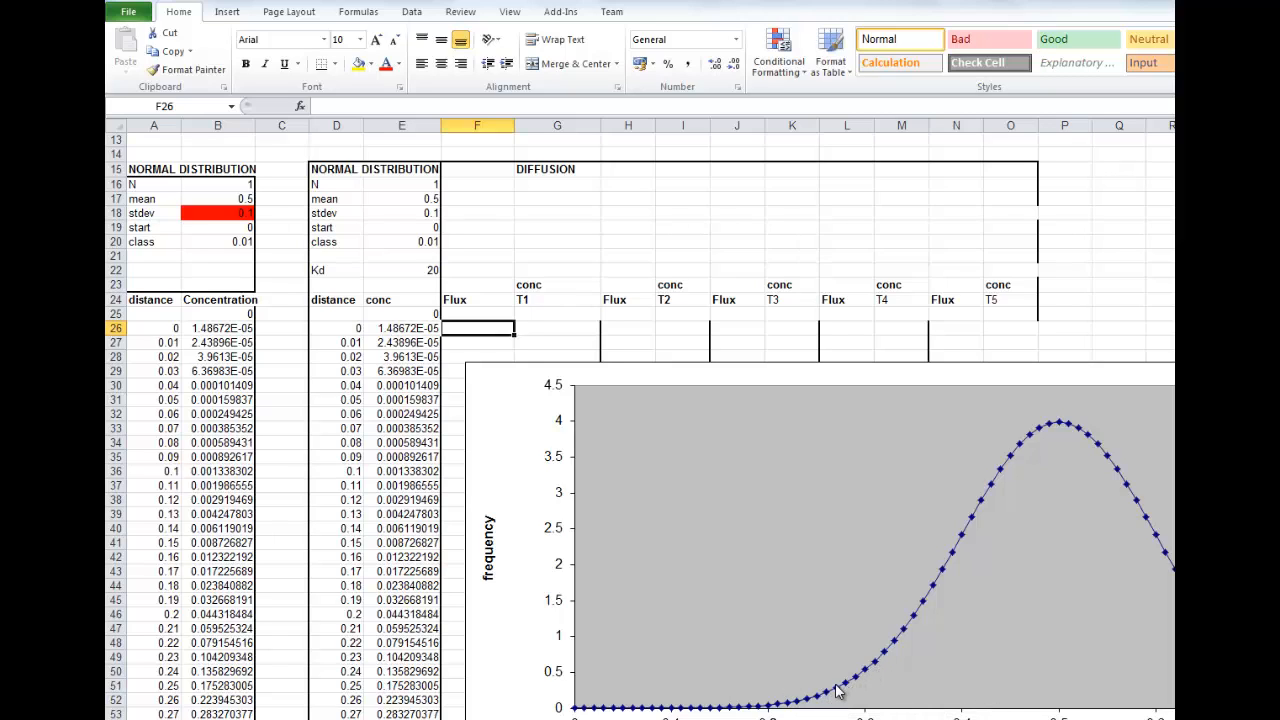
mouse_move(833, 687)
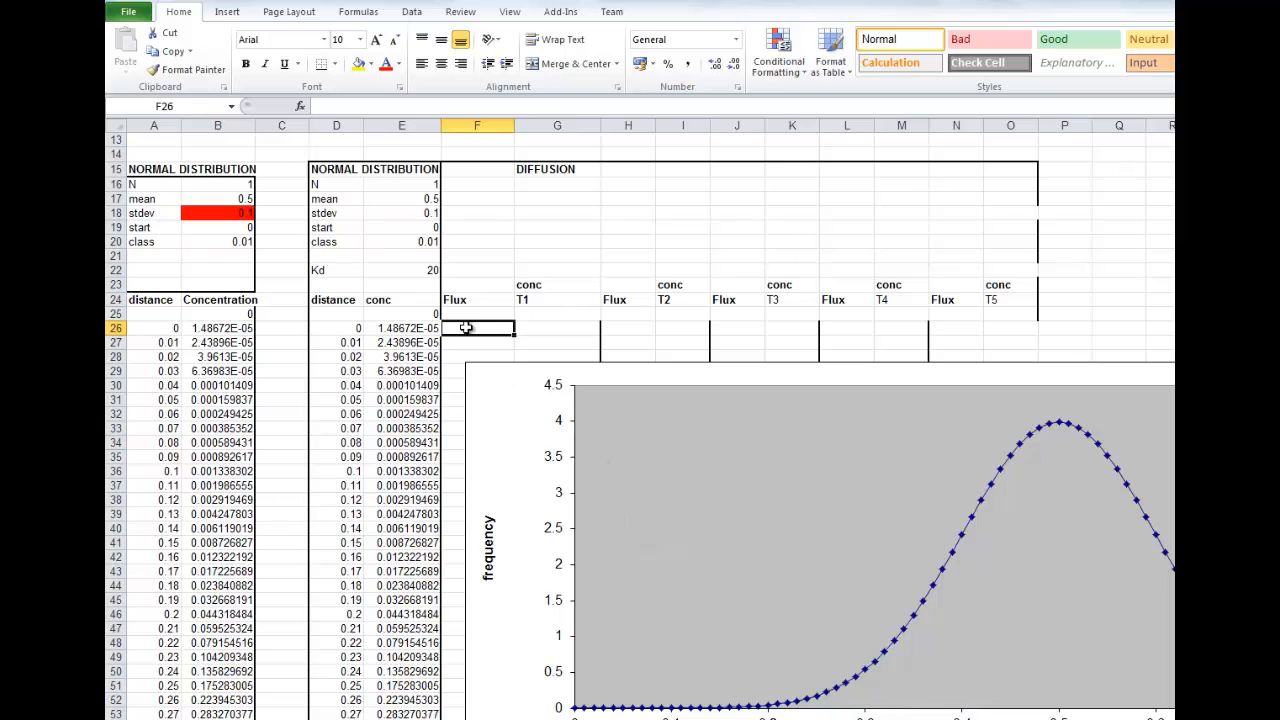
Build the first Flux formula =(E26-E25)*$E$22, locking the Kd cell reference.
type("=(E26-E25")
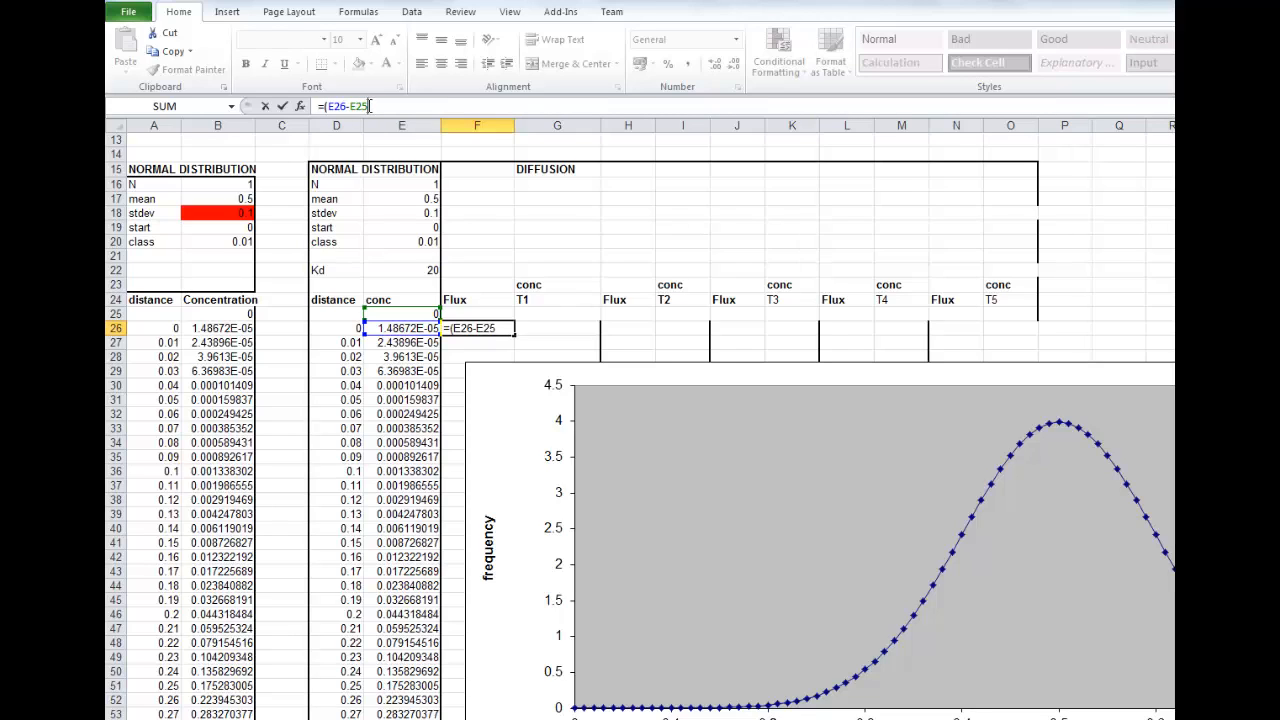
type(")")
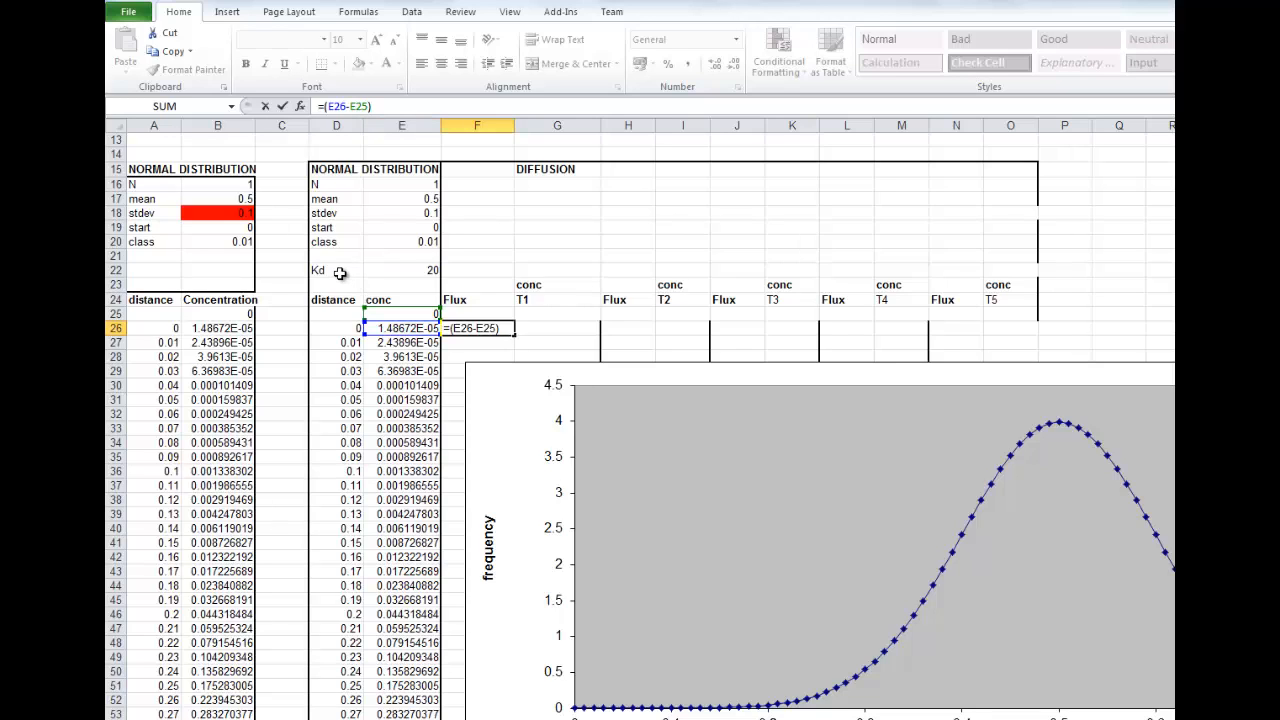
mouse_move(388, 272)
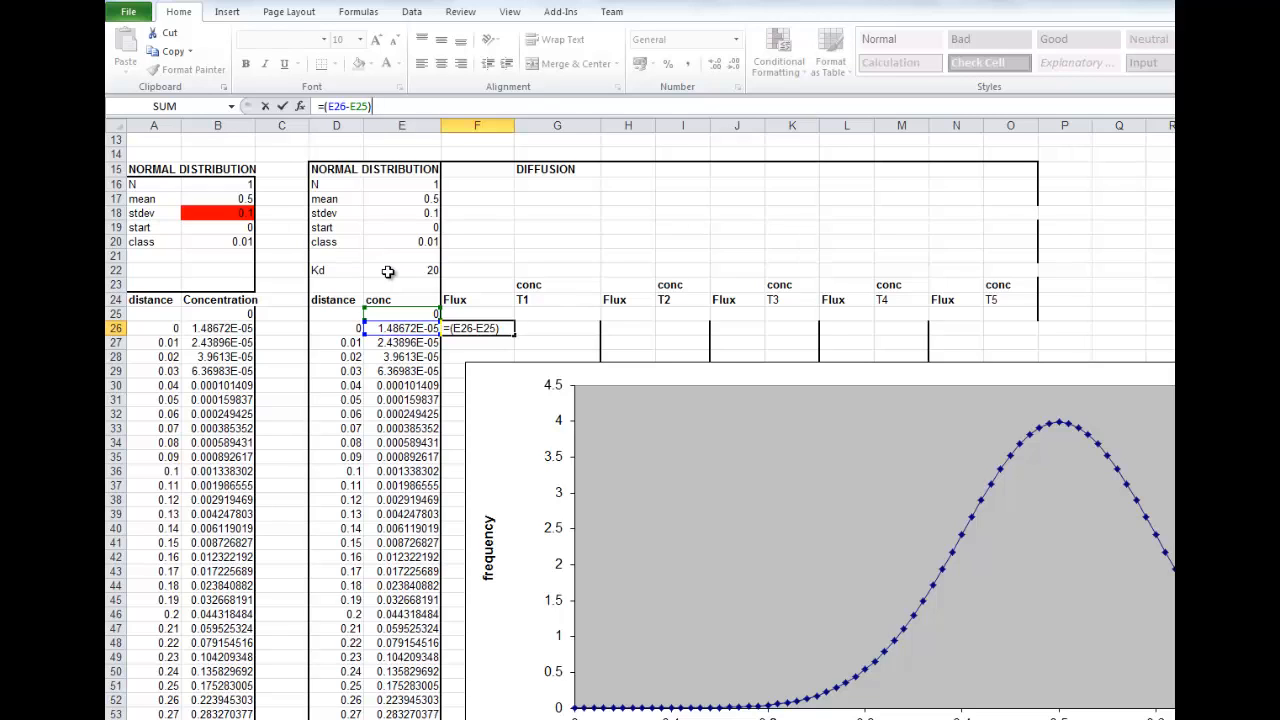
type("*")
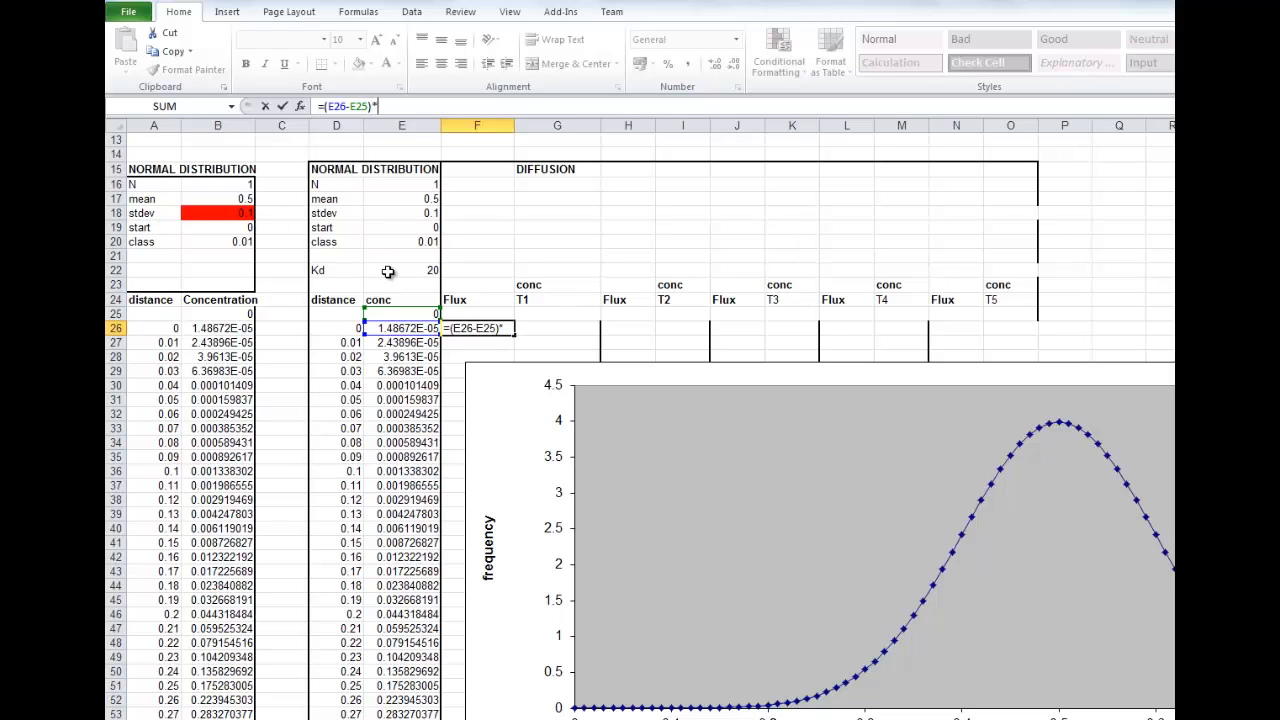
left_click(401, 270)
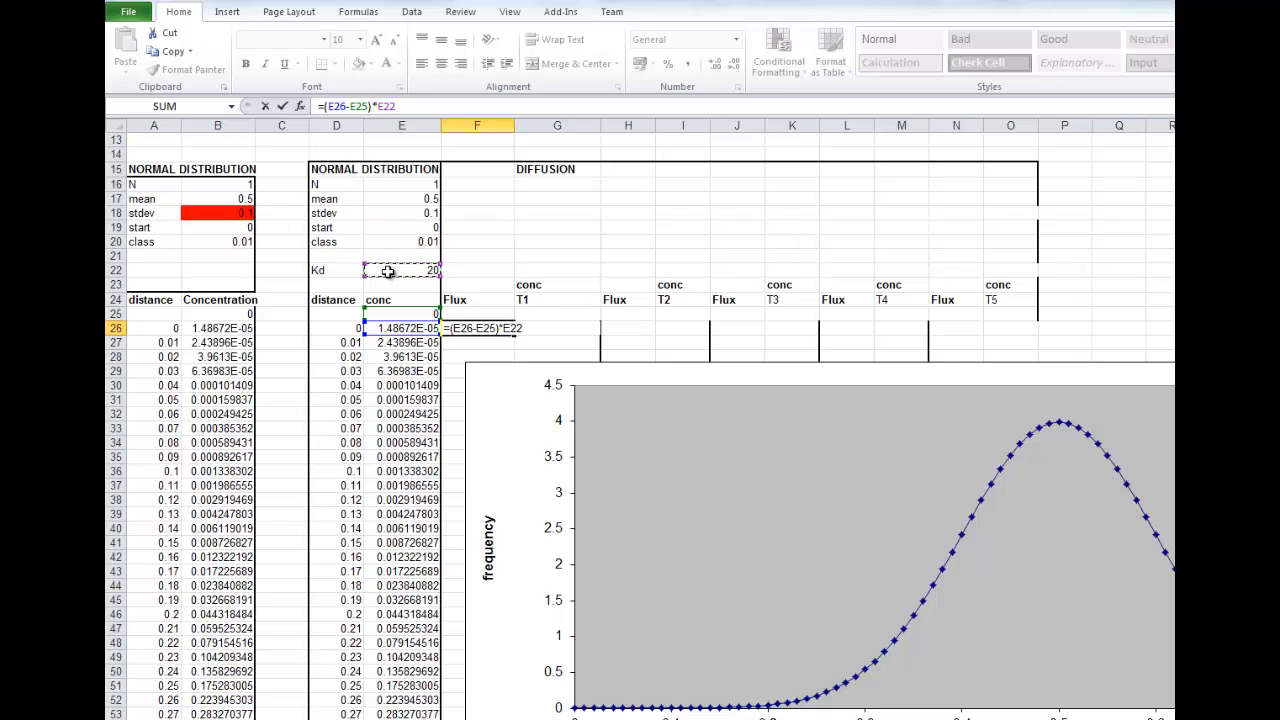
key("f4")
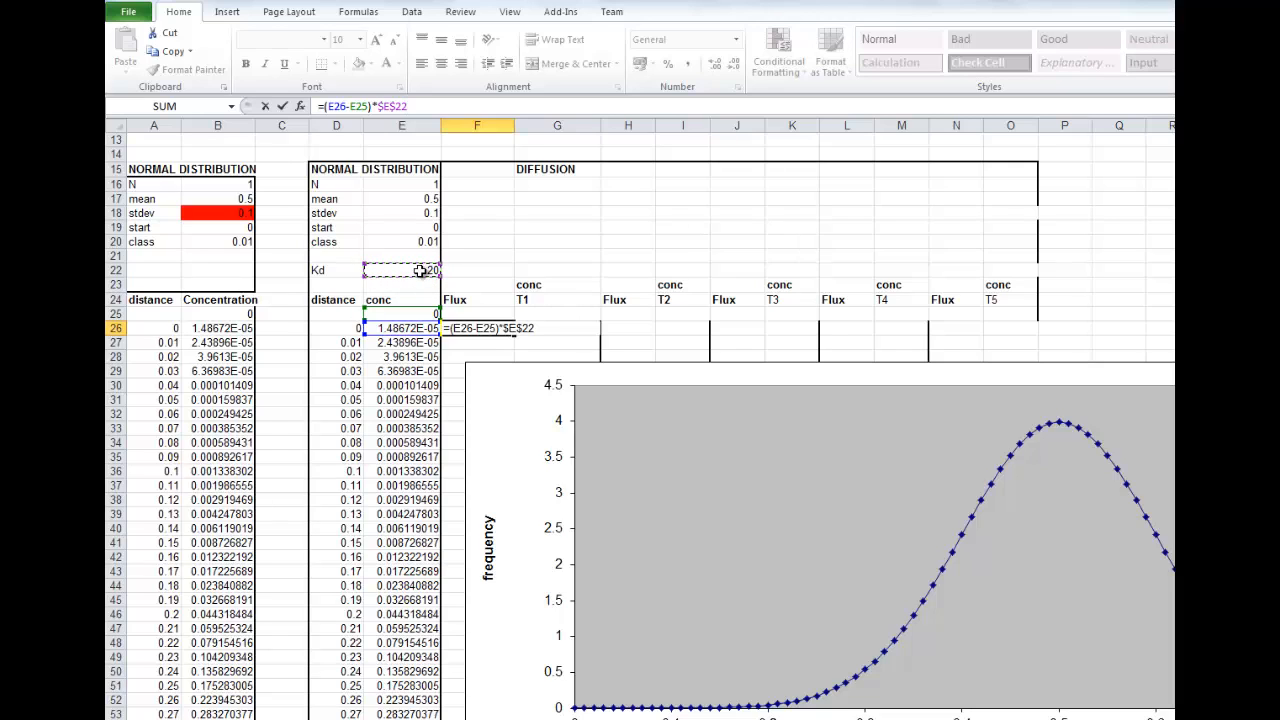
mouse_move(425, 272)
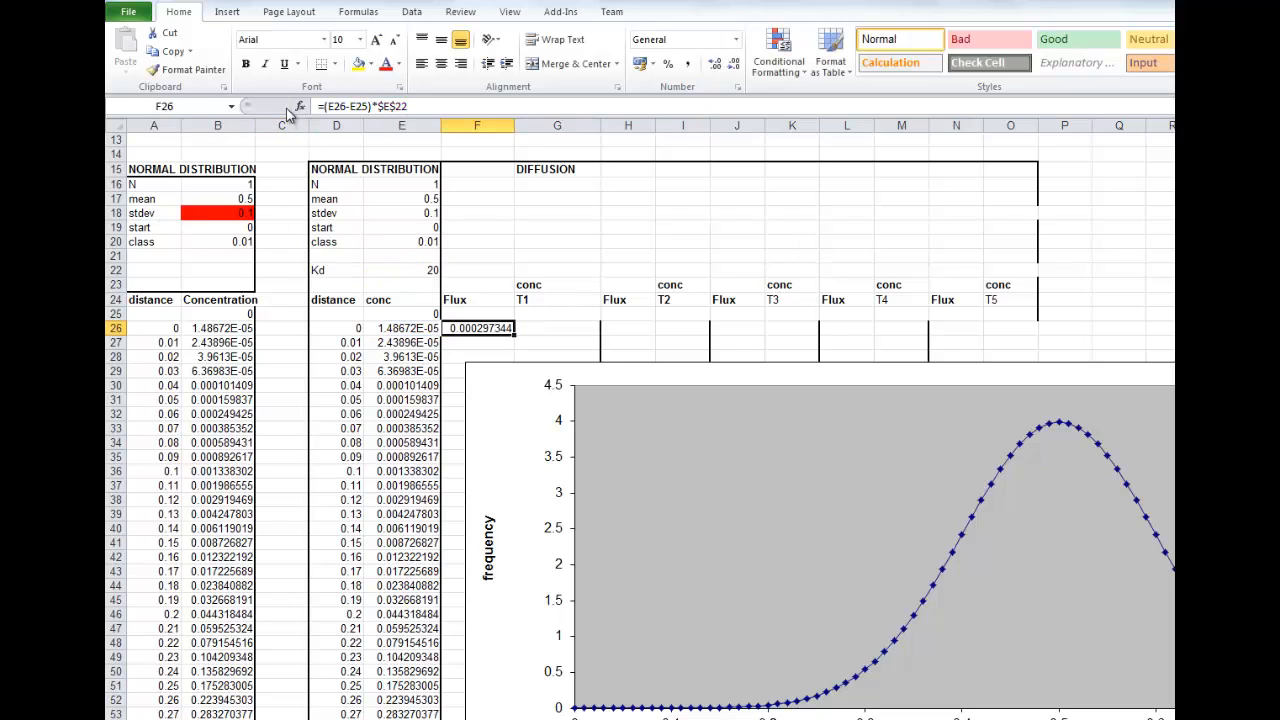
mouse_move(513, 348)
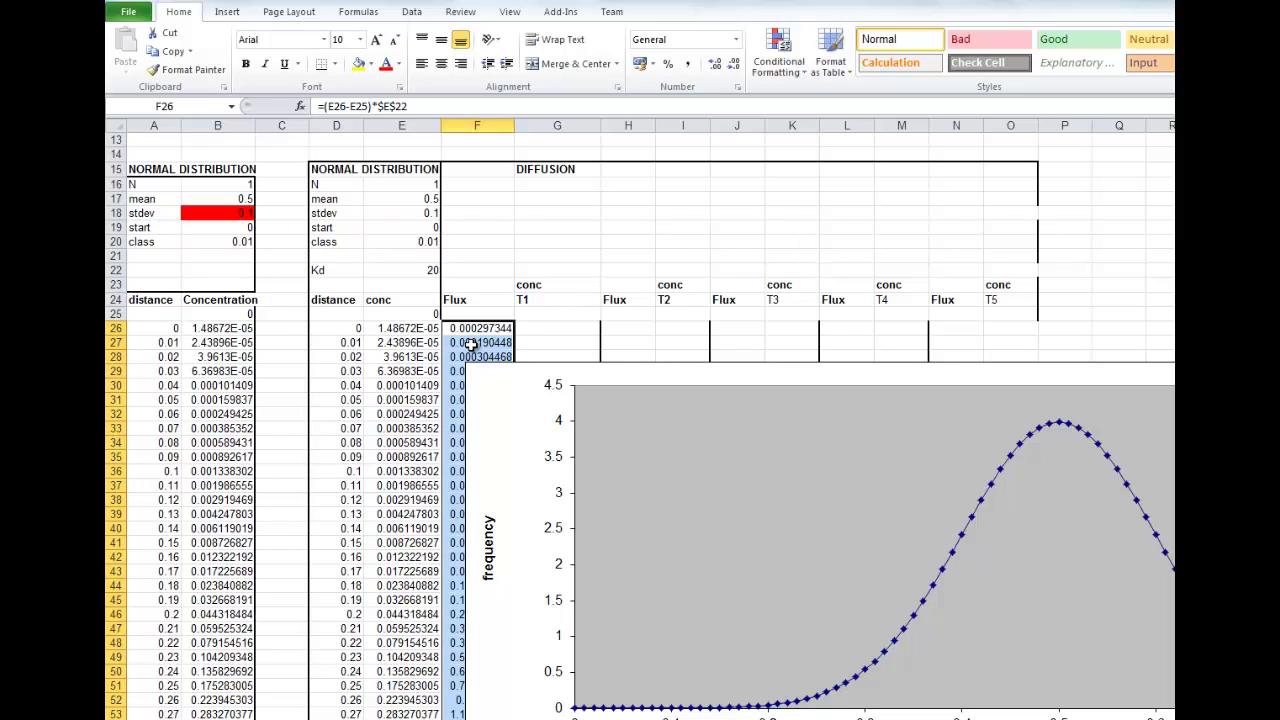
Check the E26 concentration and F26 flux formulas, then start the T1 formula in G26.
left_click(476, 328)
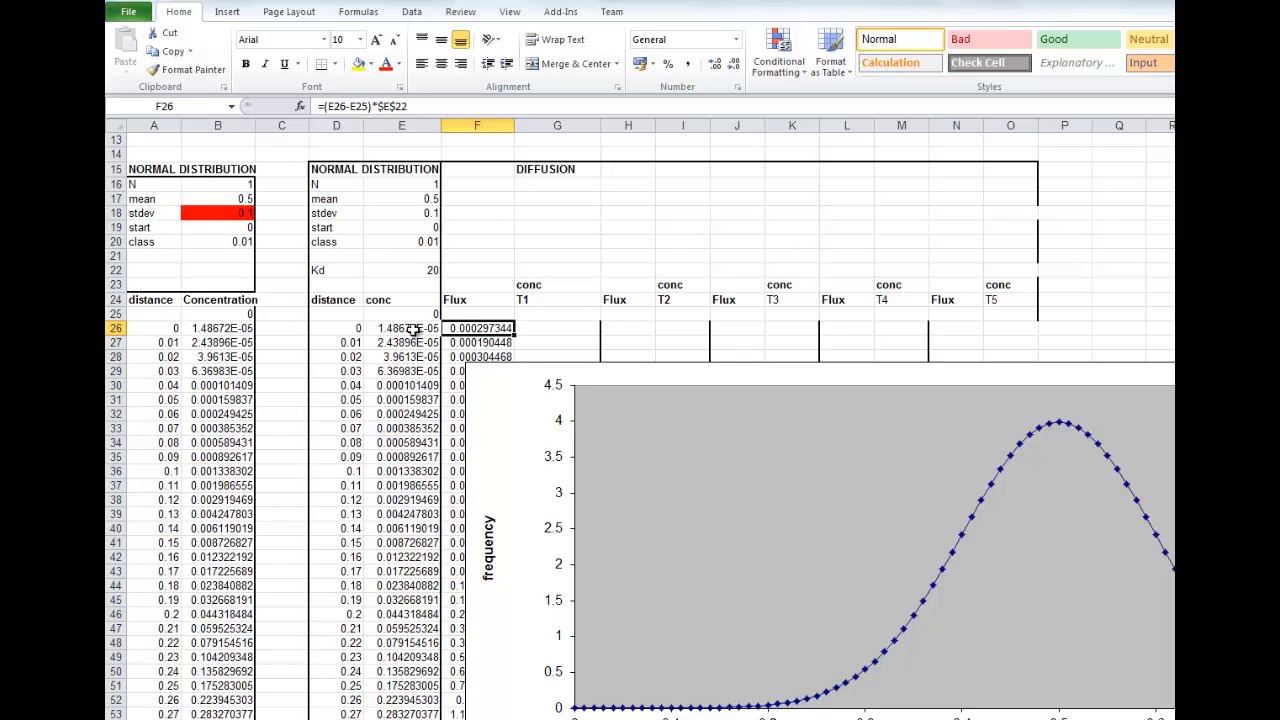
left_click(401, 328)
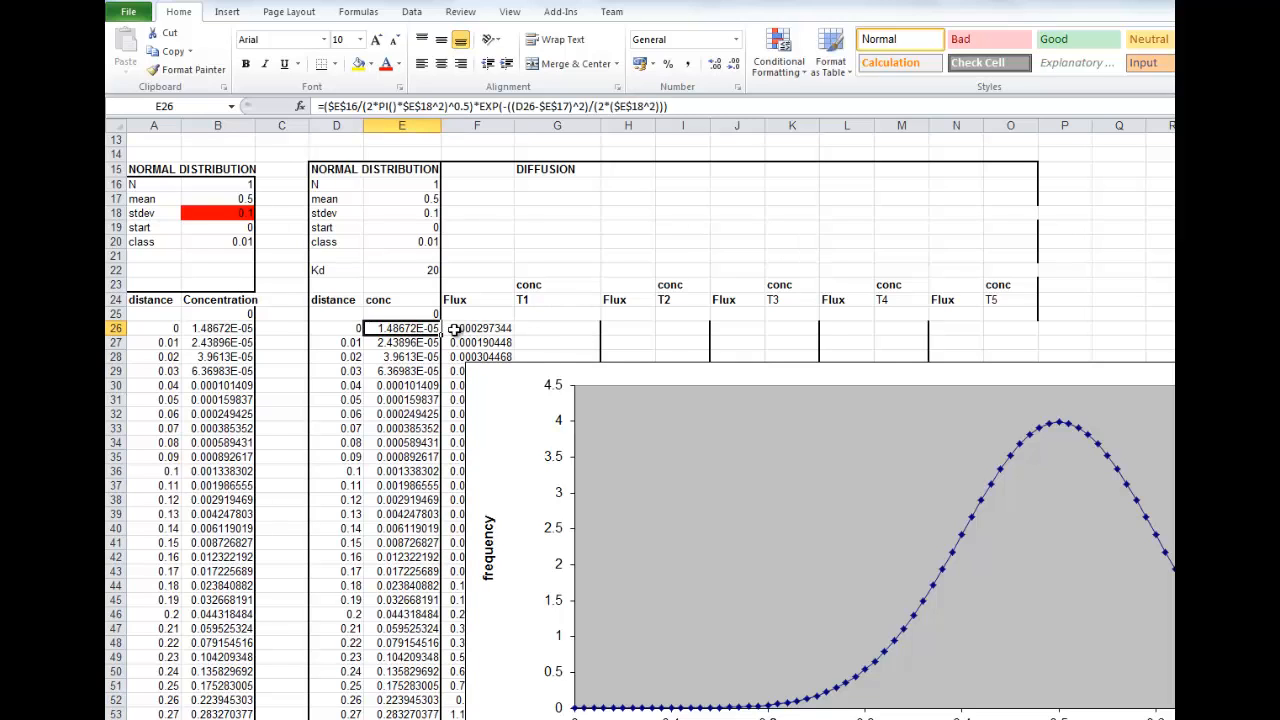
left_click(476, 328)
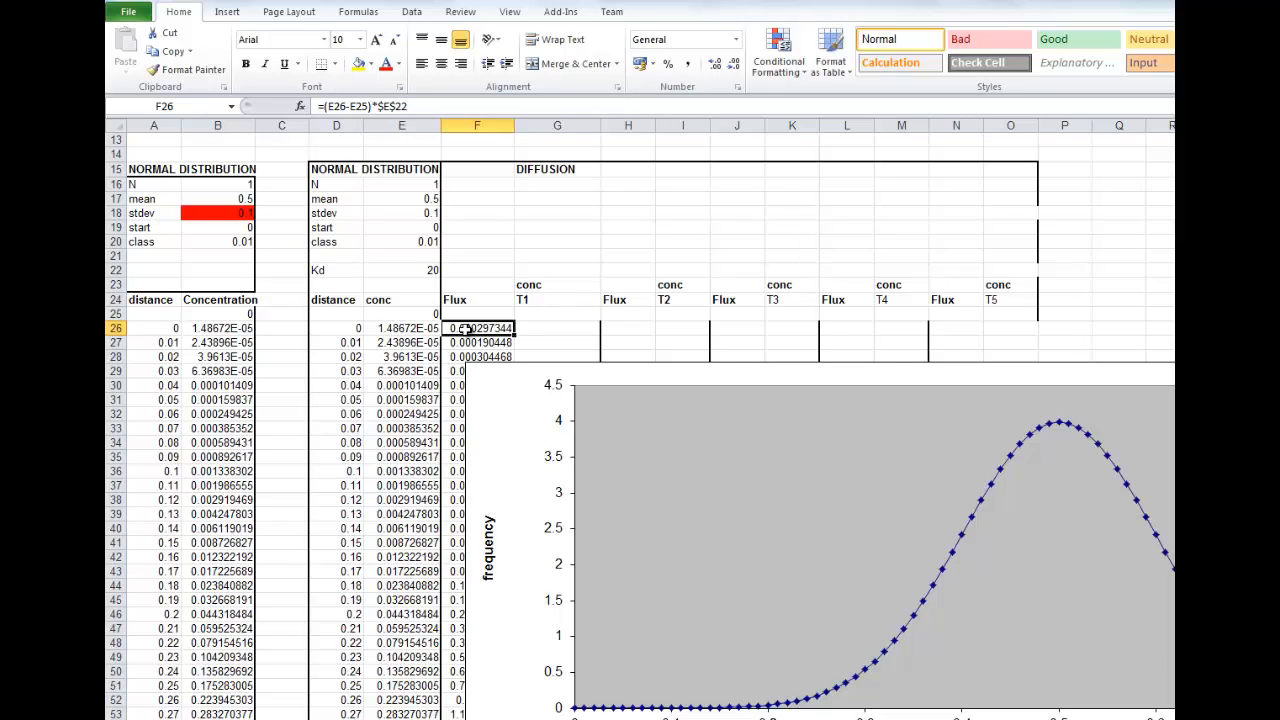
mouse_move(522, 293)
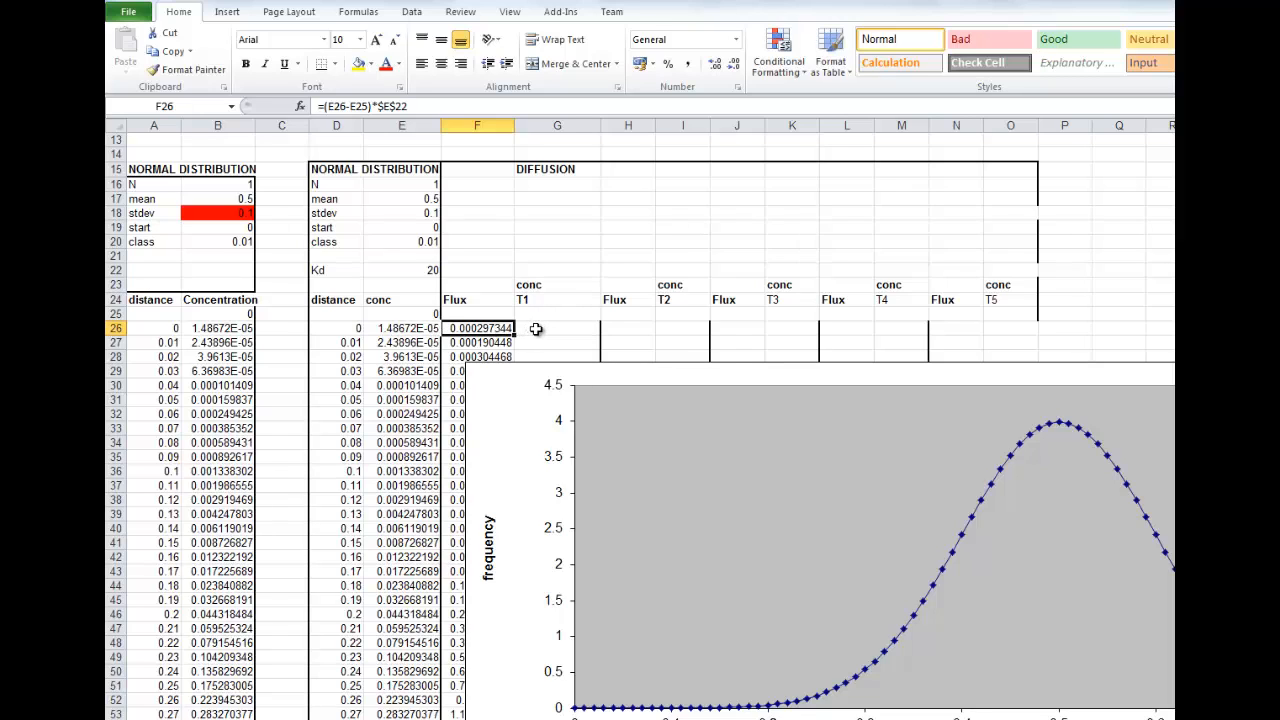
left_click(557, 328)
type("=E26")
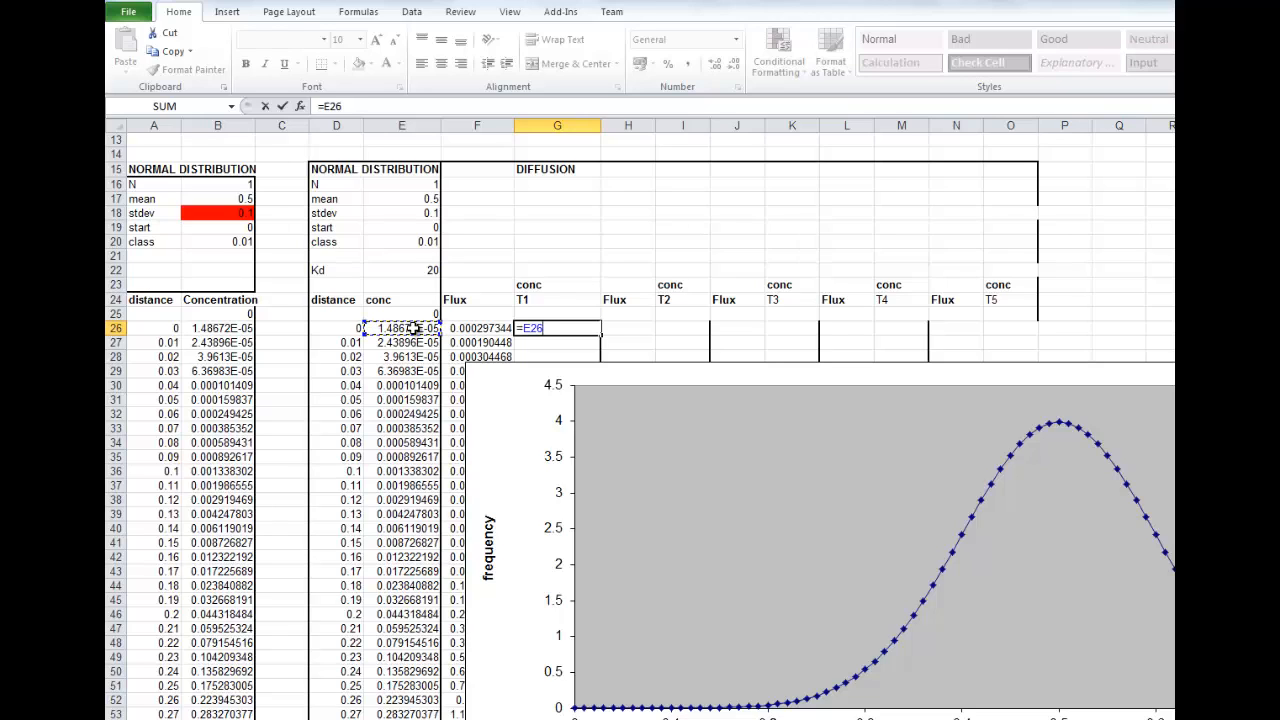
Complete G26 as =E26-F26+F27, giving a first T1 value of -9.20285E-05.
type("-")
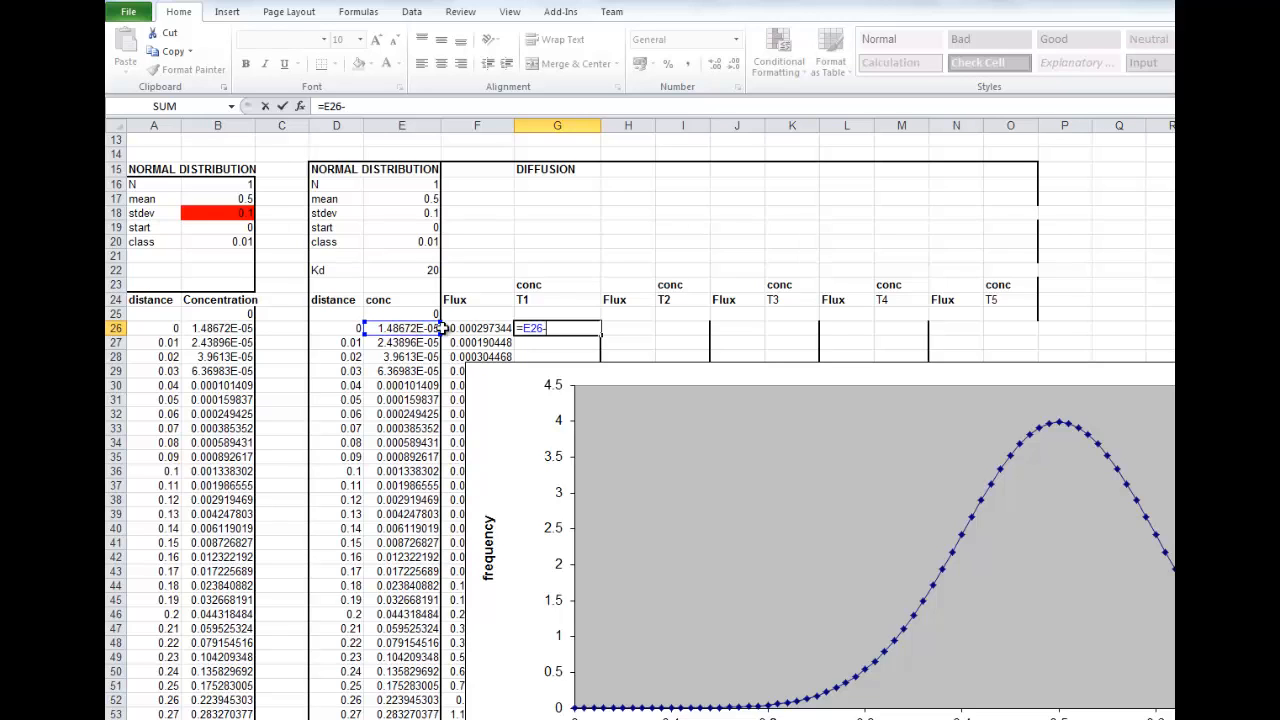
mouse_move(485, 332)
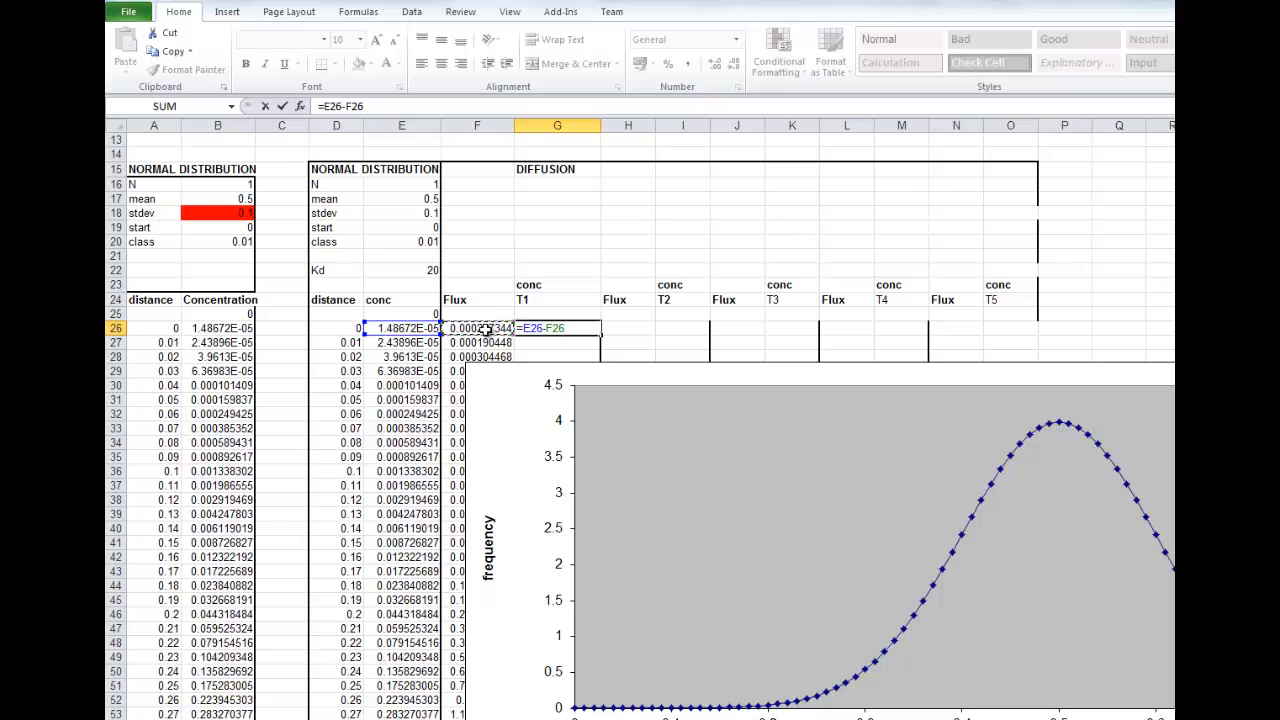
type("+F27")
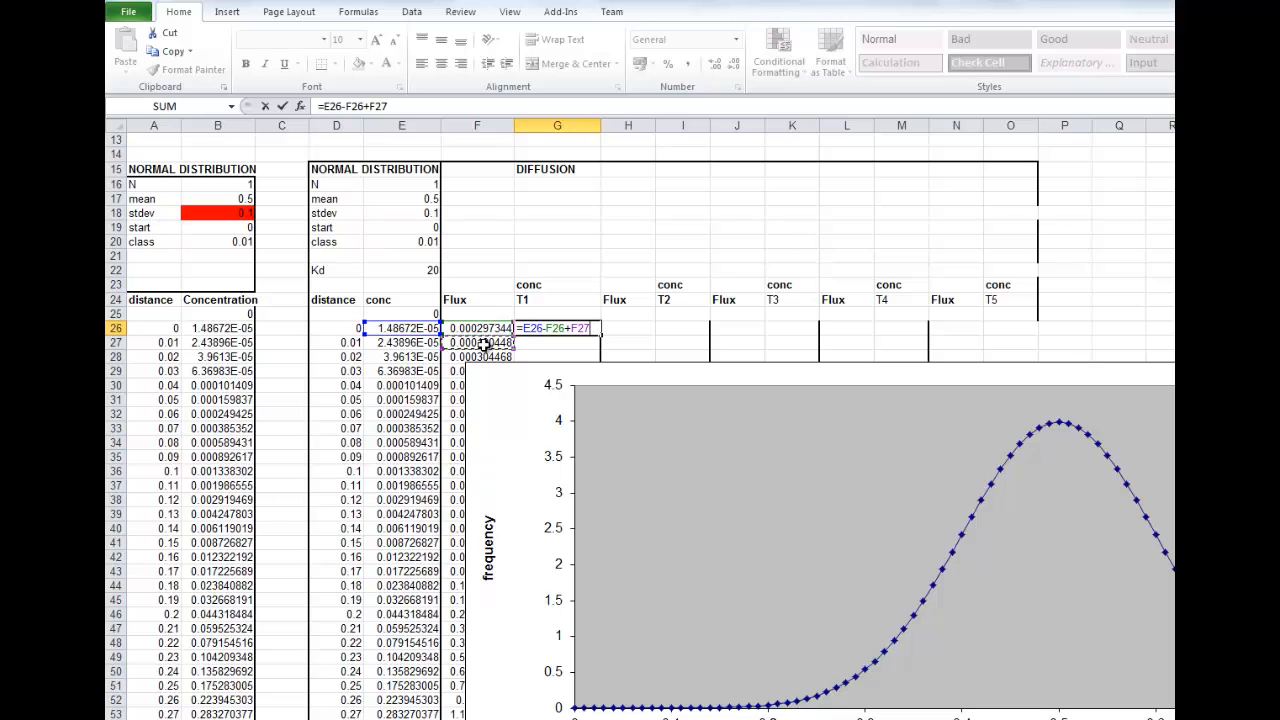
key("Return")
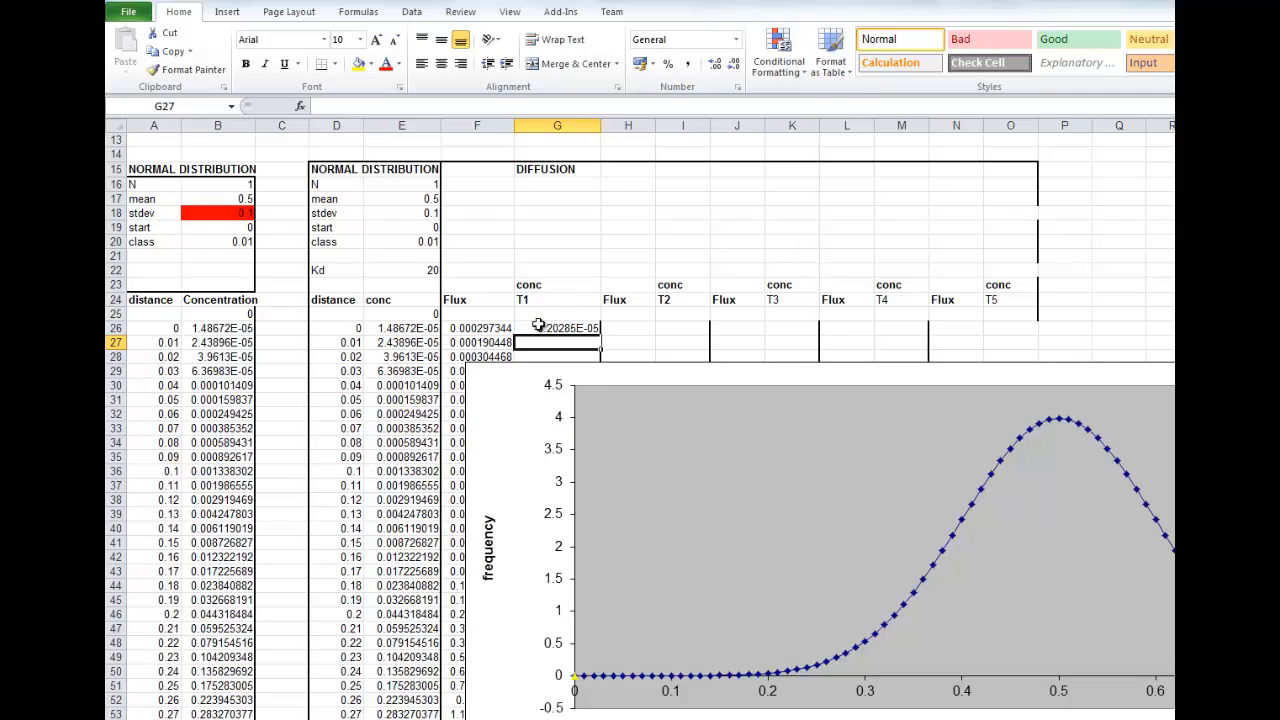
left_click(557, 328)
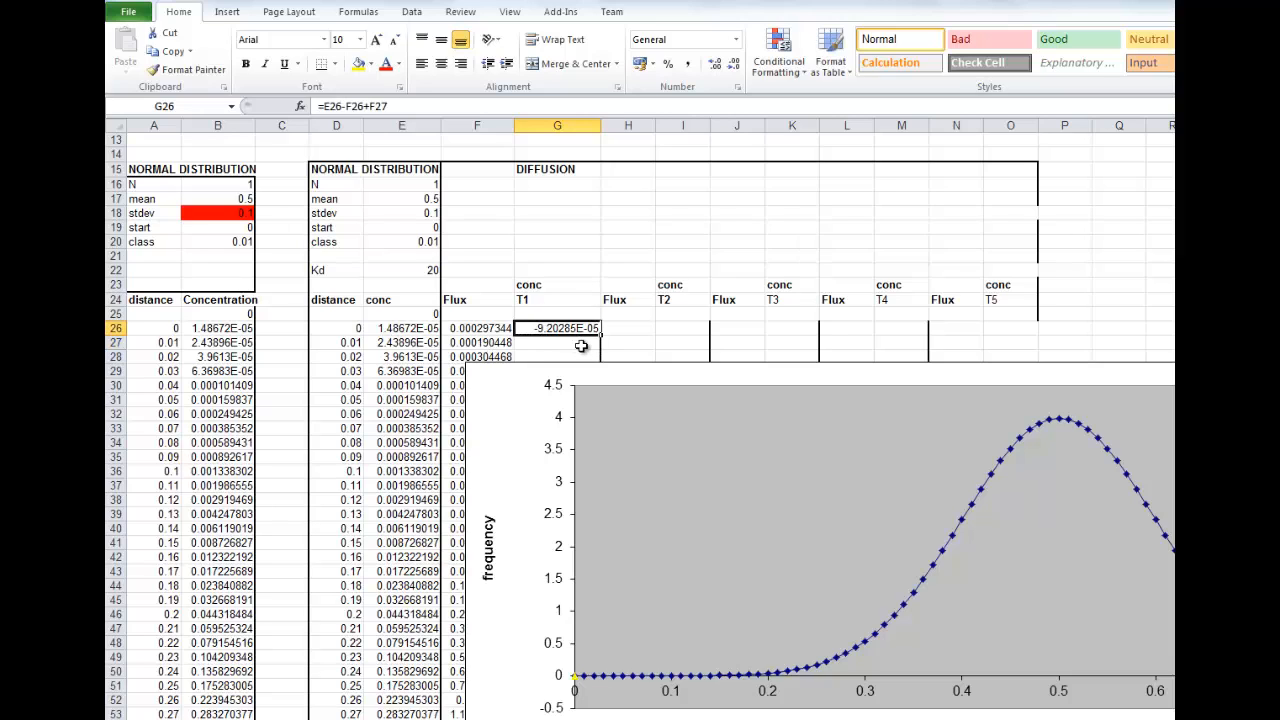
left_click_drag(557, 328, 557, 357)
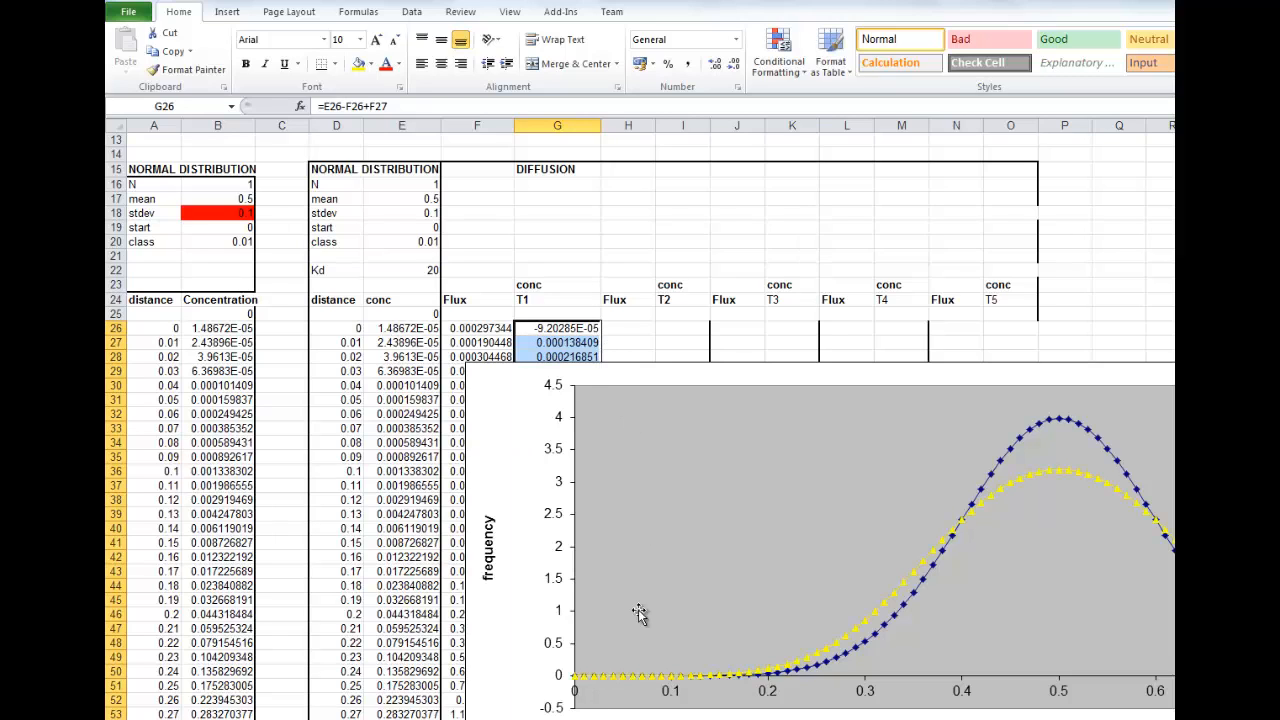
mouse_move(813, 675)
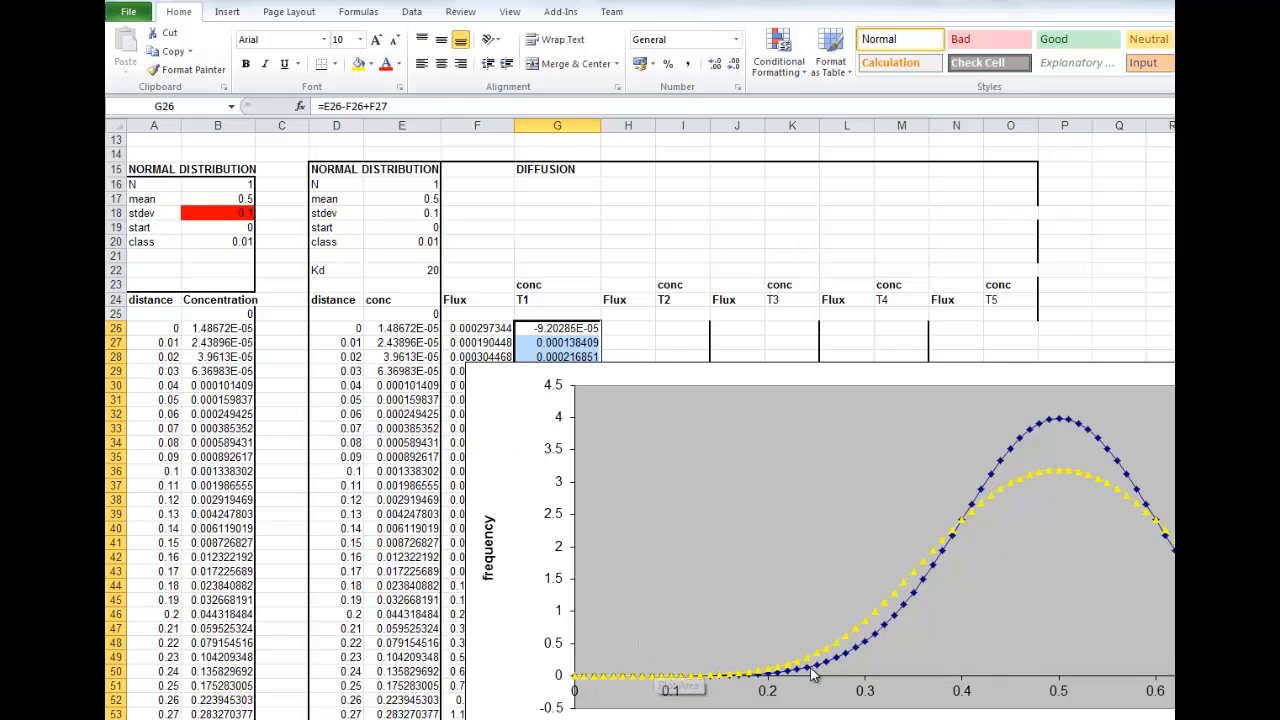
mouse_move(1030, 455)
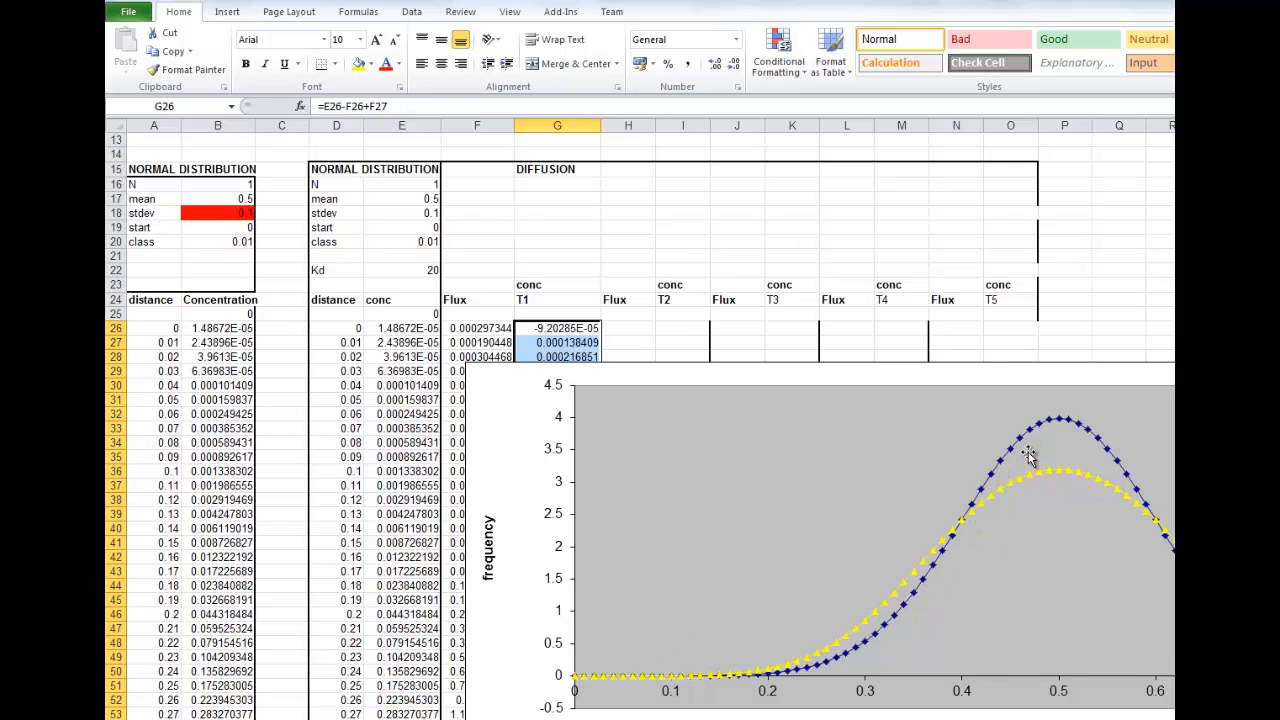
mouse_move(1087, 630)
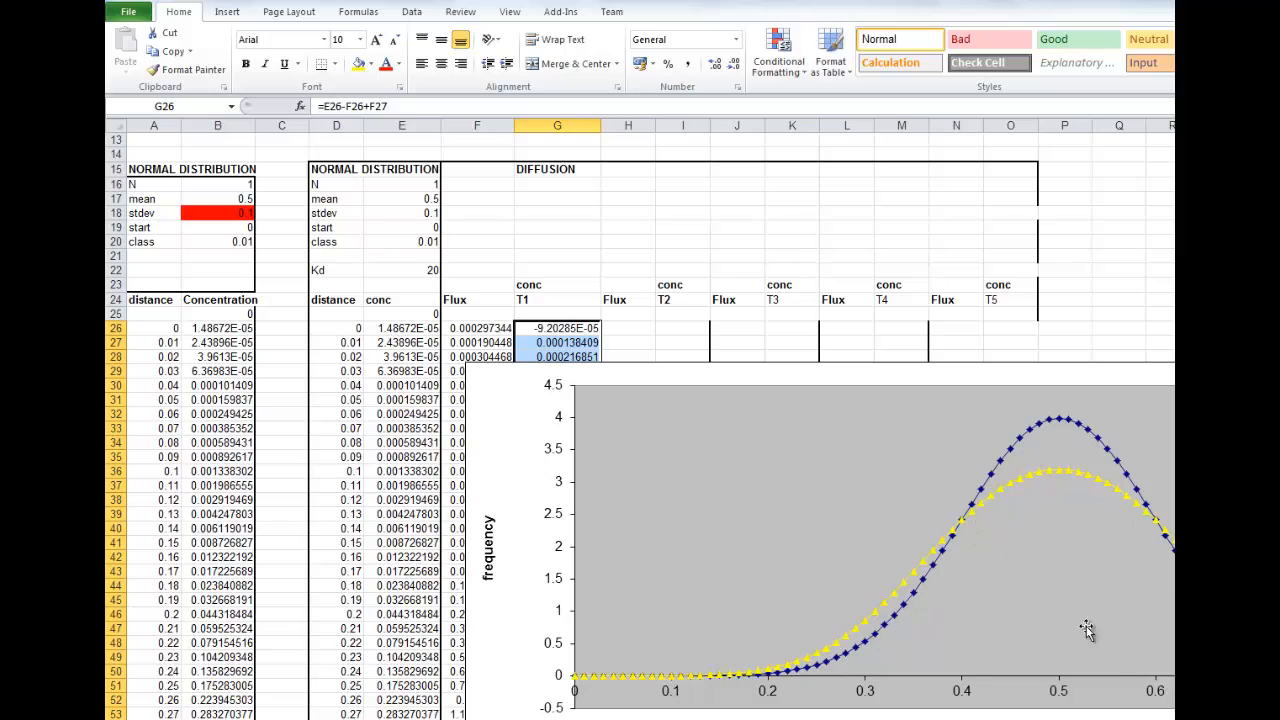
mouse_move(938, 587)
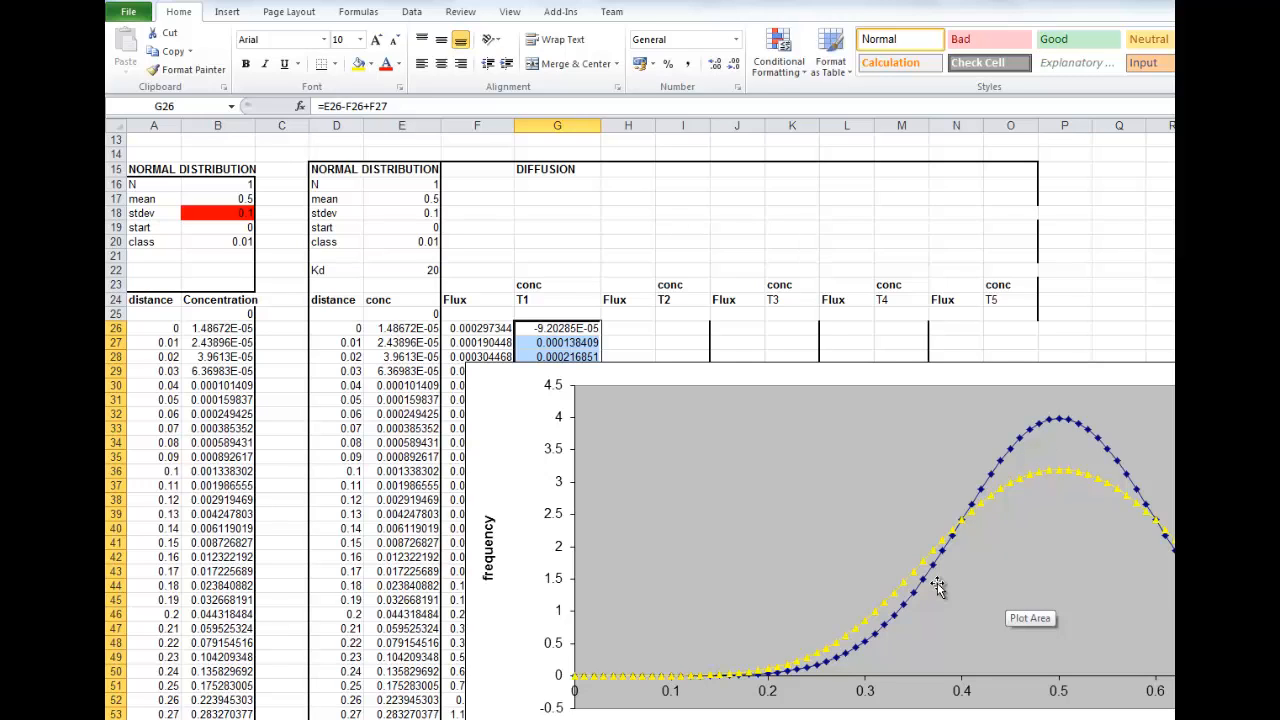
mouse_move(1033, 492)
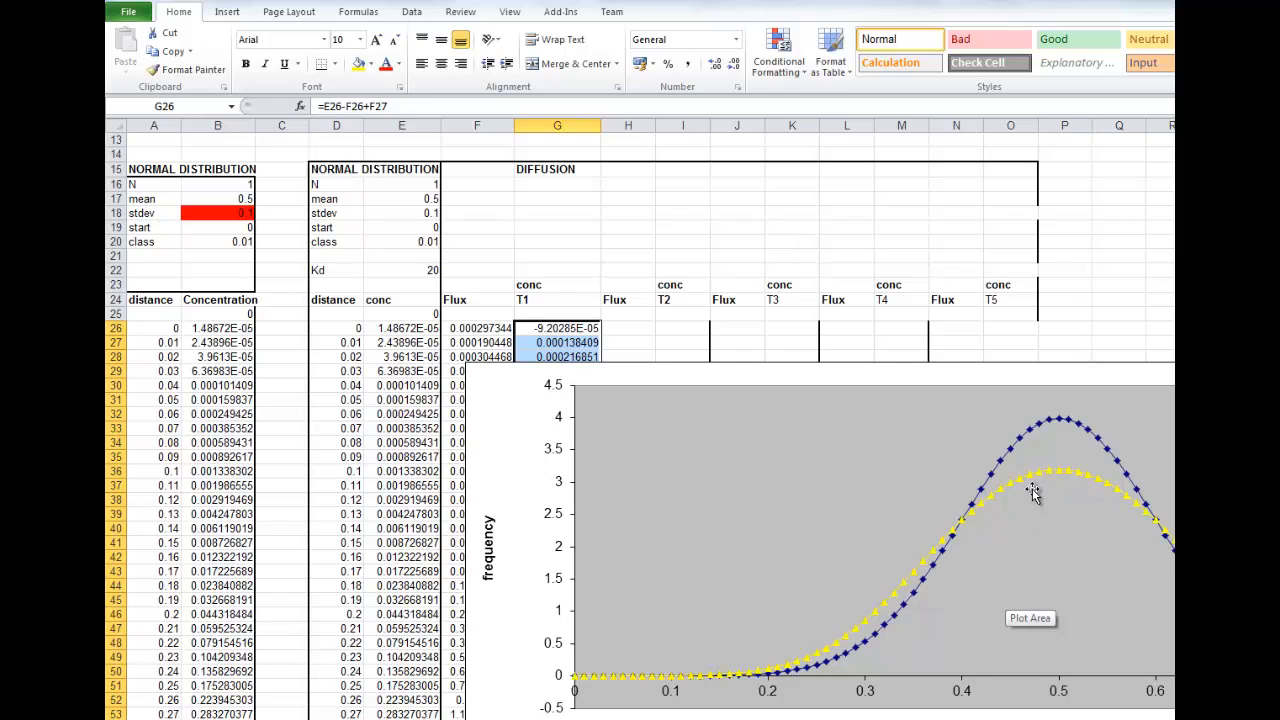
mouse_move(1058, 462)
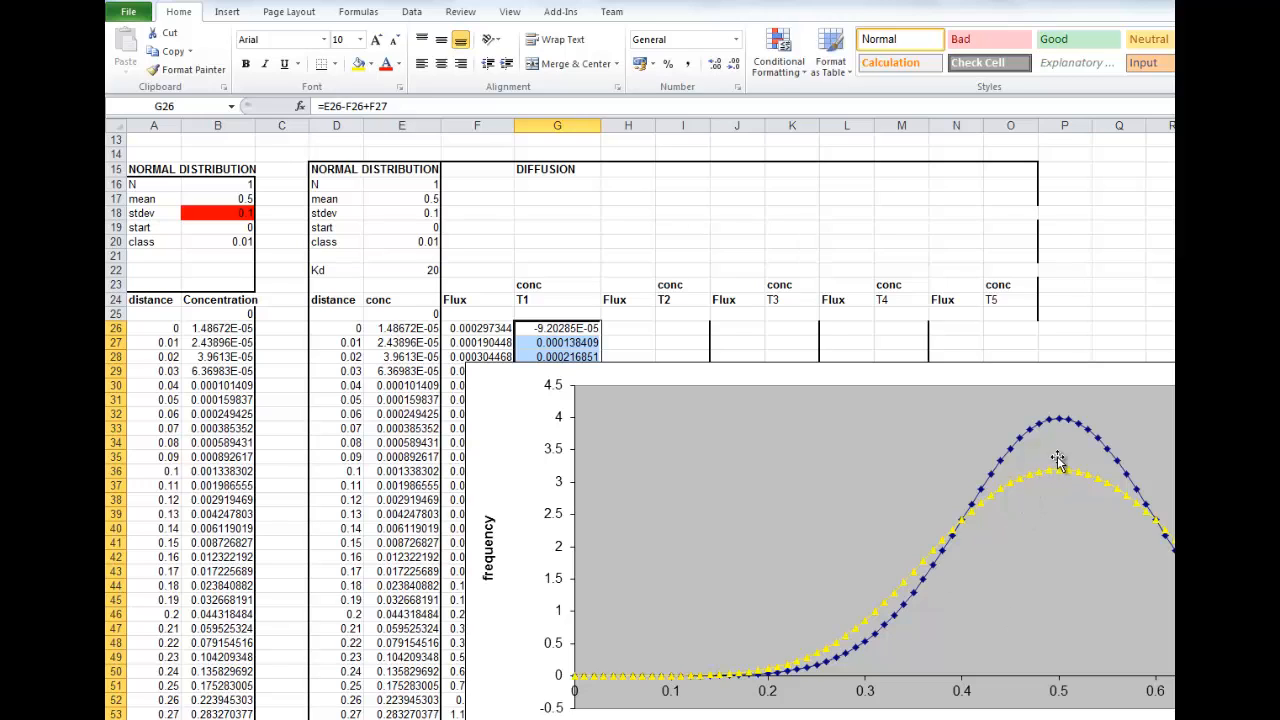
mouse_move(1058, 423)
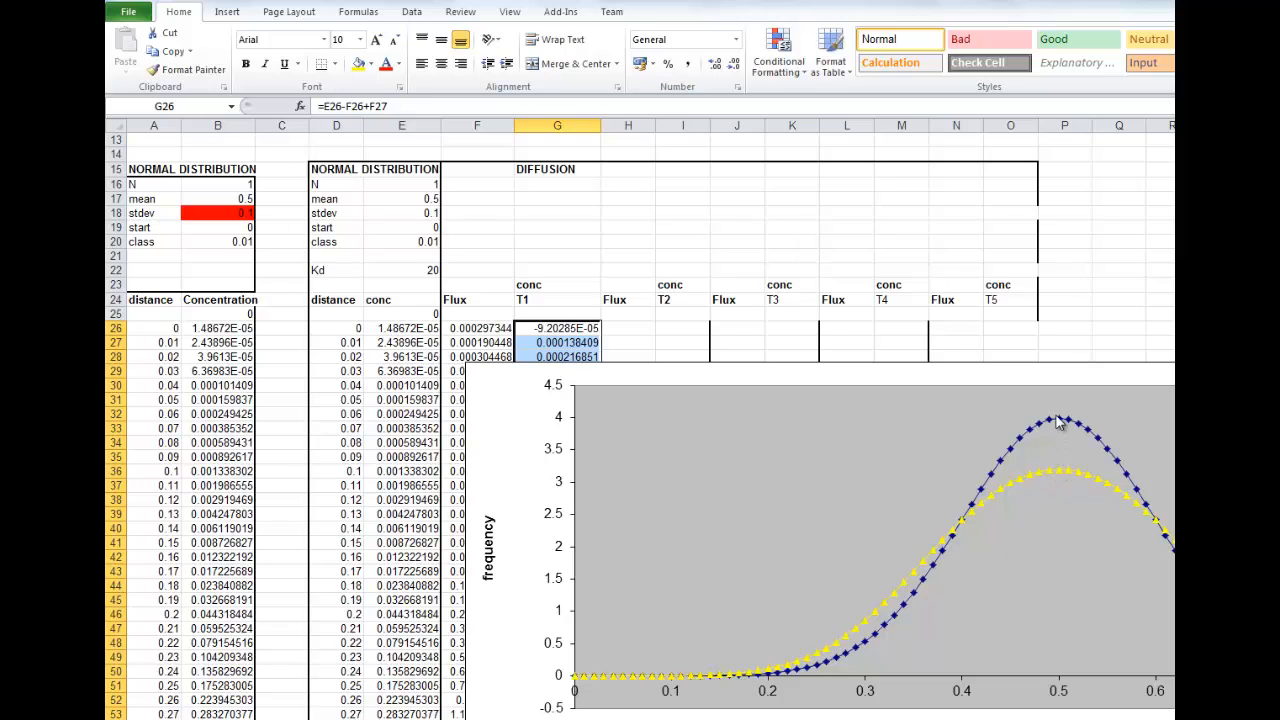
mouse_move(1063, 431)
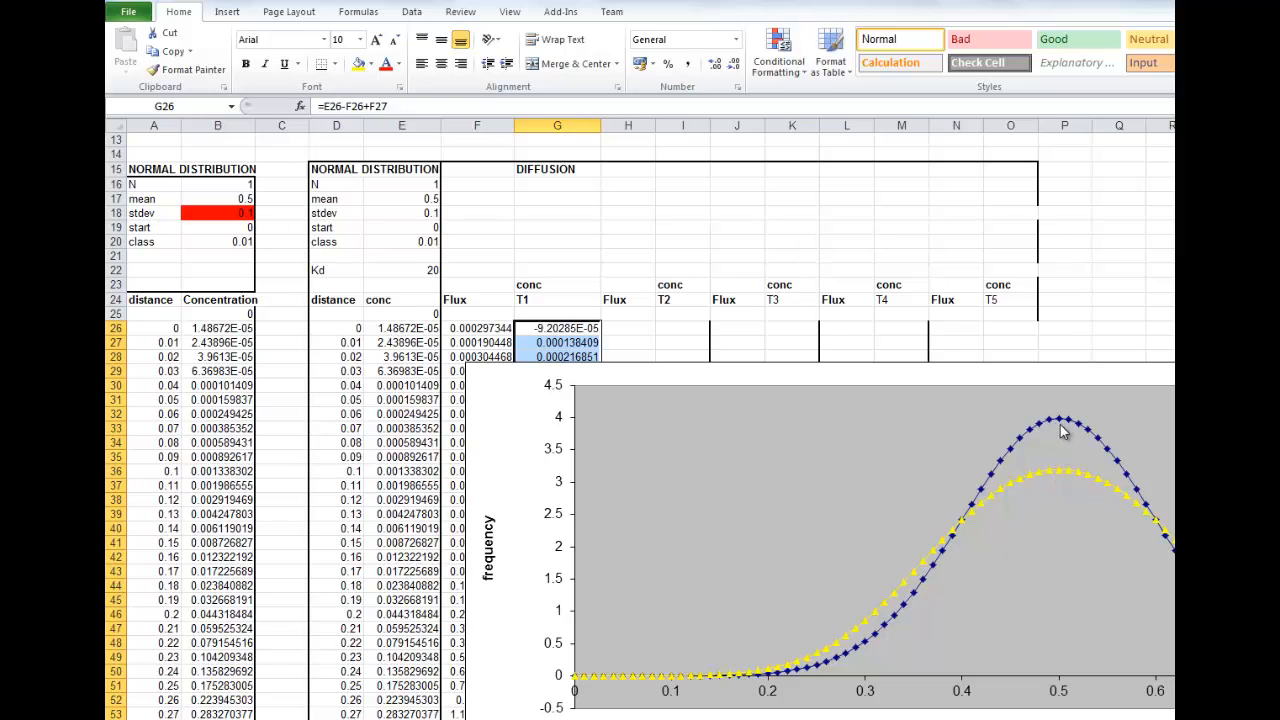
mouse_move(1030, 486)
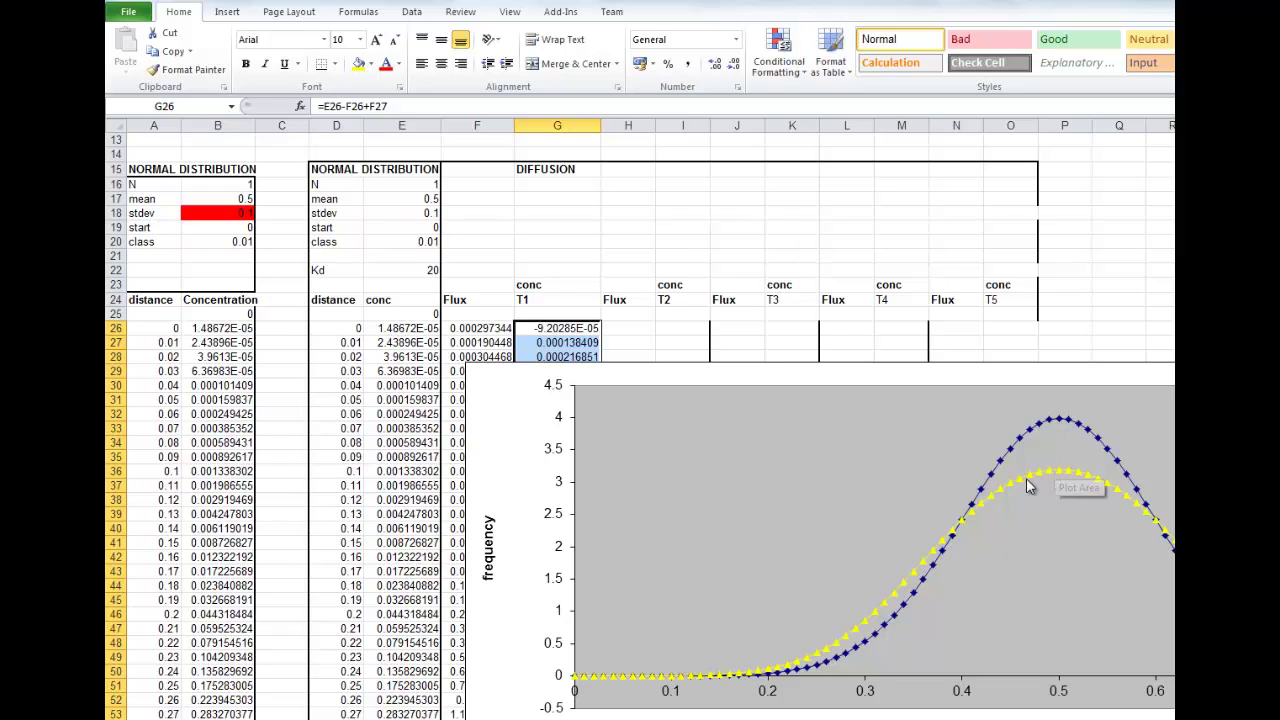
mouse_move(940, 553)
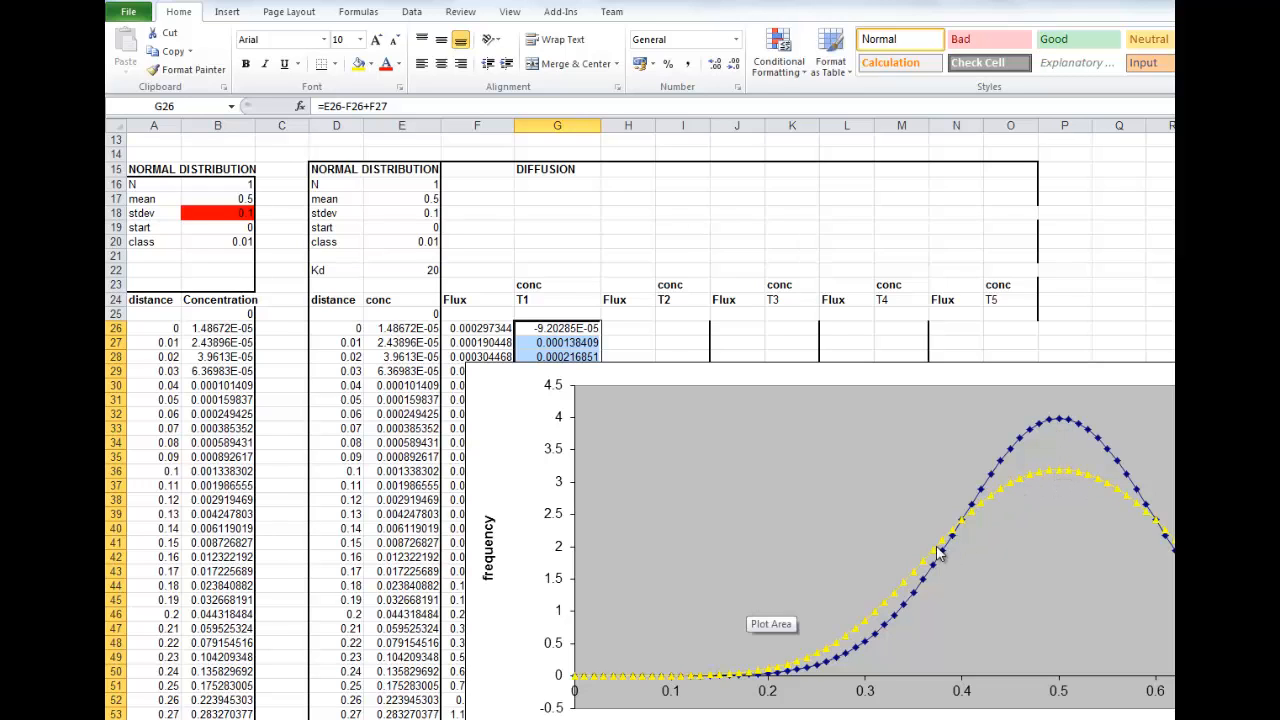
mouse_move(620, 330)
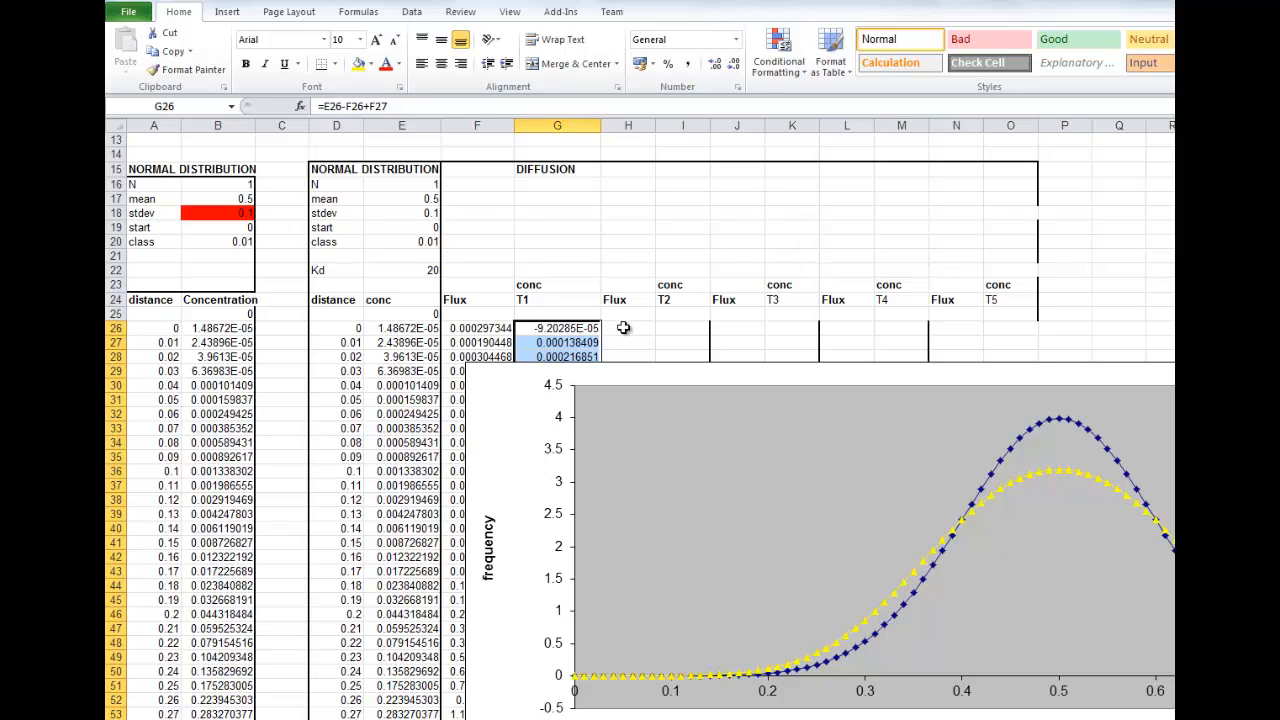
mouse_move(674, 327)
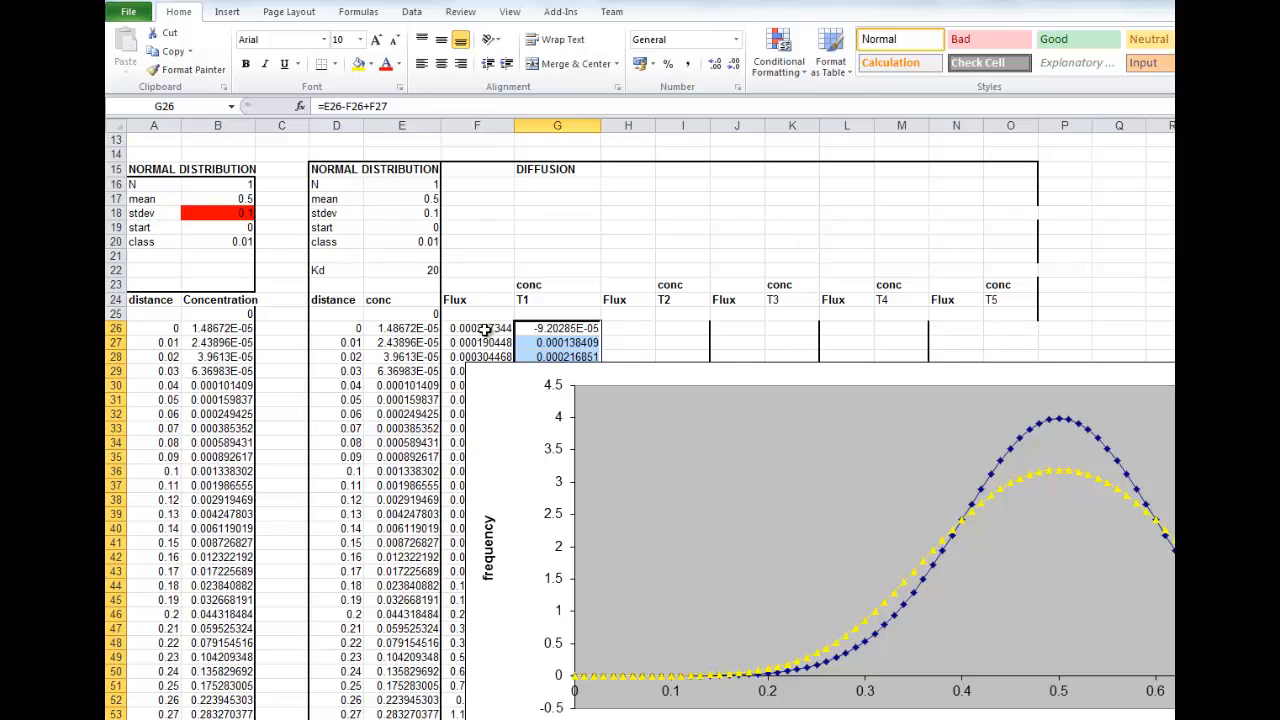
Copy the row 26 Flux and T1 formulas from F26:G26.
left_click(476, 328)
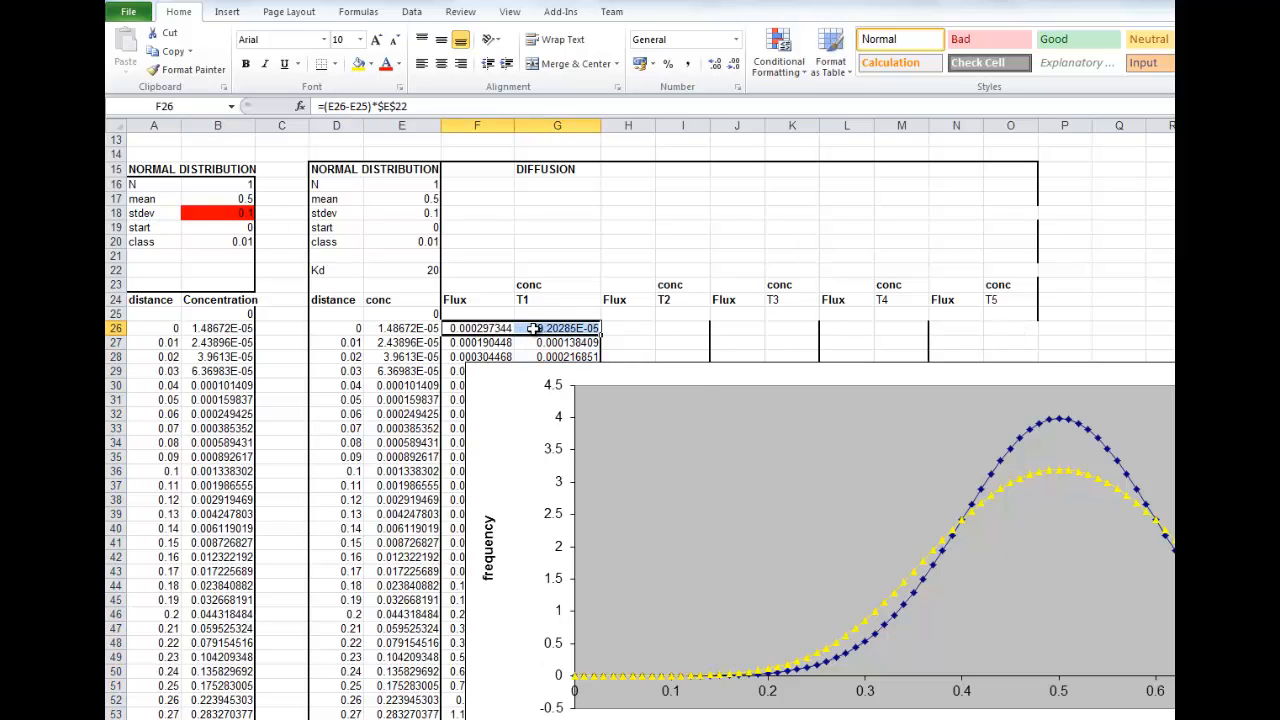
right_click(558, 342)
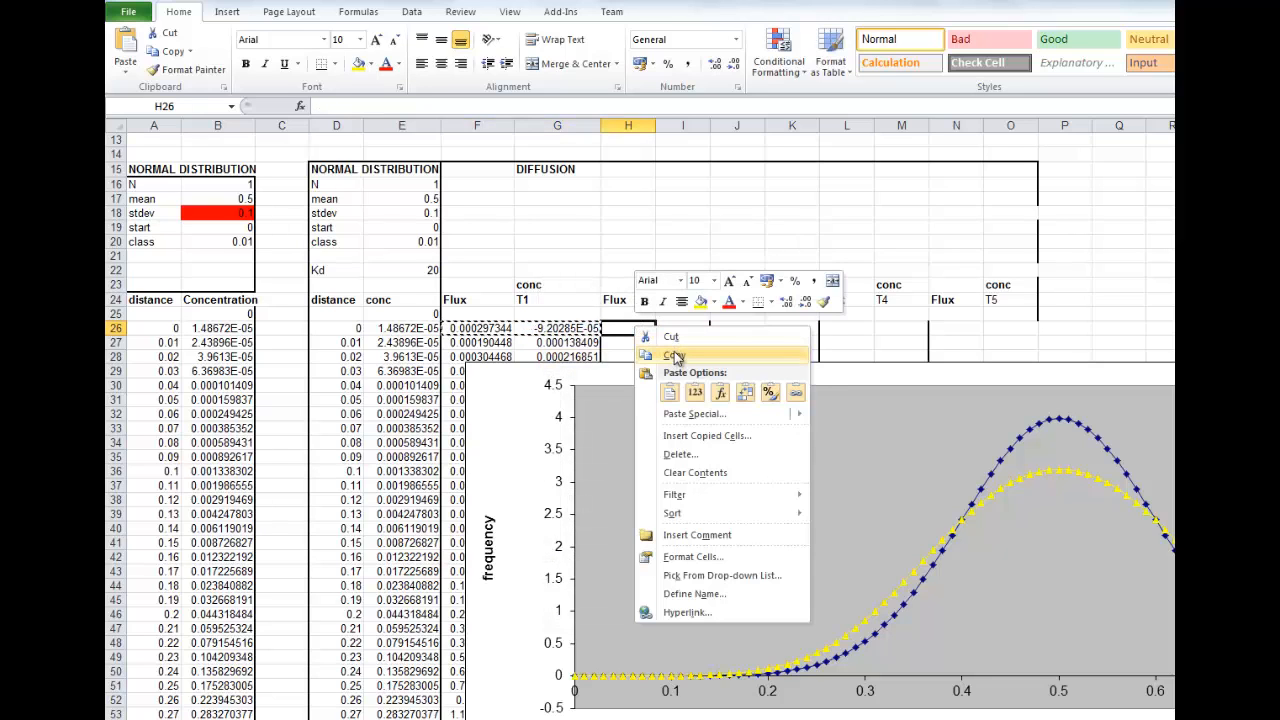
left_click(677, 373)
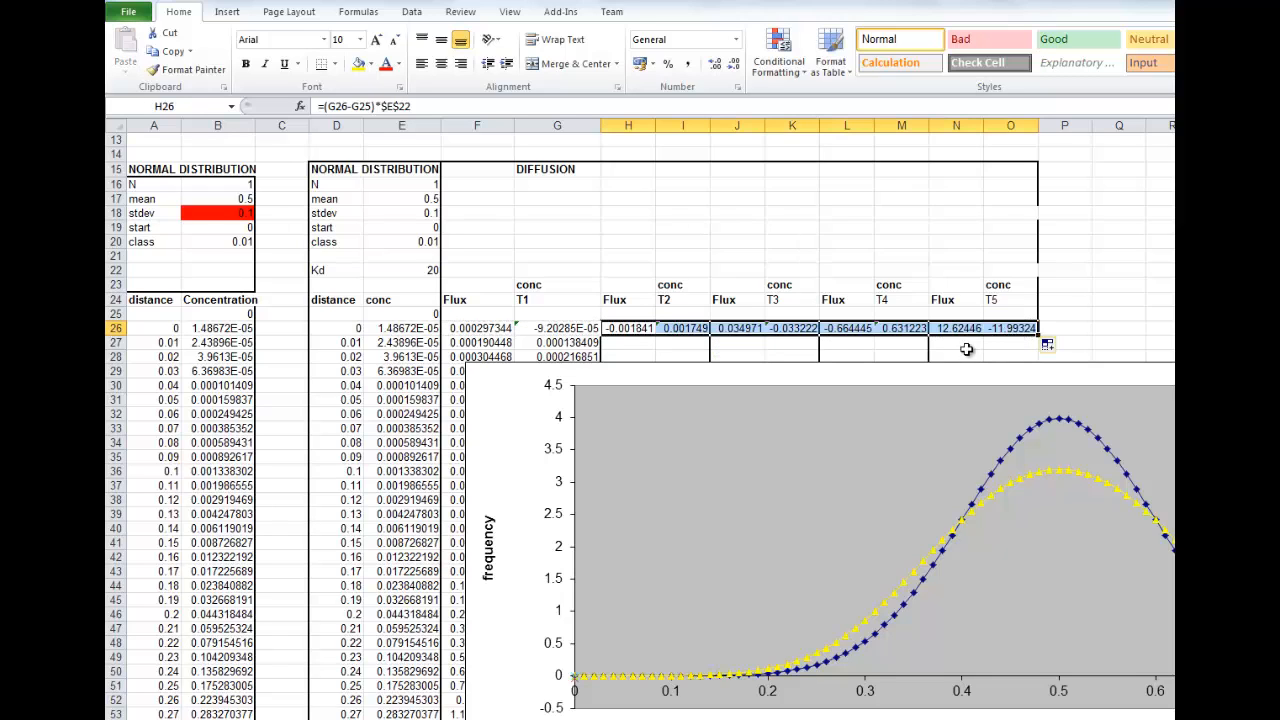
mouse_move(1043, 338)
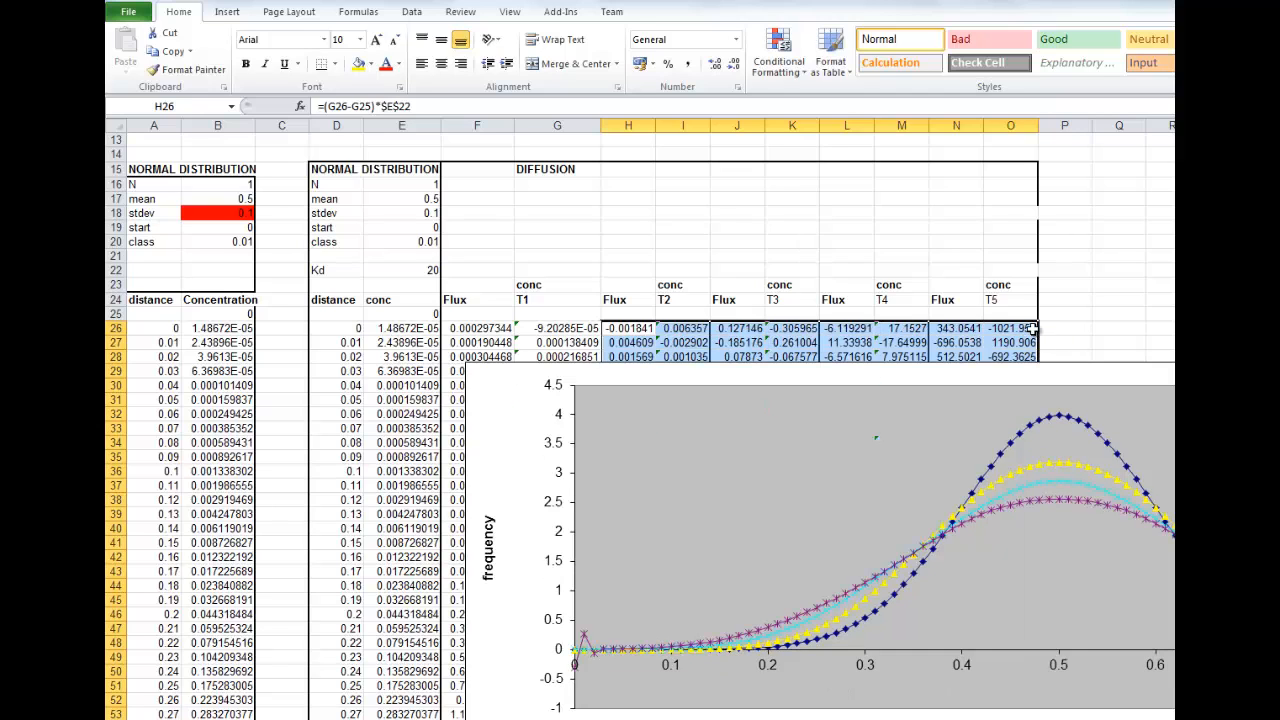
mouse_move(907, 561)
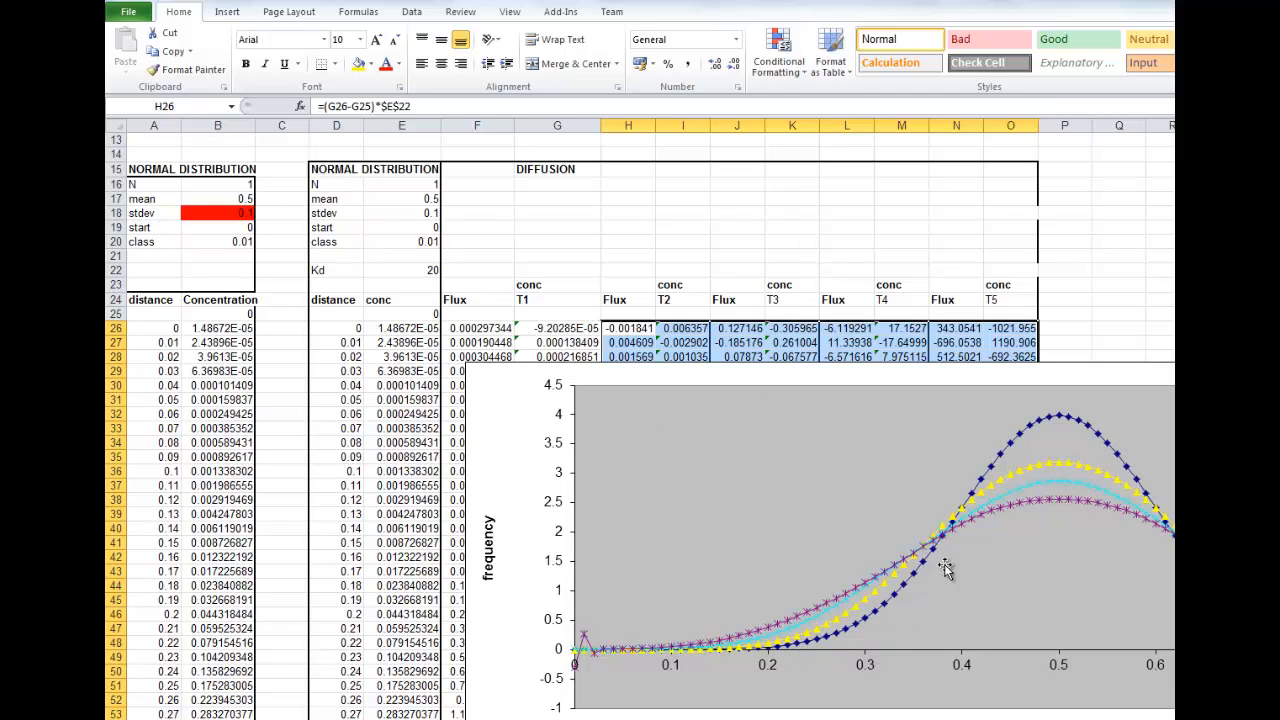
mouse_move(910, 612)
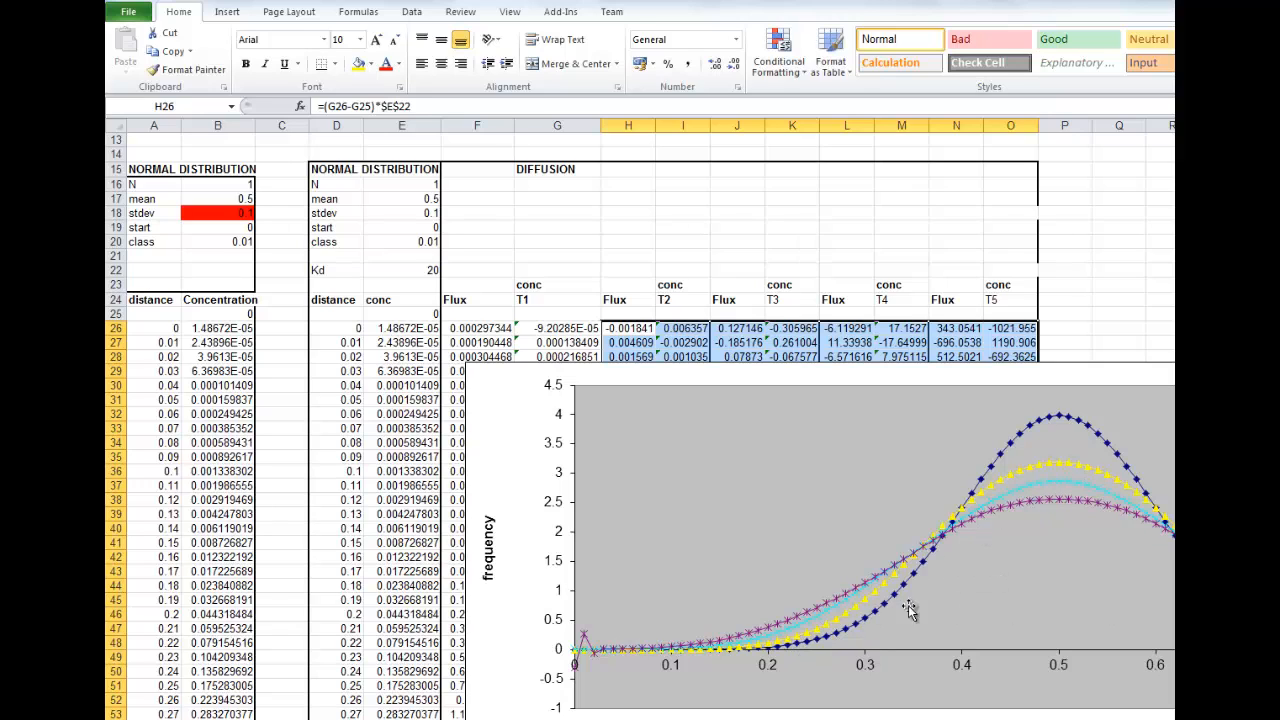
mouse_move(1025, 518)
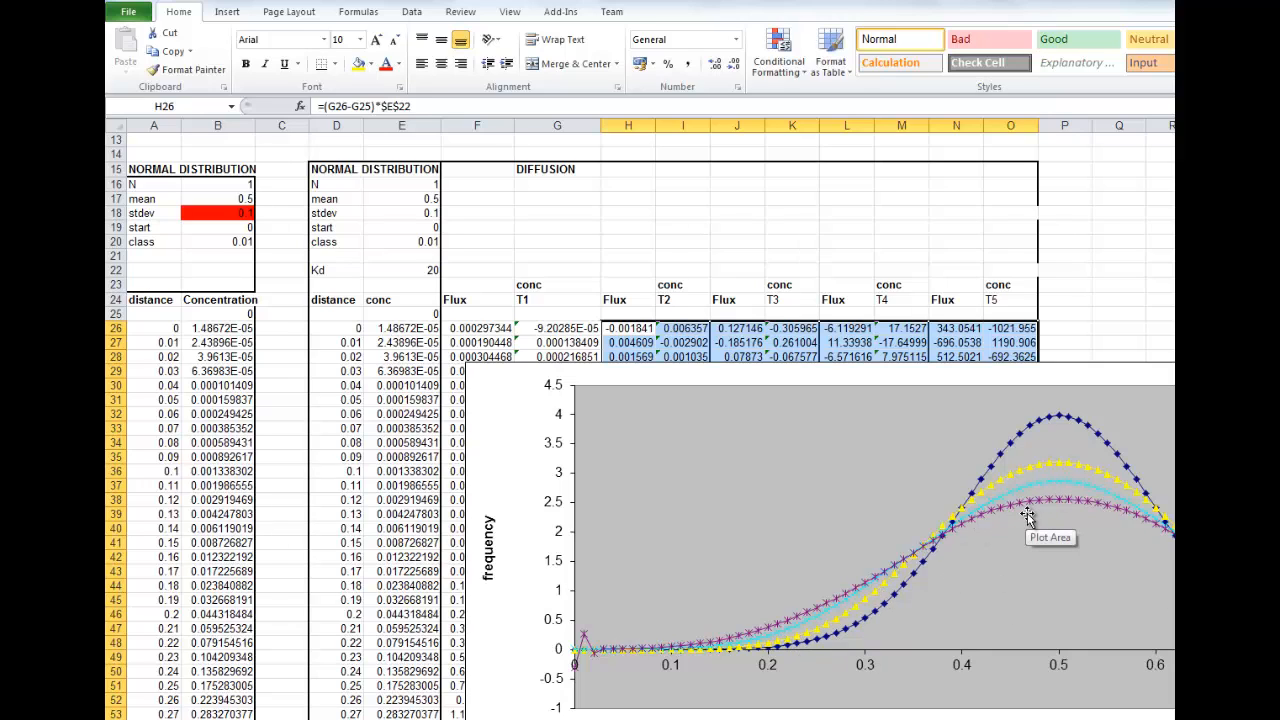
mouse_move(1078, 518)
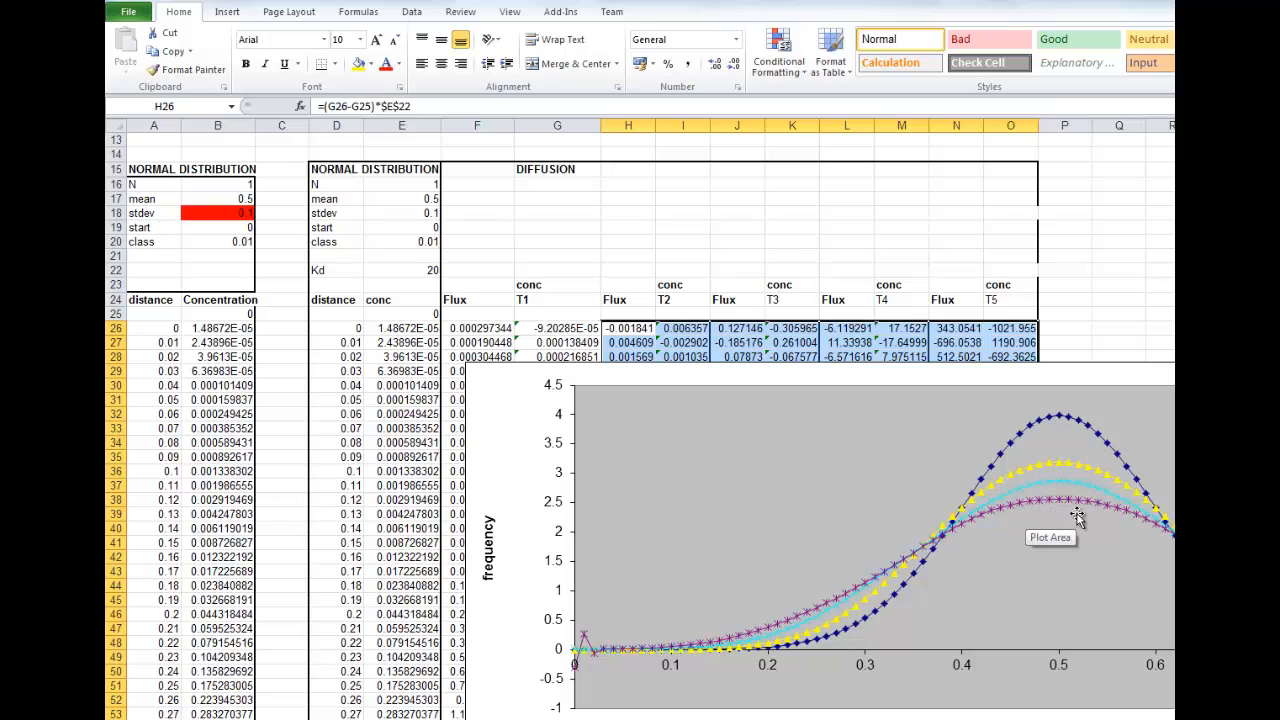
mouse_move(1093, 535)
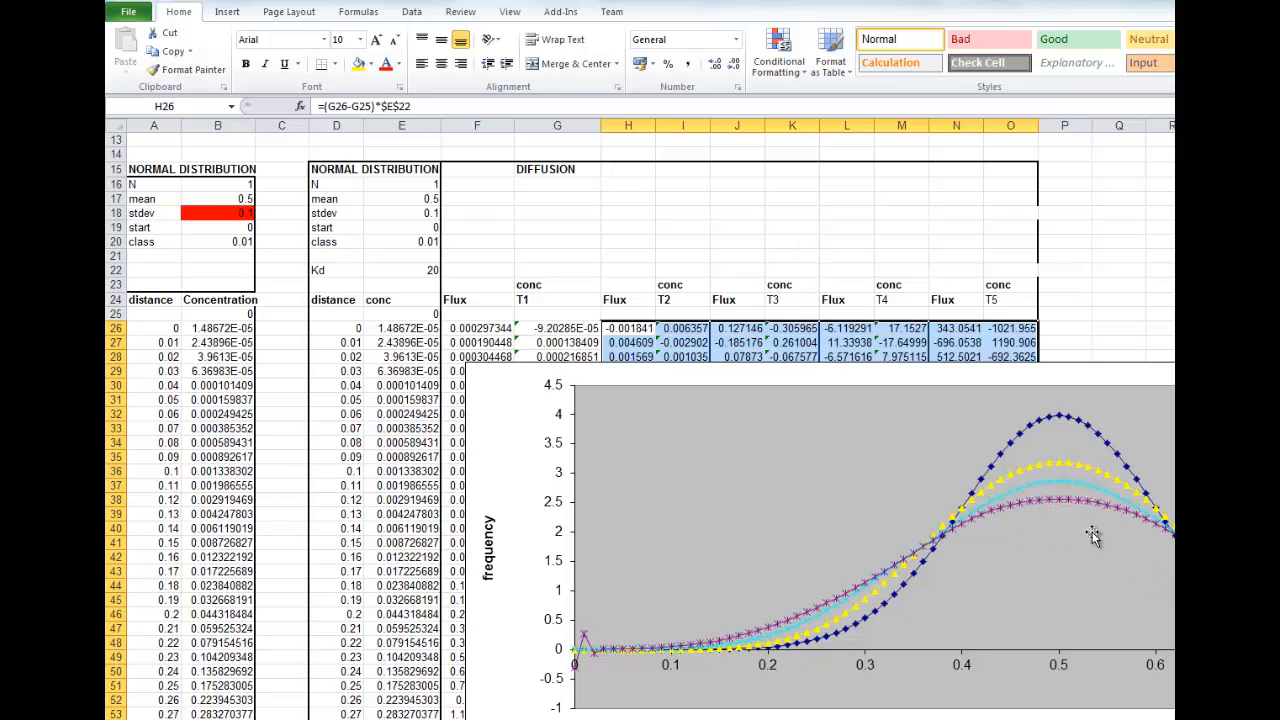
mouse_move(1070, 545)
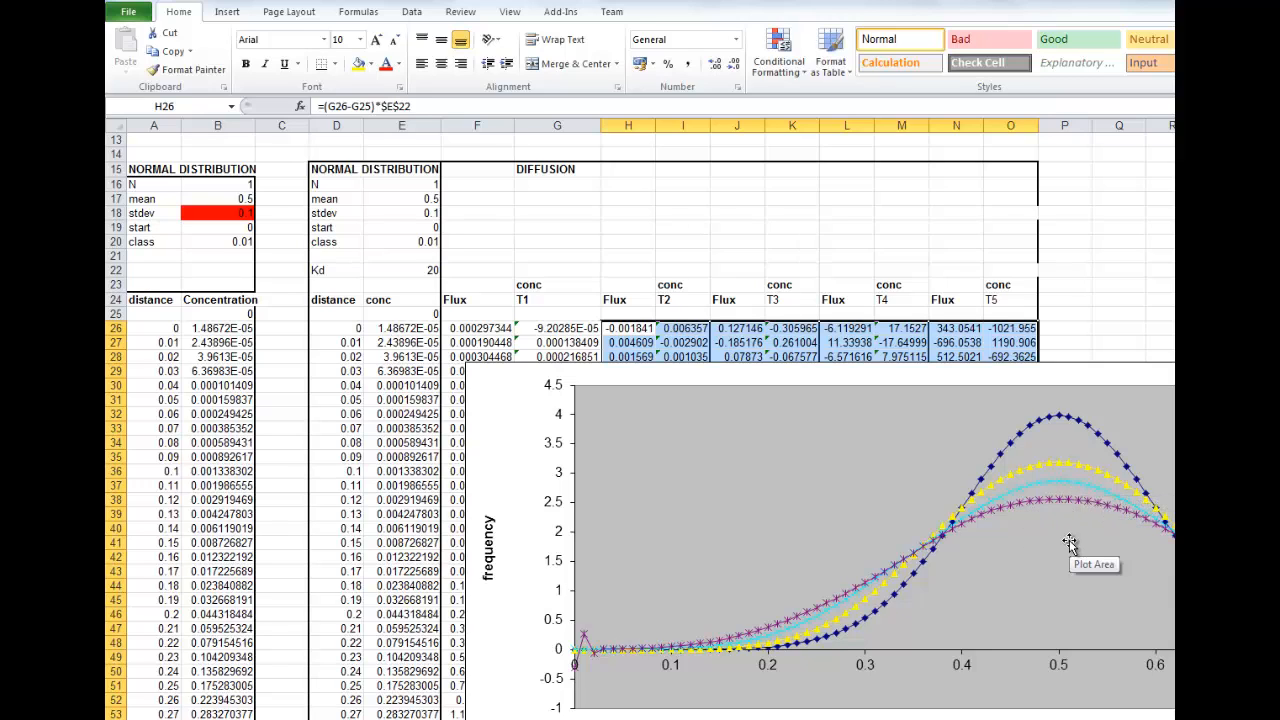
scroll("up", 3)
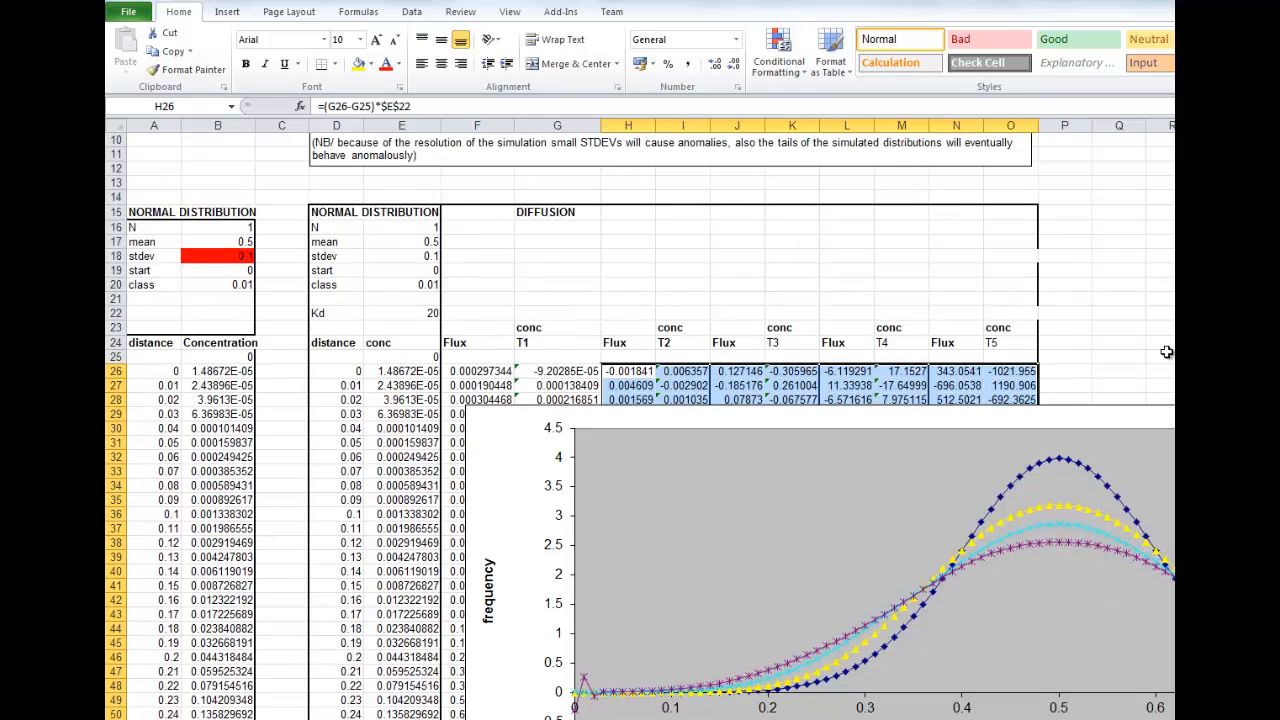
scroll("up", 3)
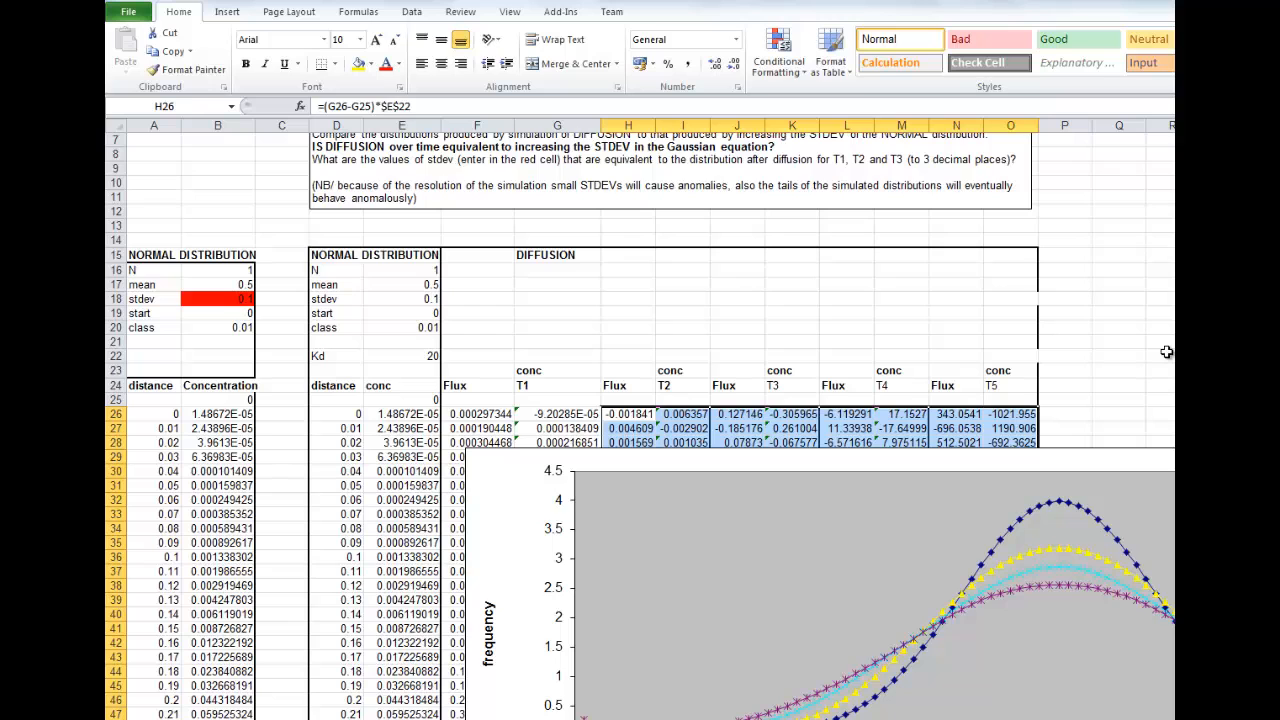
scroll("up", 3)
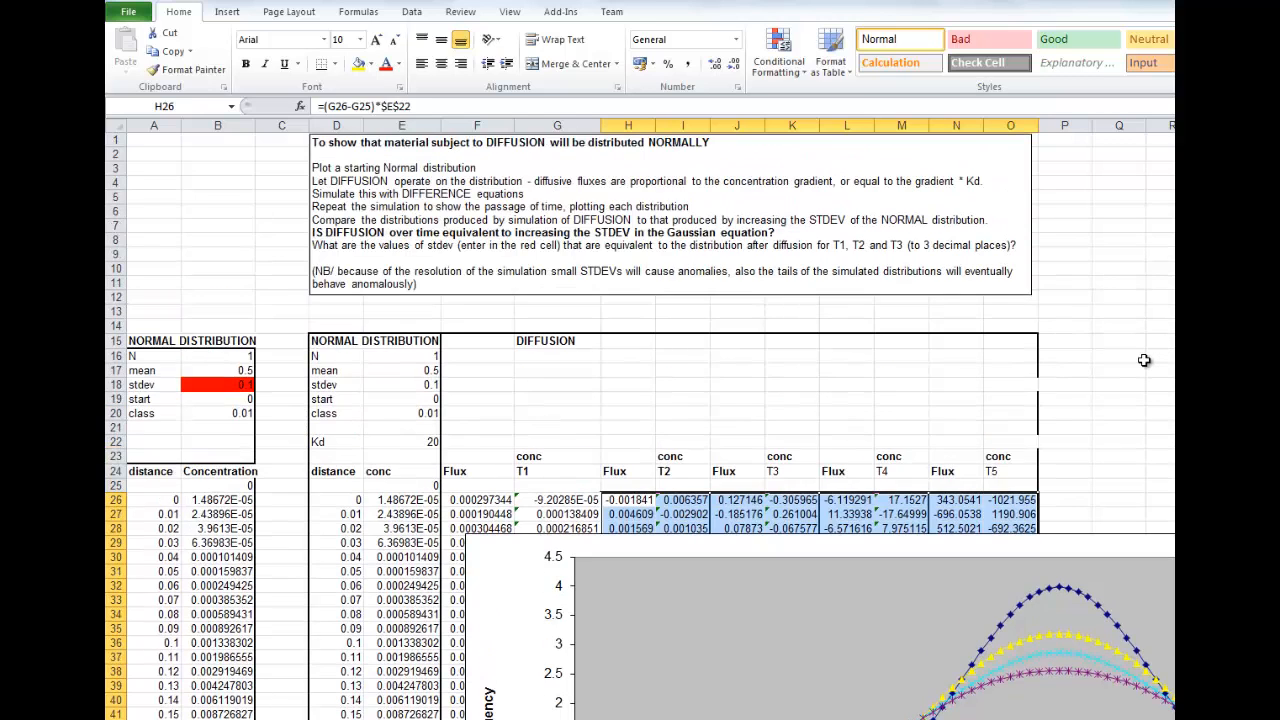
mouse_move(1115, 386)
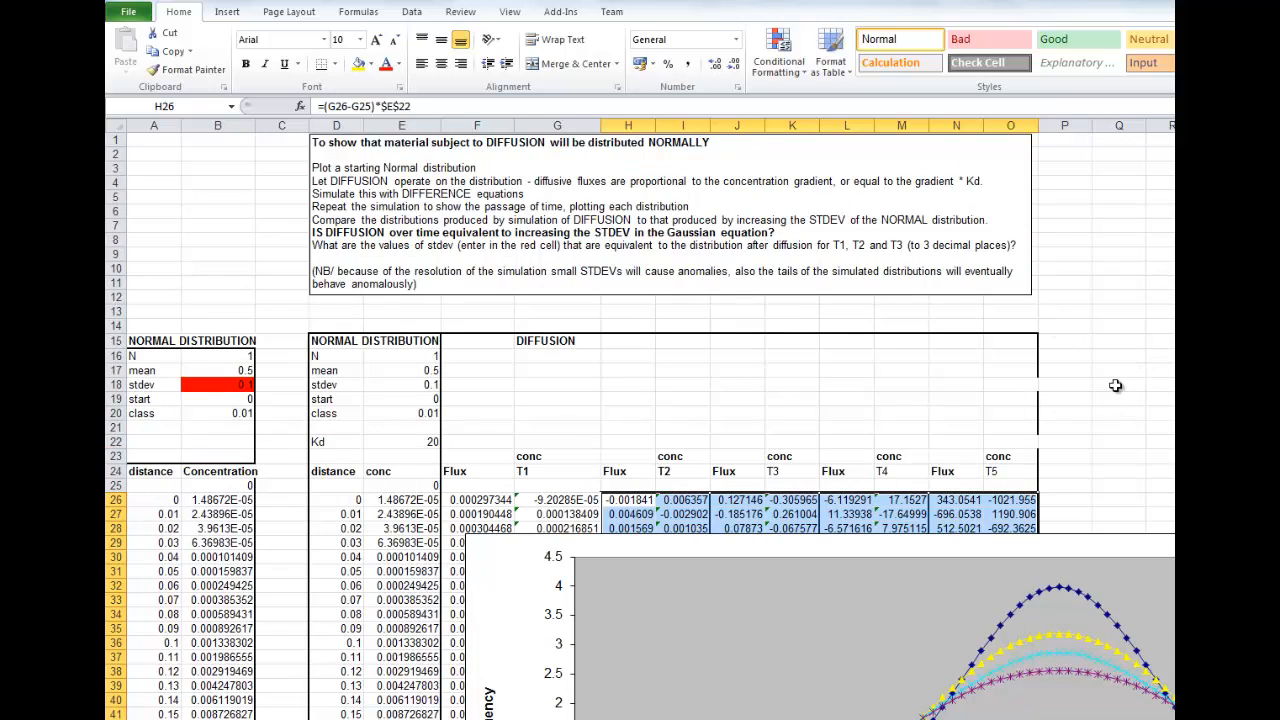
scroll("down", 3)
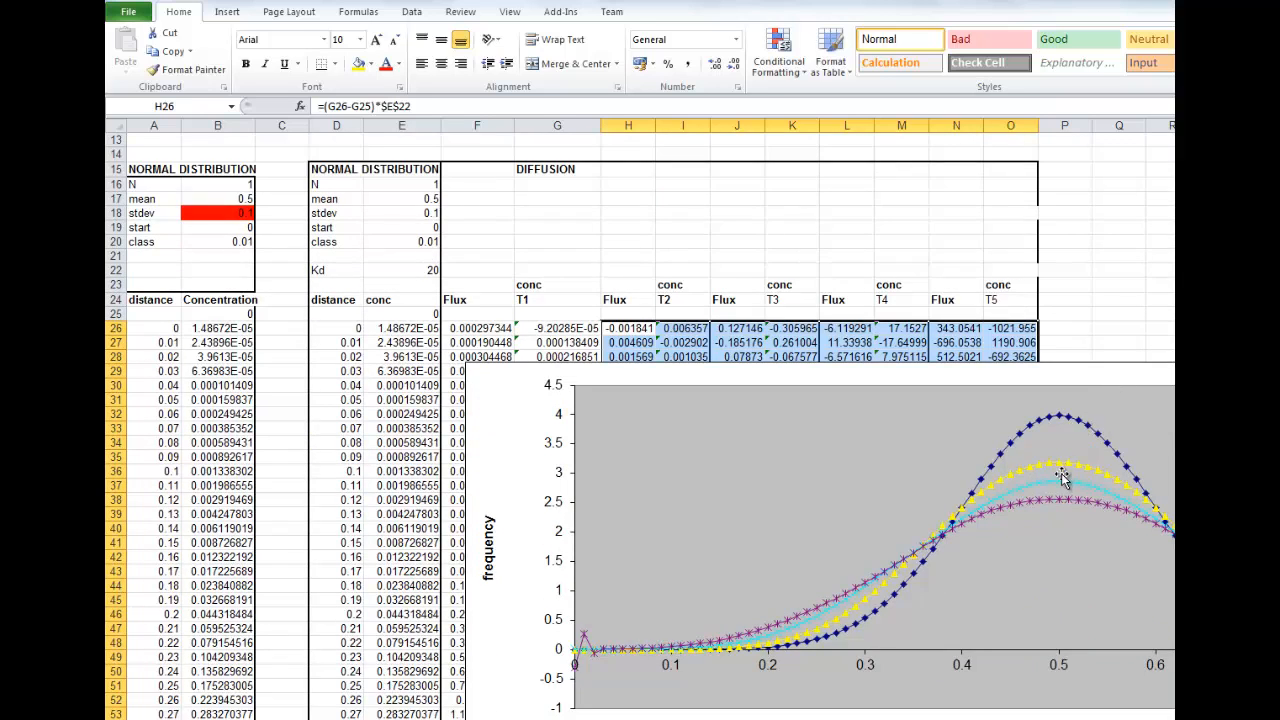
mouse_move(1095, 489)
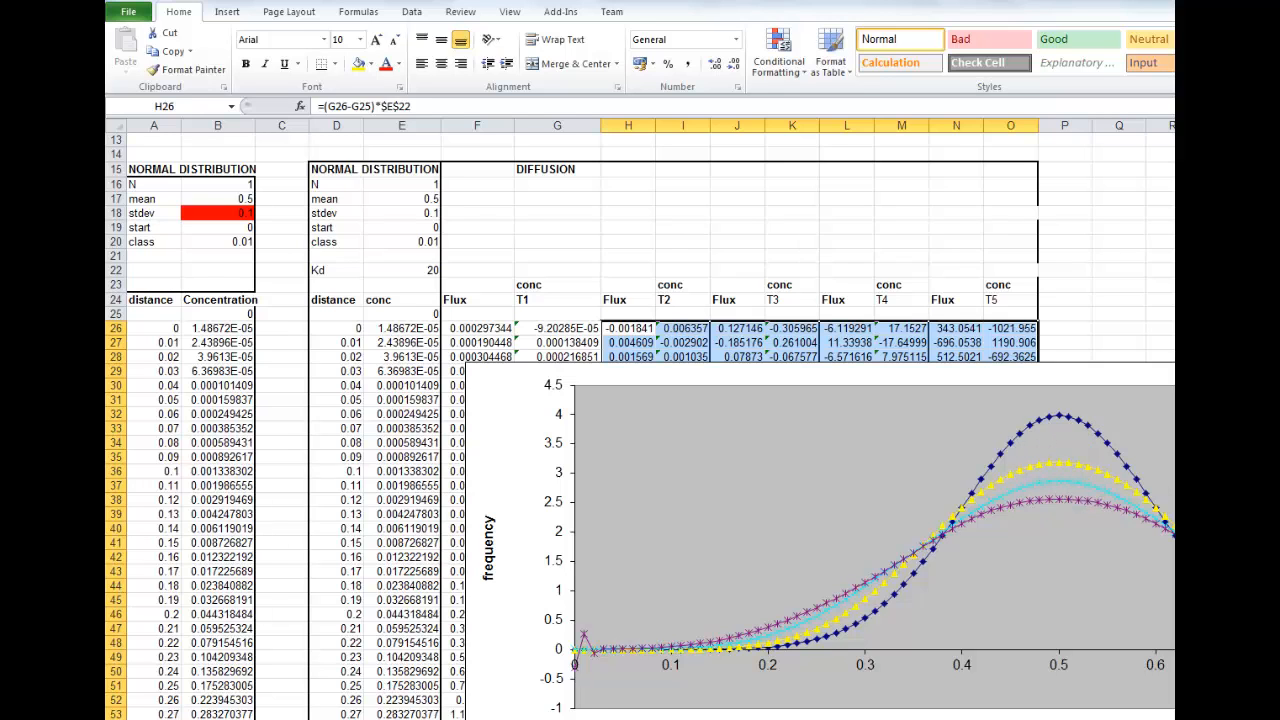
scroll("up", 3)
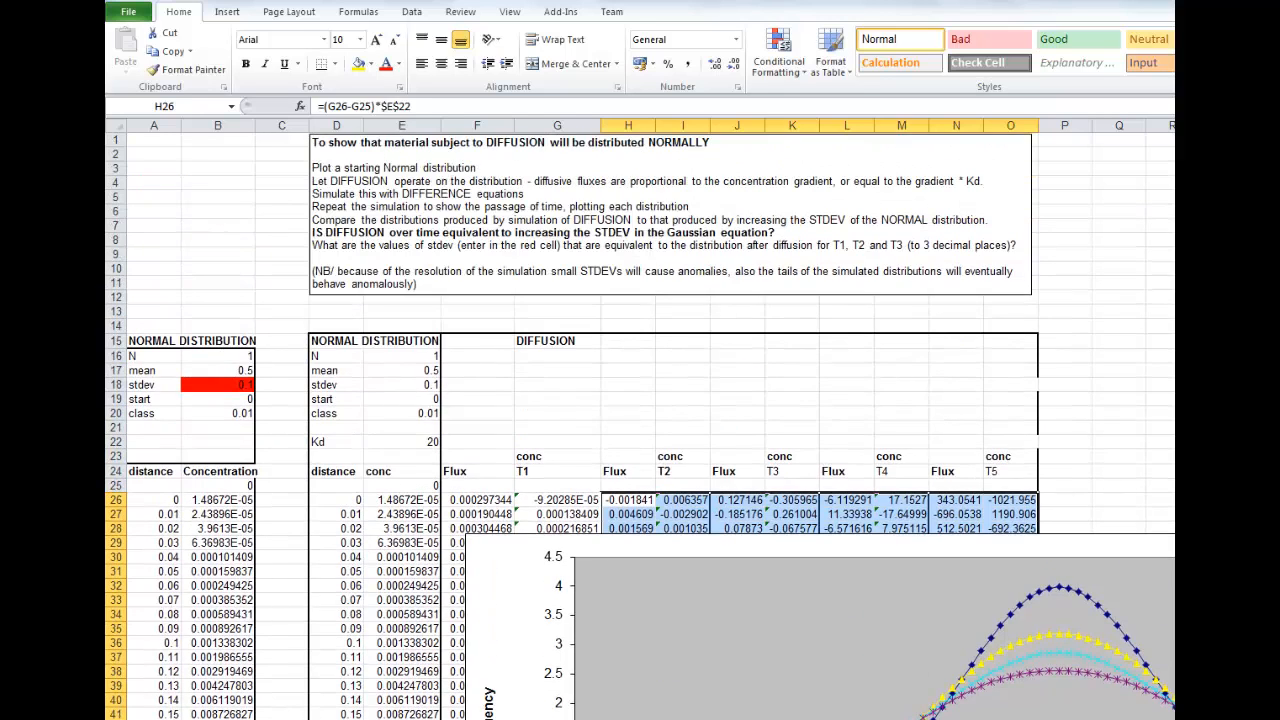
scroll("down", 3)
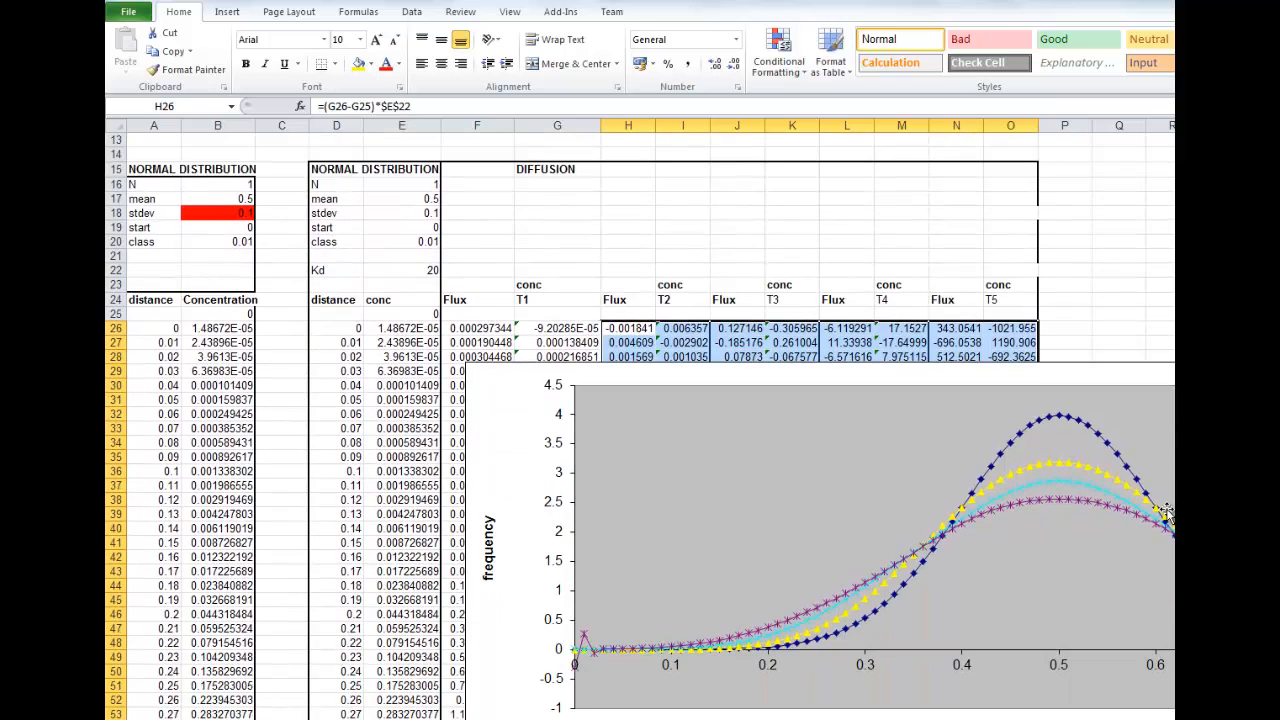
mouse_move(1165, 510)
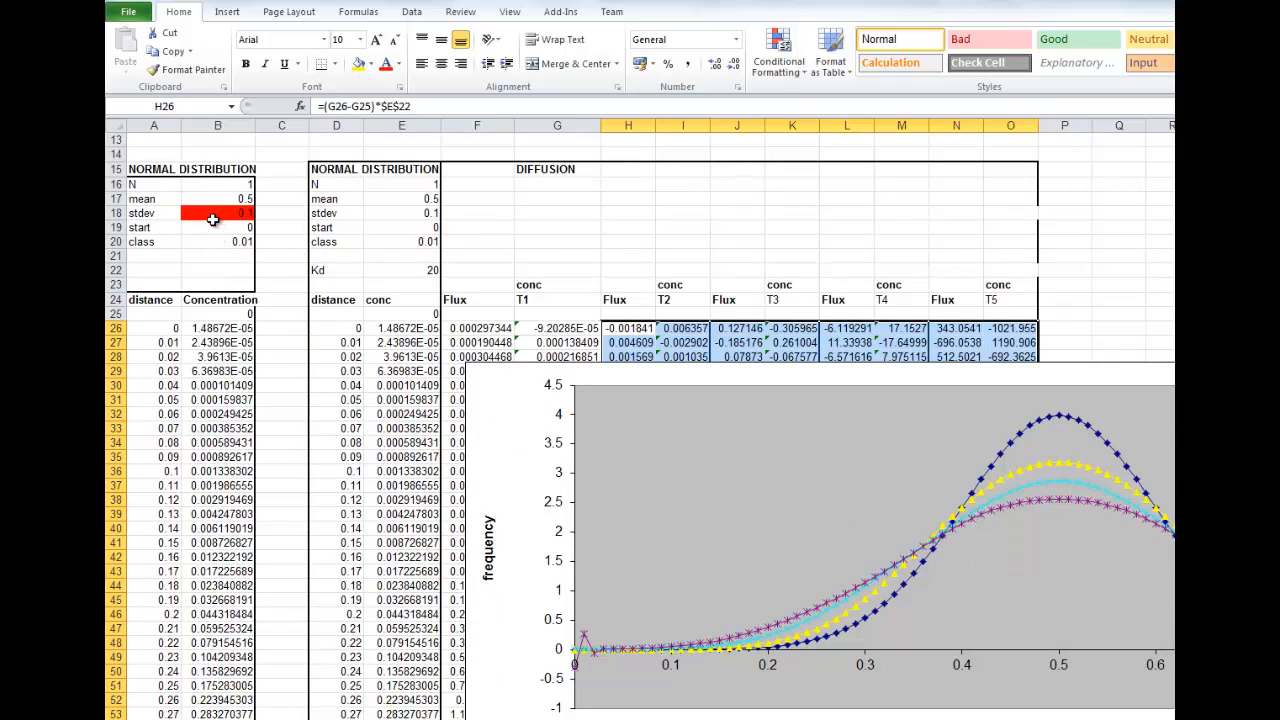
mouse_move(872, 622)
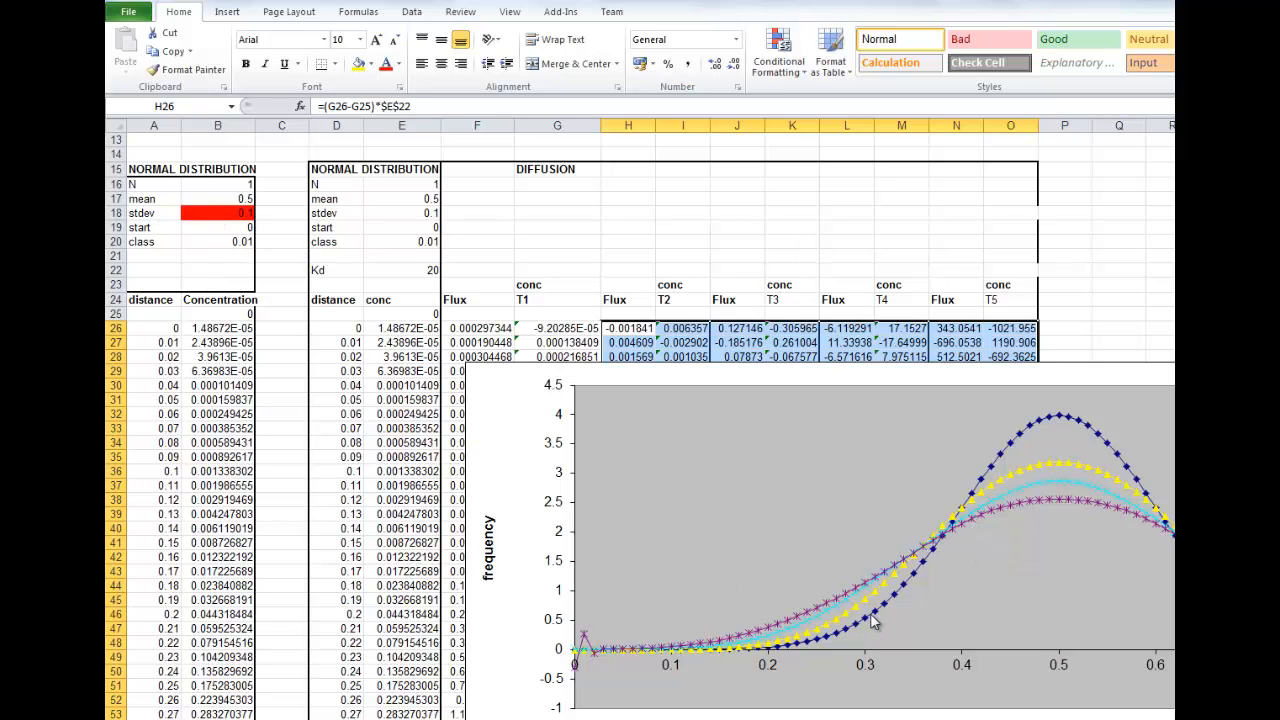
mouse_move(977, 495)
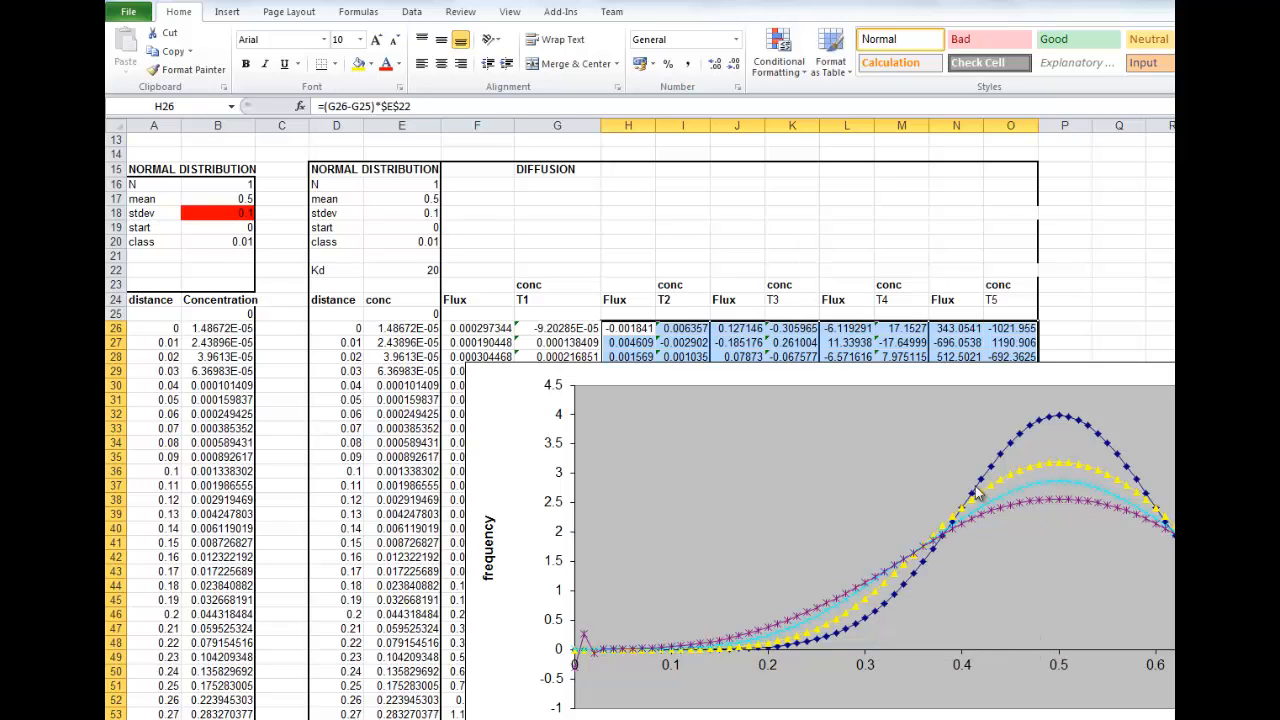
mouse_move(1060, 437)
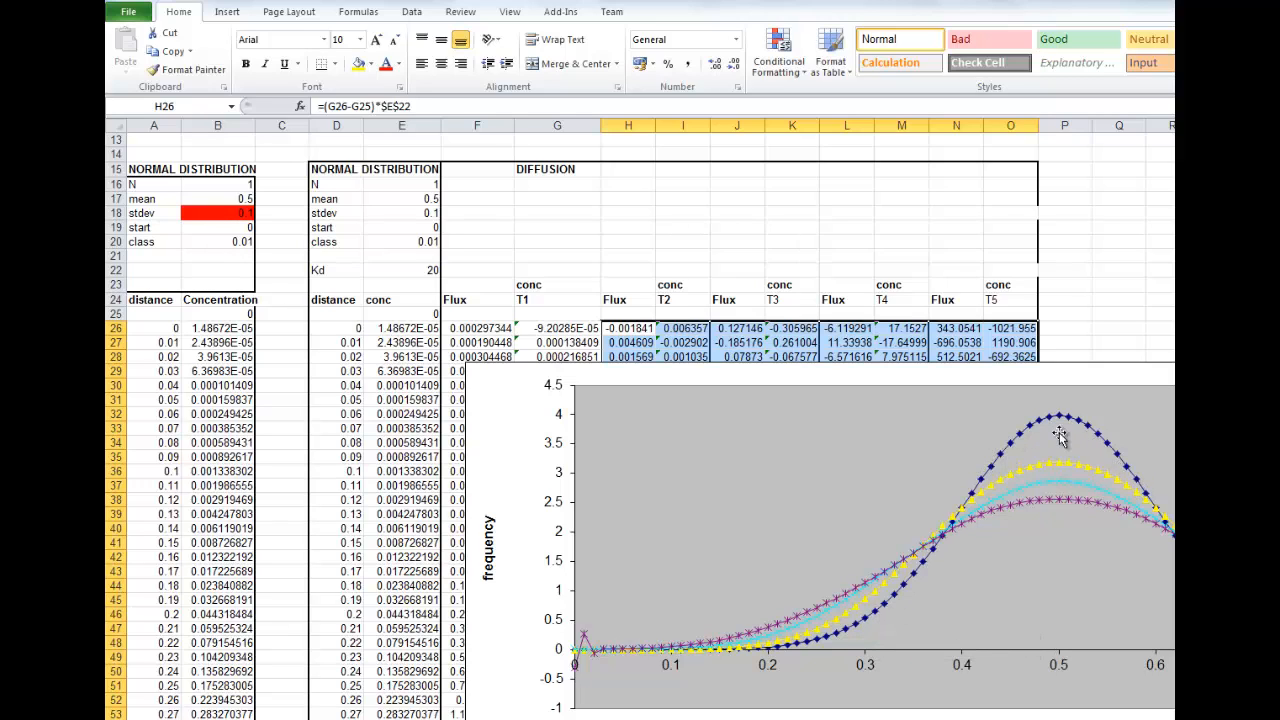
mouse_move(1060, 422)
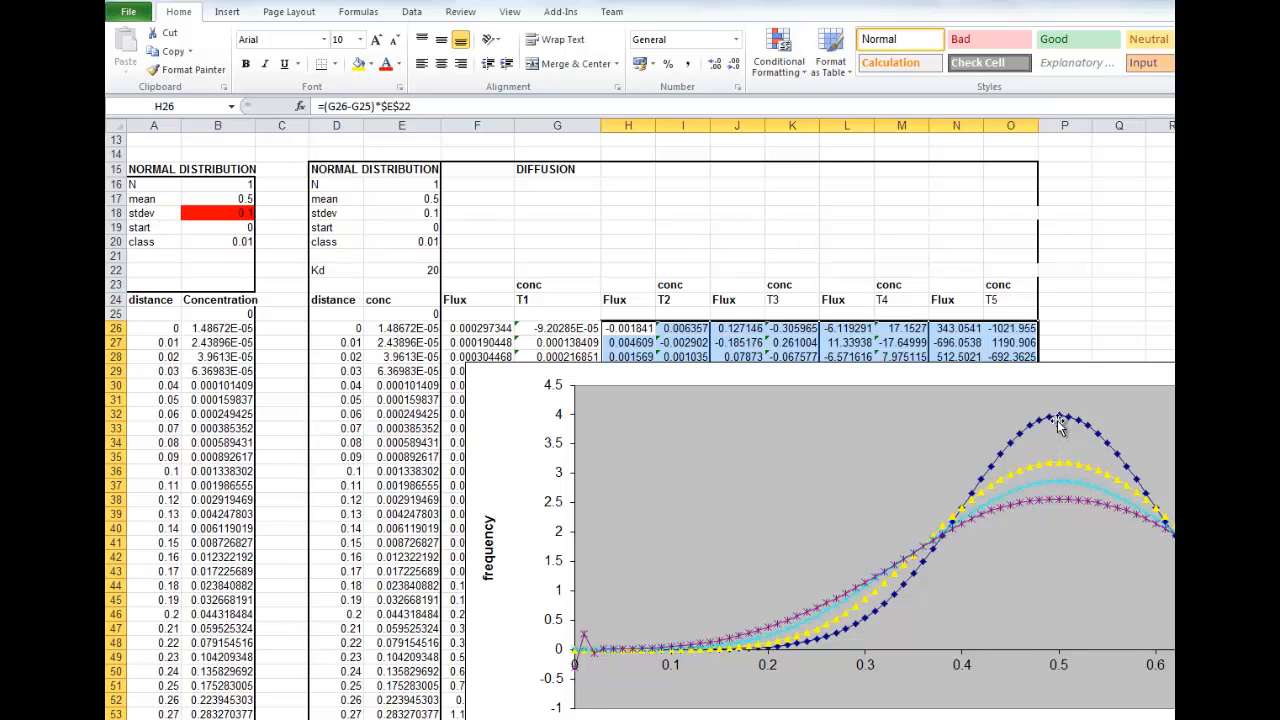
mouse_move(1025, 440)
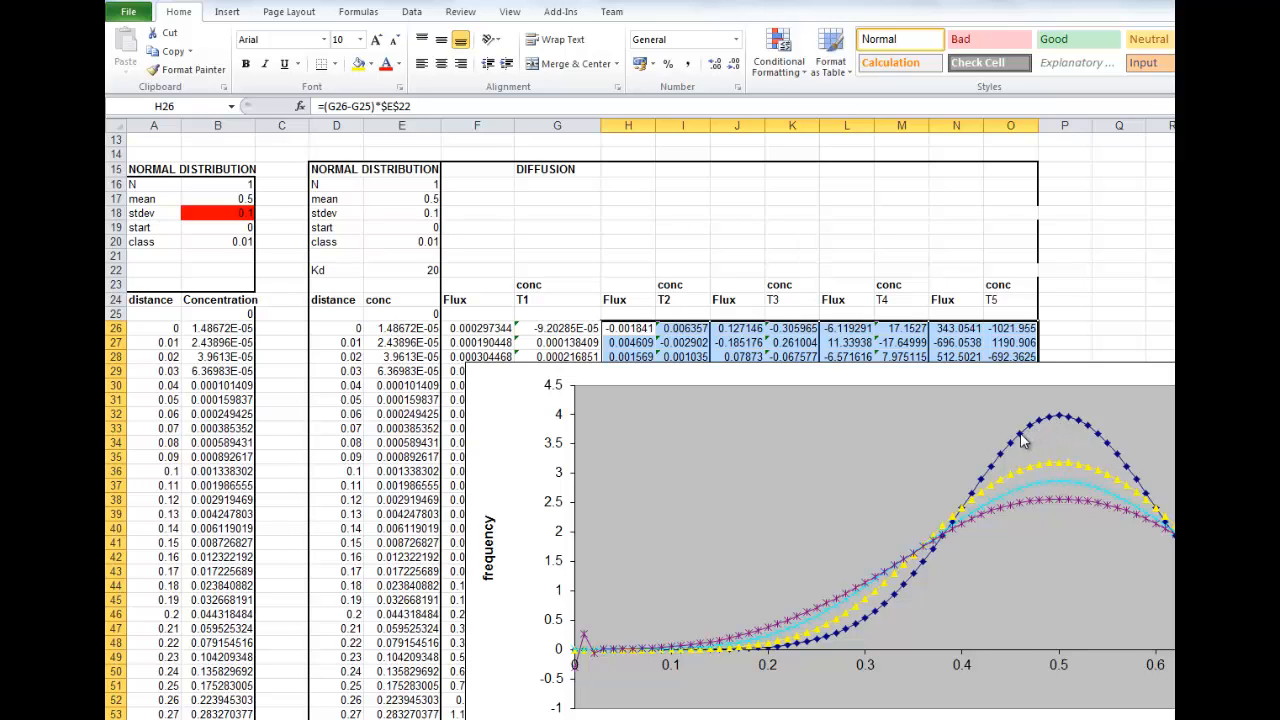
mouse_move(1000, 458)
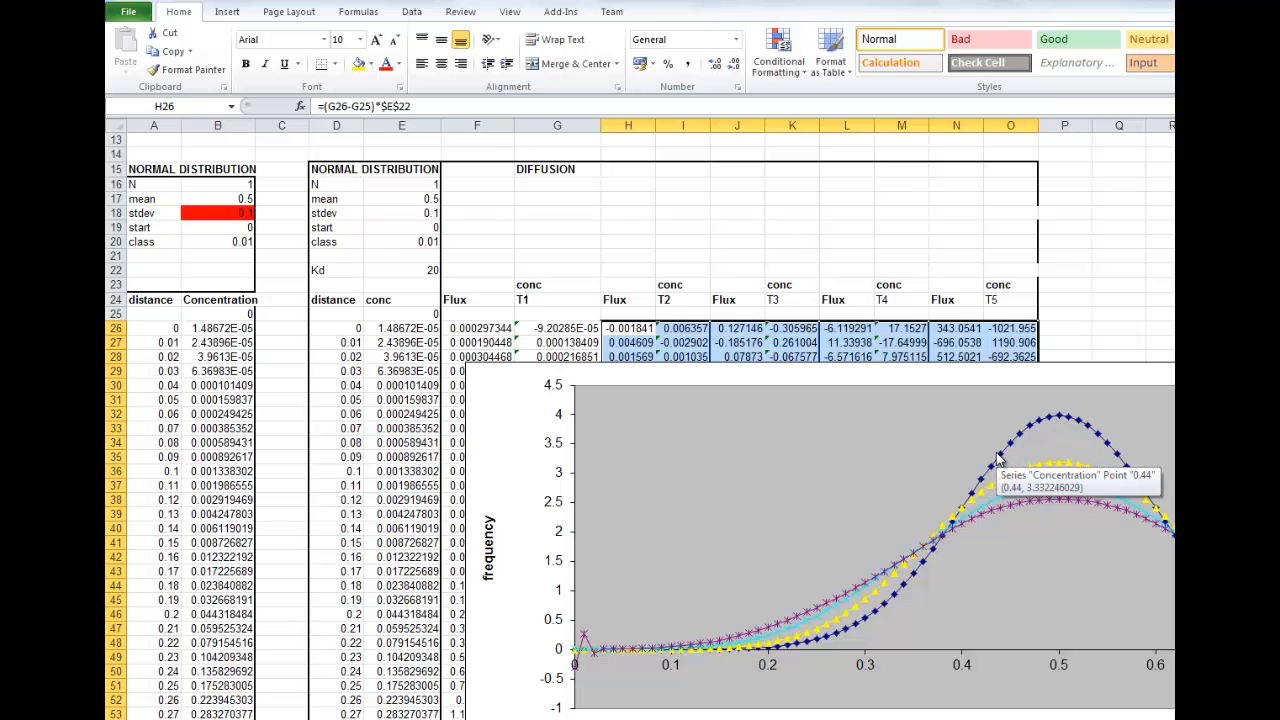
mouse_move(1003, 470)
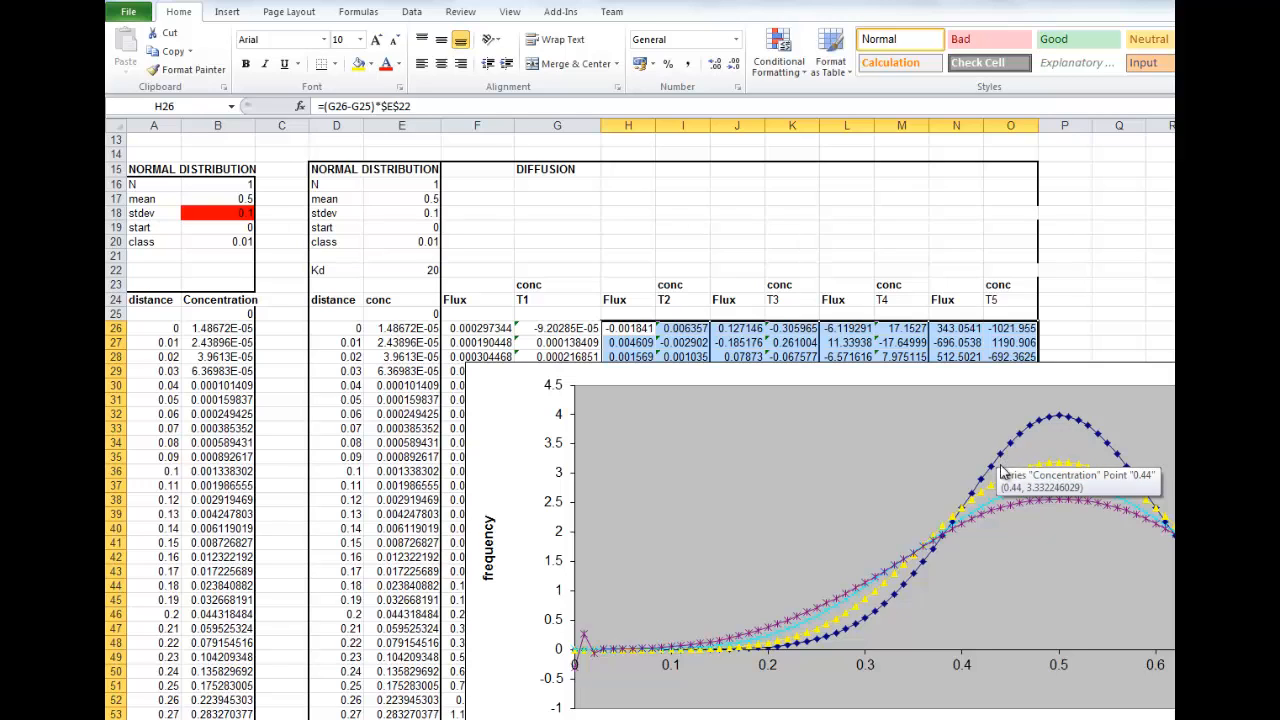
mouse_move(1000, 482)
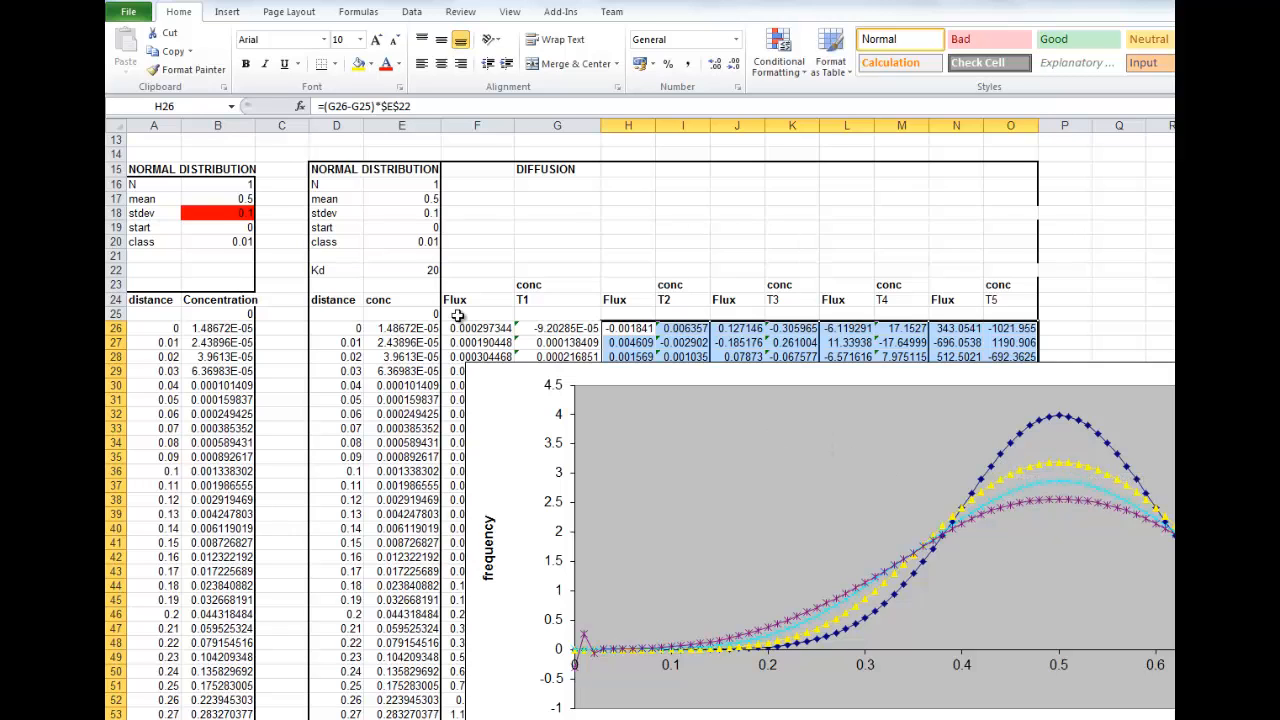
Try a stdev of 0.13 in B18, then settle on 0.12.
left_click(217, 213)
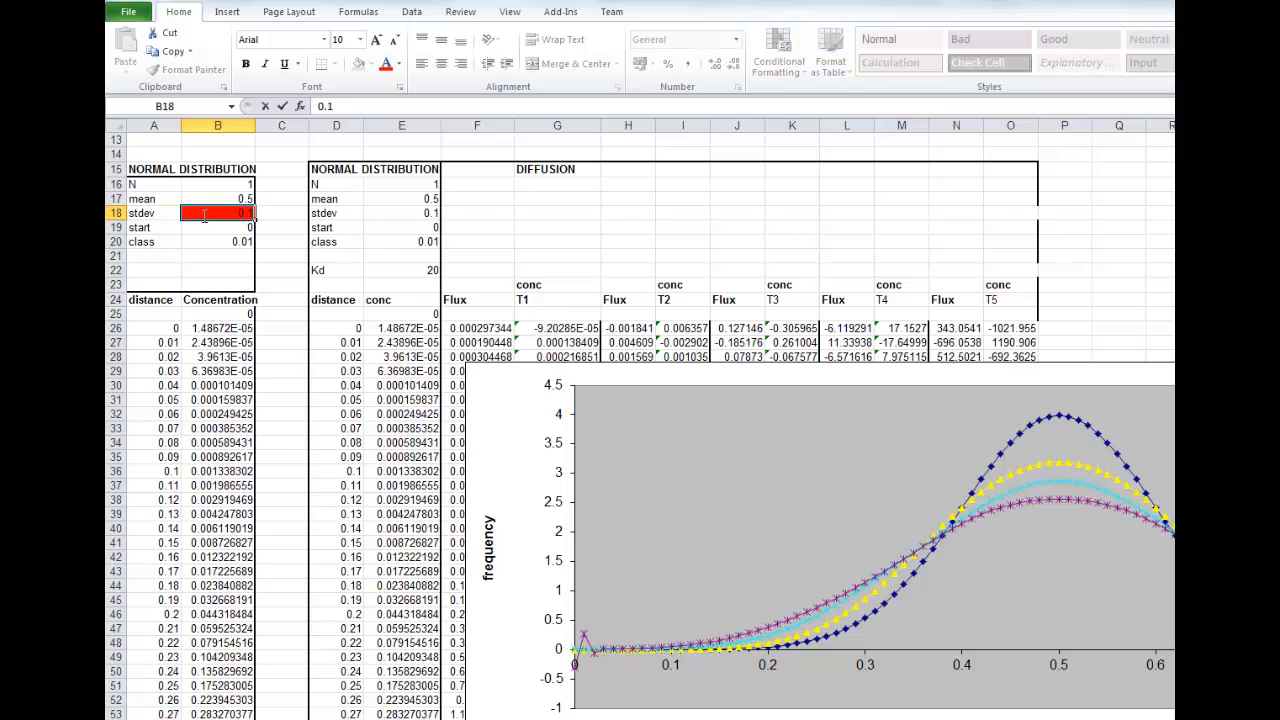
type("3")
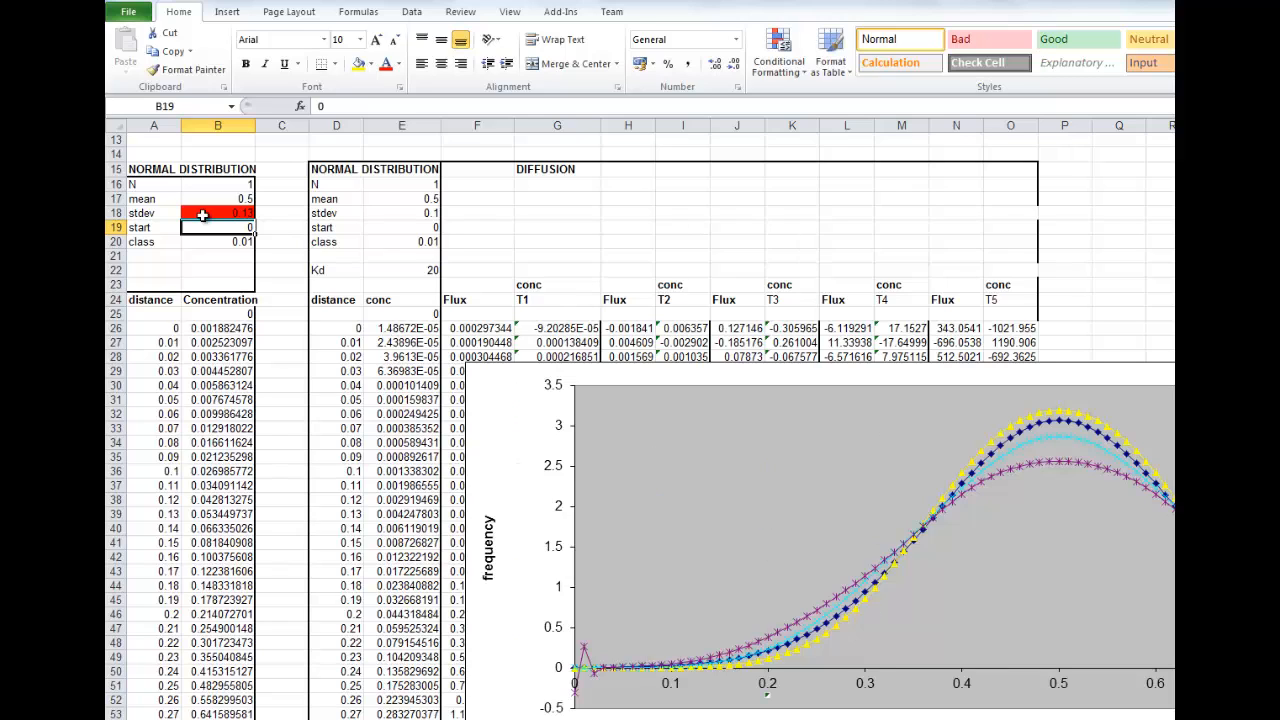
mouse_move(1061, 428)
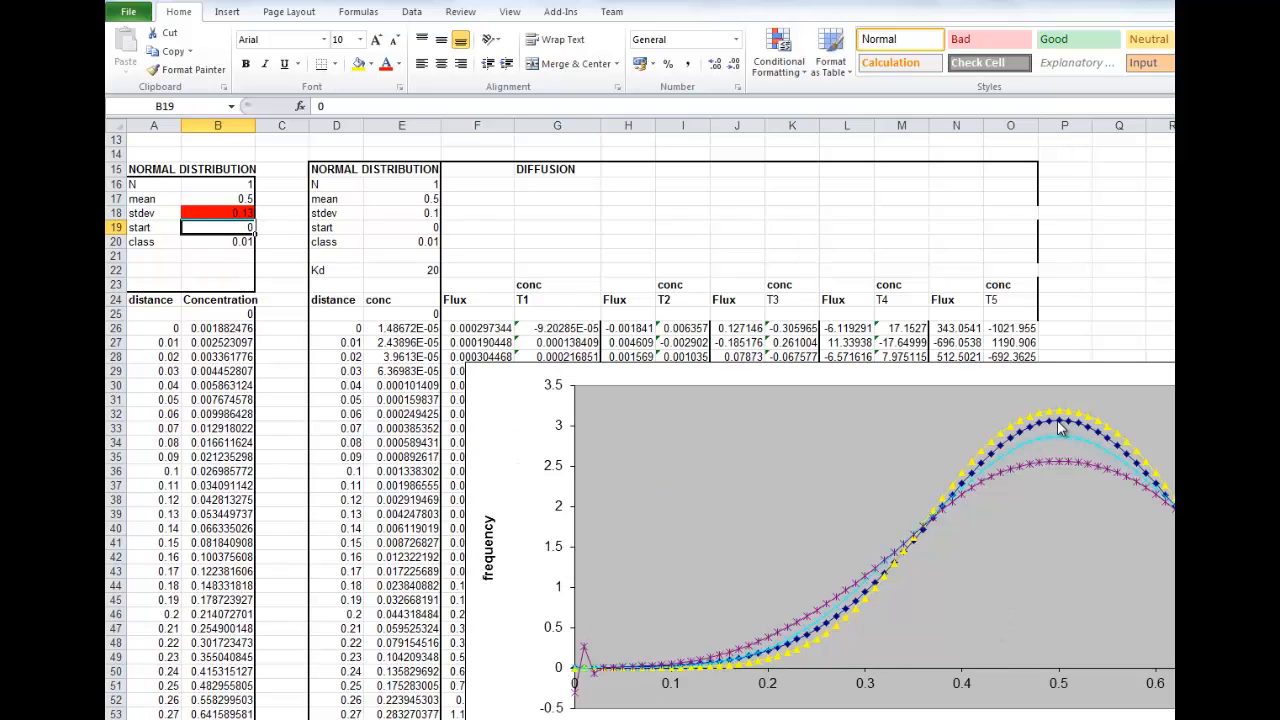
mouse_move(1060, 415)
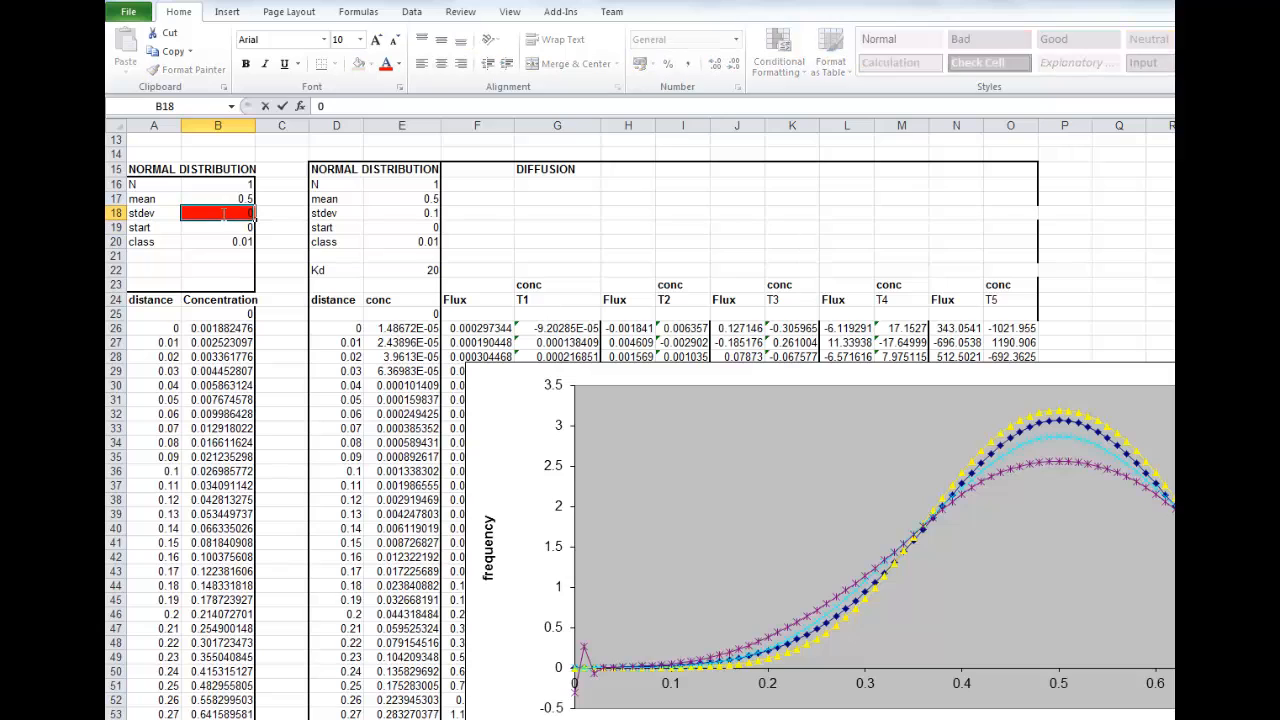
type("0.126")
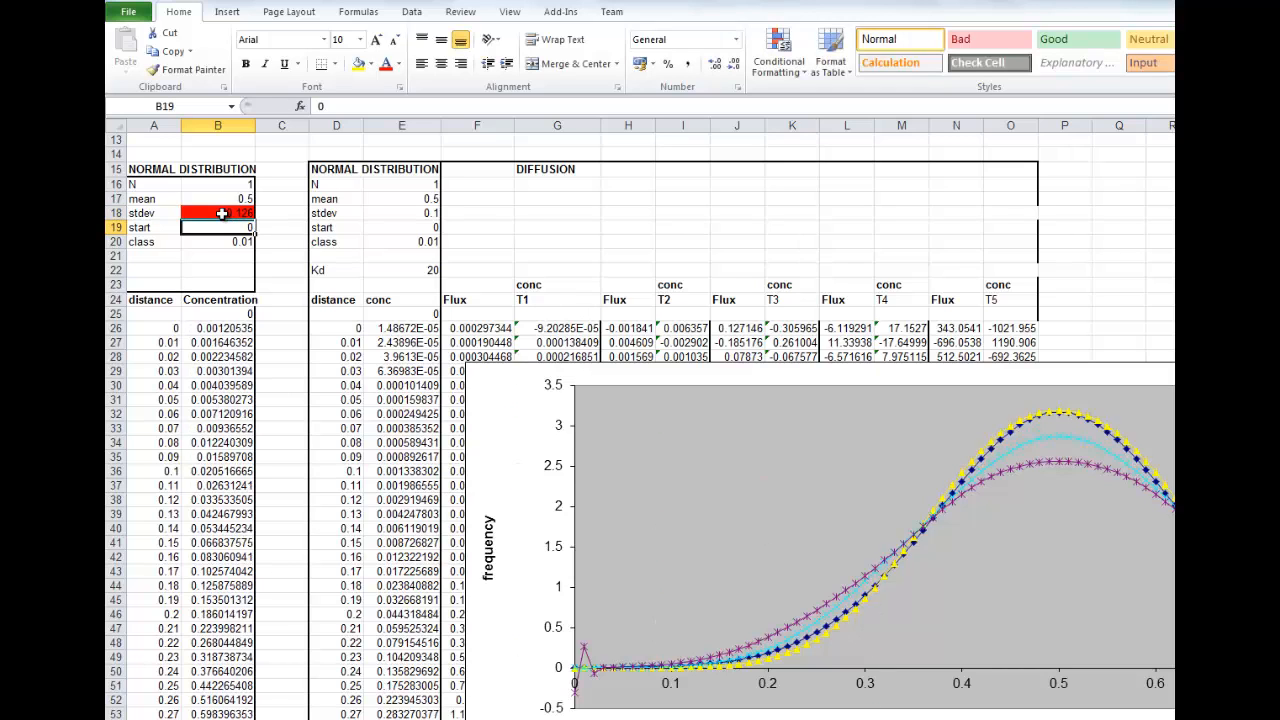
Scroll up to review the instructions and try a stdev of 0.15.
scroll("up", 3)
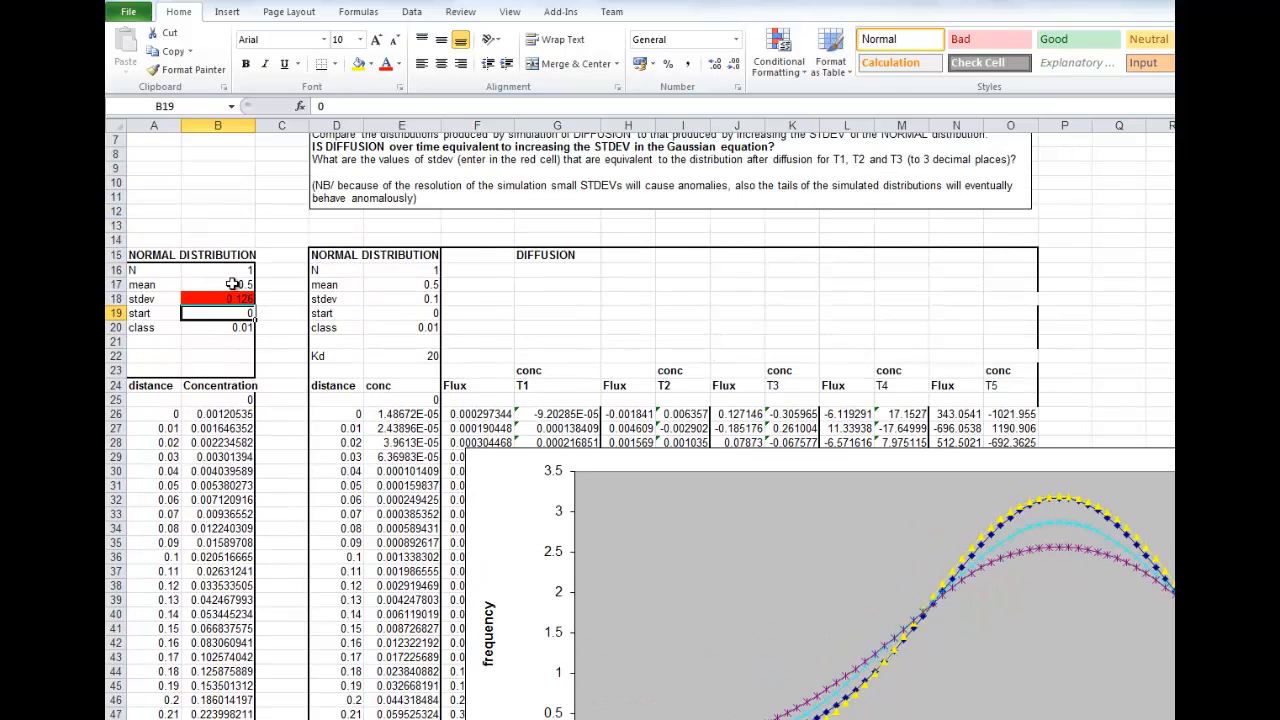
scroll("up", 3)
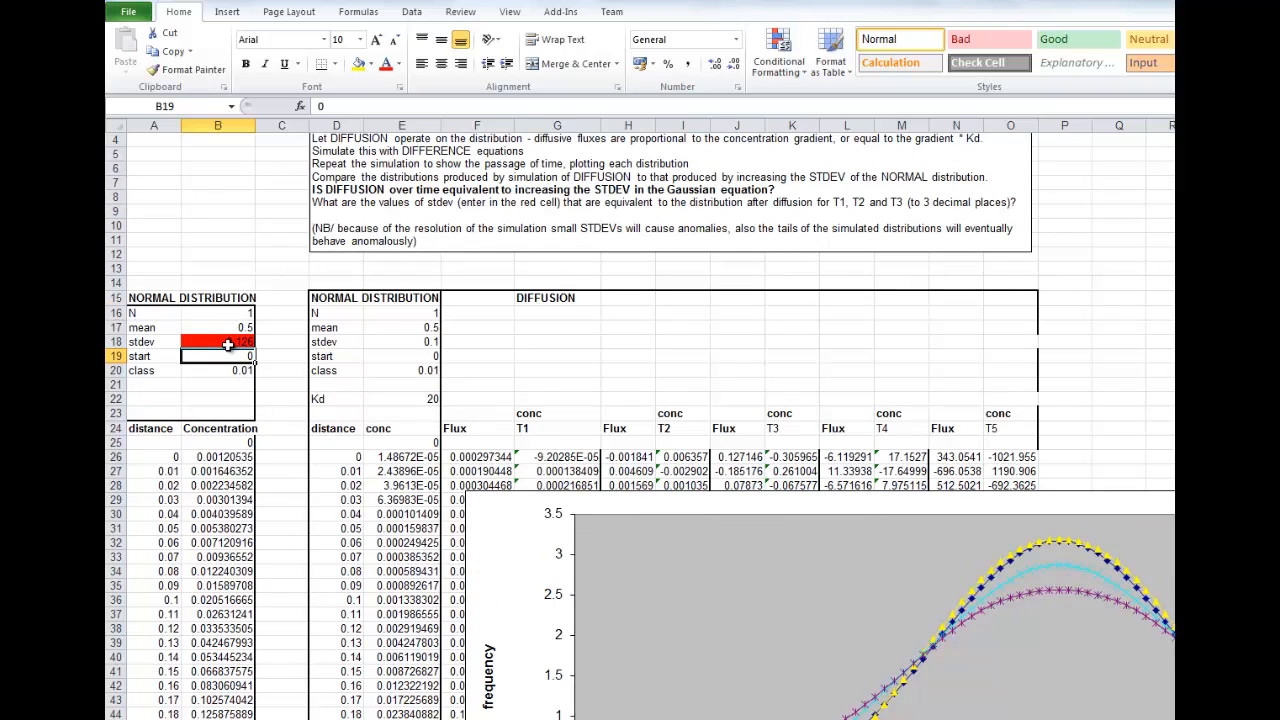
mouse_move(1059, 578)
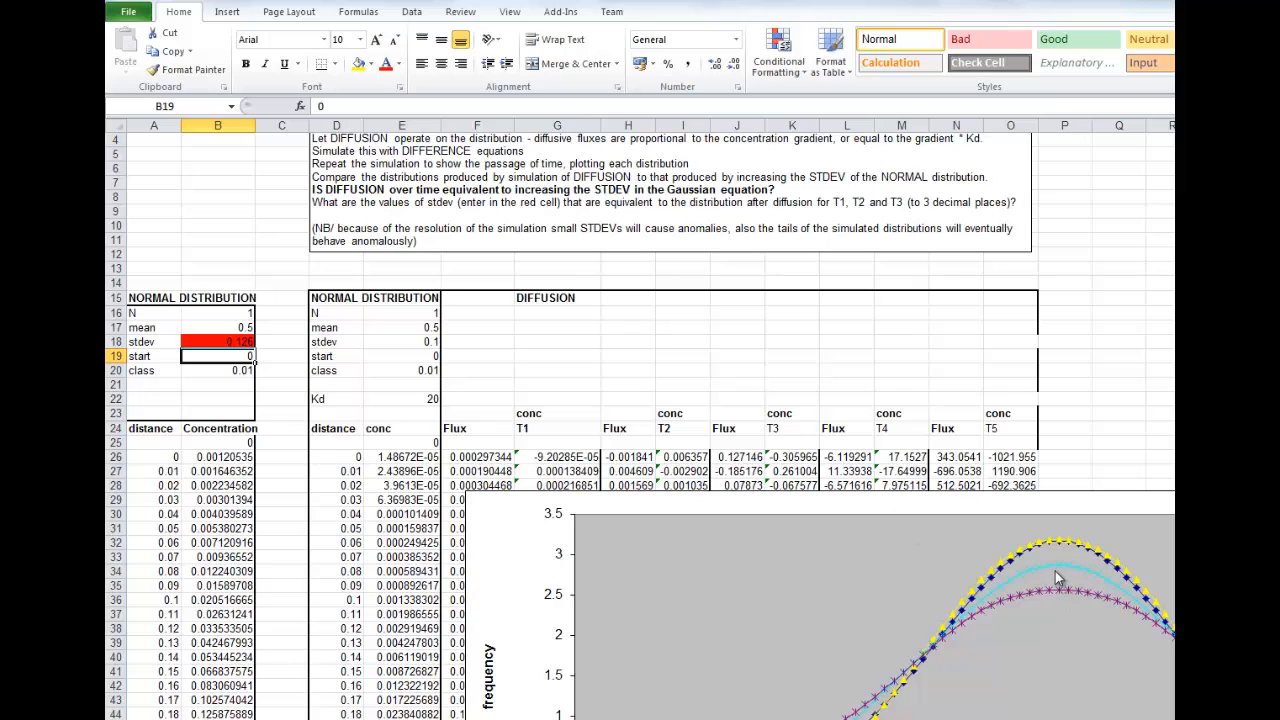
mouse_move(222, 341)
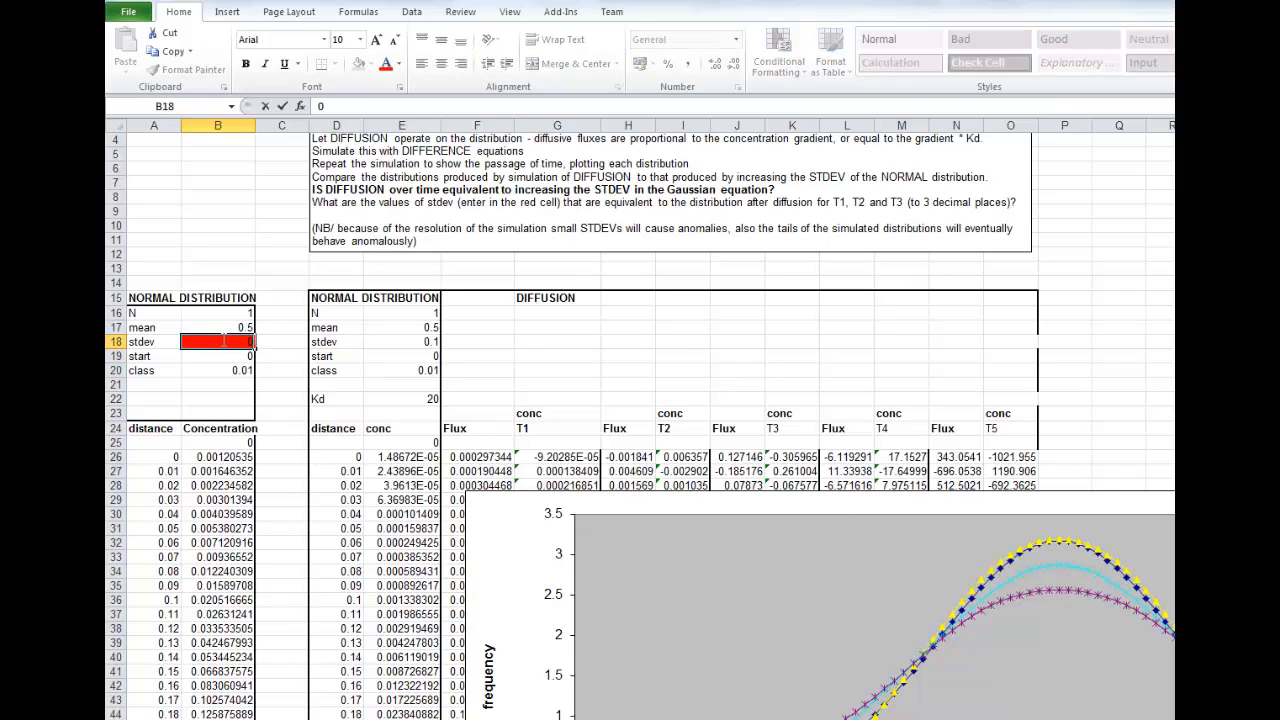
type("0.1")
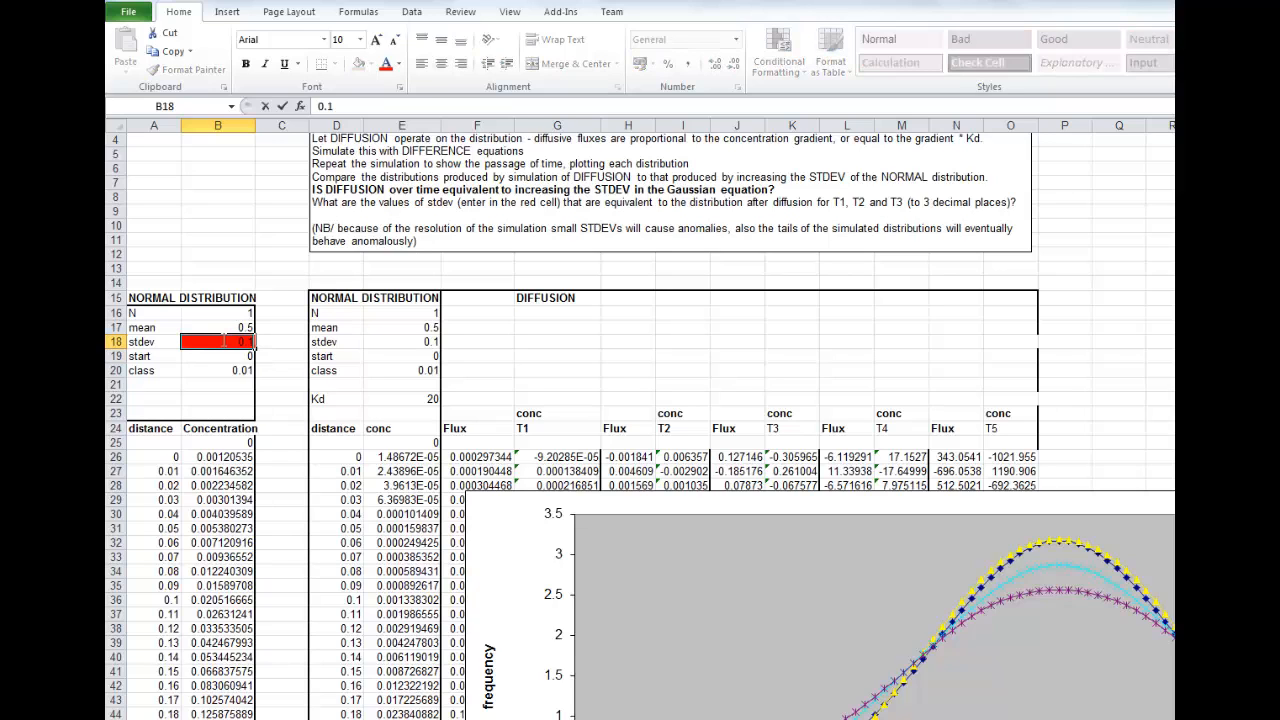
type("0.15")
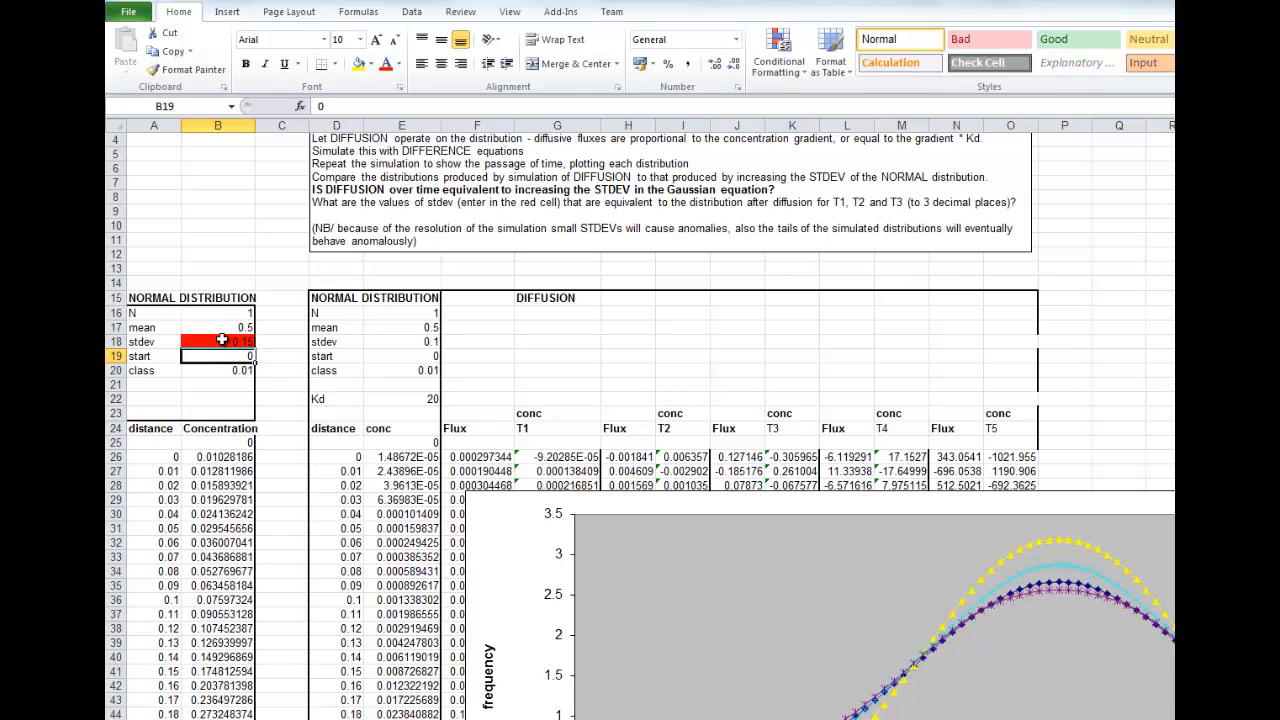
Refine the stdev trials to 0.147 and then 0.143.
left_click(217, 341)
type("0.145")
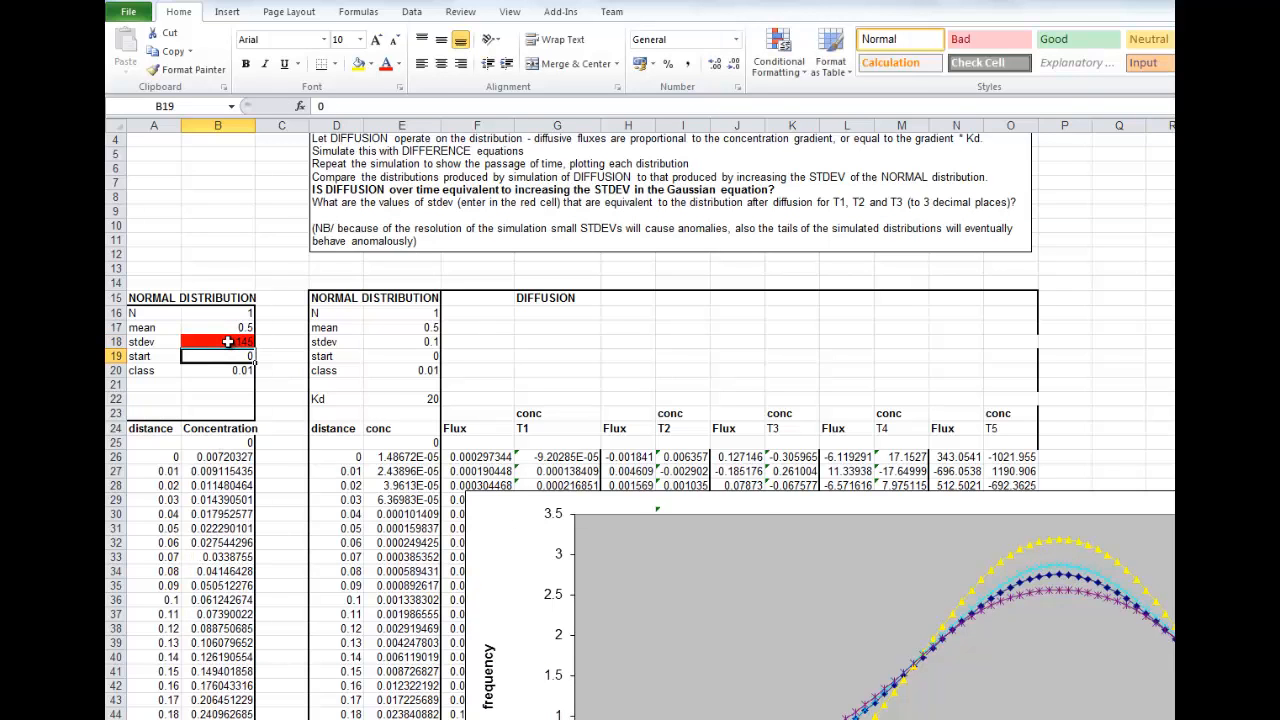
left_click(217, 342)
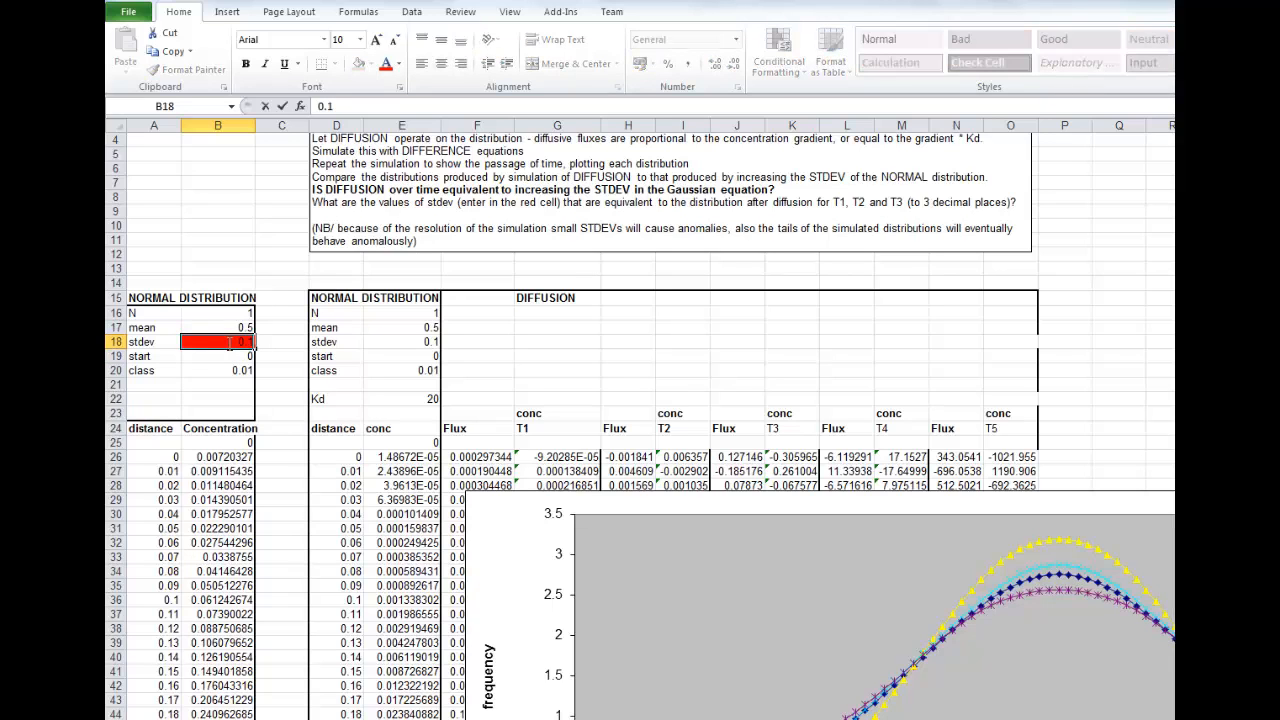
type("0.147")
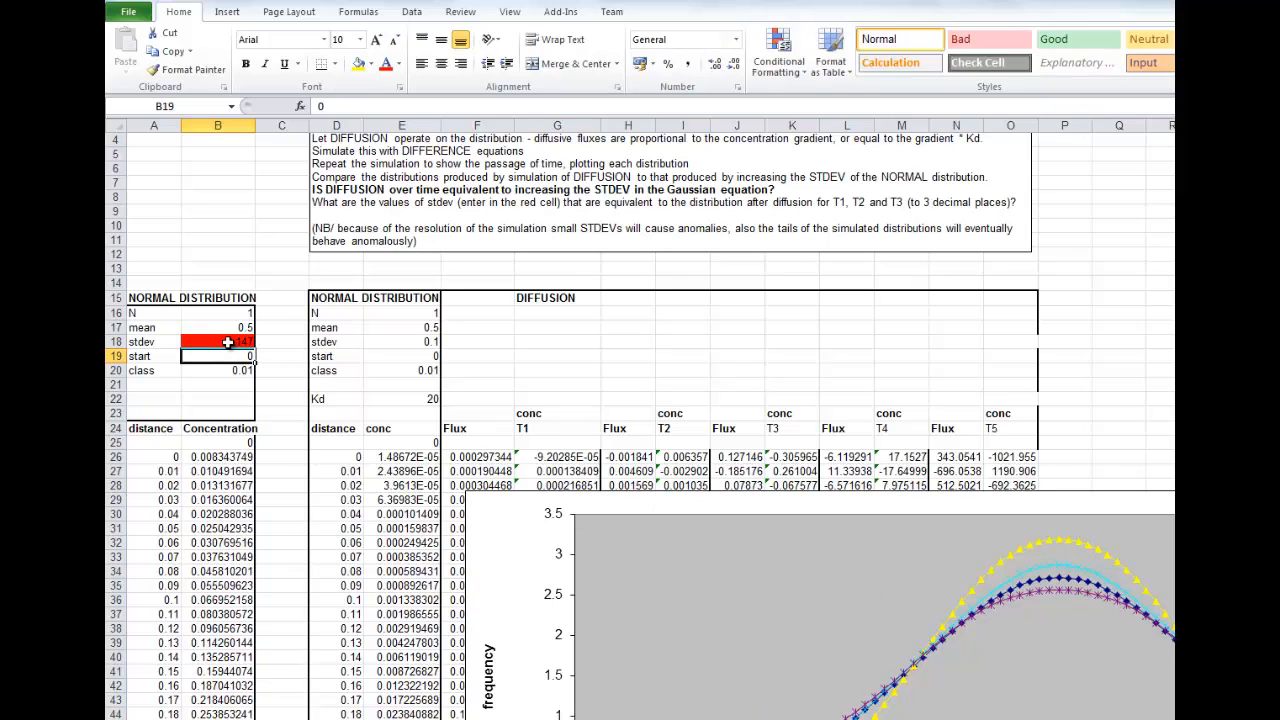
left_click(217, 342)
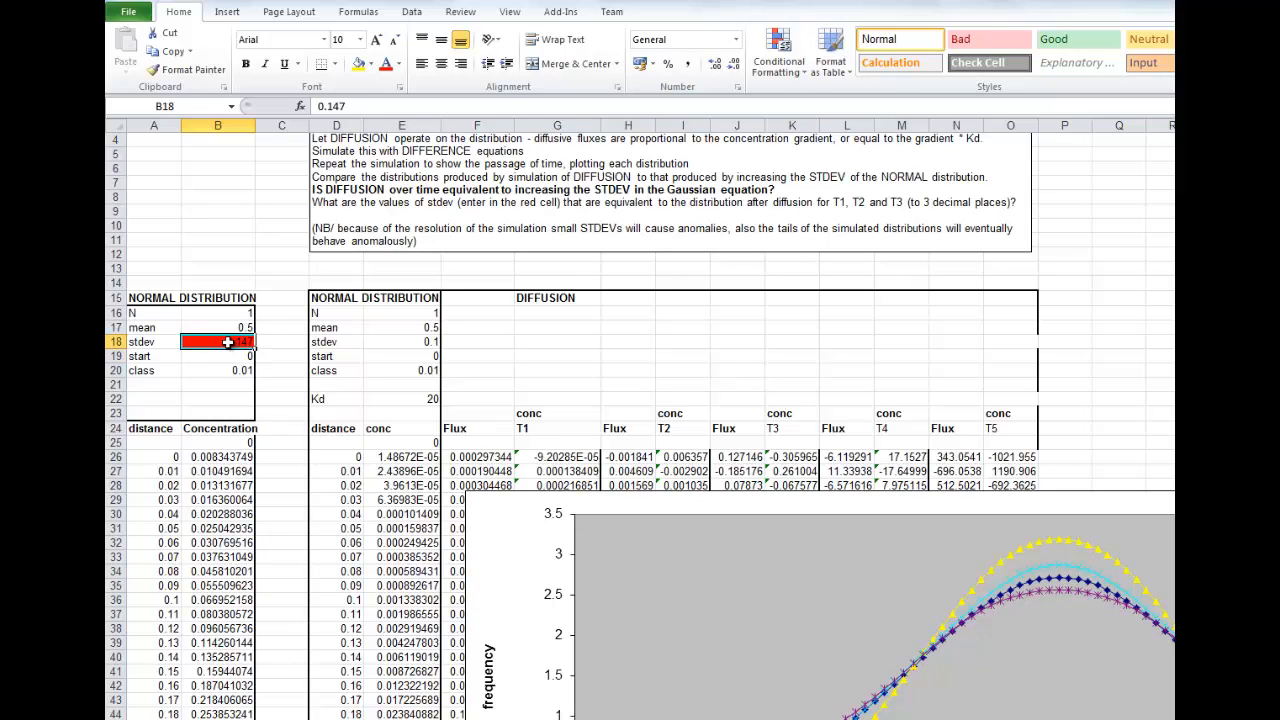
type("0.1")
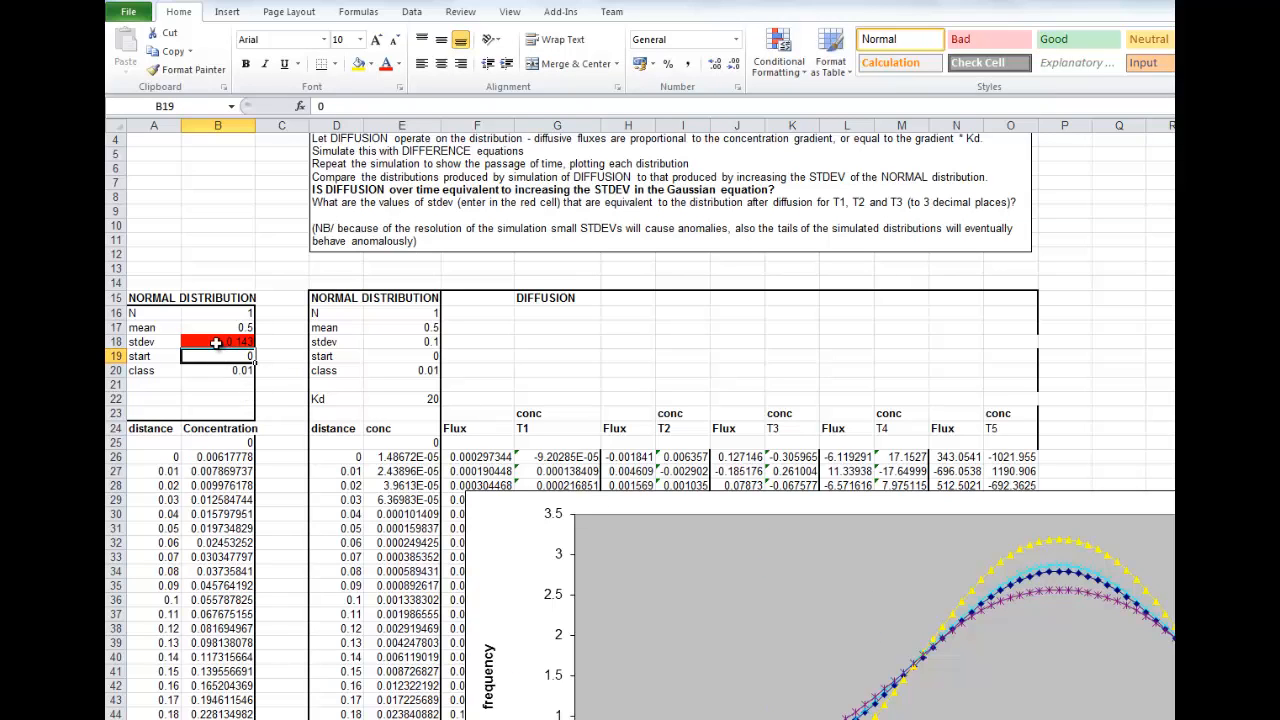
mouse_move(1100, 560)
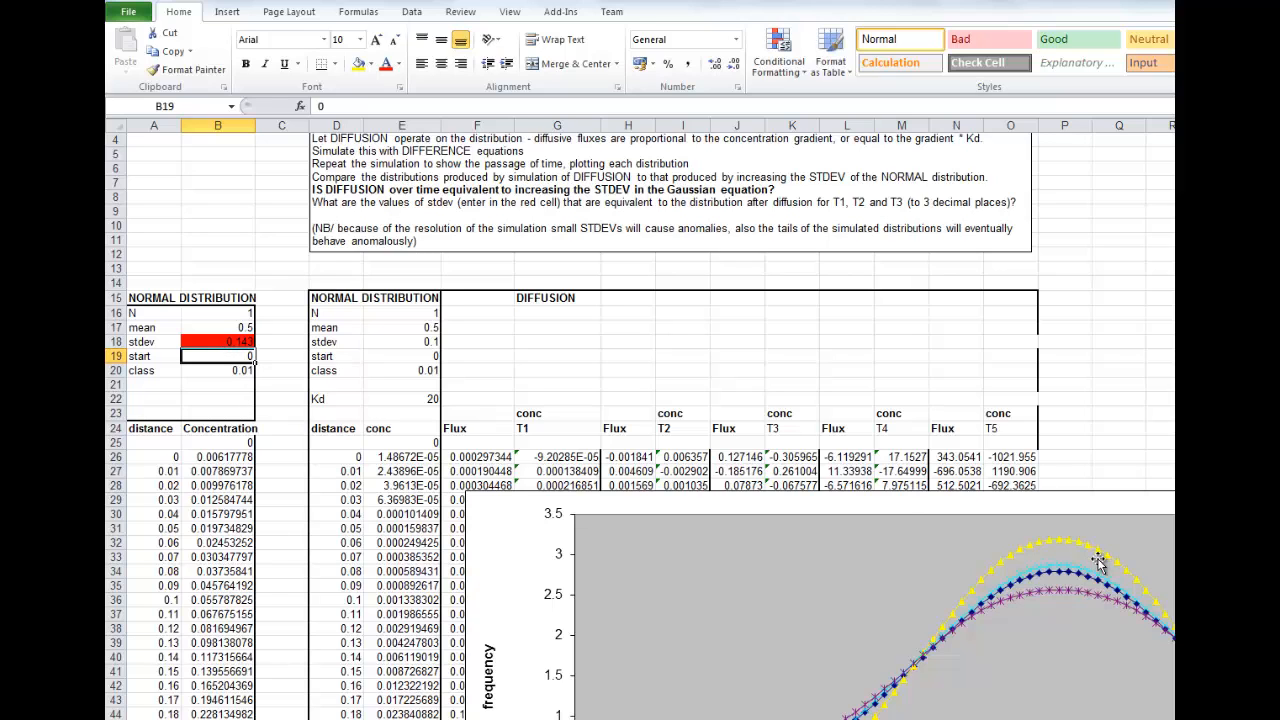
mouse_move(1079, 388)
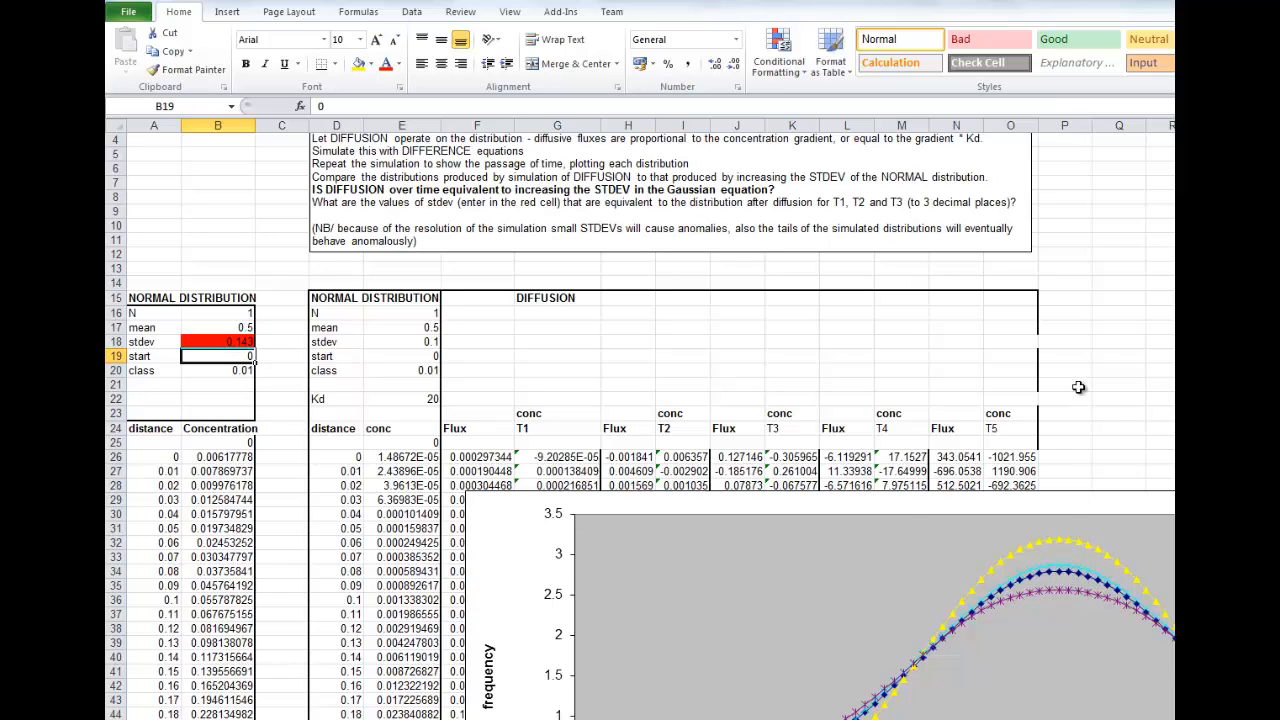
scroll("up", 3)
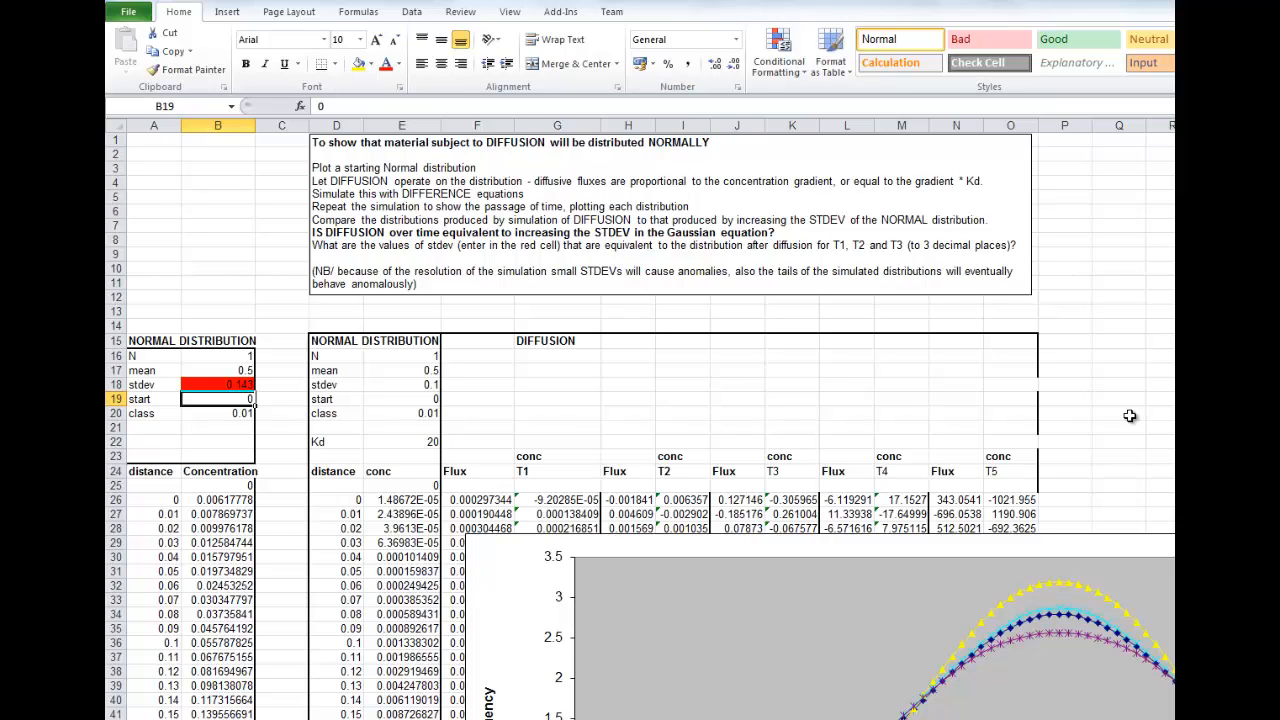
mouse_move(1059, 413)
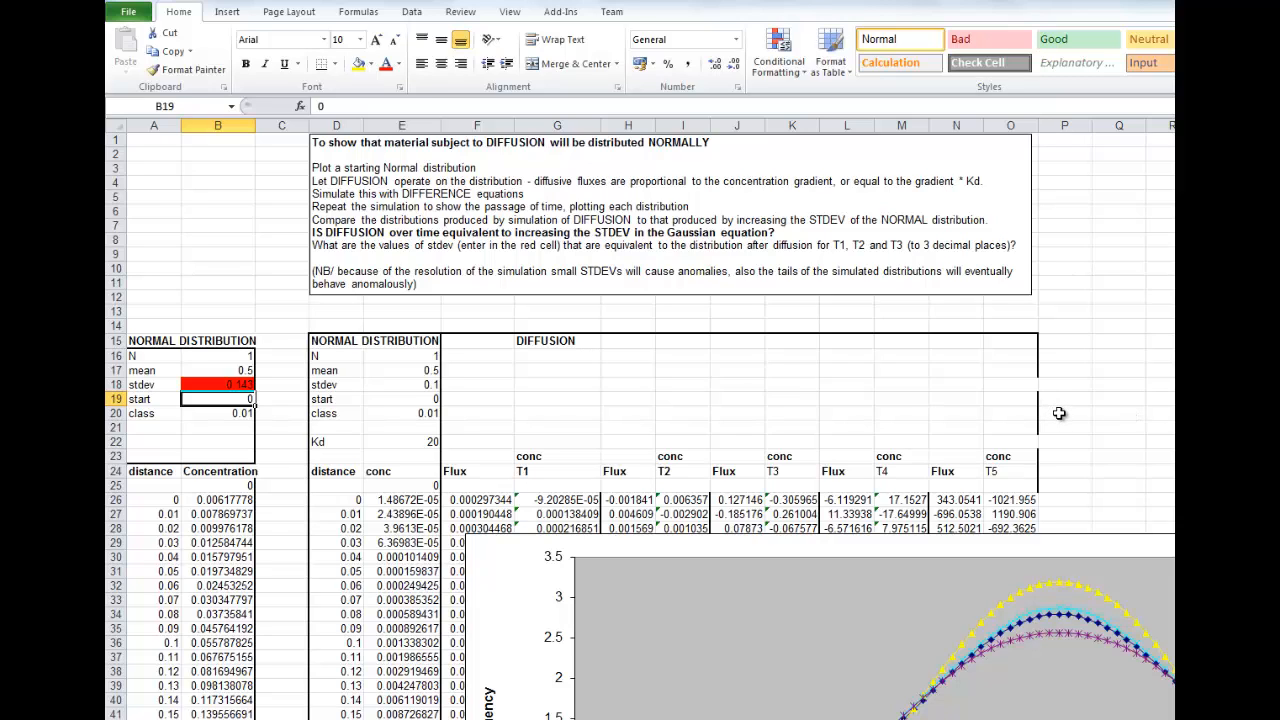